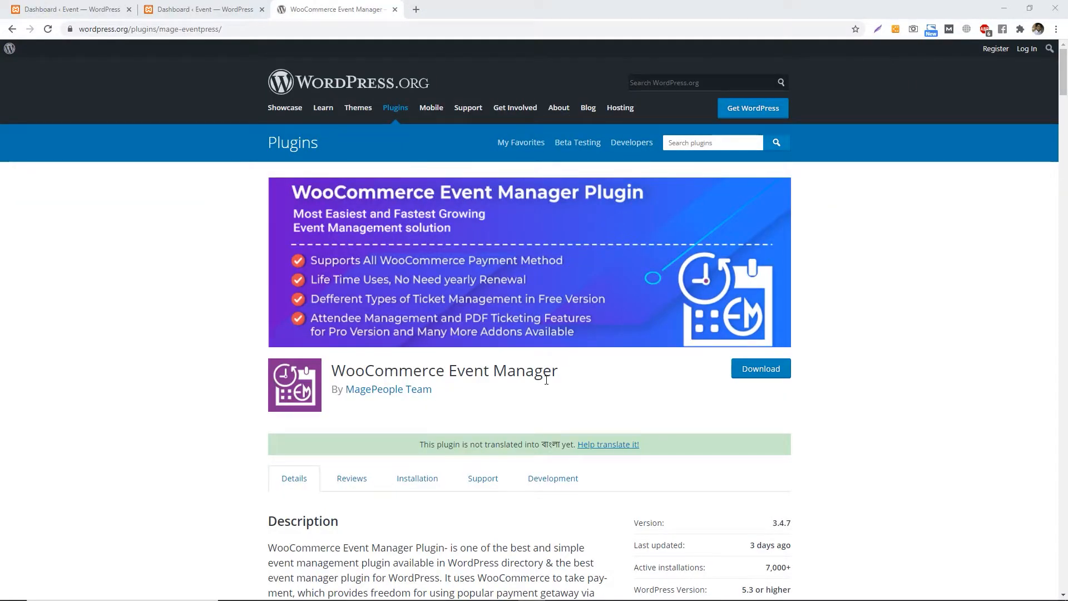
Open the Mage Events plugin's live demo site.
{"action": "scroll", "scroll_direction": "down", "scroll_amount": 3}
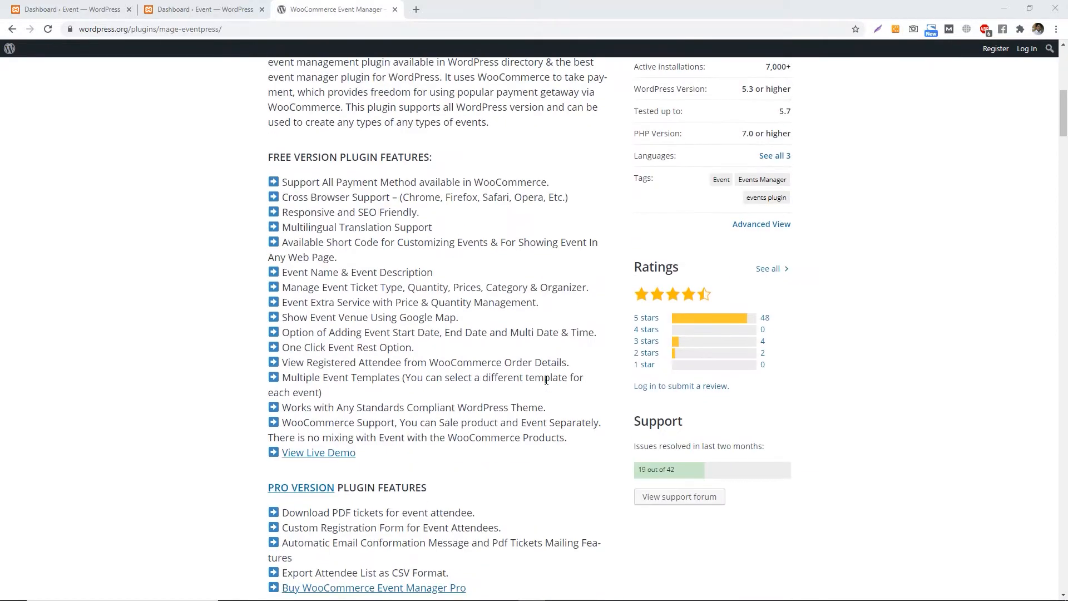
{"action": "scroll", "scroll_direction": "down", "scroll_amount": 3}
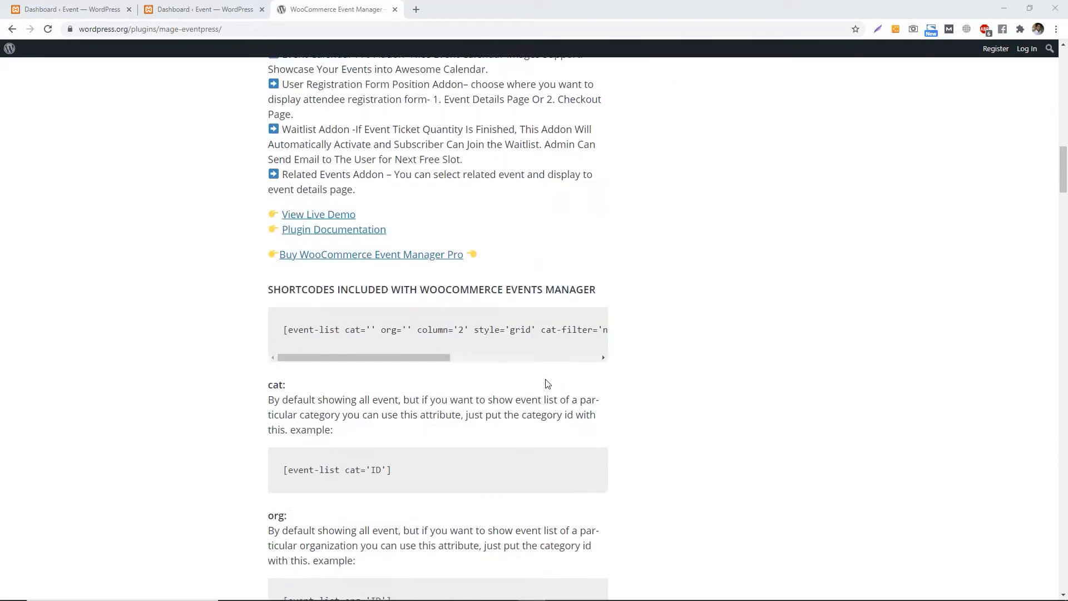
{"action": "scroll", "scroll_direction": "up", "scroll_amount": 3}
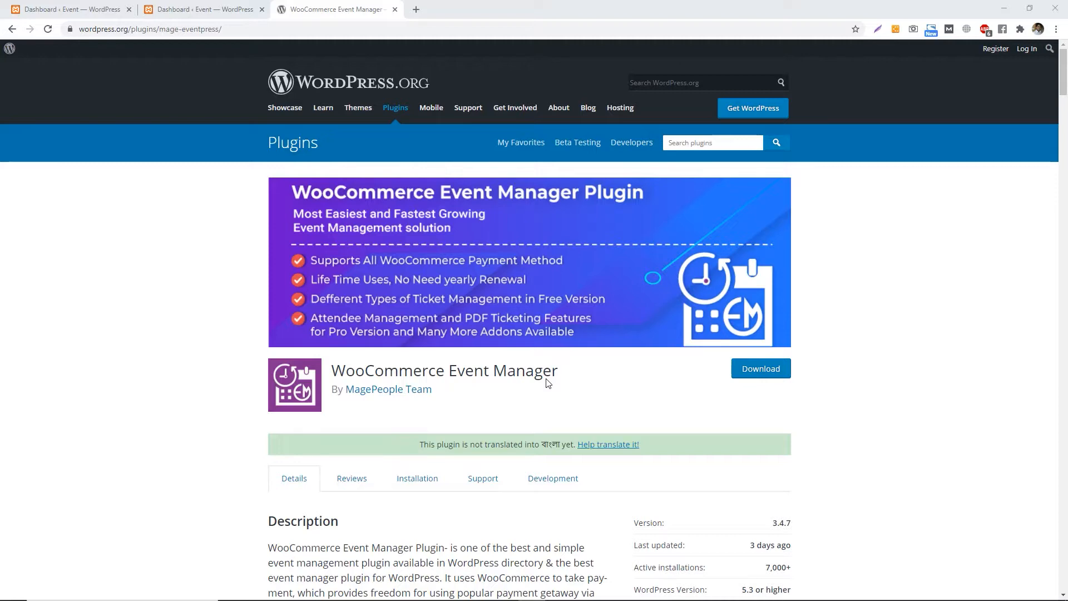
{"action": "scroll", "scroll_direction": "down", "scroll_amount": 3}
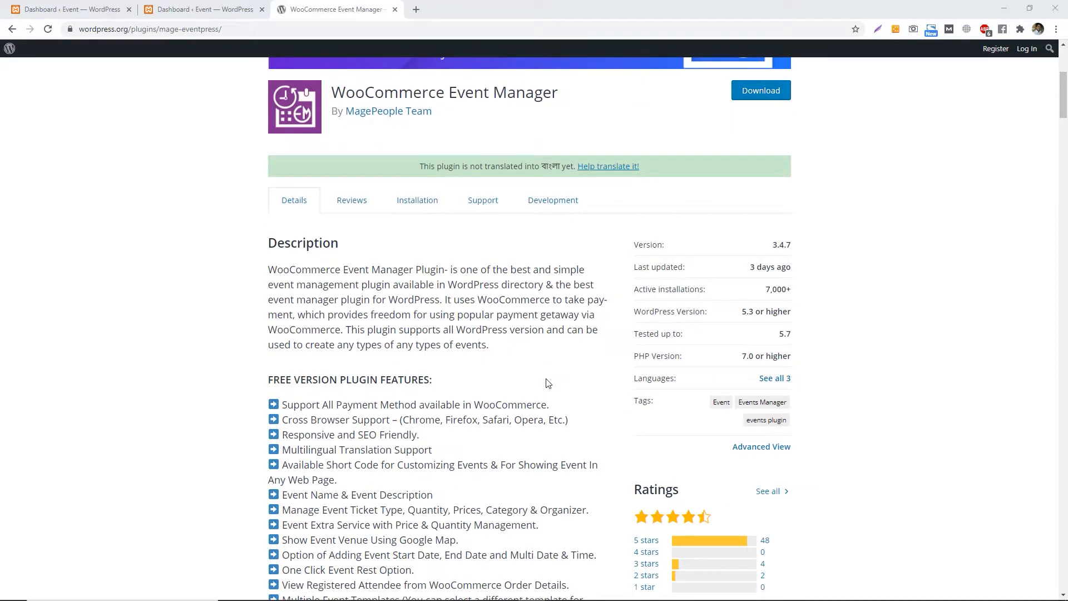
{"action": "scroll", "scroll_direction": "down", "scroll_amount": 3}
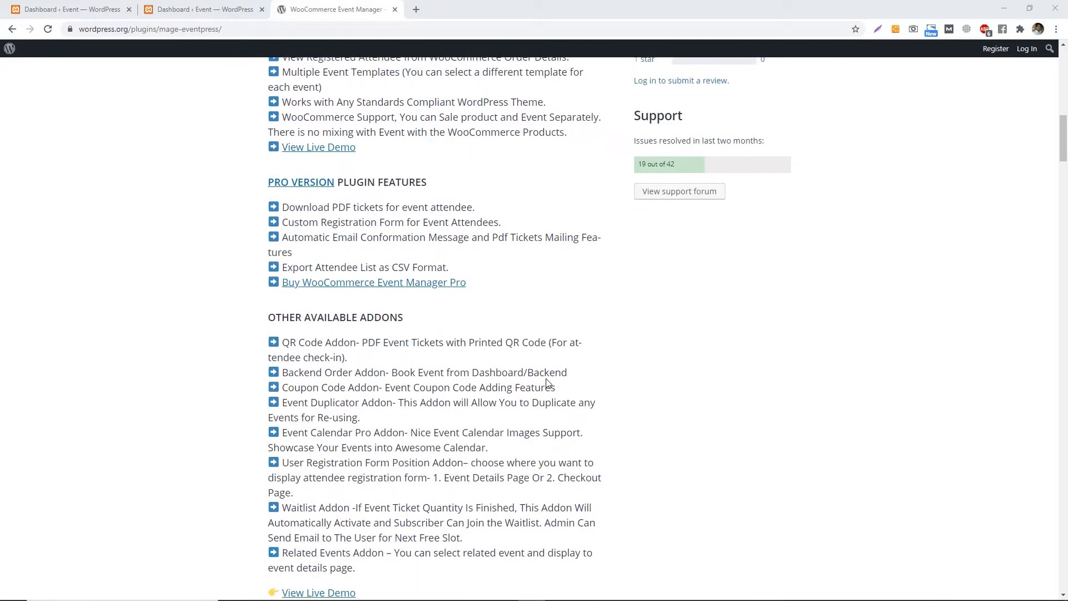
{"action": "scroll", "scroll_direction": "up", "scroll_amount": 3}
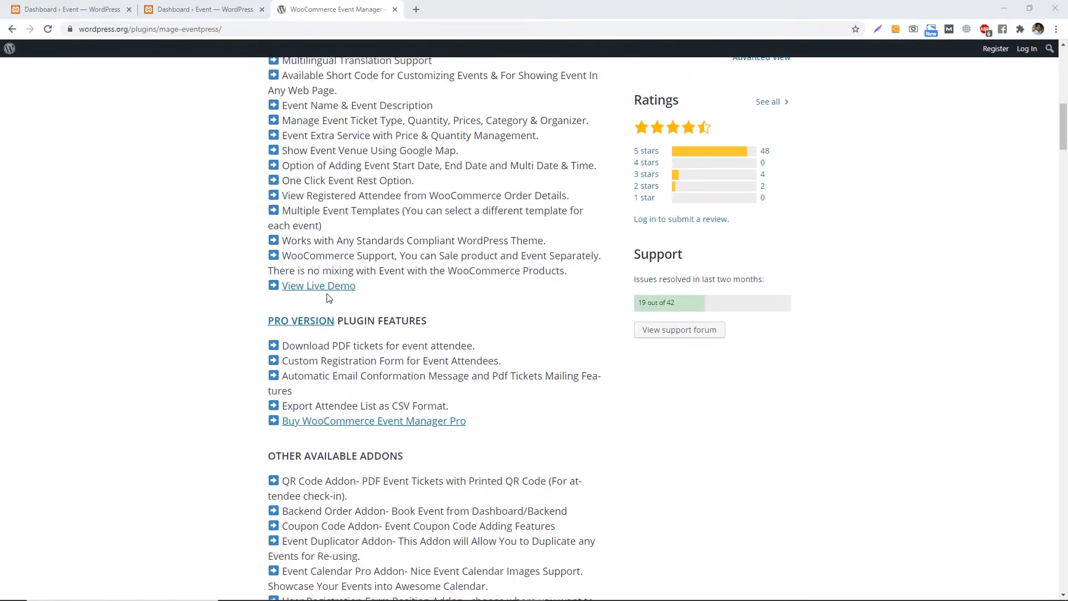
{"action": "left_click", "coordinate": [318, 285]}
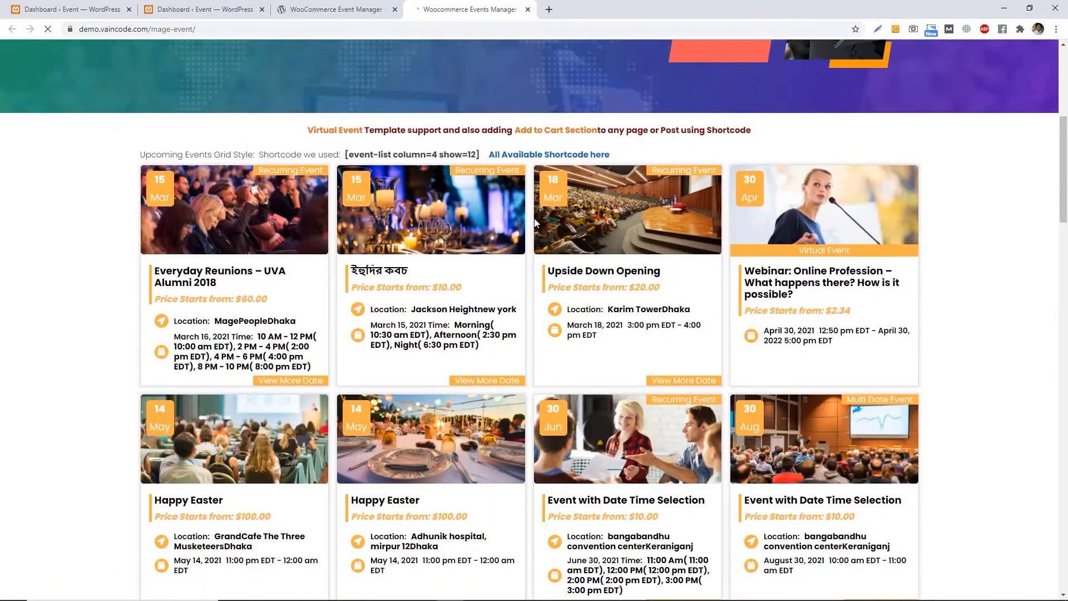
Browse the demo's upcoming events in grid, minimal and native list styles.
{"action": "scroll", "scroll_direction": "down", "scroll_amount": 3}
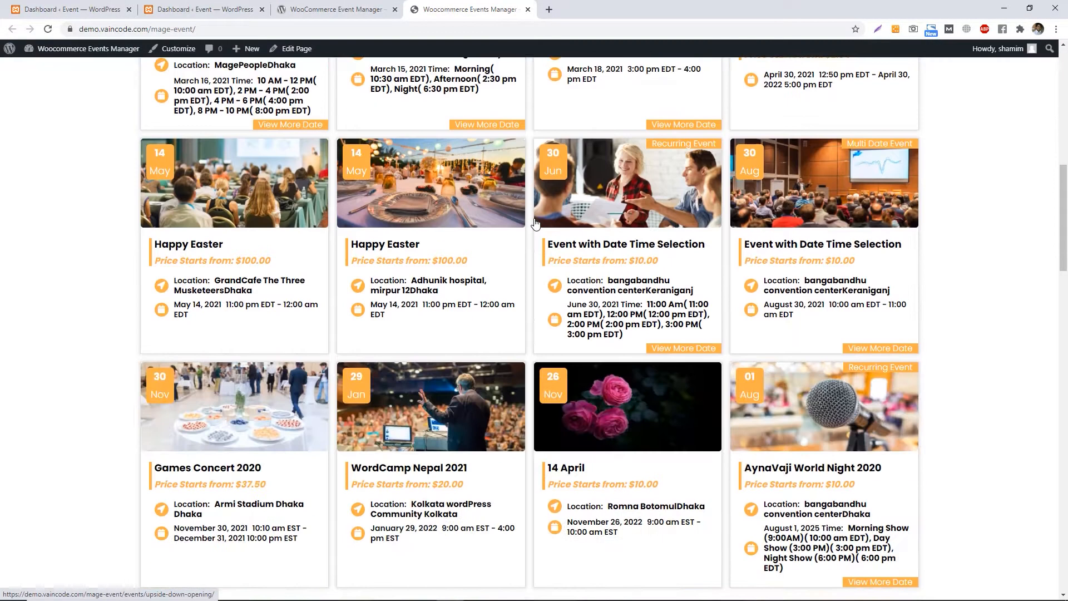
{"action": "scroll", "scroll_direction": "down", "scroll_amount": 3}
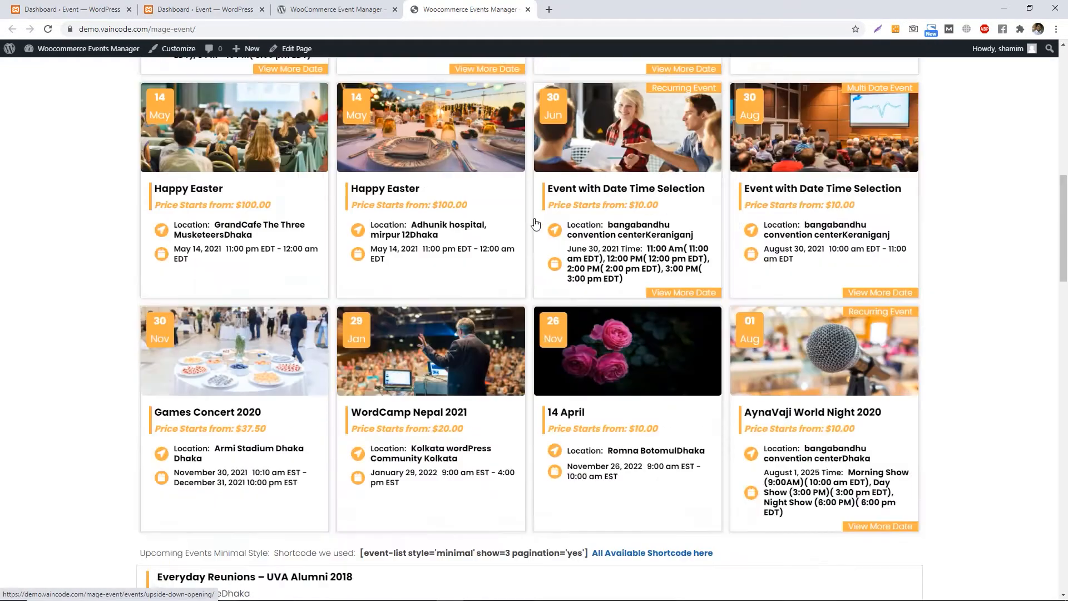
{"action": "scroll", "scroll_direction": "up", "scroll_amount": 3}
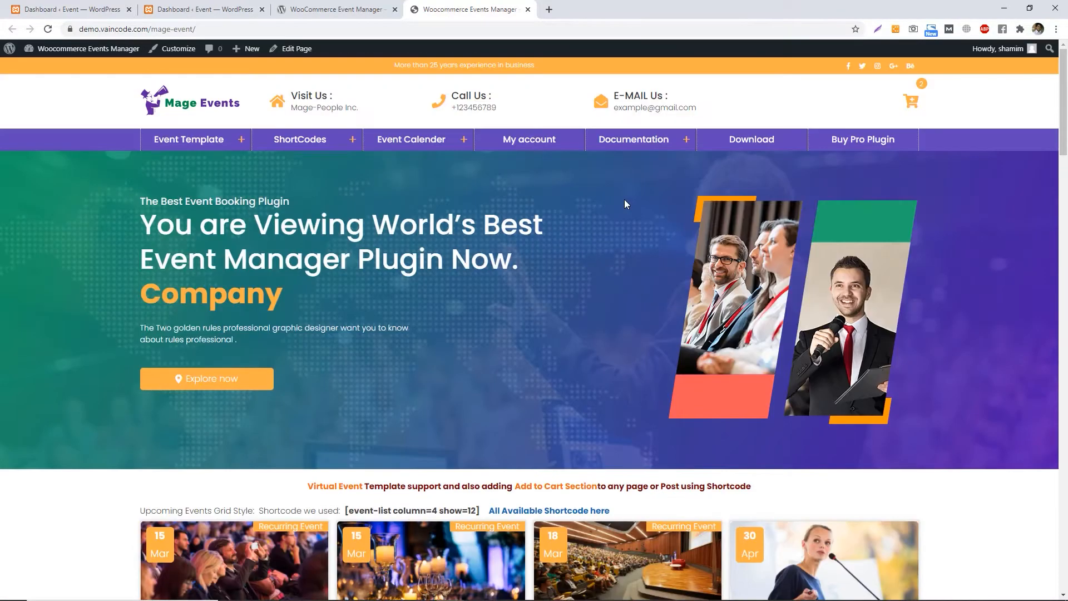
{"action": "scroll", "scroll_direction": "down", "scroll_amount": 3}
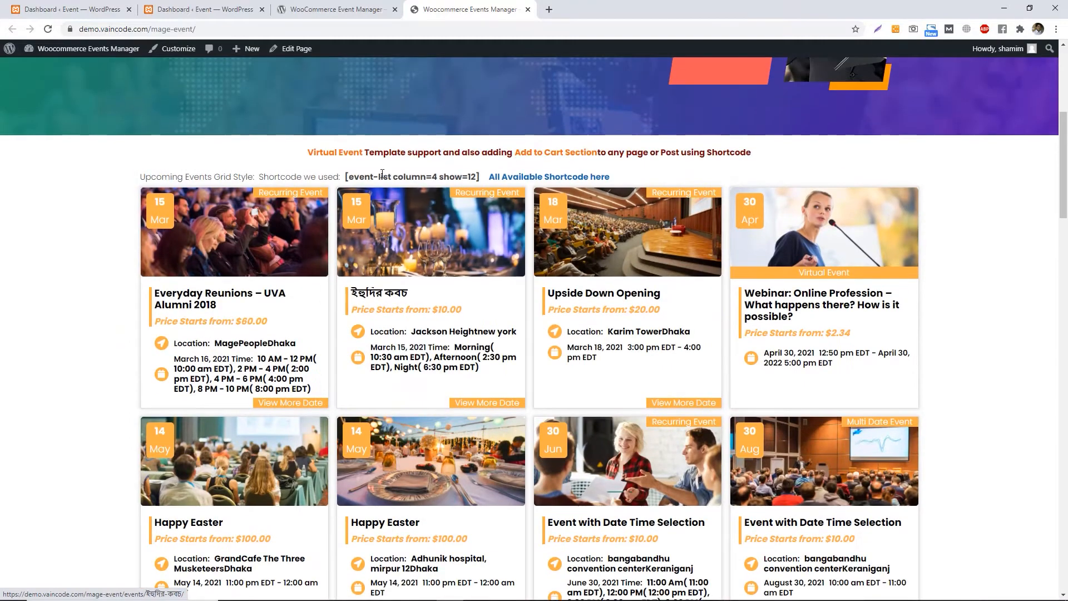
{"action": "scroll", "scroll_direction": "down", "scroll_amount": 3}
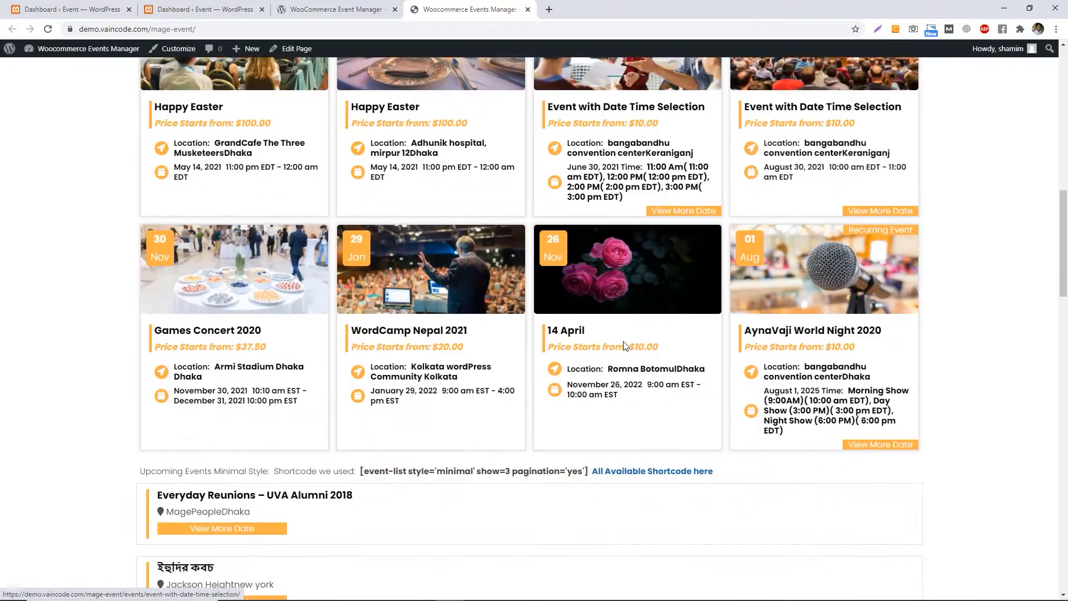
{"action": "scroll", "scroll_direction": "down", "scroll_amount": 3}
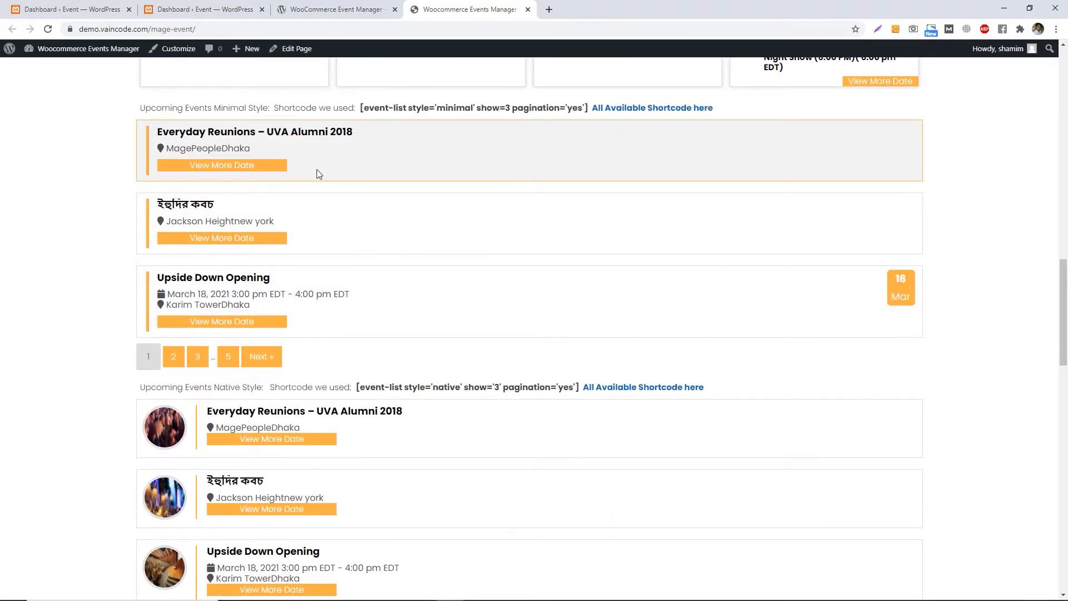
{"action": "scroll", "scroll_direction": "up", "scroll_amount": 3}
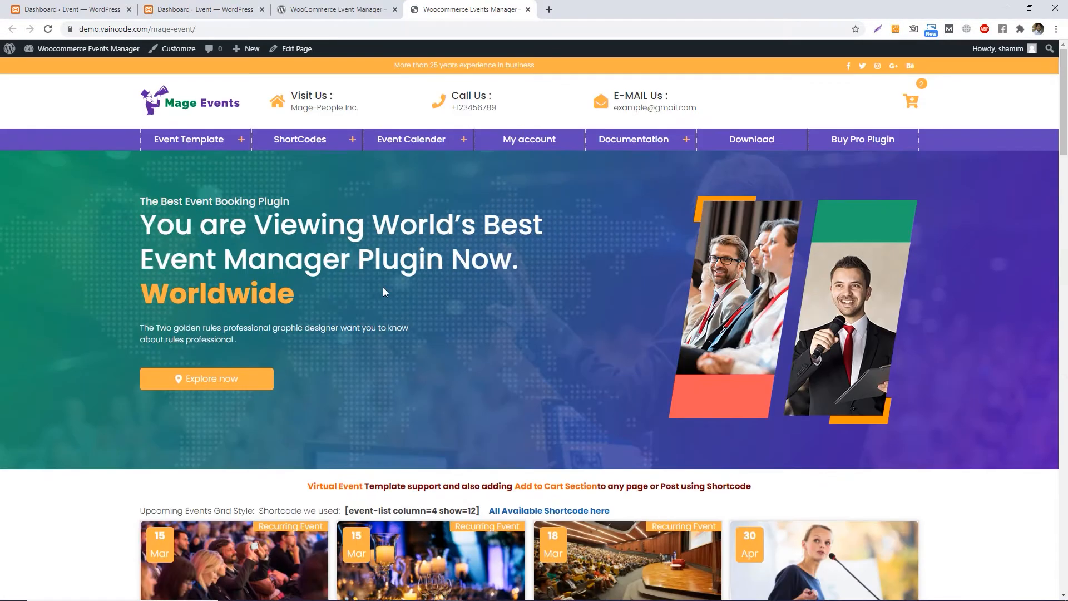
{"action": "left_click", "coordinate": [633, 139]}
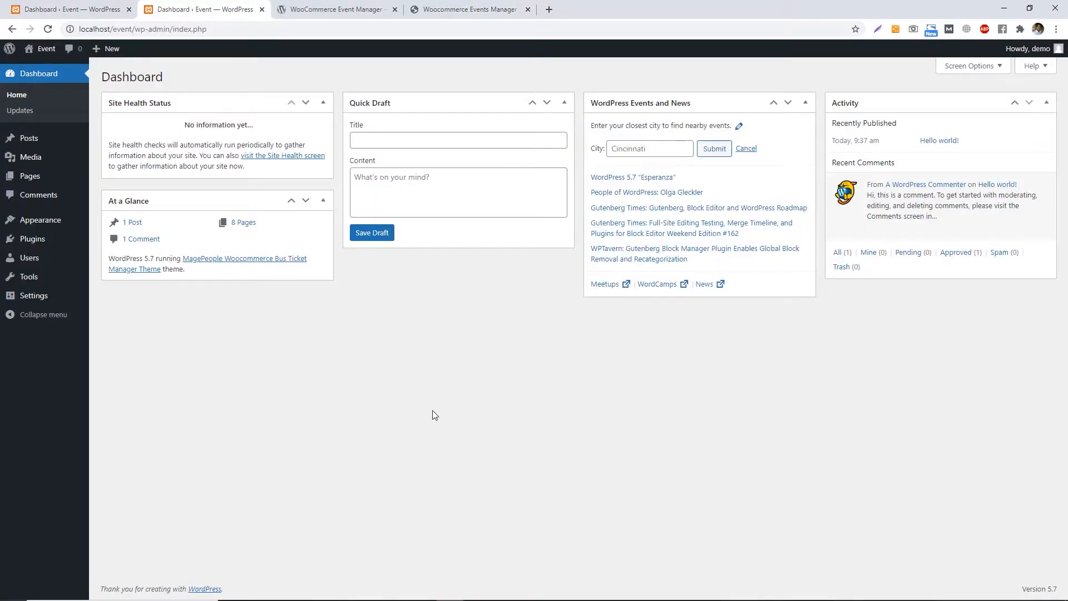
{"action": "mouse_move", "coordinate": [390, 399]}
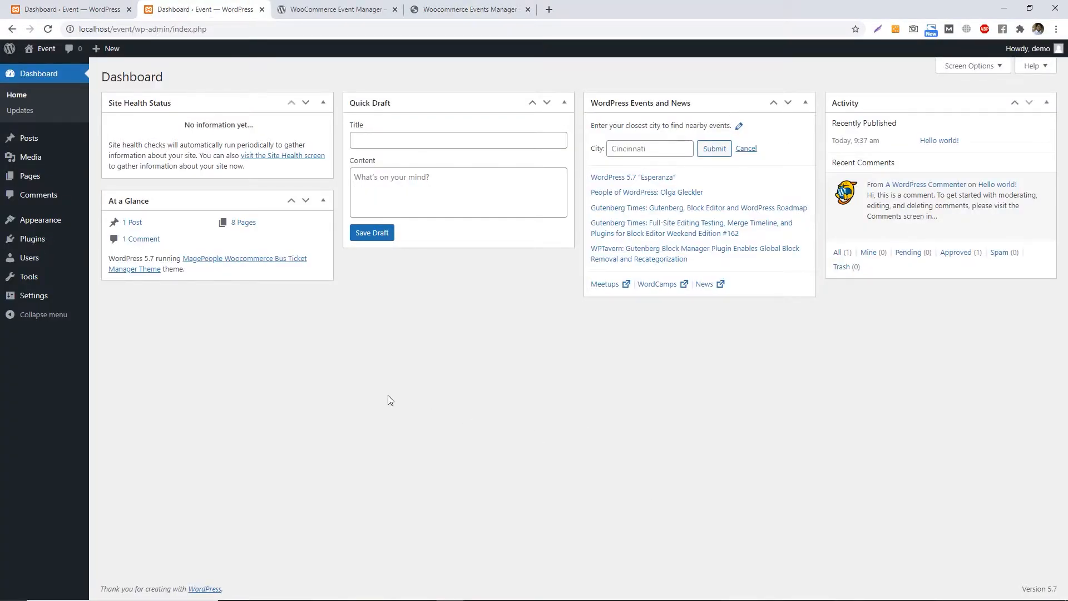
{"action": "mouse_move", "coordinate": [306, 401]}
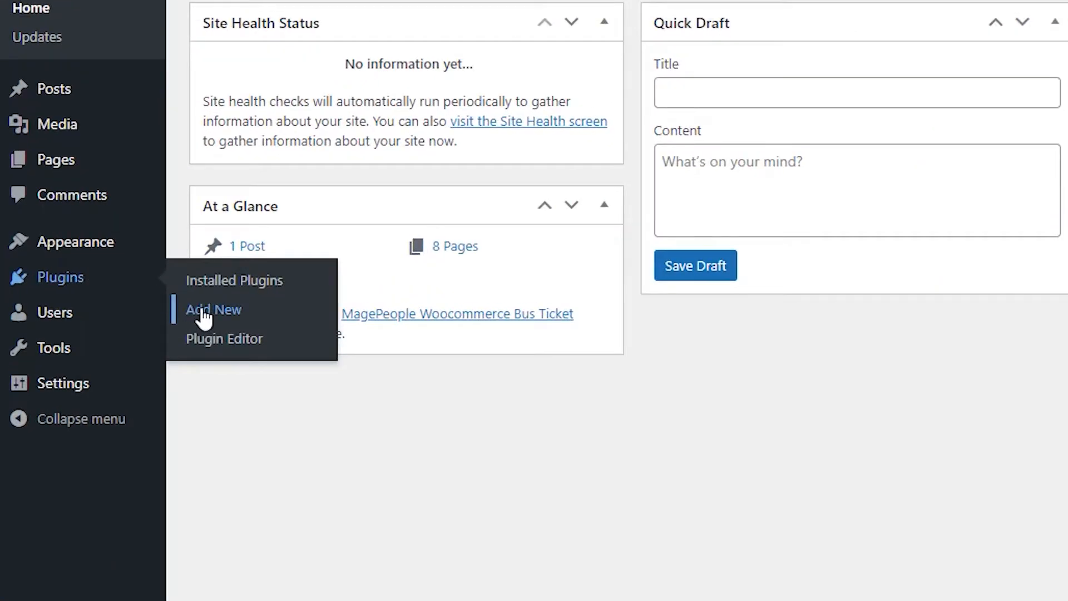
Search plugins for 'woocommerce' and install WooCommerce Event Manager by MagePeople.
{"action": "left_click", "coordinate": [213, 310]}
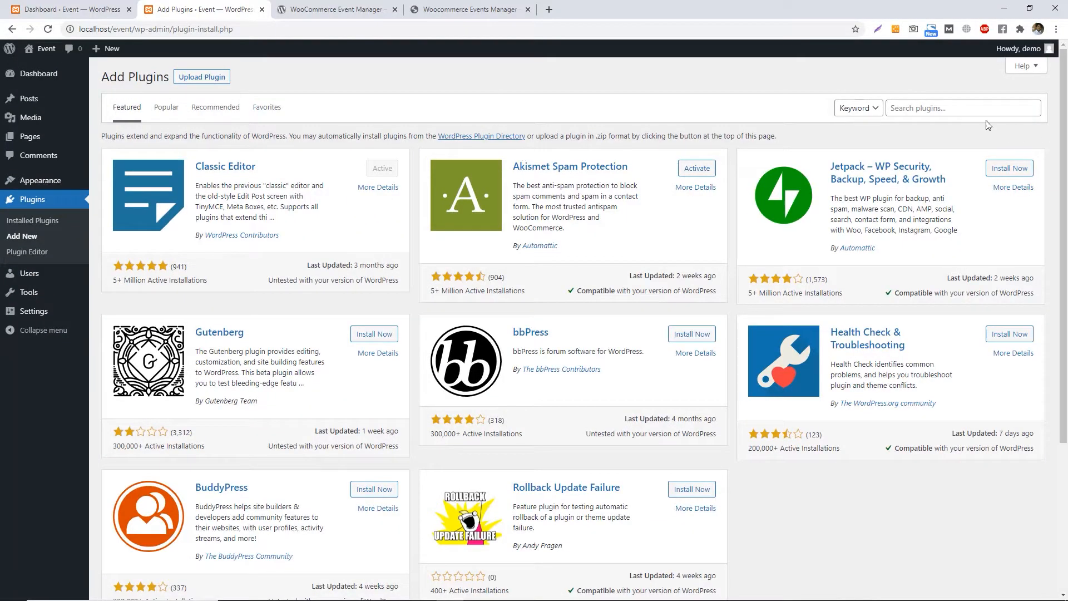
{"action": "type", "text": "woocommerce event manager"}
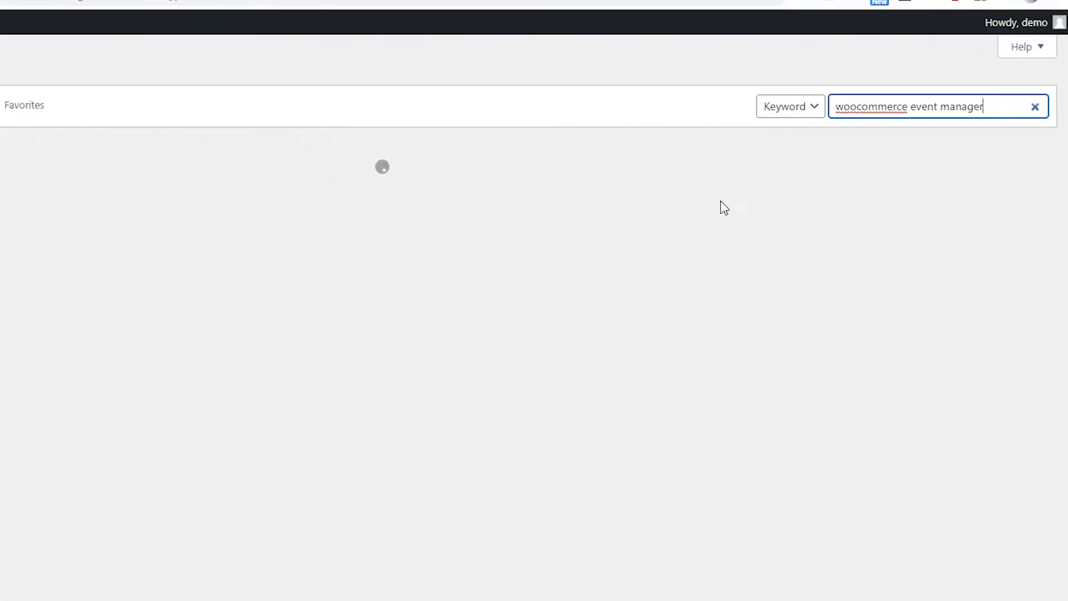
{"action": "key", "text": "Return"}
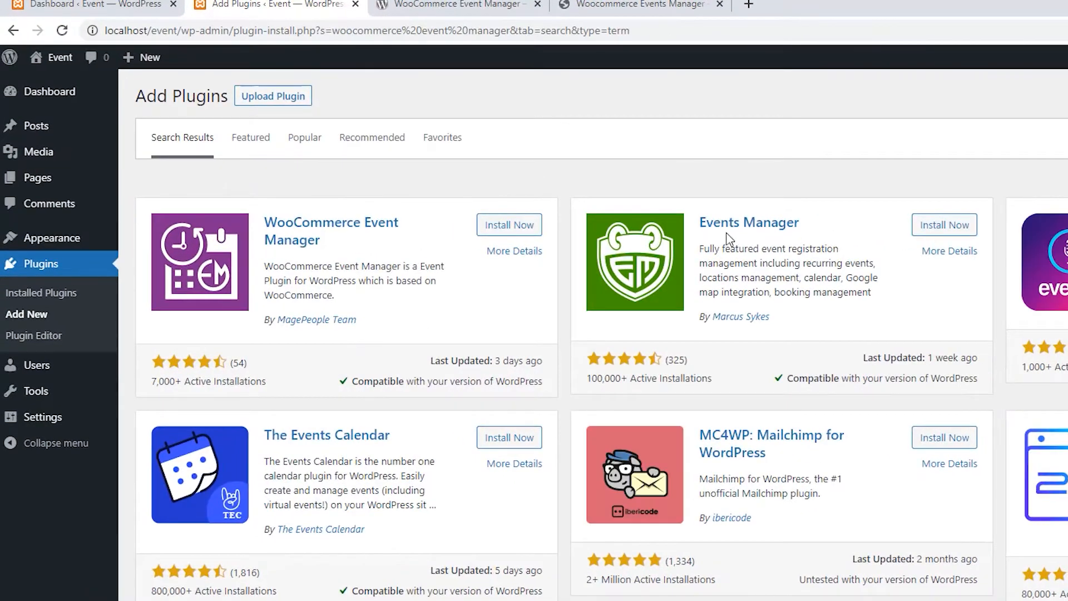
{"action": "left_click", "coordinate": [509, 224]}
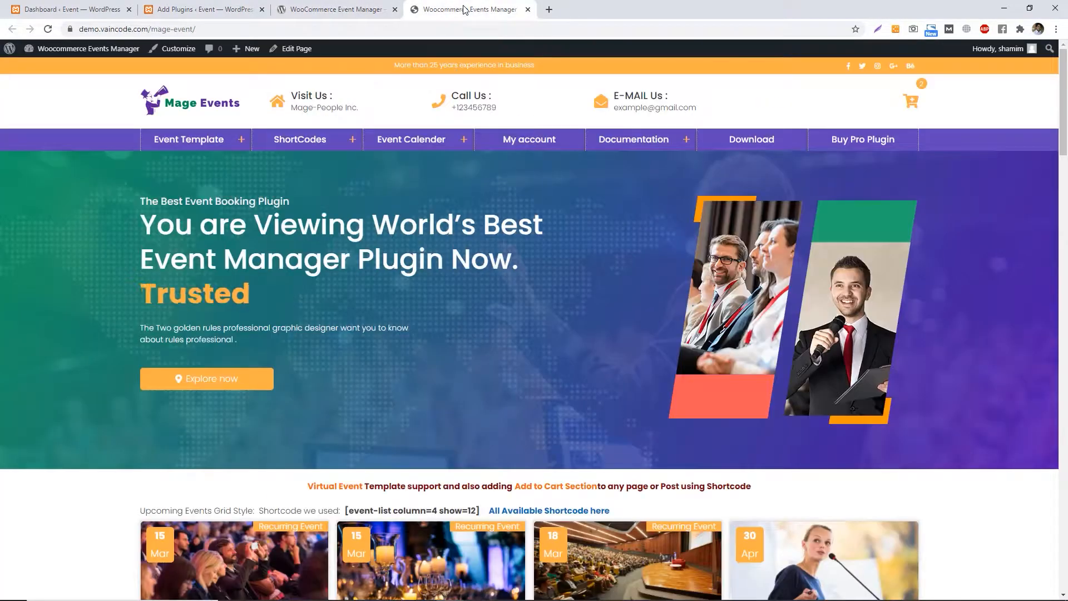
View the Everyday Reunions – UVA Alumni 2018 demo event's schedule and ticket registration.
{"action": "scroll", "scroll_direction": "down", "scroll_amount": 3}
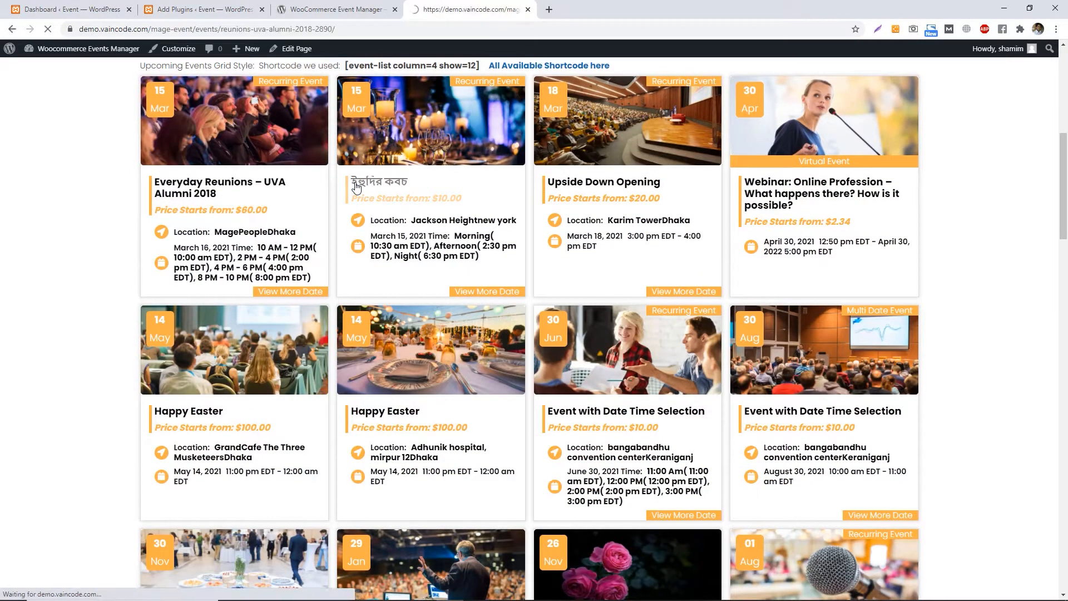
{"action": "scroll", "scroll_direction": "down", "scroll_amount": 3}
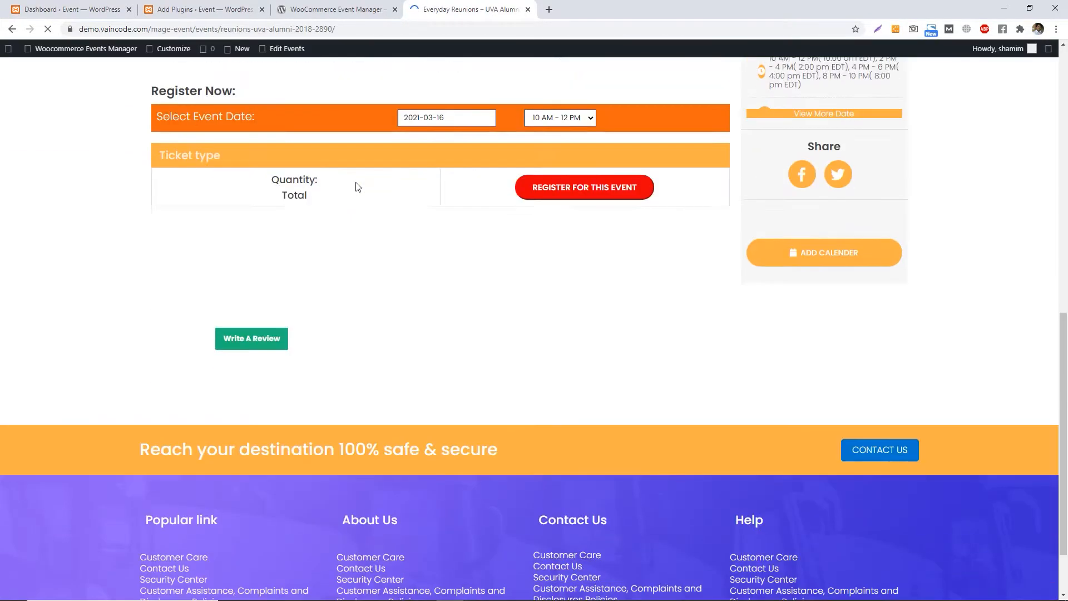
{"action": "scroll", "scroll_direction": "up", "scroll_amount": 3}
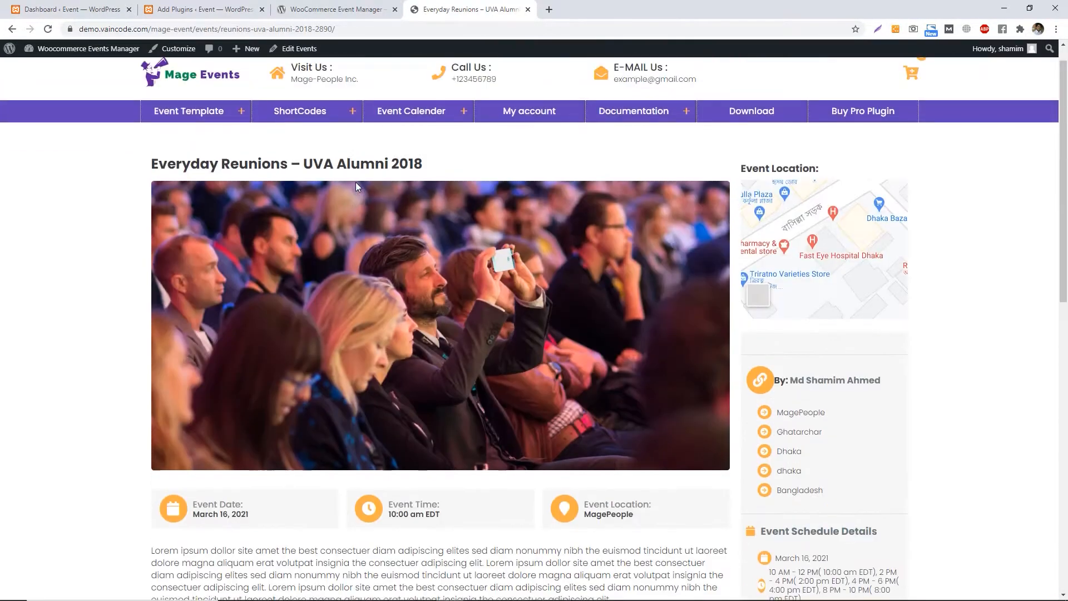
{"action": "scroll", "scroll_direction": "down", "scroll_amount": 3}
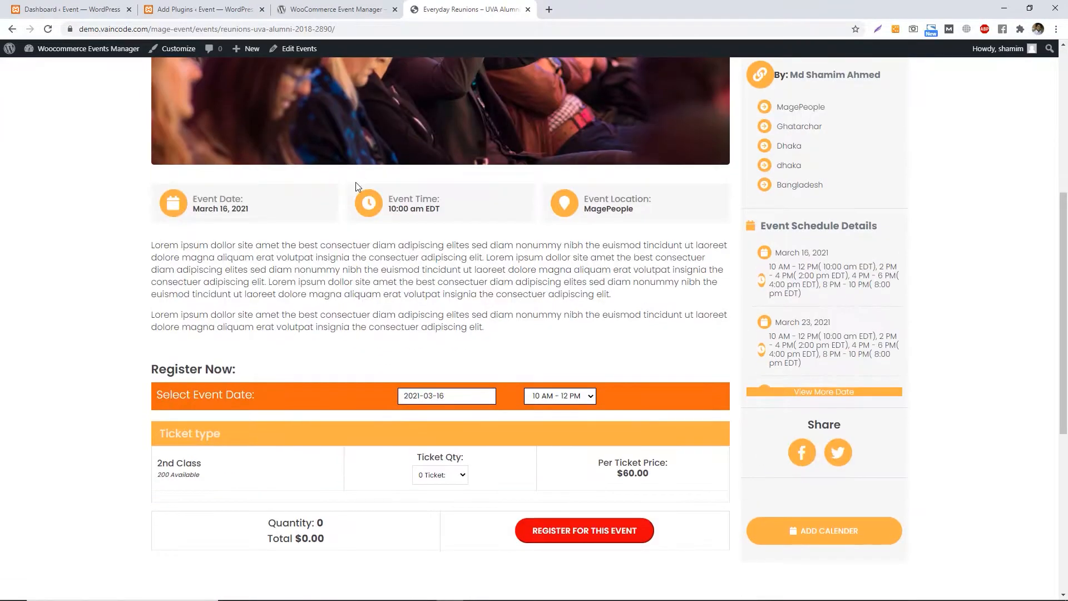
{"action": "left_click", "coordinate": [204, 8]}
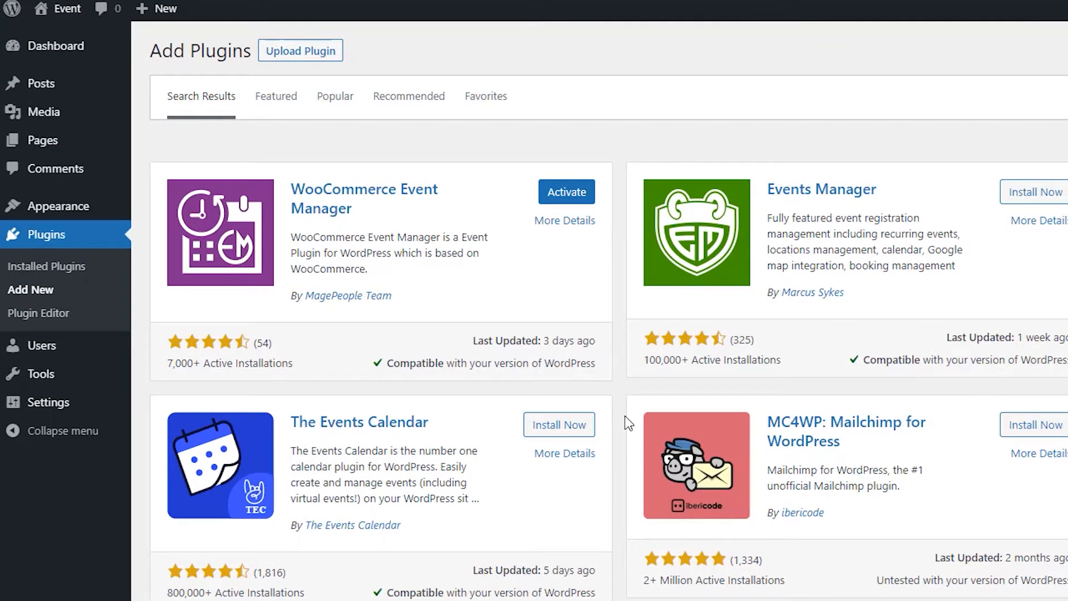
{"action": "mouse_move", "coordinate": [564, 192]}
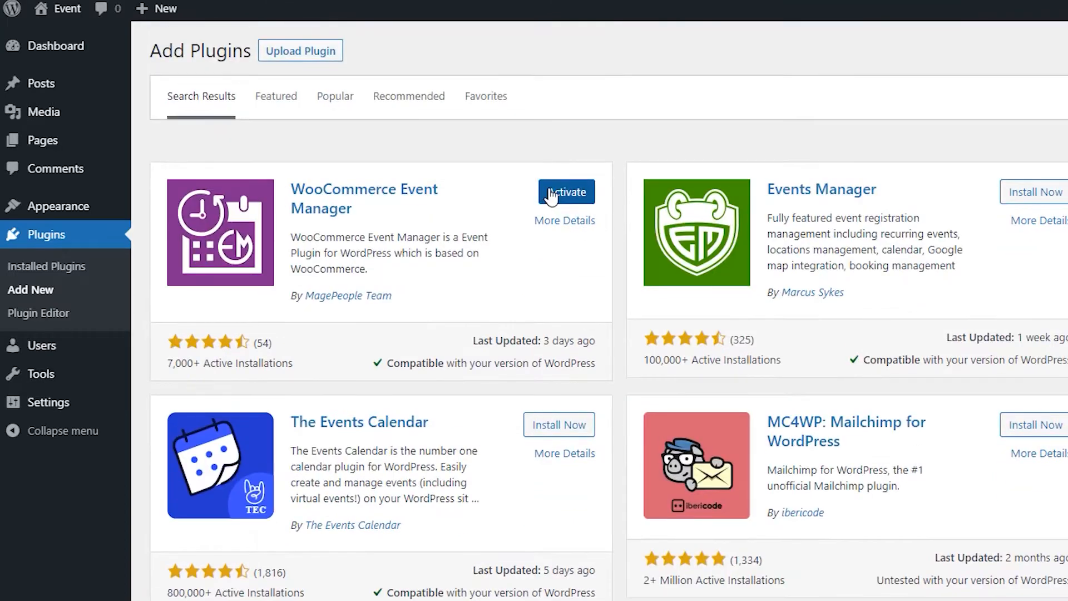
Activate WooCommerce Event Manager from the plugin search results.
{"action": "left_click", "coordinate": [565, 191]}
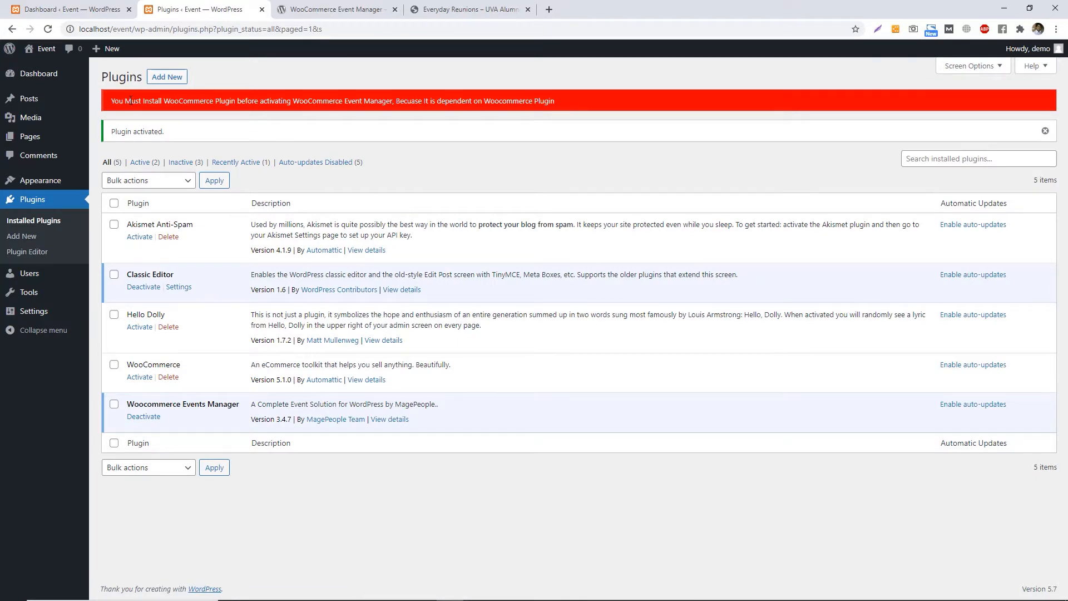
{"action": "key", "text": "ctrl+plus"}
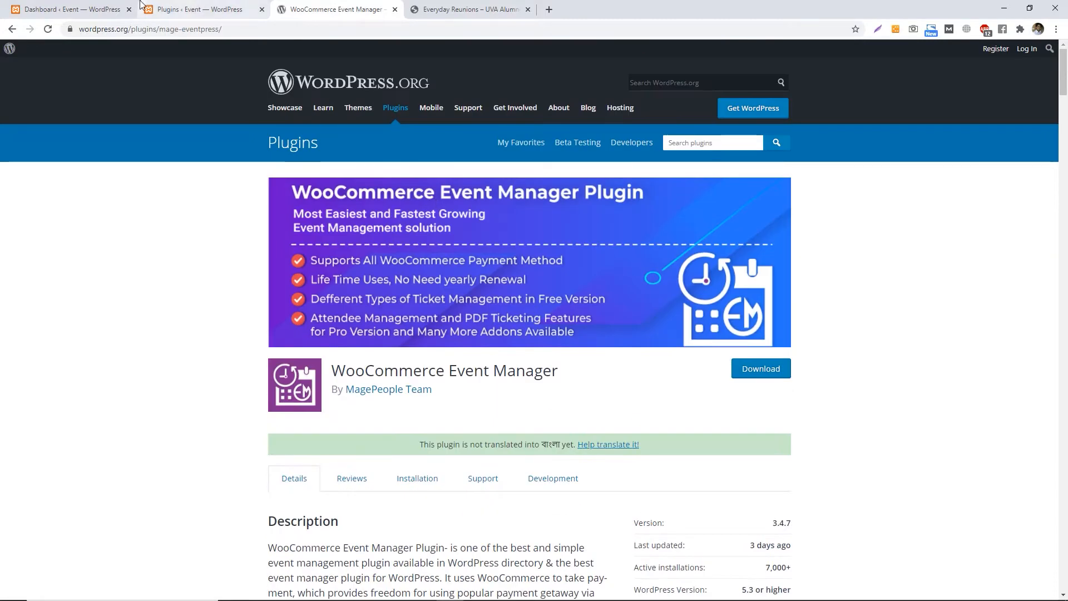
Activate WooCommerce under Installed Plugins and allow the diagnostic data notice.
{"action": "left_click", "coordinate": [197, 9]}
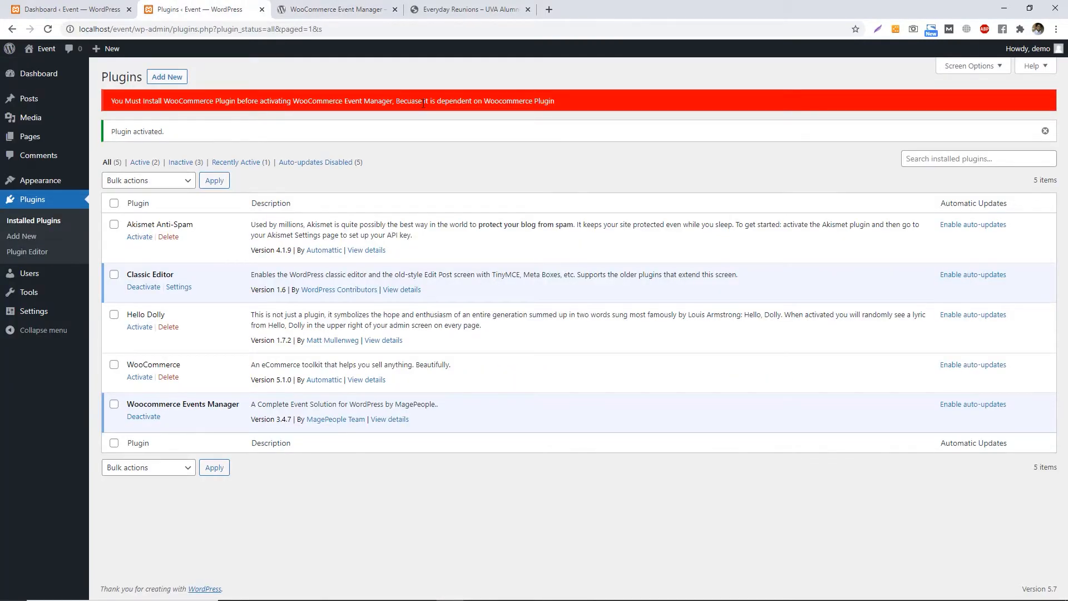
{"action": "left_click", "coordinate": [140, 377]}
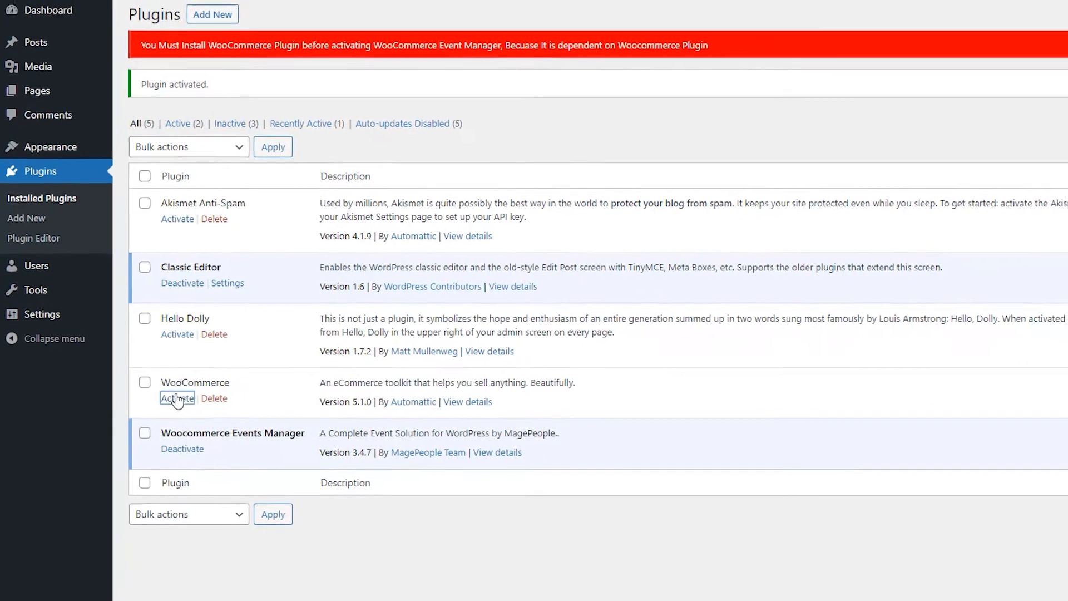
{"action": "left_click", "coordinate": [176, 398]}
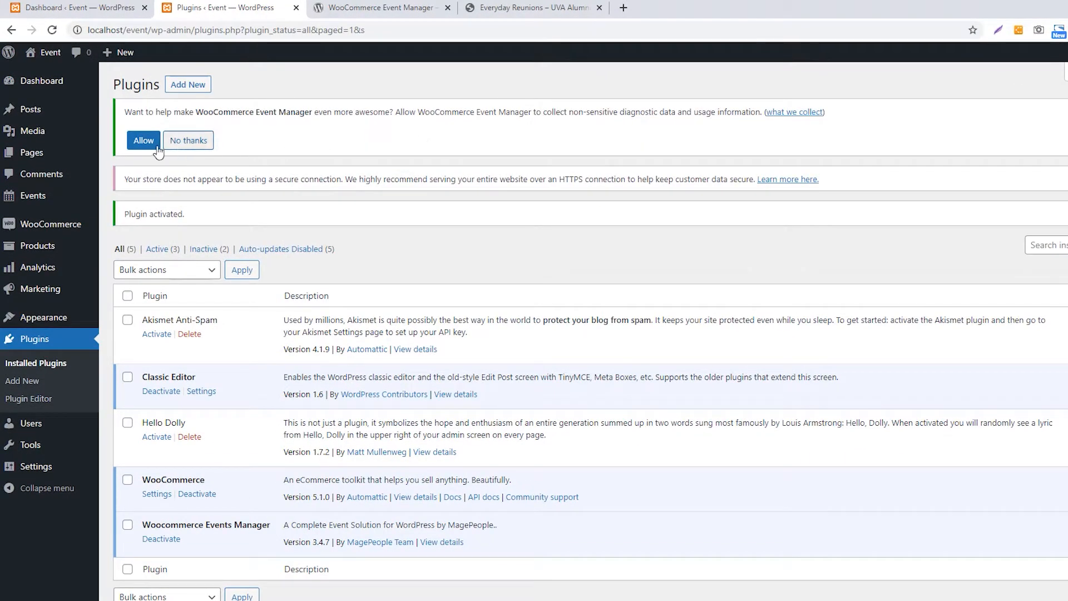
{"action": "left_click", "coordinate": [143, 140]}
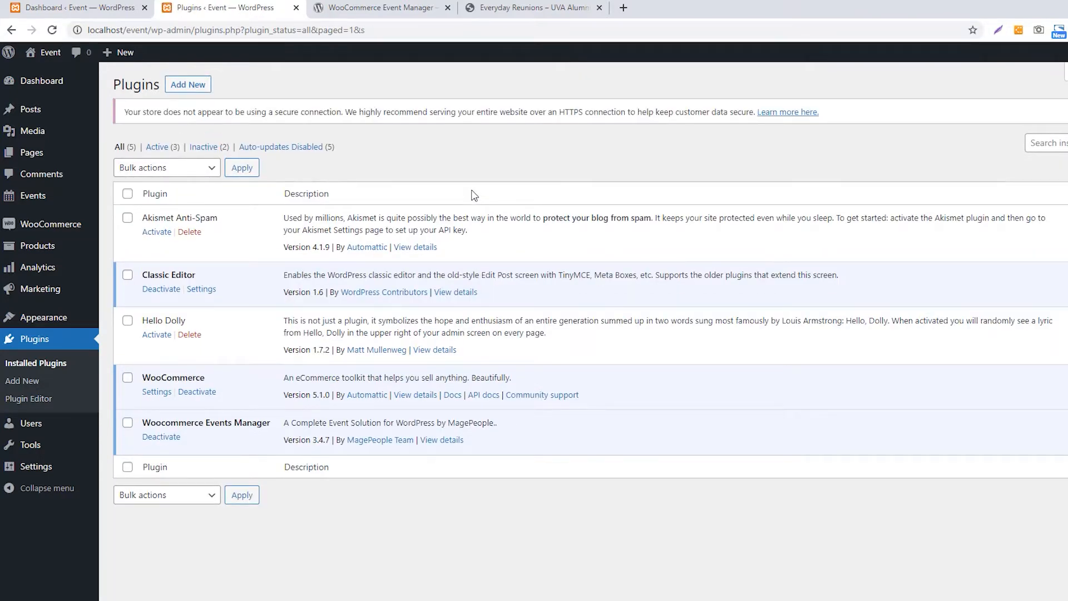
{"action": "mouse_move", "coordinate": [32, 195]}
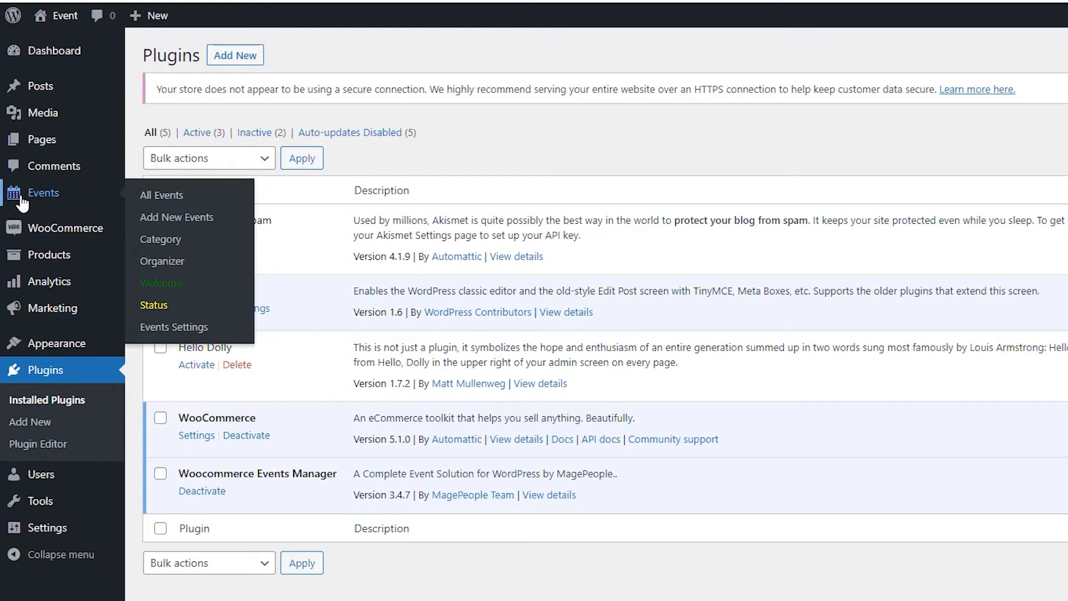
{"action": "mouse_move", "coordinate": [161, 201]}
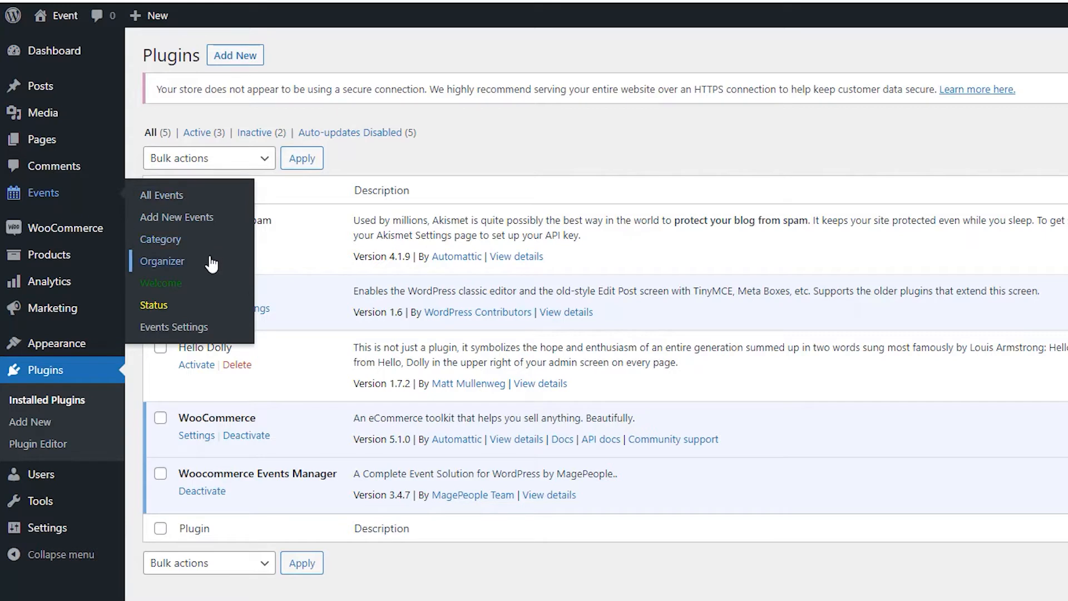
{"action": "mouse_move", "coordinate": [199, 308]}
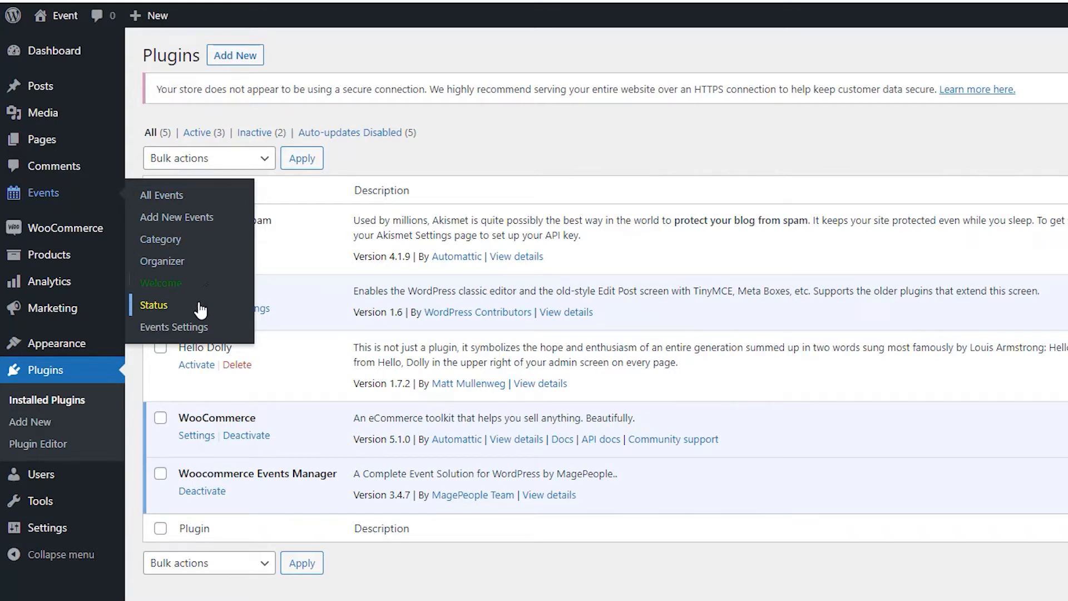
{"action": "mouse_move", "coordinate": [161, 282]}
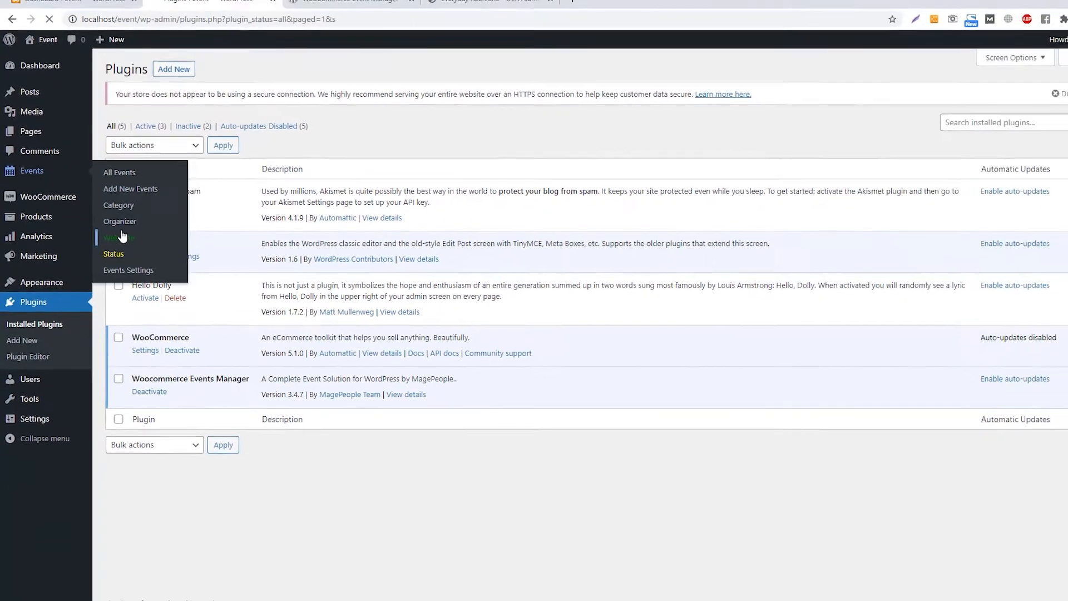
Open Events > Welcome and scroll through the pro features and addons.
{"action": "left_click", "coordinate": [117, 234]}
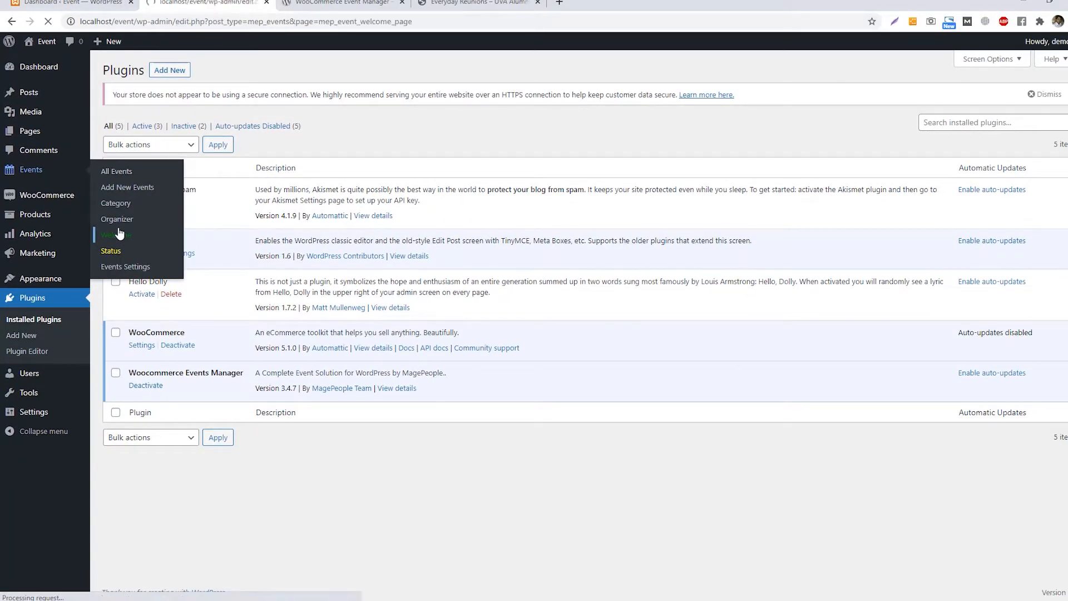
{"action": "left_click", "coordinate": [116, 234]}
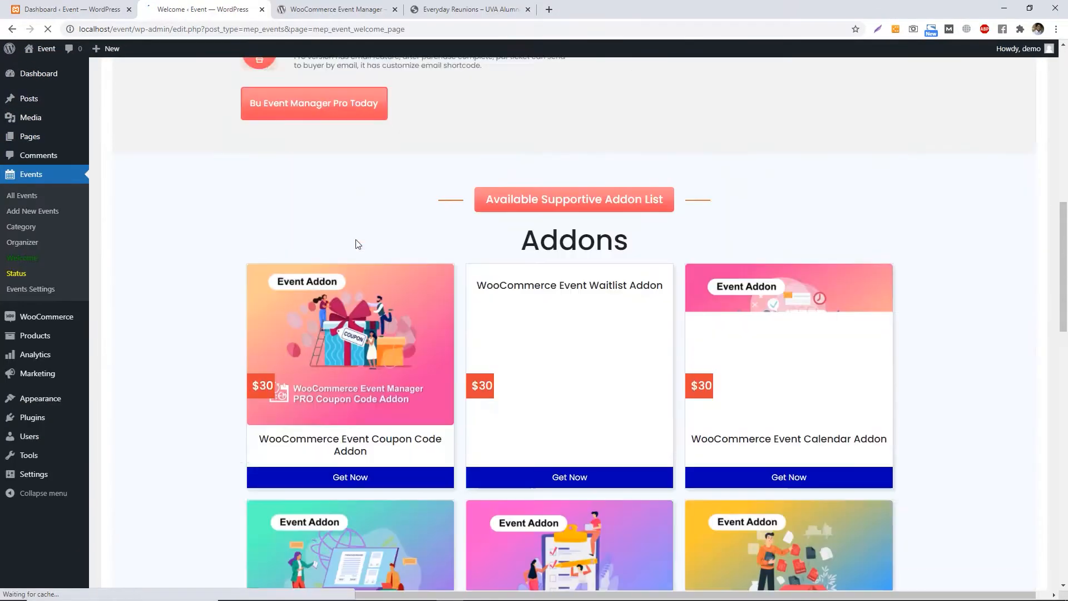
{"action": "scroll", "scroll_direction": "down", "scroll_amount": 3}
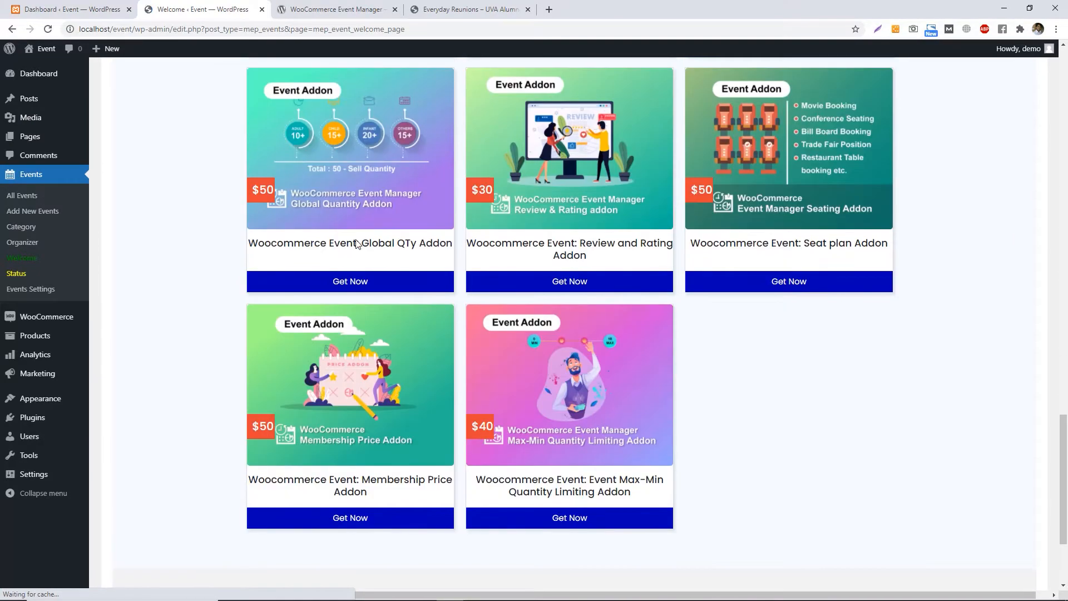
{"action": "scroll", "scroll_direction": "up", "scroll_amount": 3}
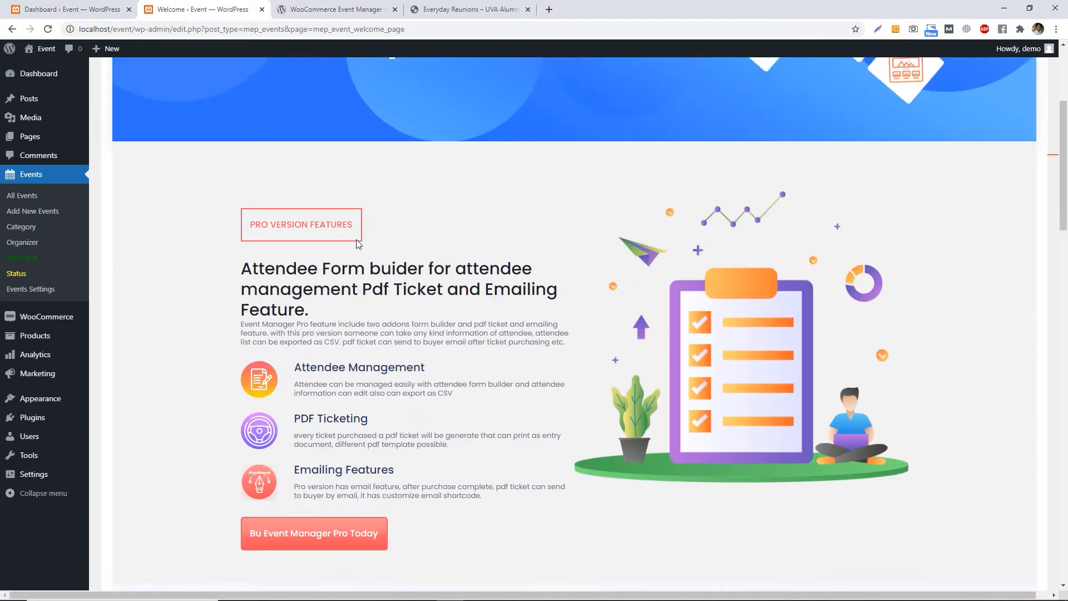
{"action": "scroll", "scroll_direction": "up", "scroll_amount": 3}
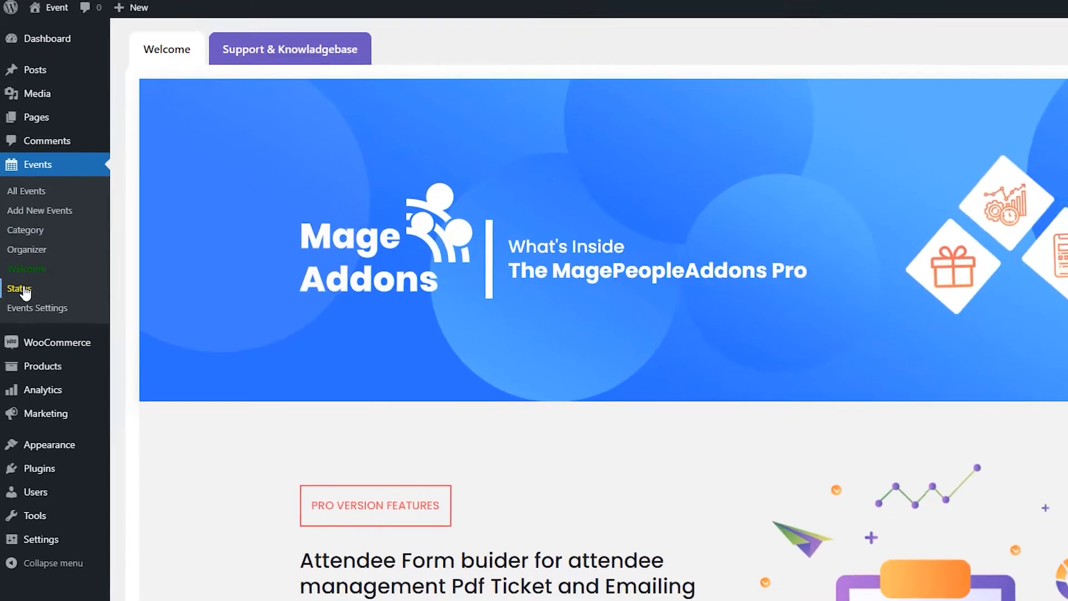
{"action": "left_click", "coordinate": [20, 289]}
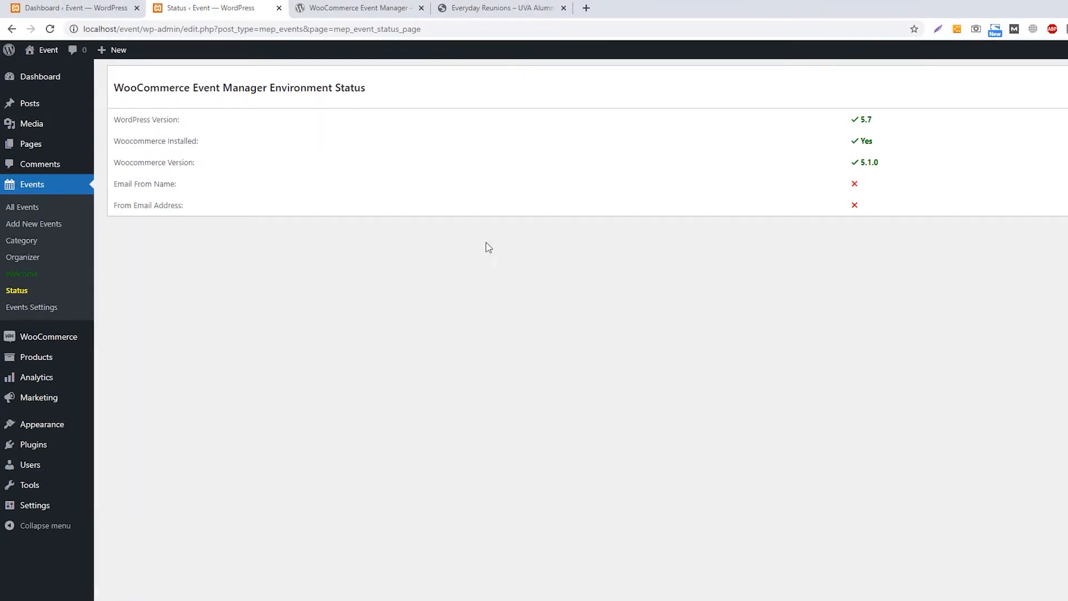
{"action": "mouse_move", "coordinate": [865, 203]}
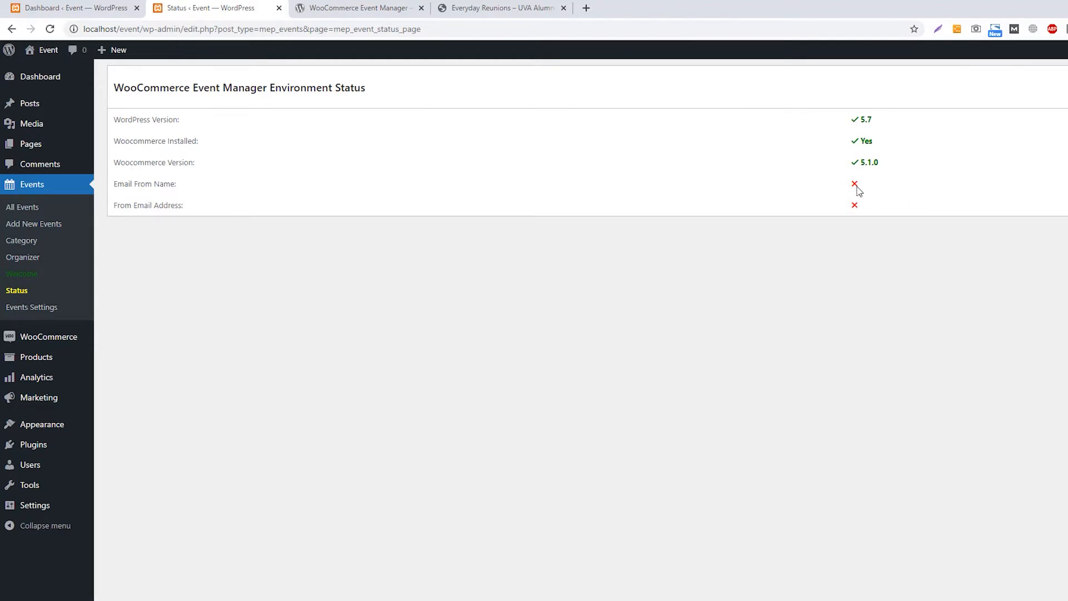
{"action": "mouse_move", "coordinate": [866, 210]}
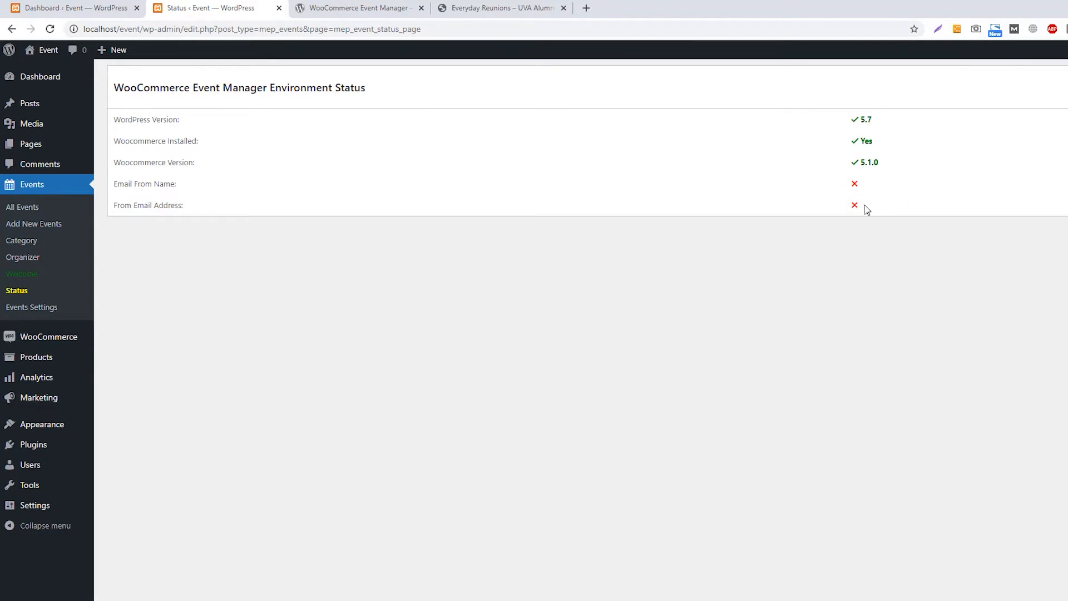
{"action": "mouse_move", "coordinate": [330, 289]}
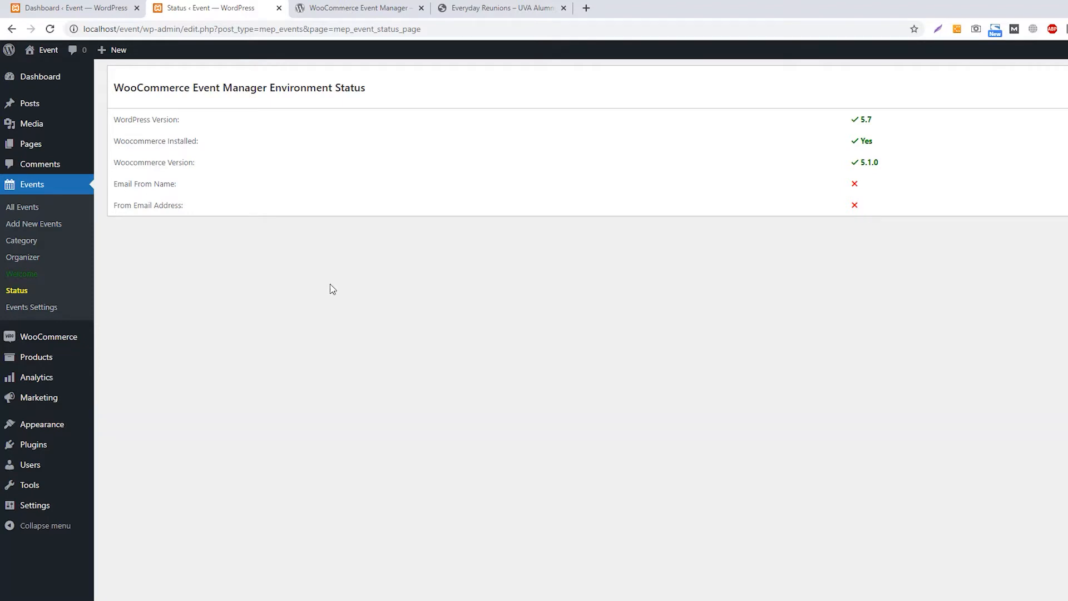
{"action": "left_click", "coordinate": [31, 307]}
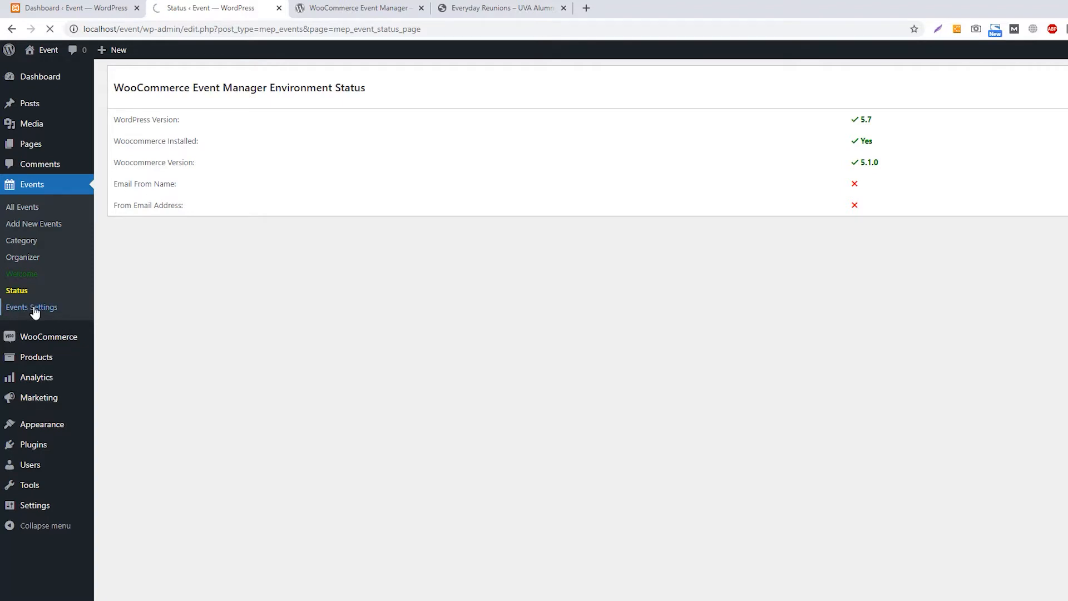
{"action": "left_click", "coordinate": [31, 307]}
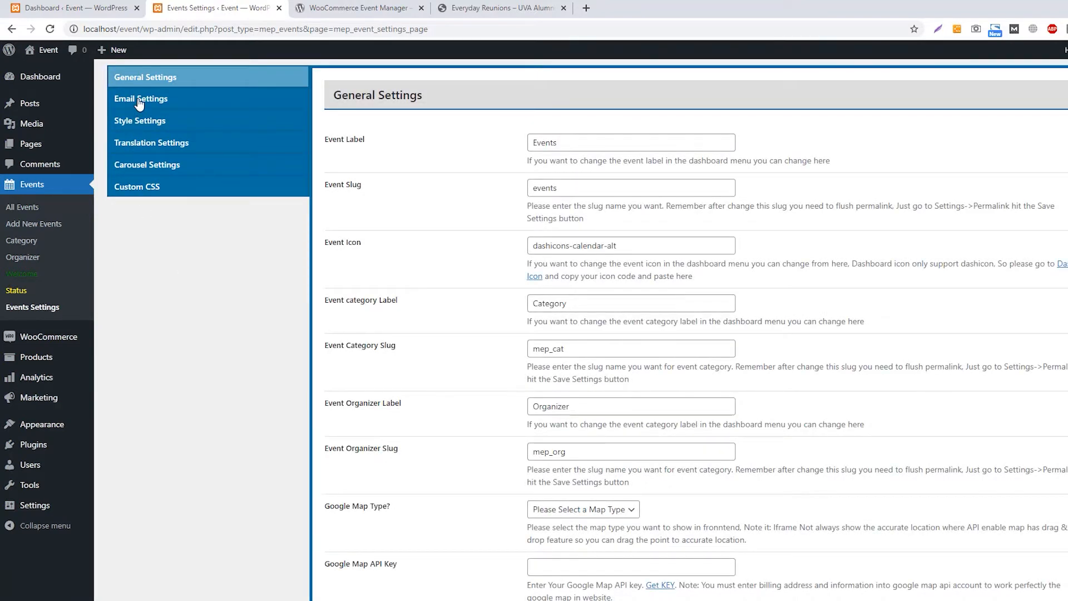
{"action": "left_click", "coordinate": [141, 99]}
{"action": "type", "text": "no-reply@"}
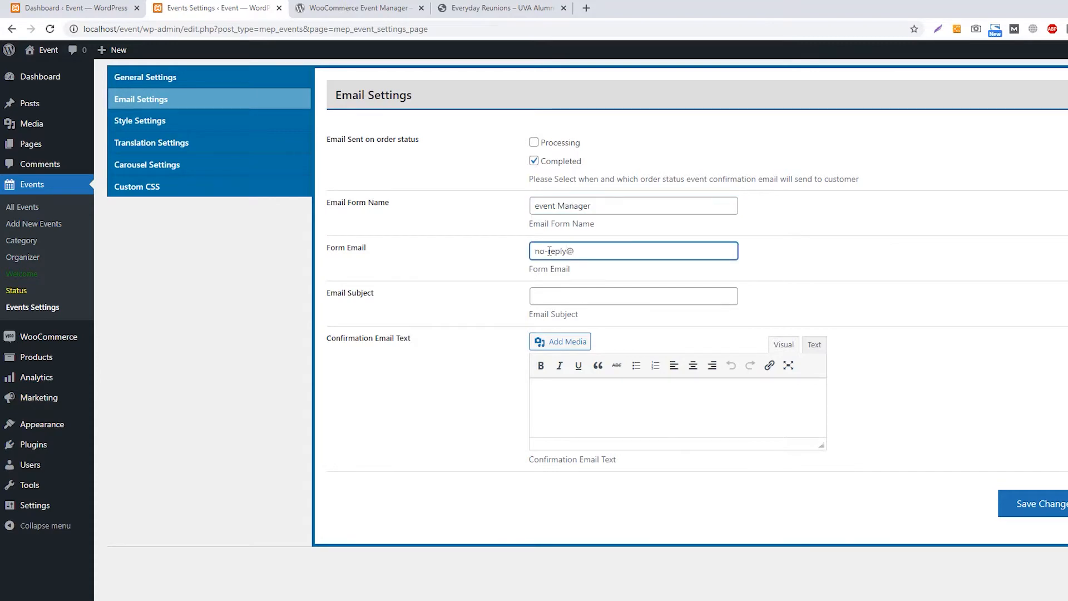
{"action": "left_click", "coordinate": [995, 479]}
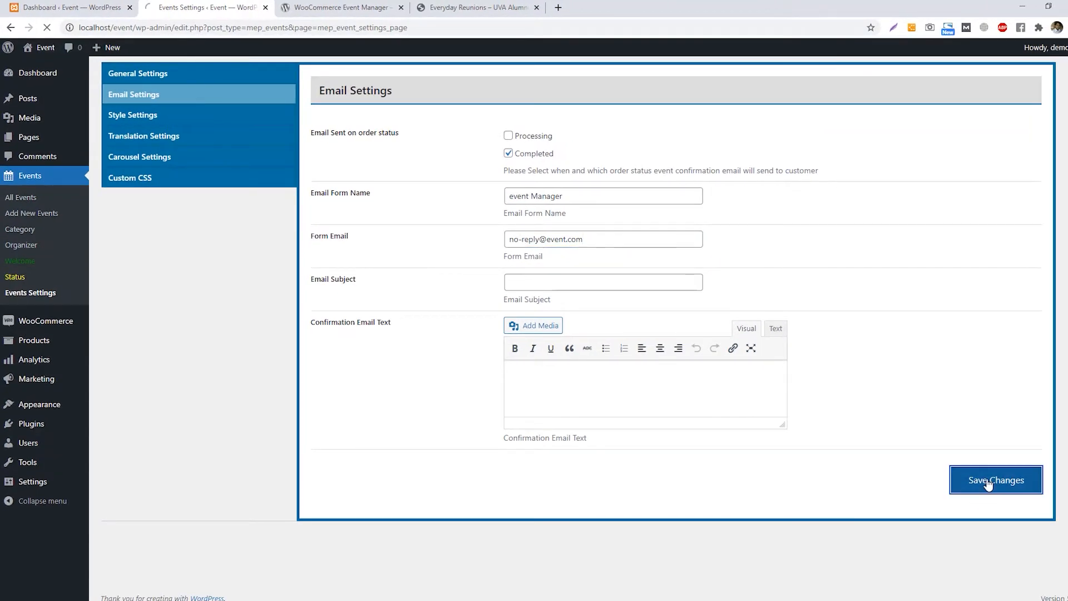
{"action": "left_click", "coordinate": [995, 479]}
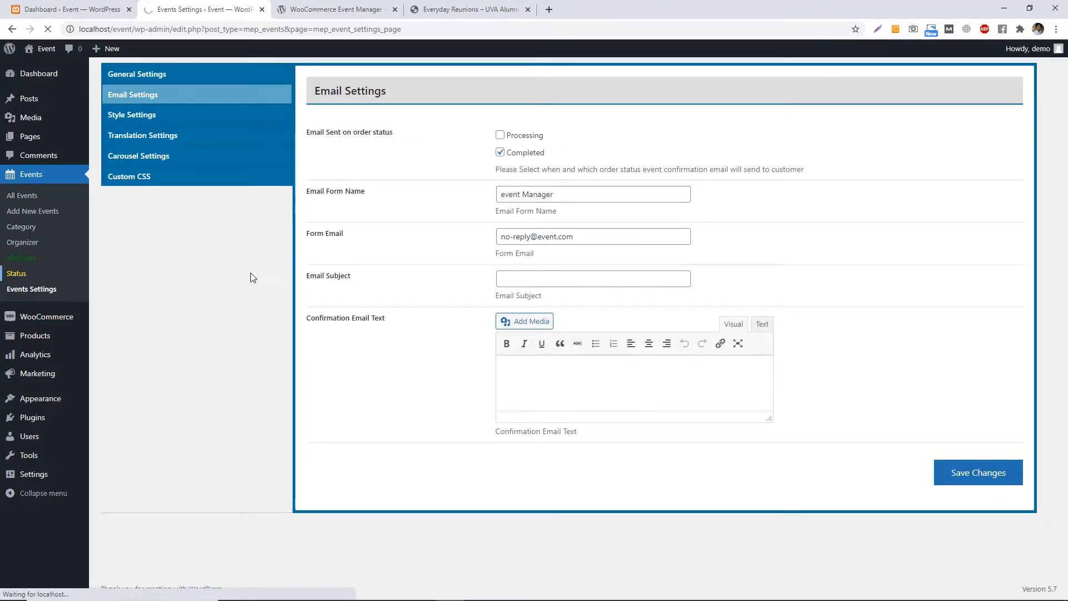
Confirm the sender checks pass on Events > Status, then view the empty All Events list.
{"action": "left_click", "coordinate": [16, 273]}
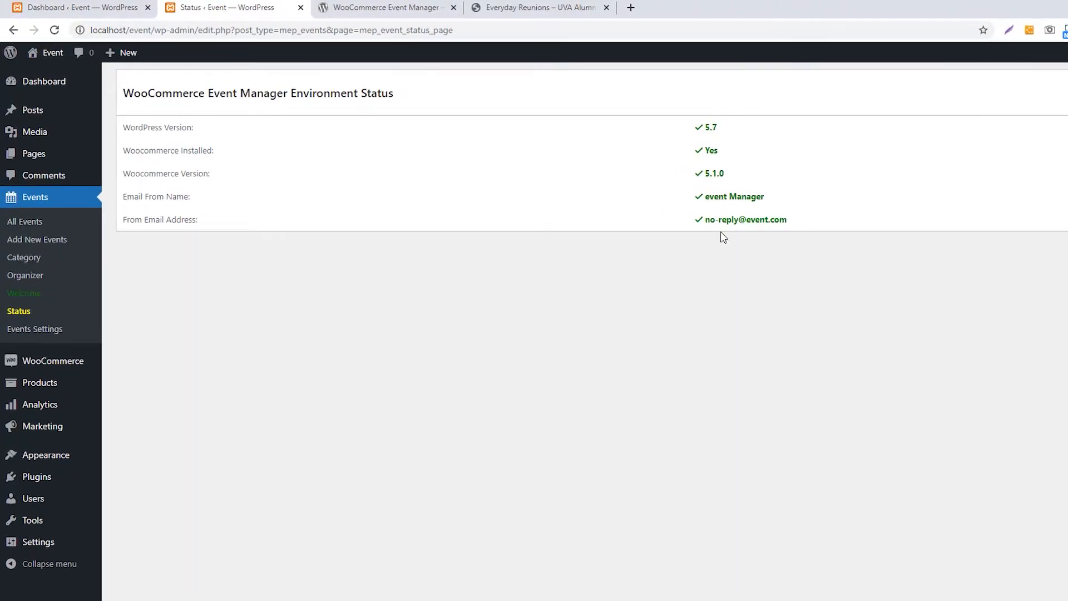
{"action": "mouse_move", "coordinate": [158, 307]}
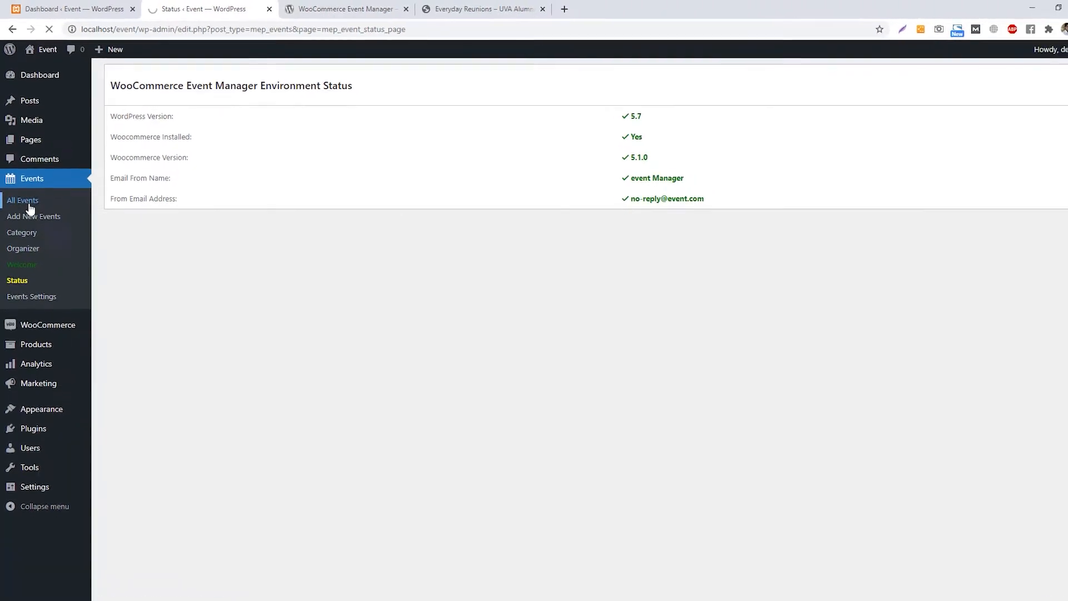
{"action": "left_click", "coordinate": [22, 200]}
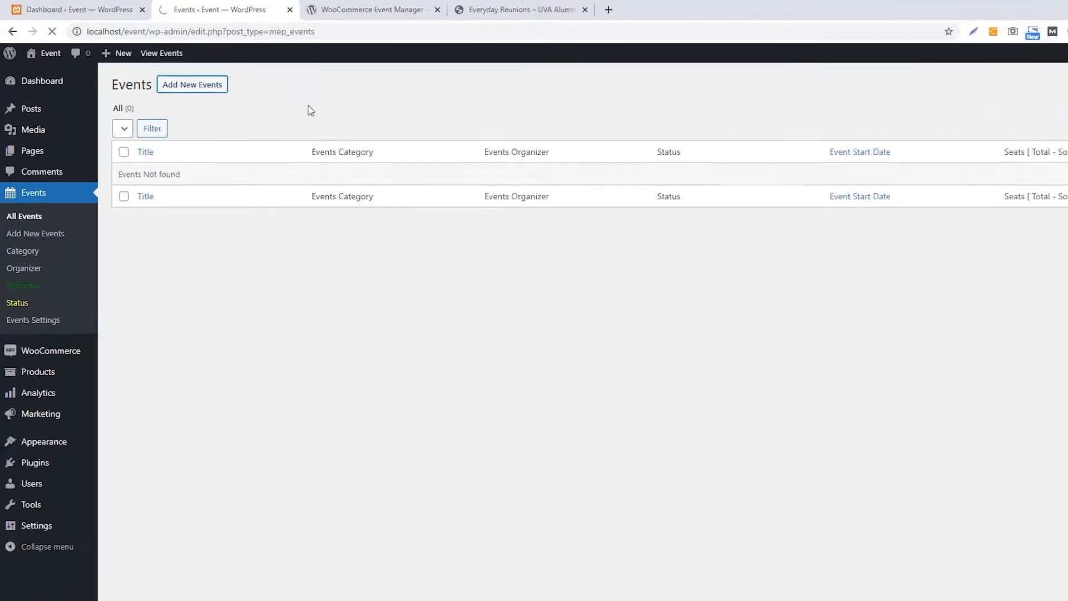
Start a new event and enter the title 'Reunions – UVA Alumni 2021' from Notepad.
{"action": "left_click", "coordinate": [192, 84]}
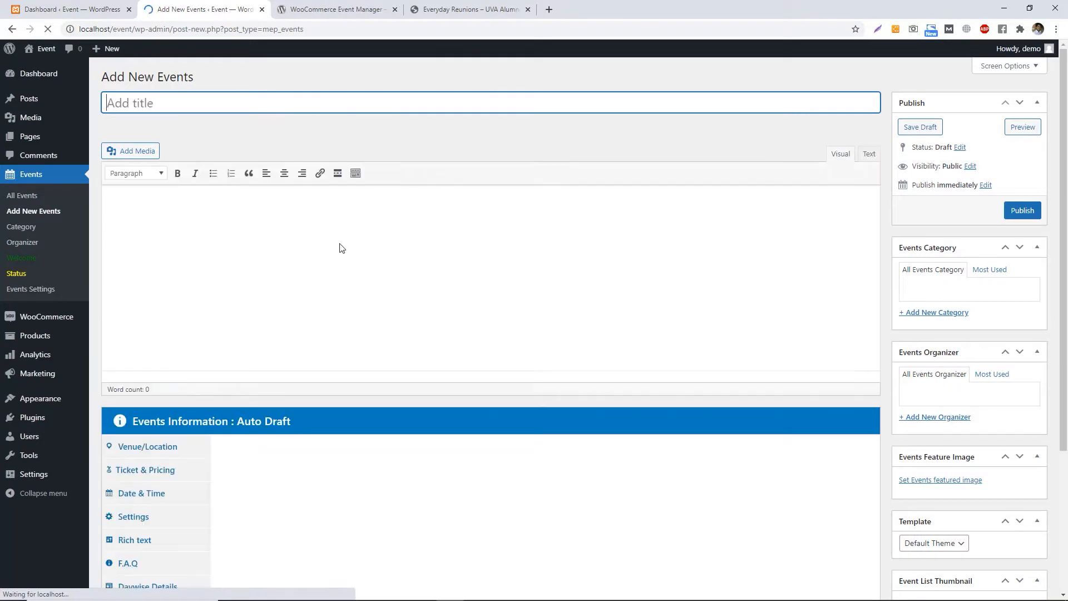
{"action": "left_click", "coordinate": [147, 446]}
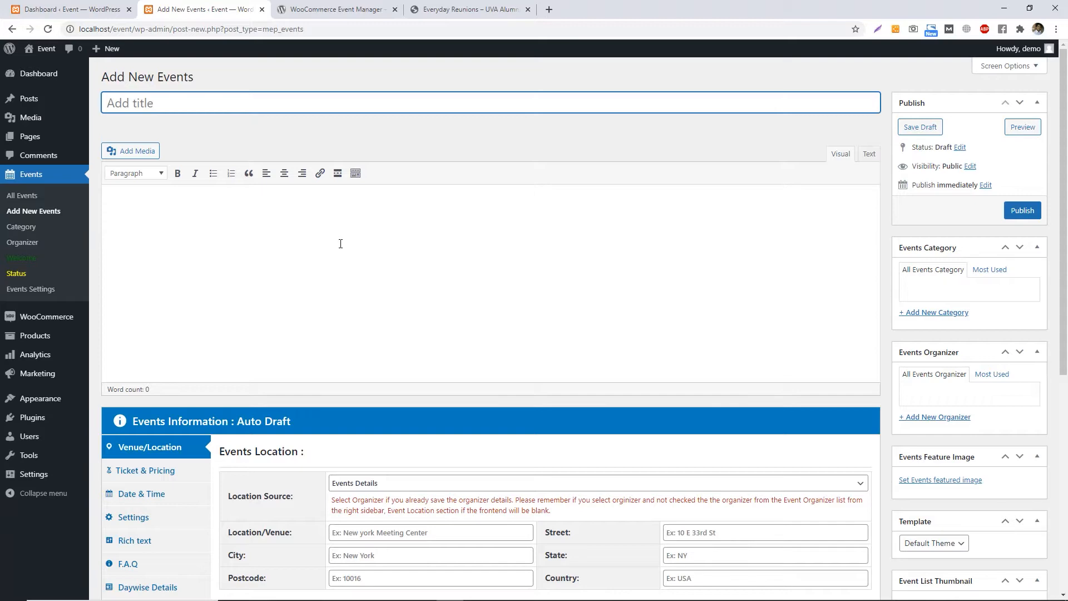
{"action": "scroll", "scroll_direction": "down", "scroll_amount": 3}
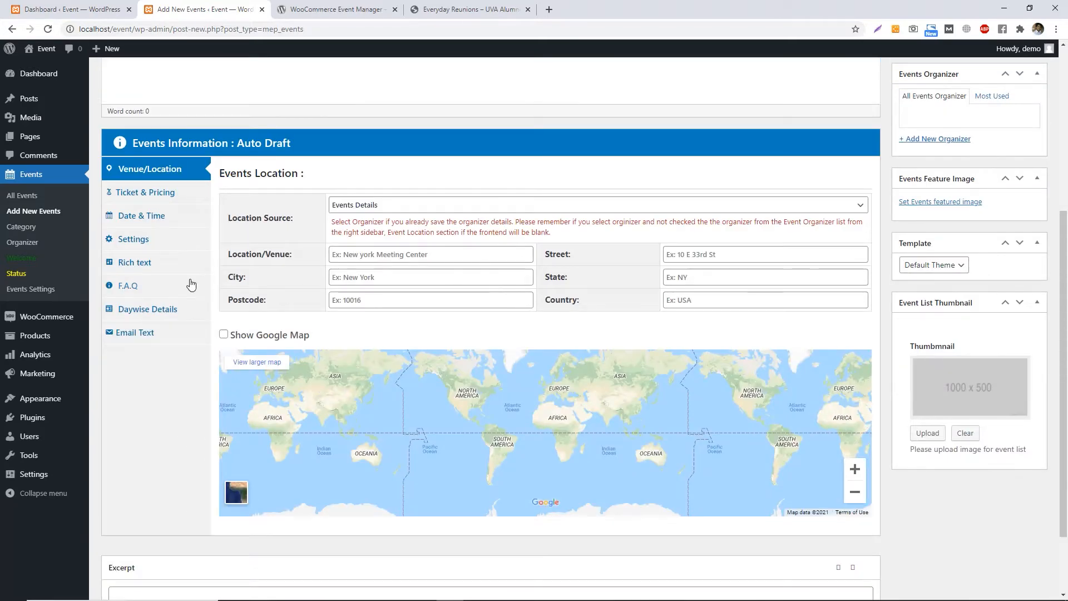
{"action": "scroll", "scroll_direction": "up", "scroll_amount": 3}
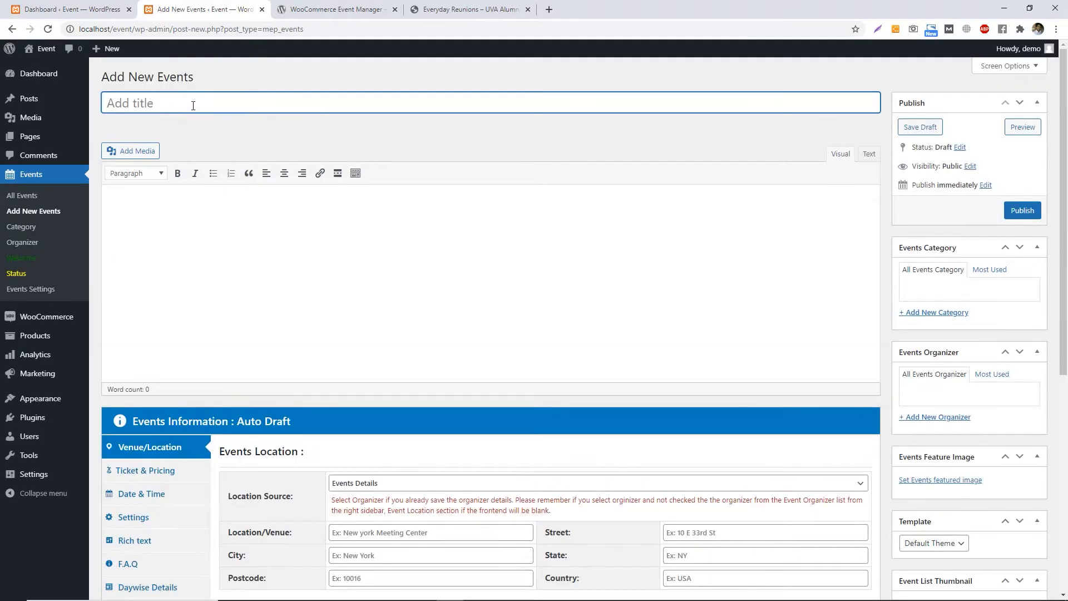
{"action": "mouse_move", "coordinate": [485, 591]}
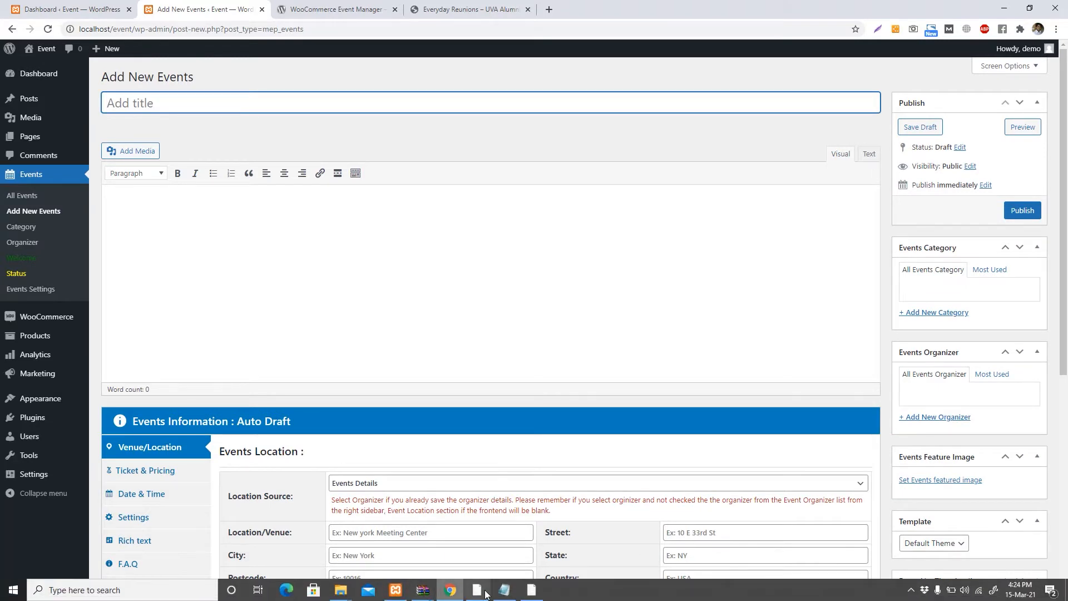
{"action": "left_click", "coordinate": [503, 590]}
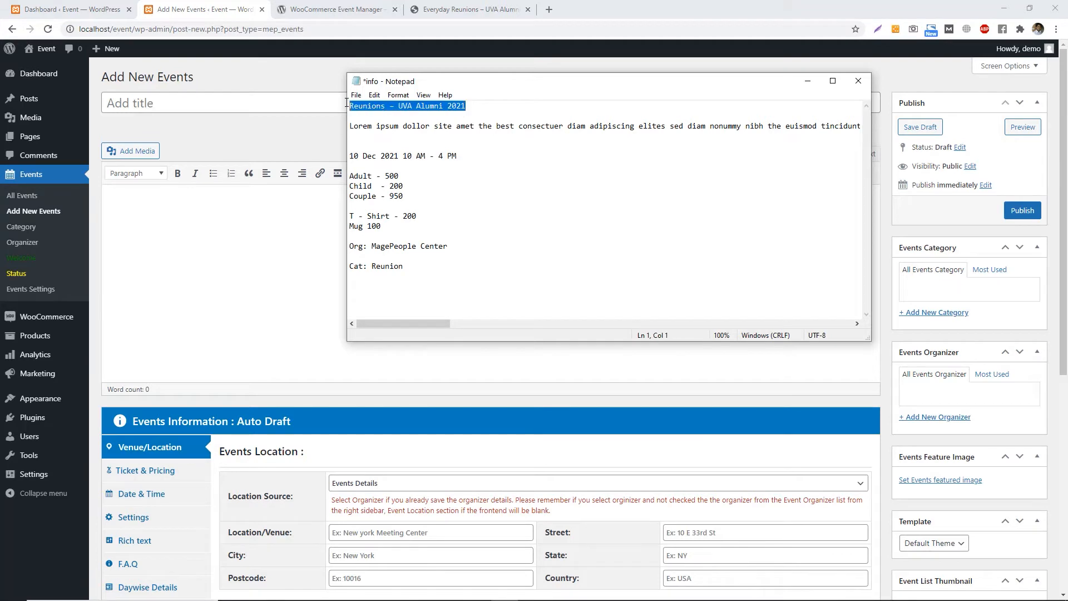
{"action": "type", "text": "Reunions – UVA Alumni 2021"}
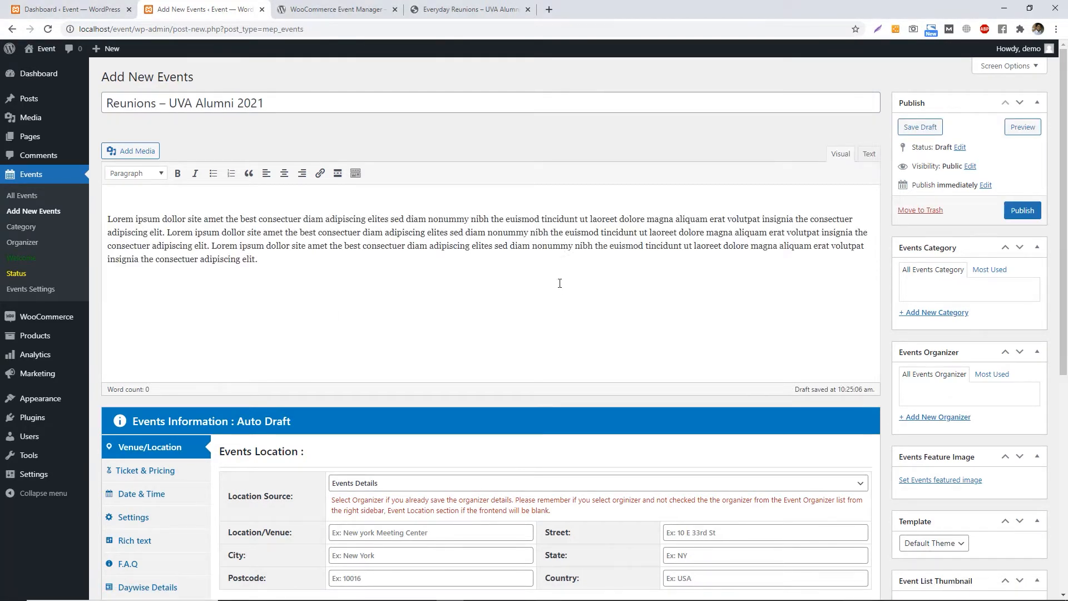
{"action": "scroll", "scroll_direction": "down", "scroll_amount": 3}
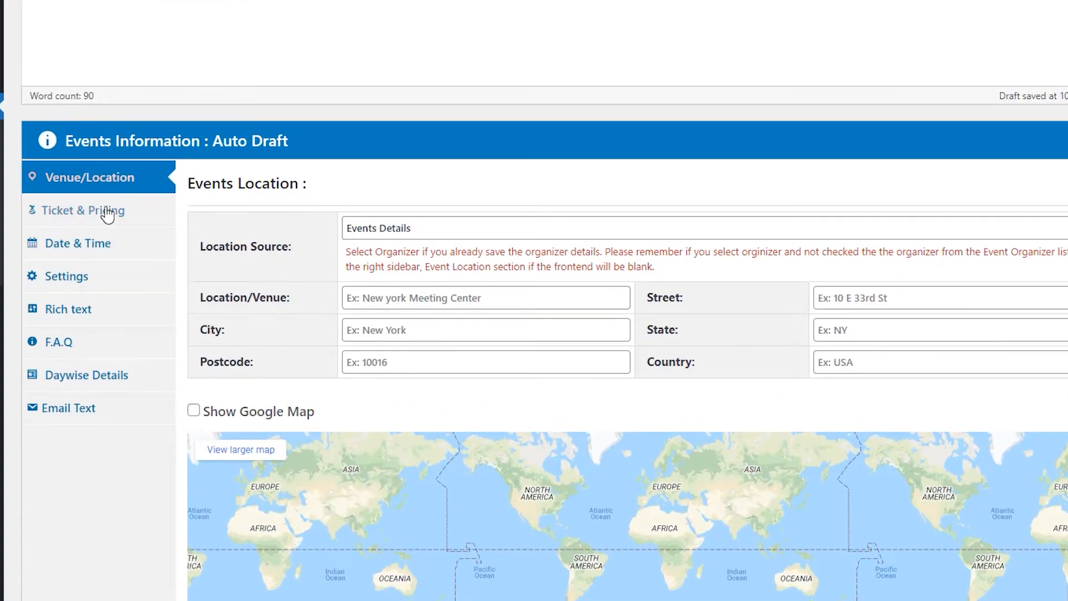
{"action": "left_click", "coordinate": [80, 243]}
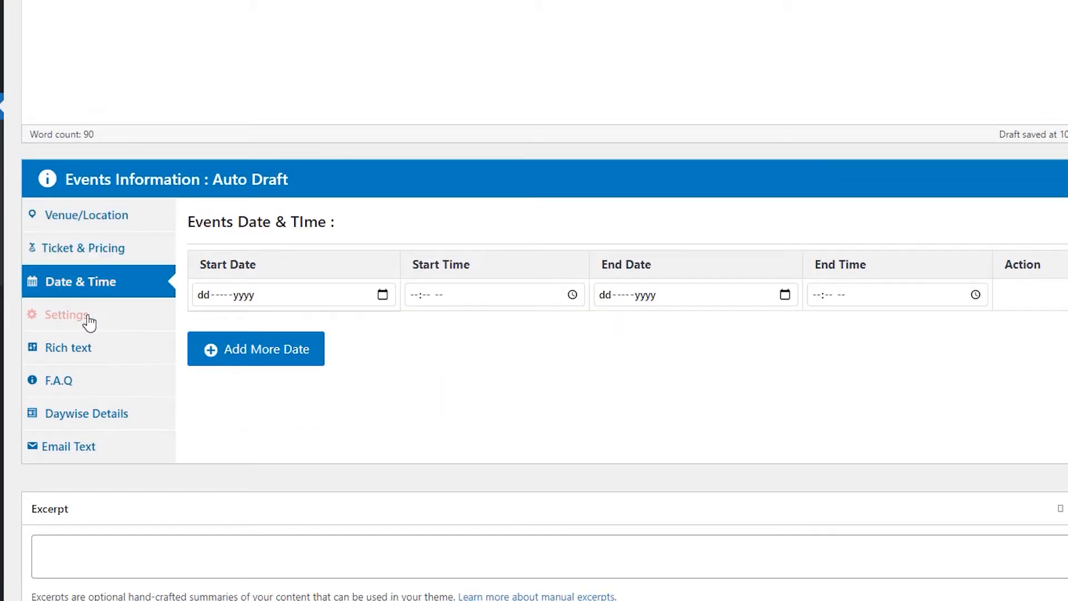
{"action": "left_click", "coordinate": [69, 346]}
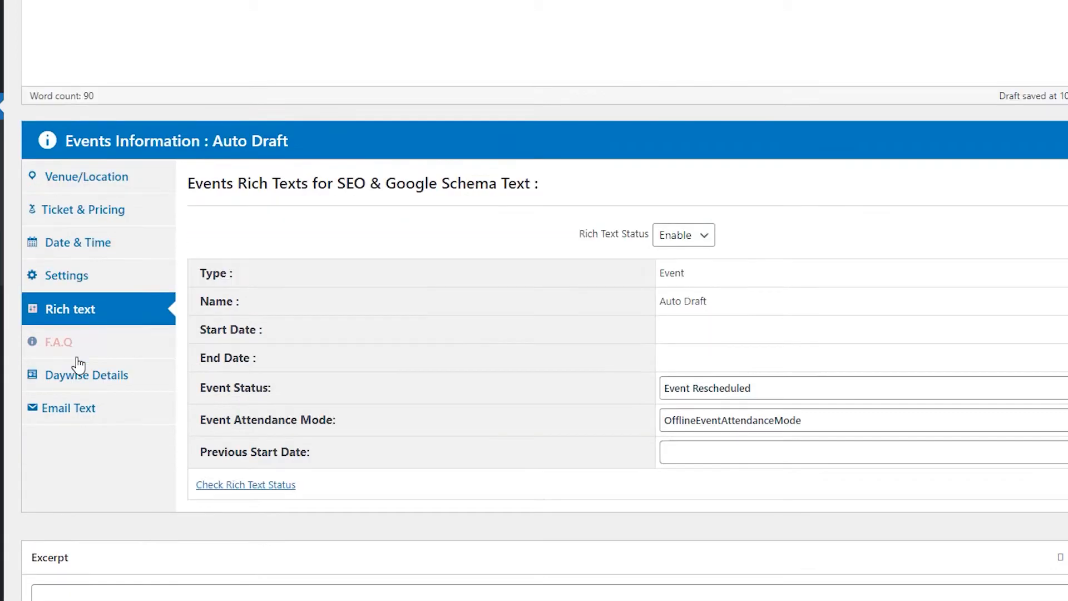
{"action": "left_click", "coordinate": [85, 374]}
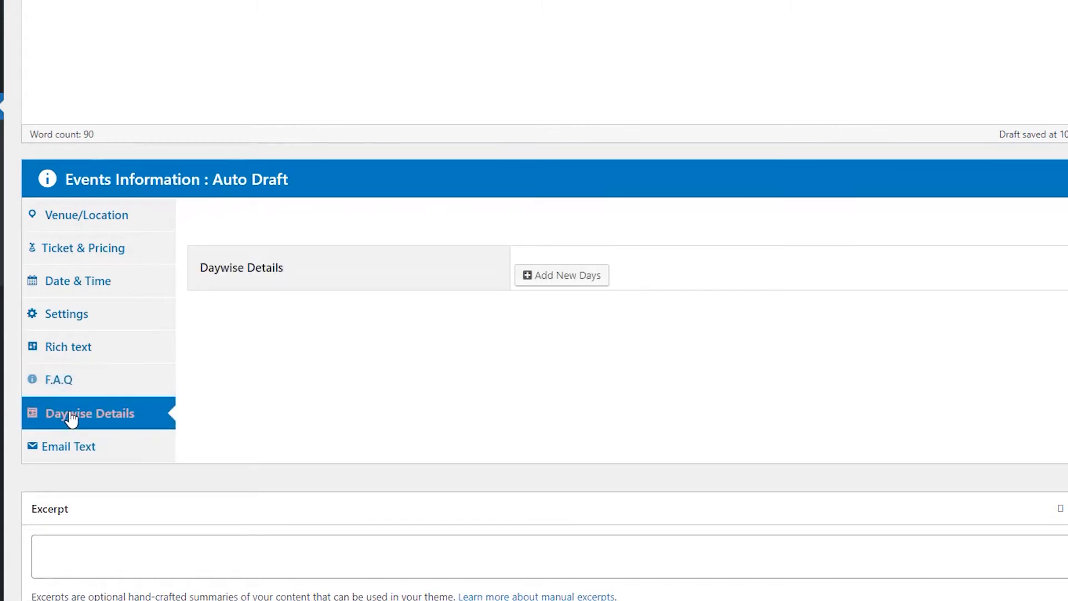
{"action": "left_click", "coordinate": [69, 446]}
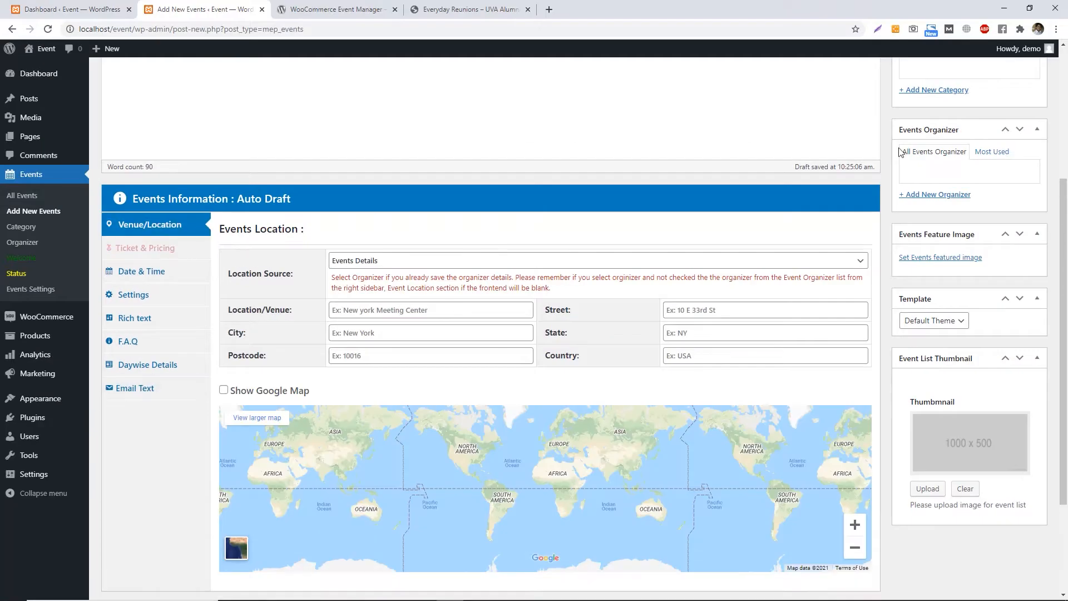
{"action": "scroll", "scroll_direction": "up", "scroll_amount": 3}
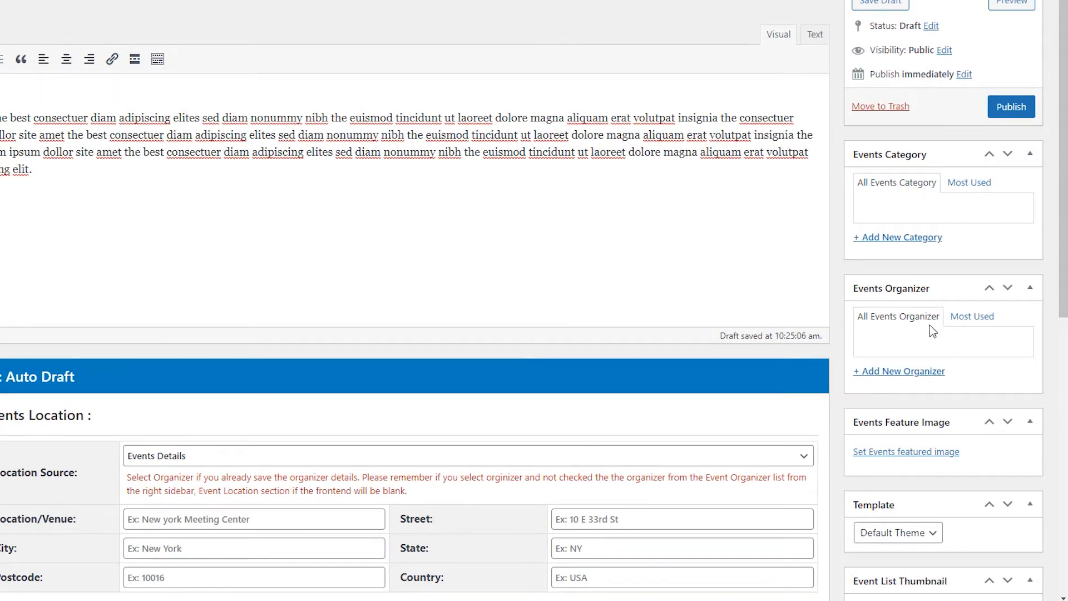
{"action": "scroll", "scroll_direction": "down", "scroll_amount": 3}
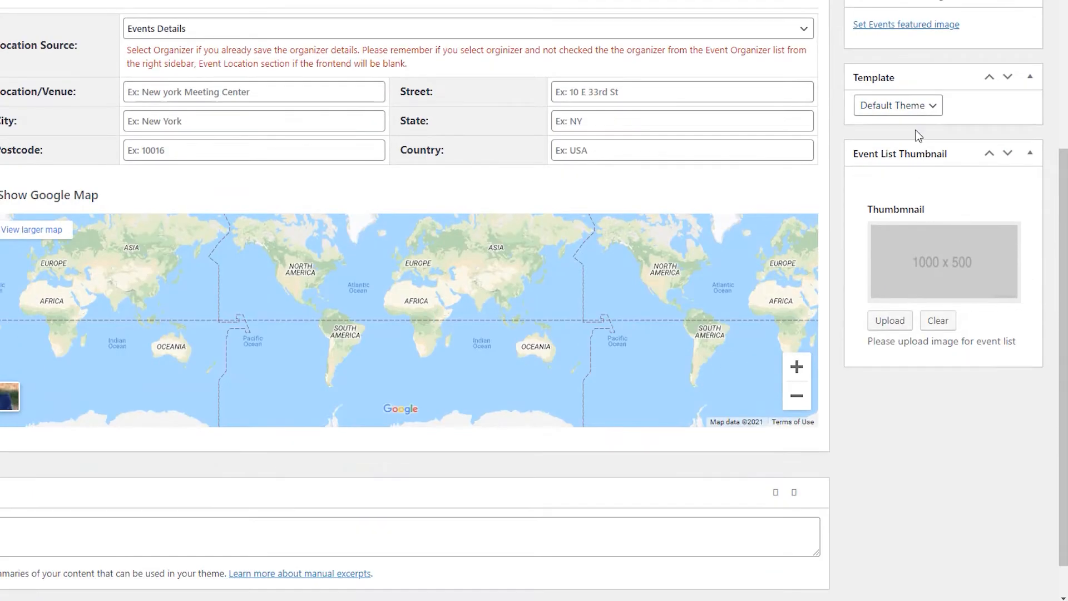
{"action": "scroll", "scroll_direction": "down", "scroll_amount": 3}
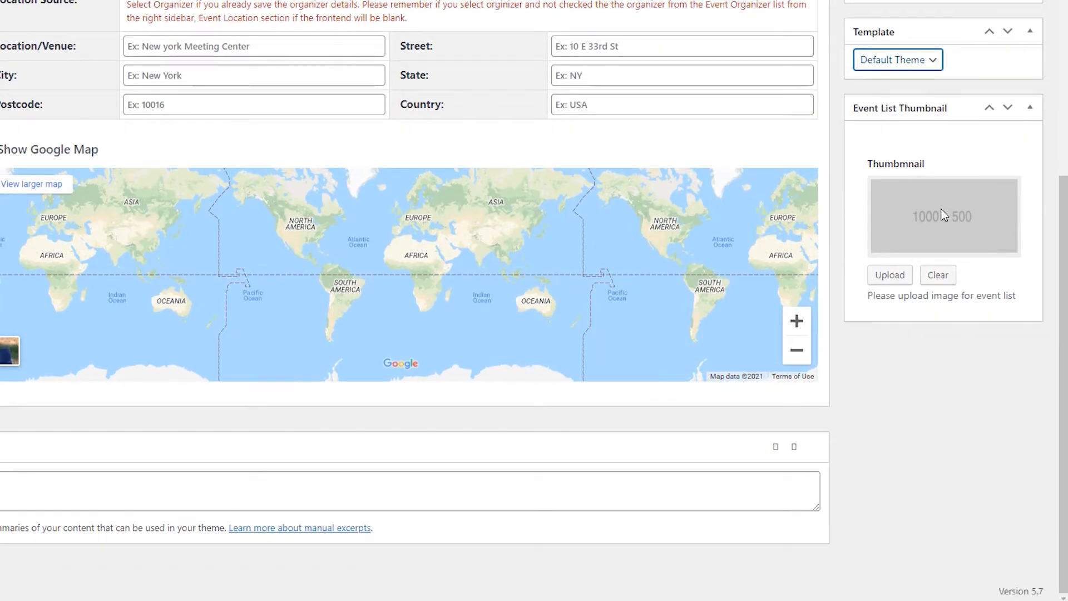
{"action": "scroll", "scroll_direction": "up", "scroll_amount": 3}
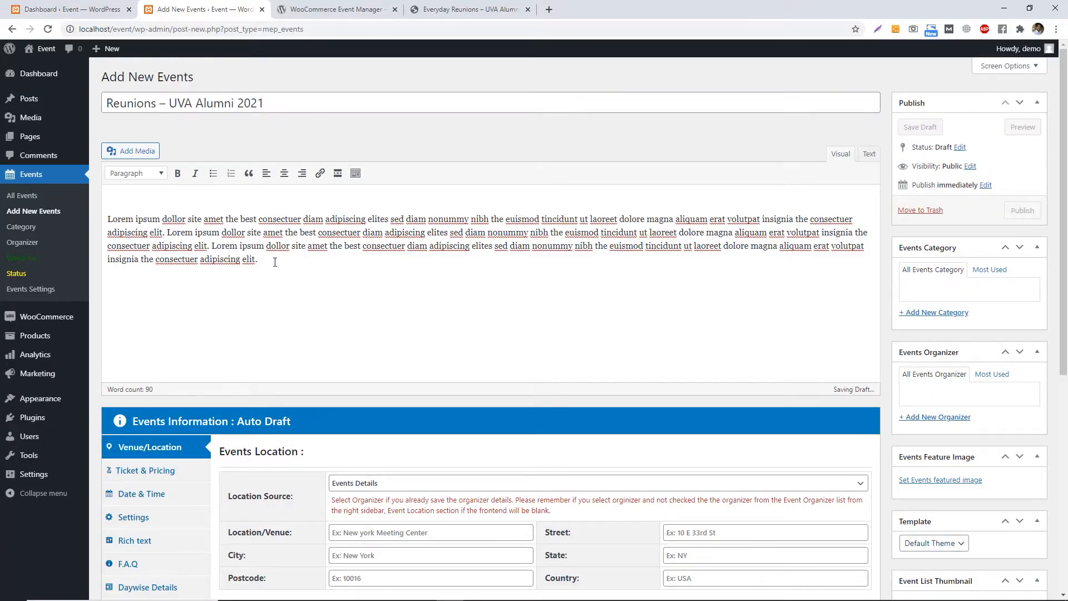
Create and assign the new event category 'Reunion'.
{"action": "key", "text": "ctrl+a"}
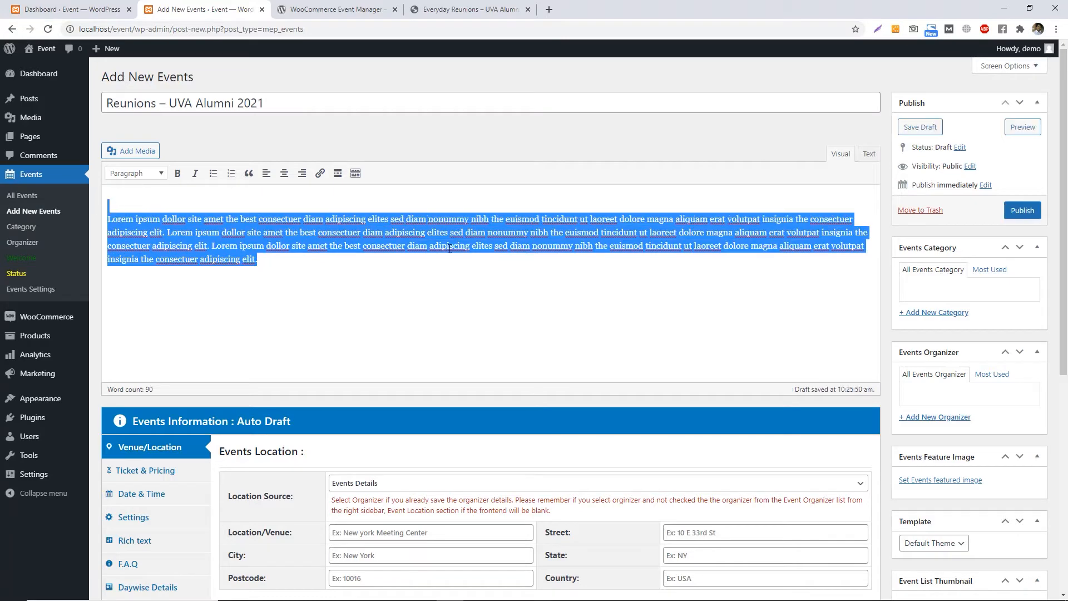
{"action": "scroll", "scroll_direction": "down", "scroll_amount": 3}
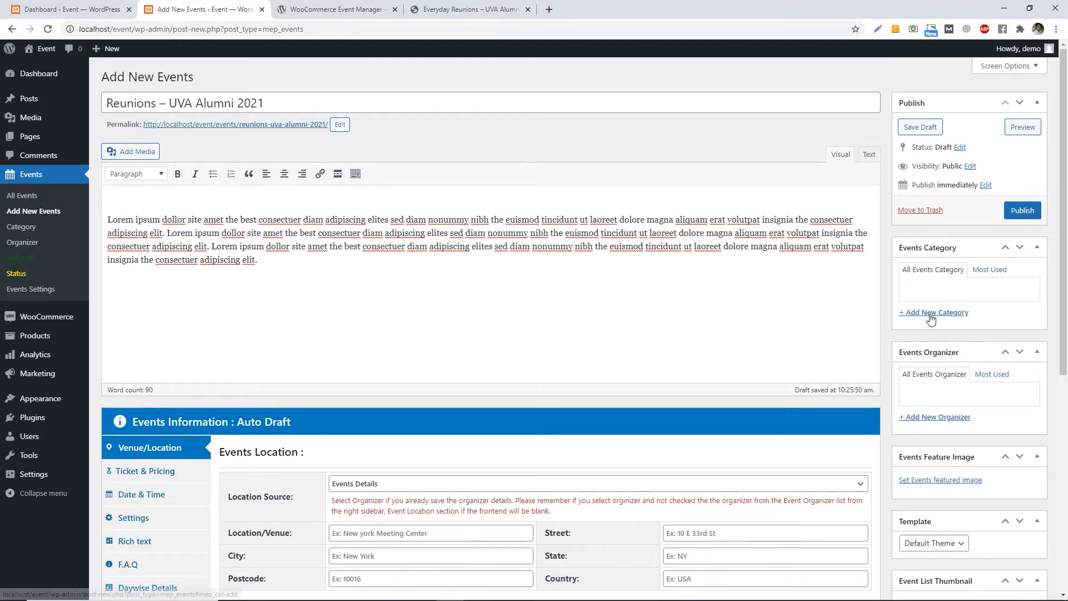
{"action": "left_click", "coordinate": [932, 312]}
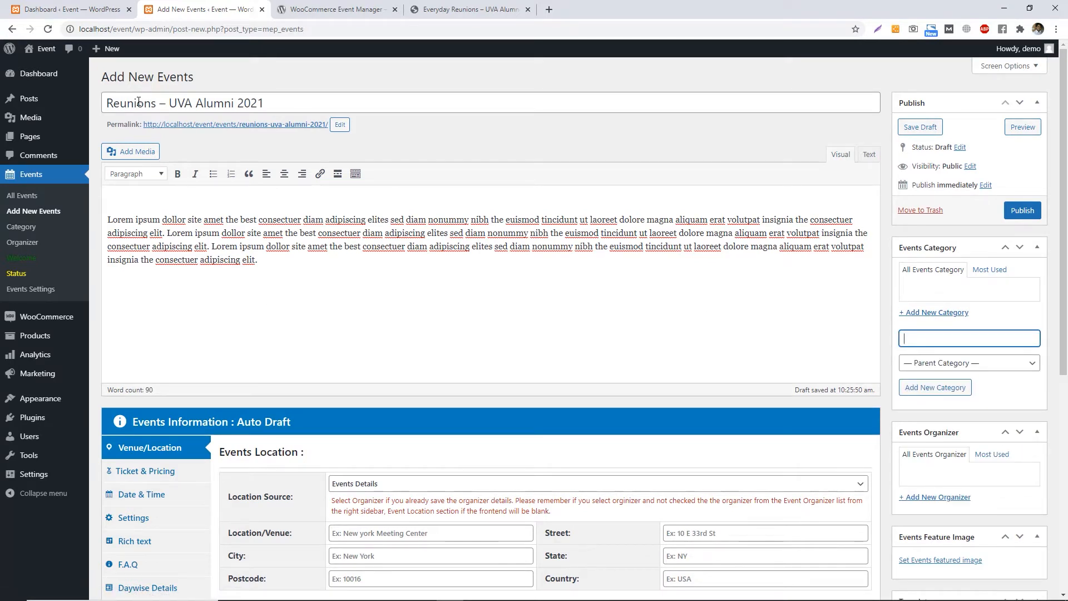
{"action": "double_click", "coordinate": [133, 103]}
{"action": "type", "text": "Reunion"}
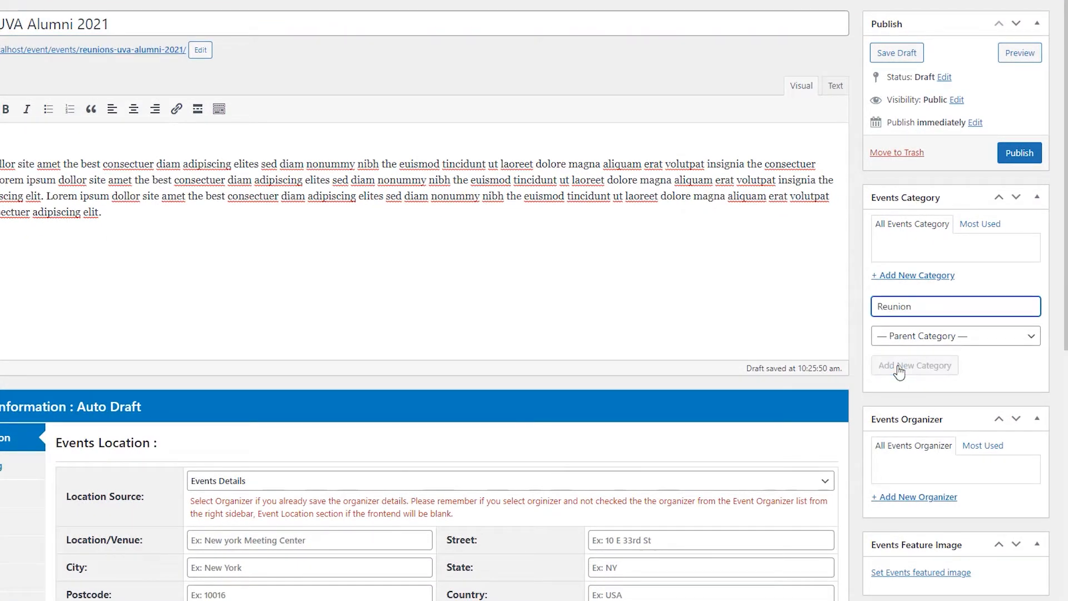
{"action": "left_click", "coordinate": [914, 364]}
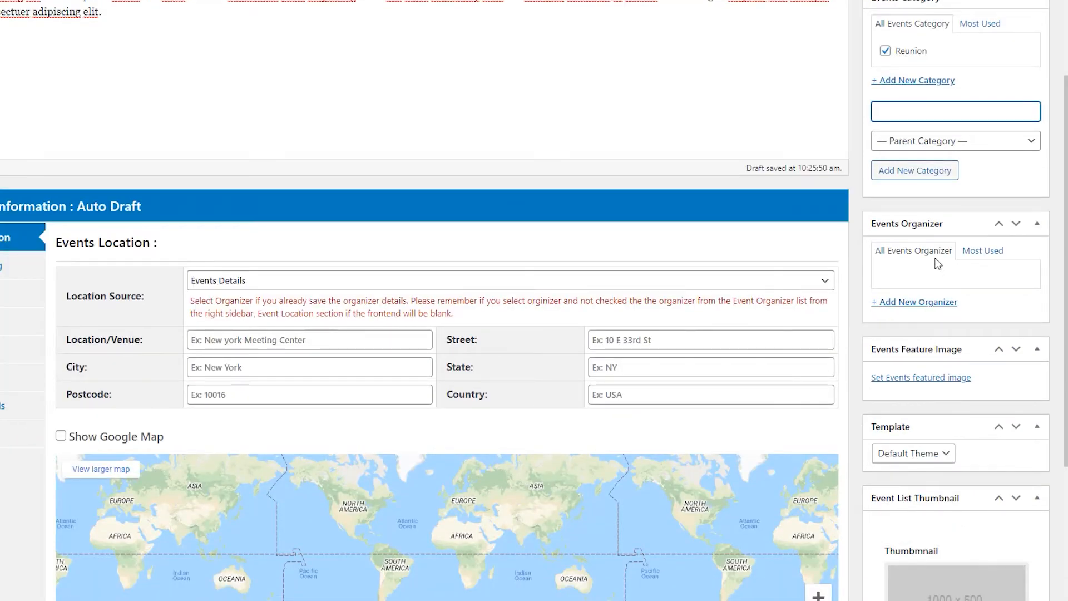
Create and assign the new event organizer 'MagePeople'.
{"action": "left_click", "coordinate": [913, 302]}
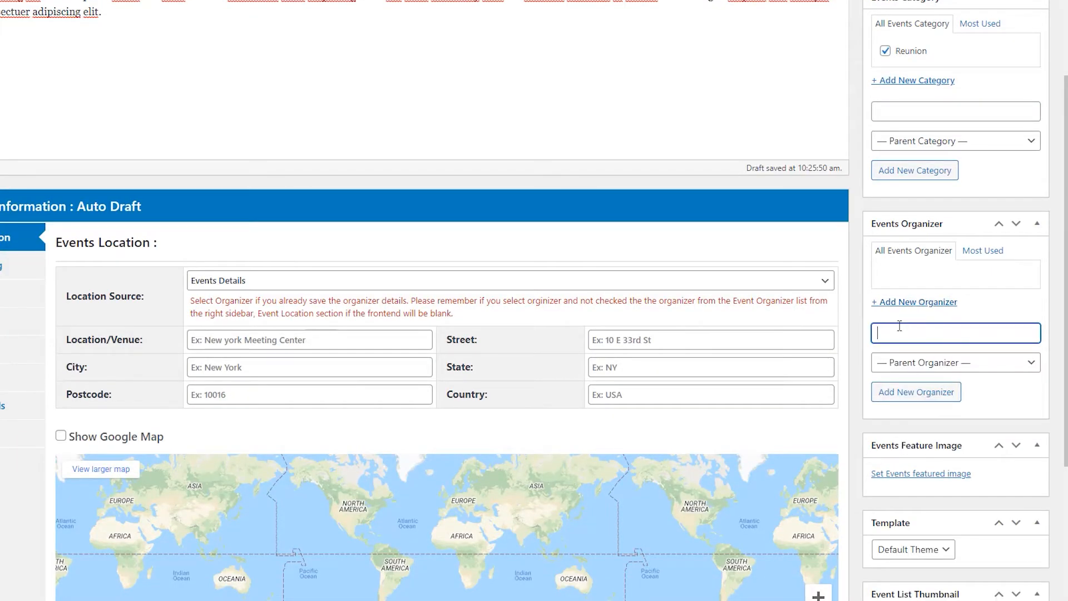
{"action": "type", "text": "MageP"}
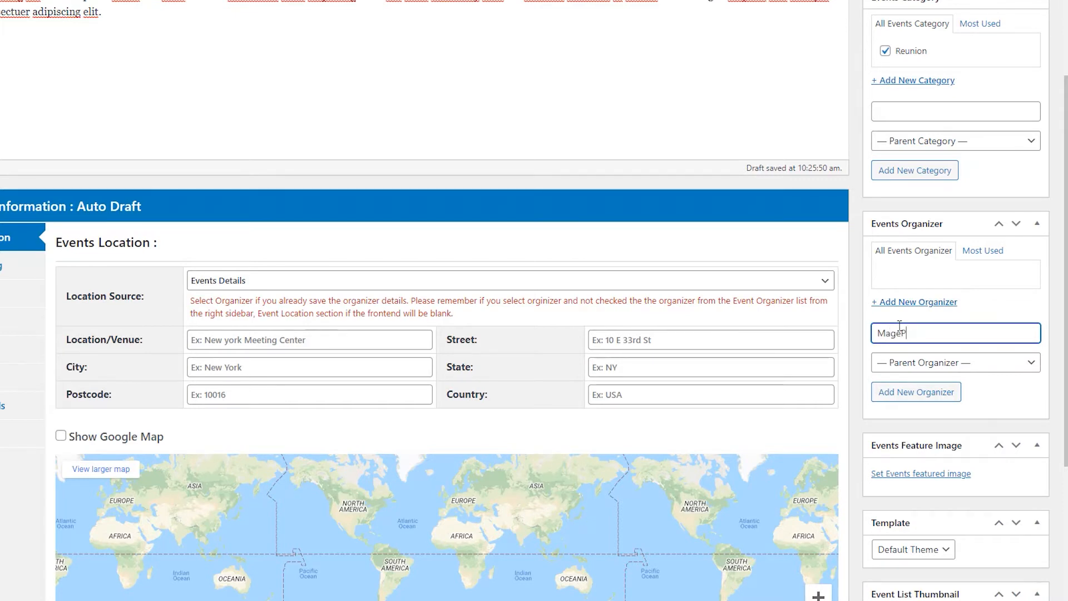
{"action": "type", "text": "People"}
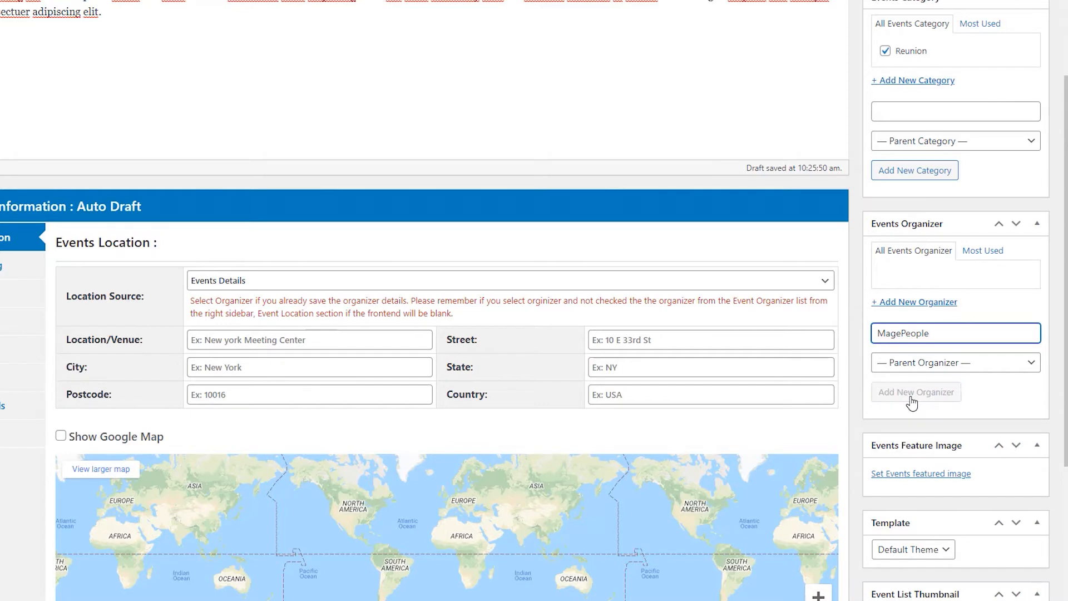
{"action": "left_click", "coordinate": [915, 391]}
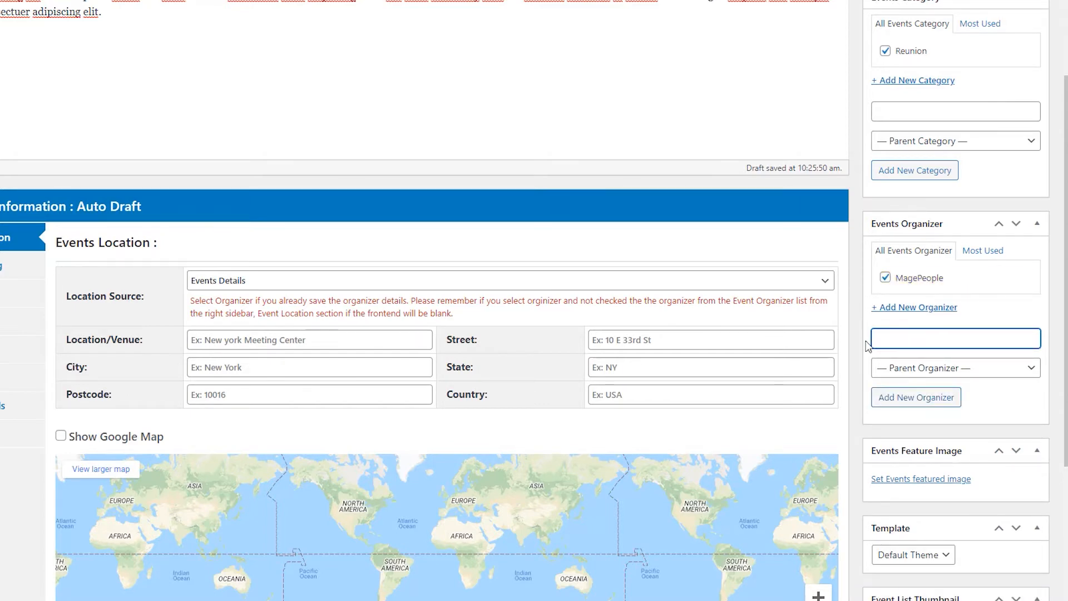
{"action": "scroll", "scroll_direction": "down", "scroll_amount": 3}
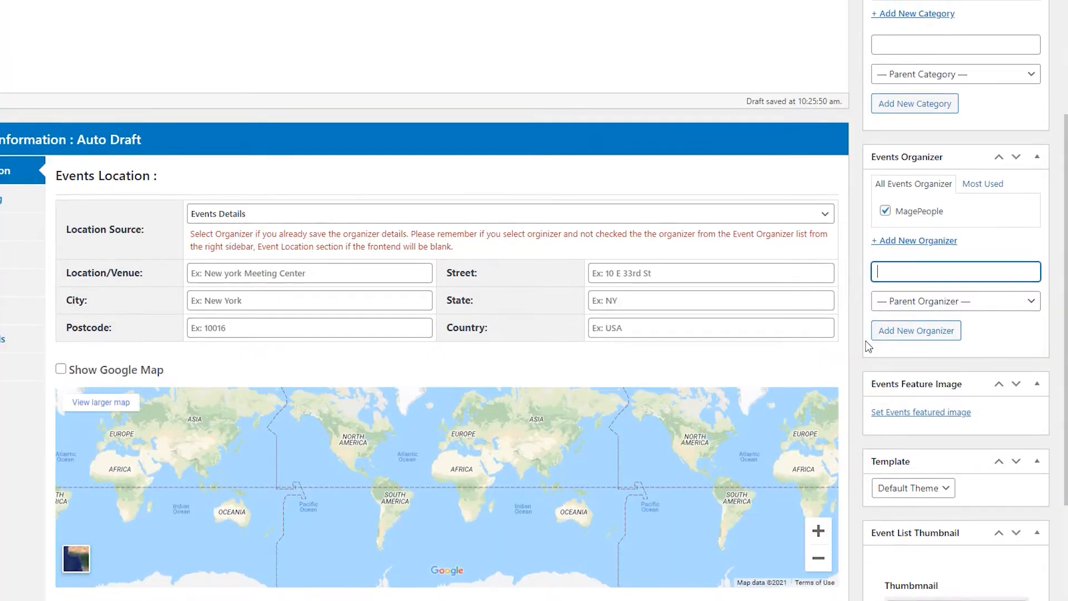
{"action": "scroll", "scroll_direction": "up", "scroll_amount": 3}
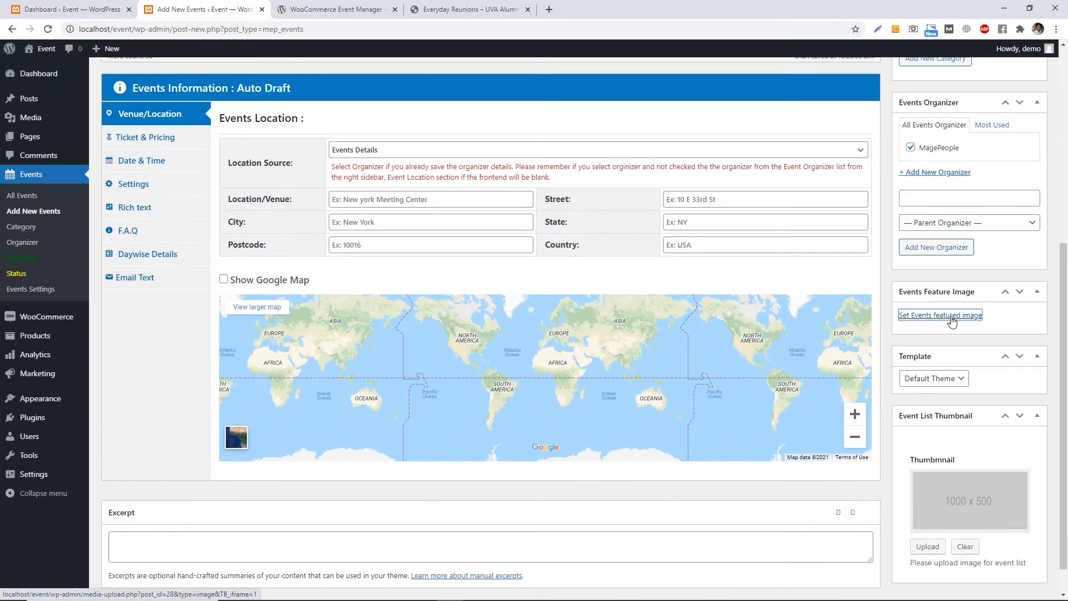
Upload the seated-audience banner from Desktop > Events Img as the event's featured image.
{"action": "left_click", "coordinate": [940, 314]}
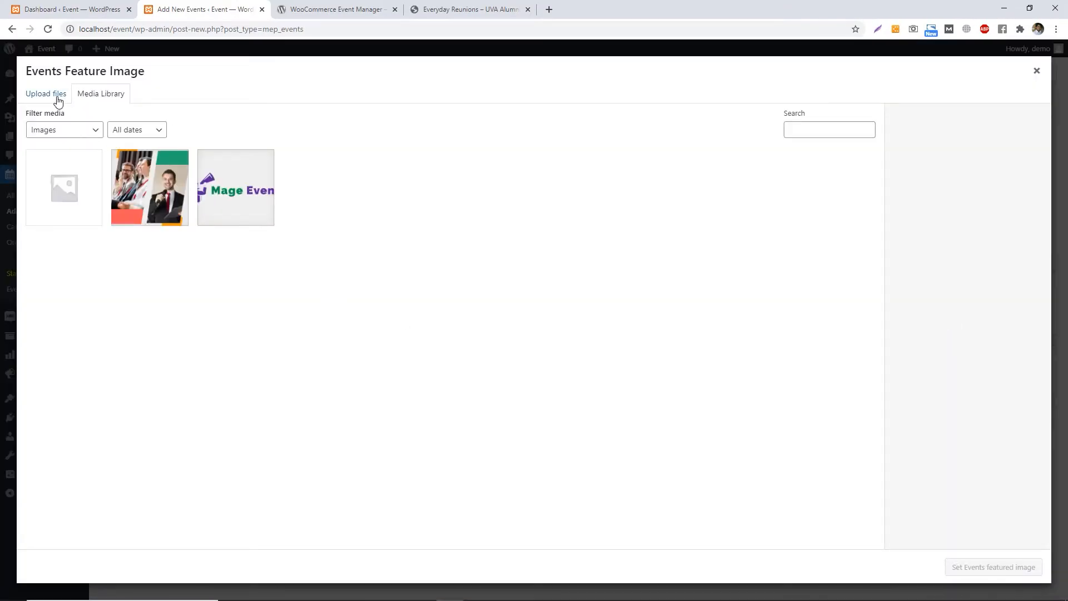
{"action": "left_click", "coordinate": [45, 93]}
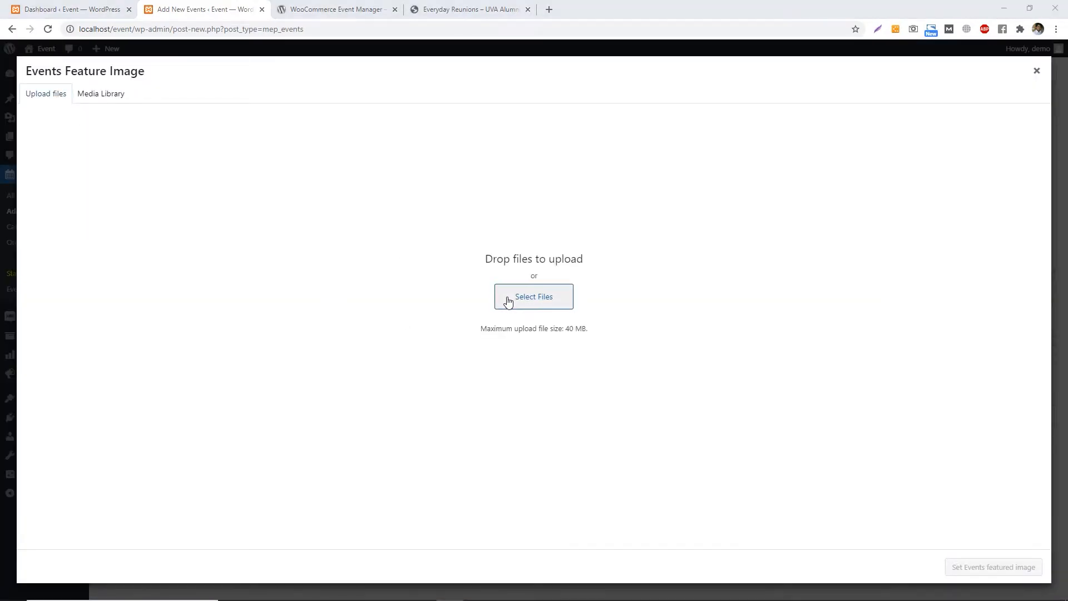
{"action": "left_click", "coordinate": [533, 295]}
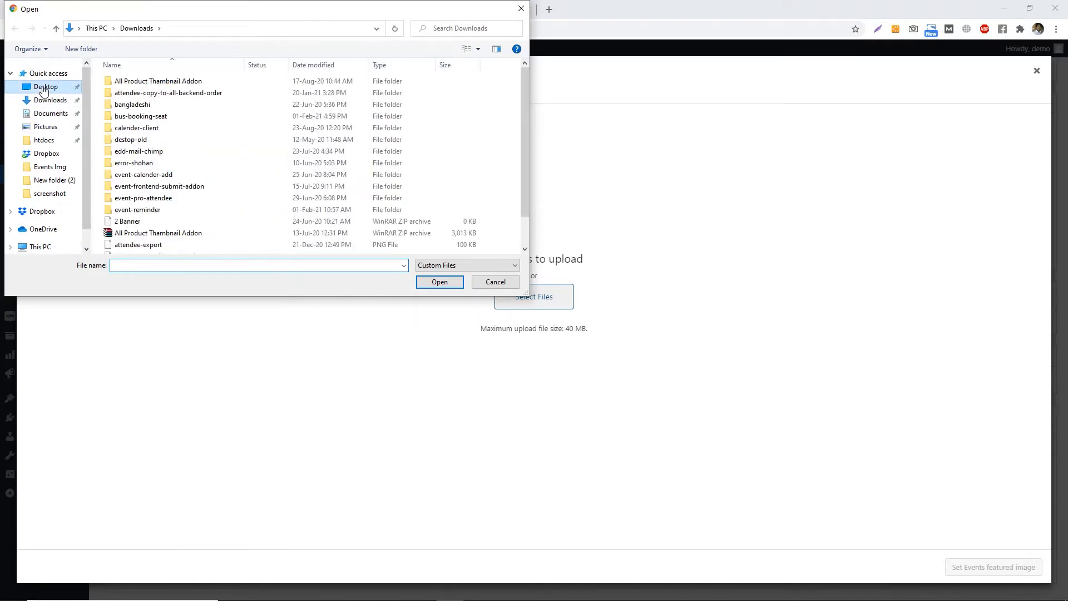
{"action": "left_click", "coordinate": [45, 87]}
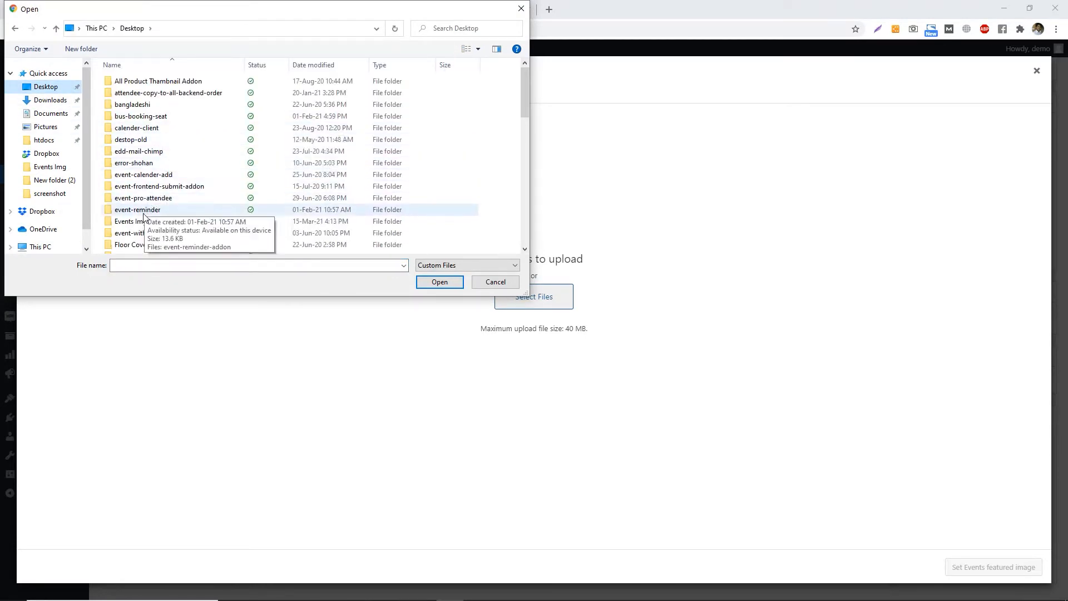
{"action": "double_click", "coordinate": [129, 222]}
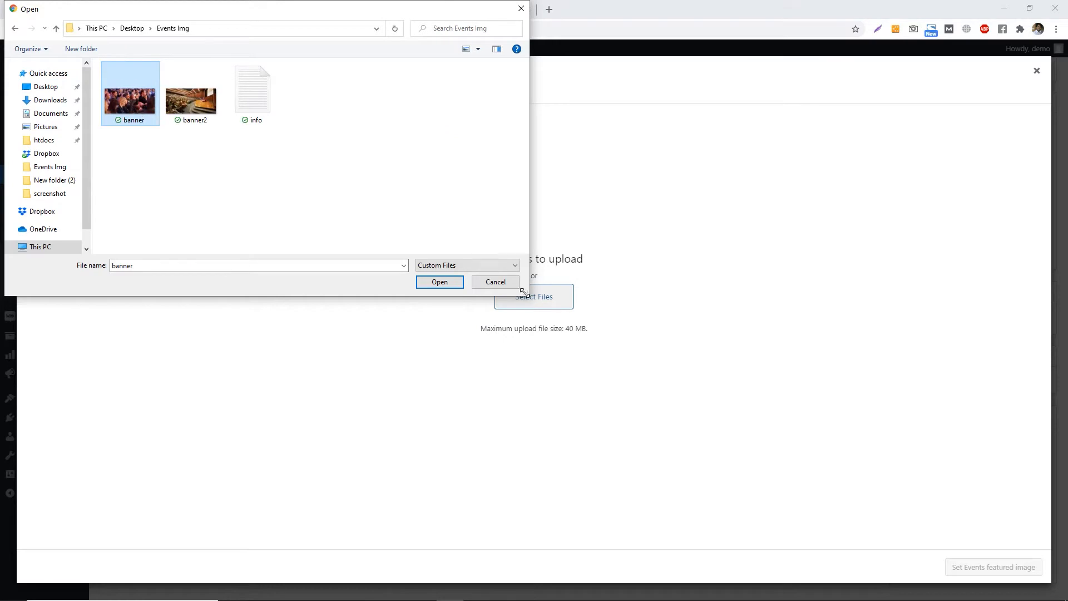
{"action": "left_click", "coordinate": [439, 282]}
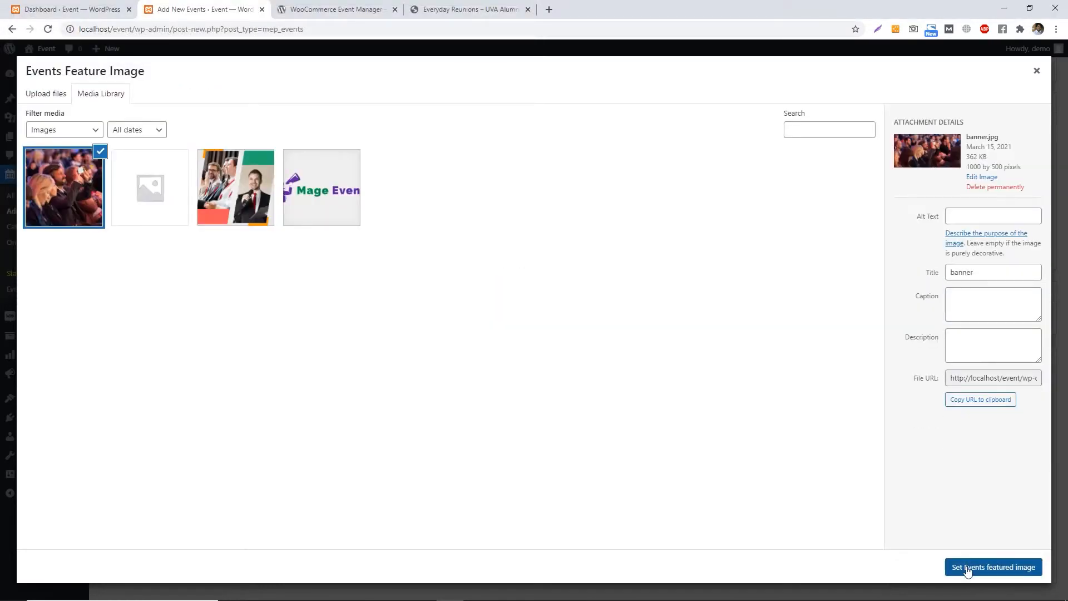
{"action": "left_click", "coordinate": [992, 567]}
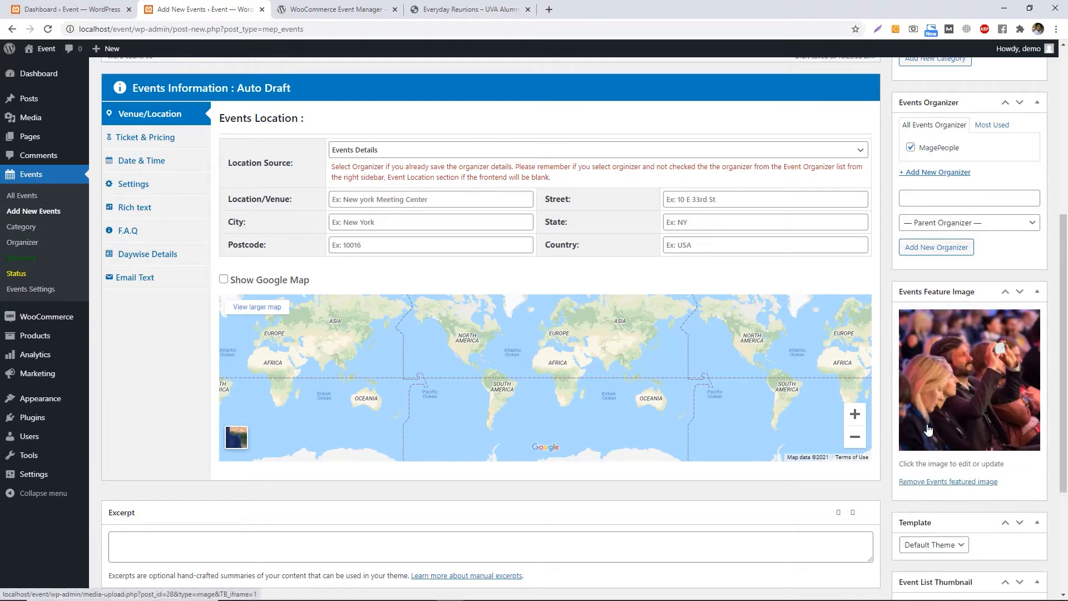
{"action": "scroll", "scroll_direction": "down", "scroll_amount": 3}
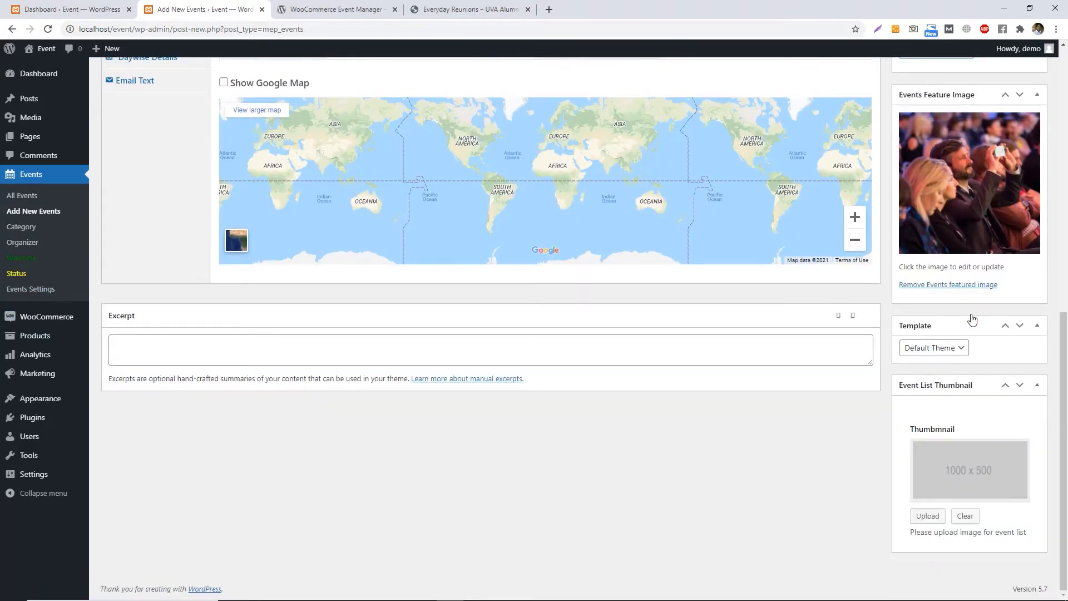
Check the Location Source options, then go to Events > Organizer in the sidebar.
{"action": "scroll", "scroll_direction": "up", "scroll_amount": 3}
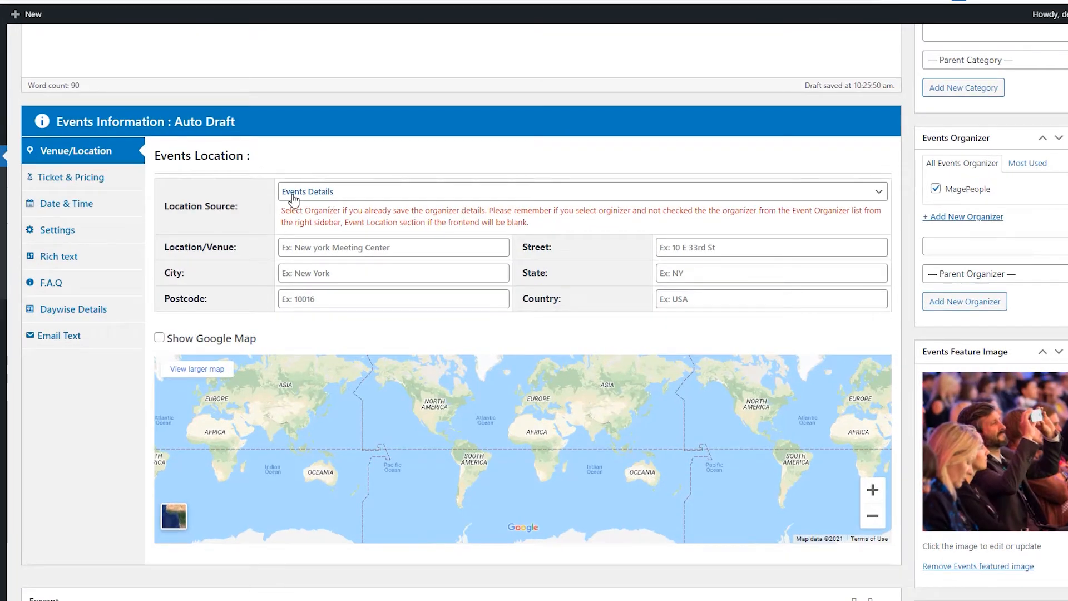
{"action": "mouse_move", "coordinate": [313, 199]}
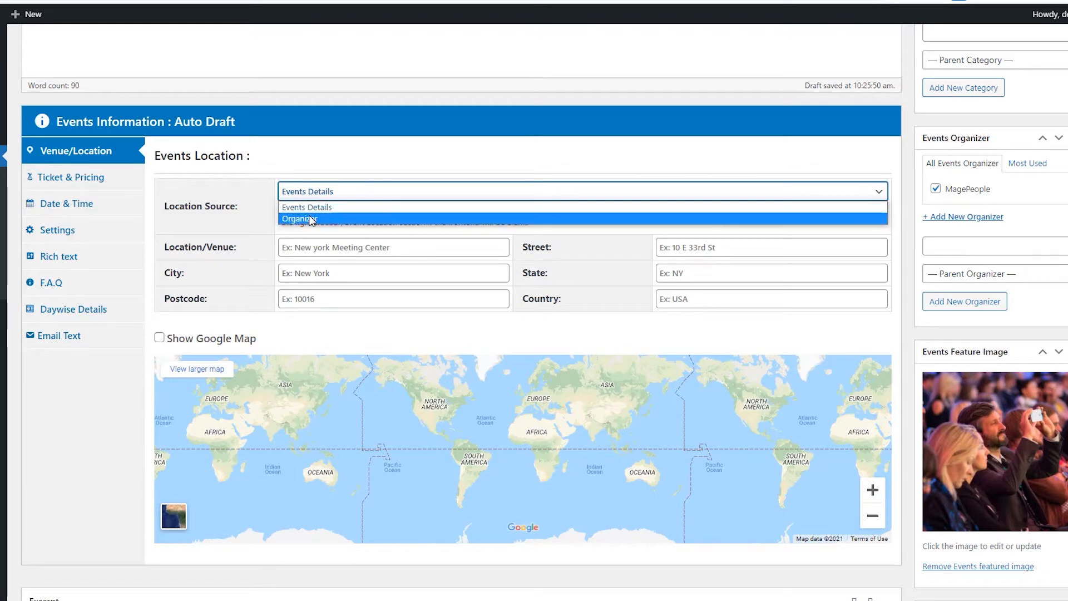
{"action": "mouse_move", "coordinate": [1055, 226]}
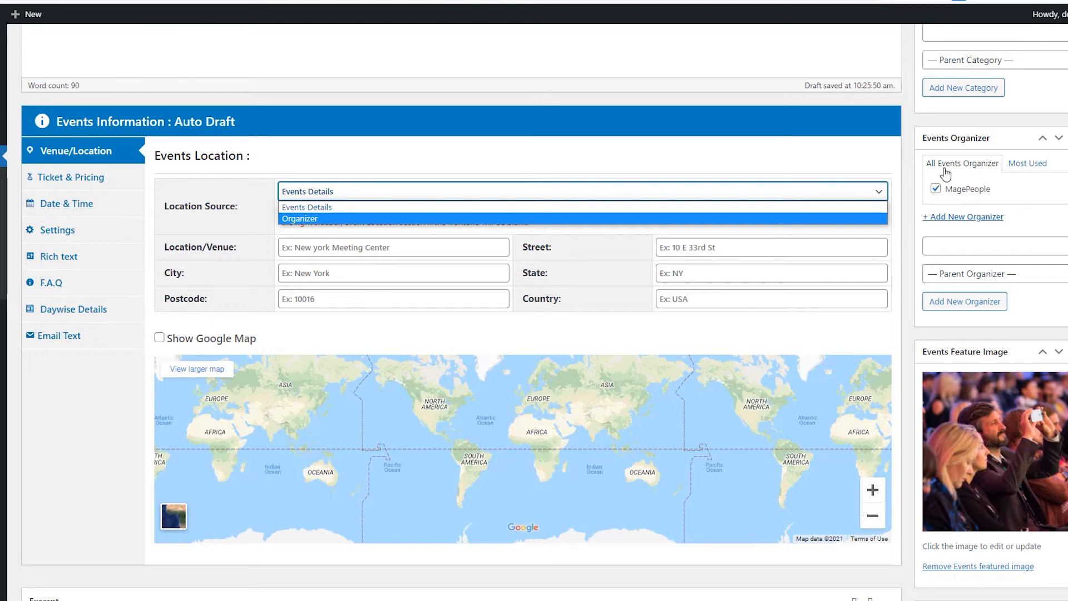
{"action": "mouse_move", "coordinate": [252, 201]}
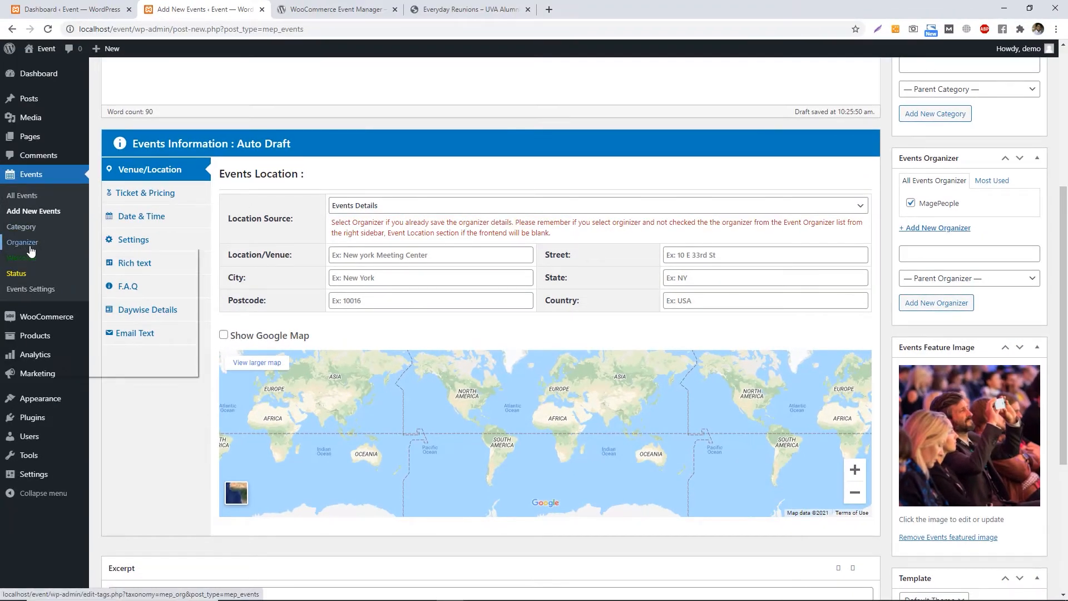
{"action": "left_click", "coordinate": [23, 243]}
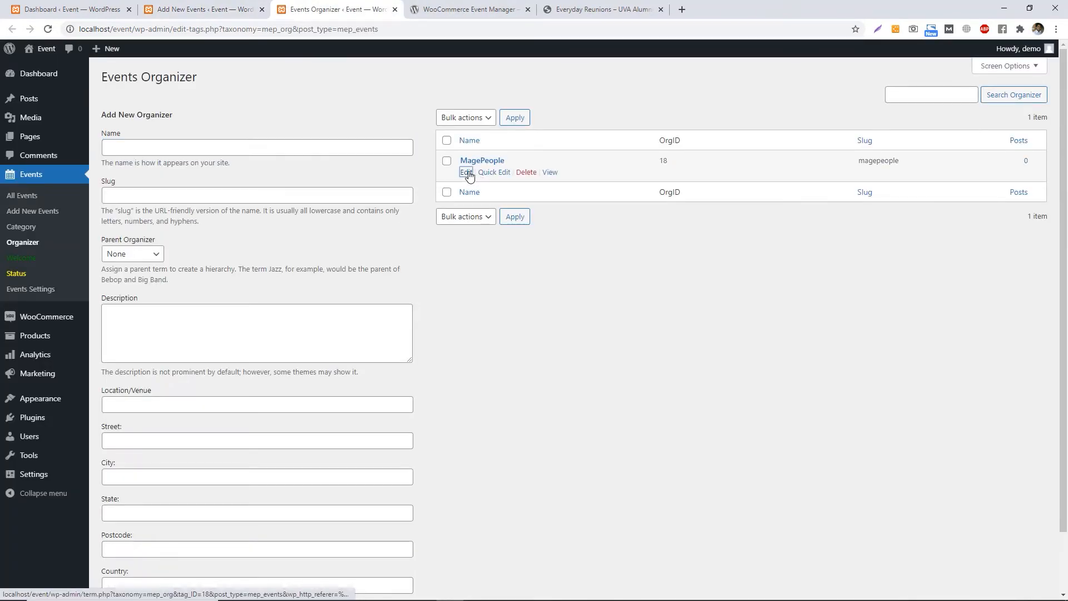
Autofill MagePeople's venue MagePeople.Inc Office, Dhaka address and postcode 1216, then update.
{"action": "left_click", "coordinate": [467, 172]}
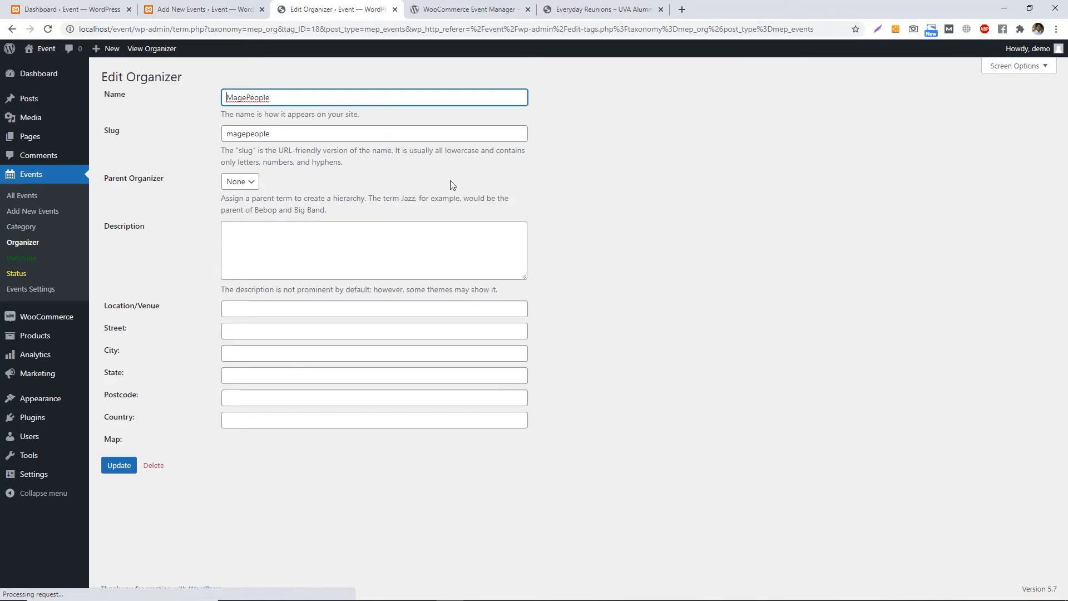
{"action": "left_click", "coordinate": [373, 308]}
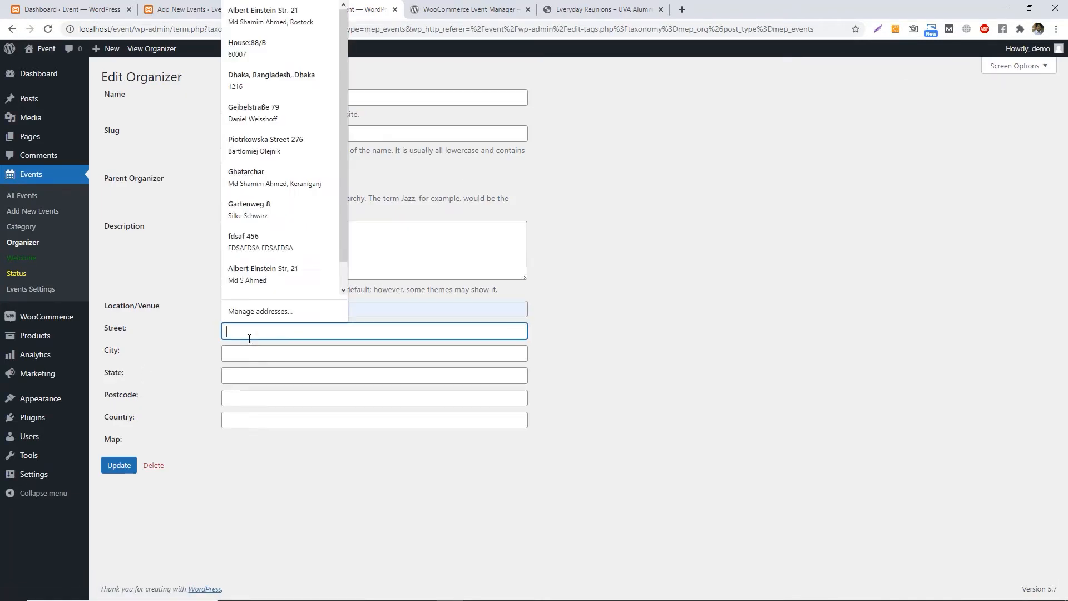
{"action": "left_click", "coordinate": [271, 80]}
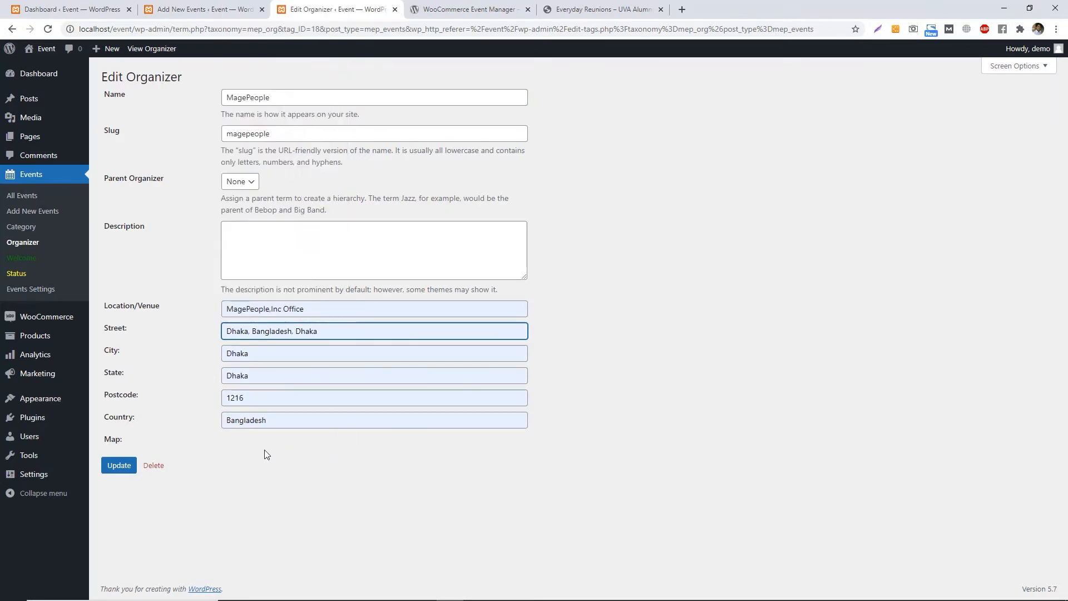
{"action": "left_click", "coordinate": [119, 465]}
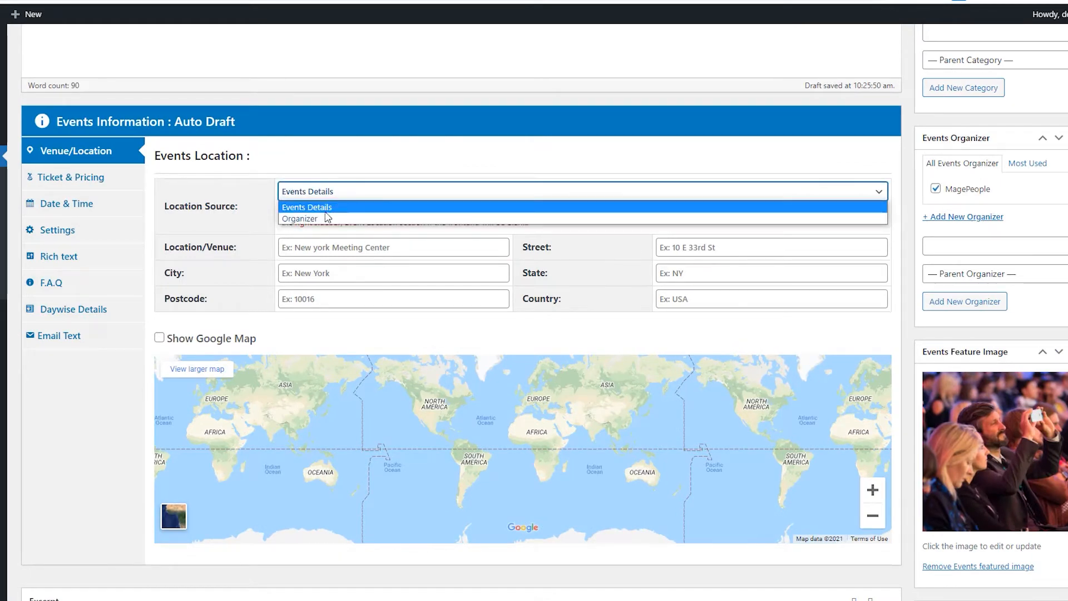
Set Location Source to Organizer and tick Show Google Map.
{"action": "left_click", "coordinate": [300, 218]}
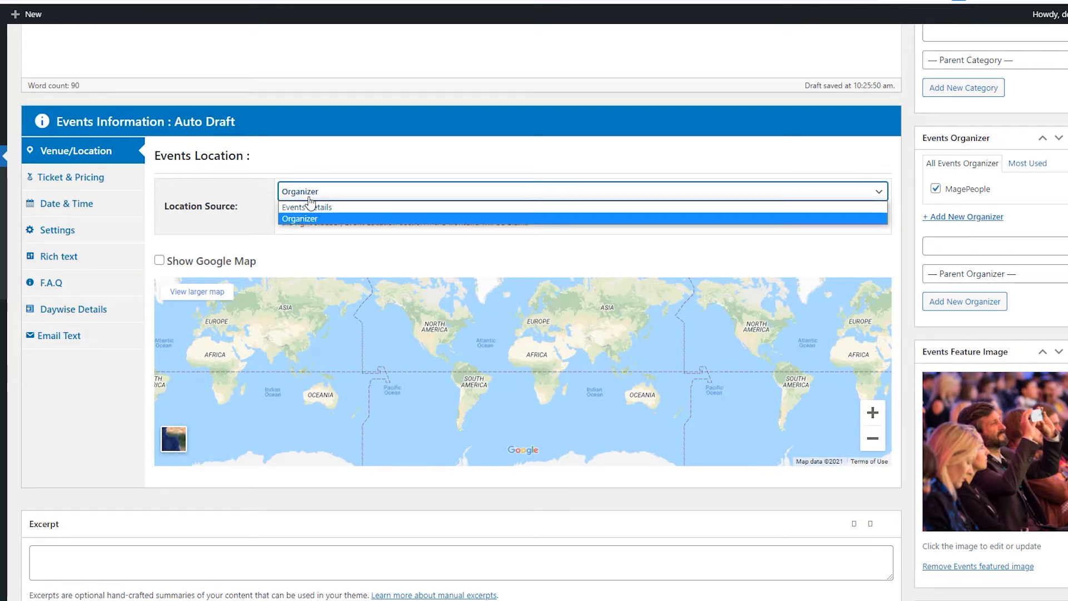
{"action": "mouse_move", "coordinate": [306, 207]}
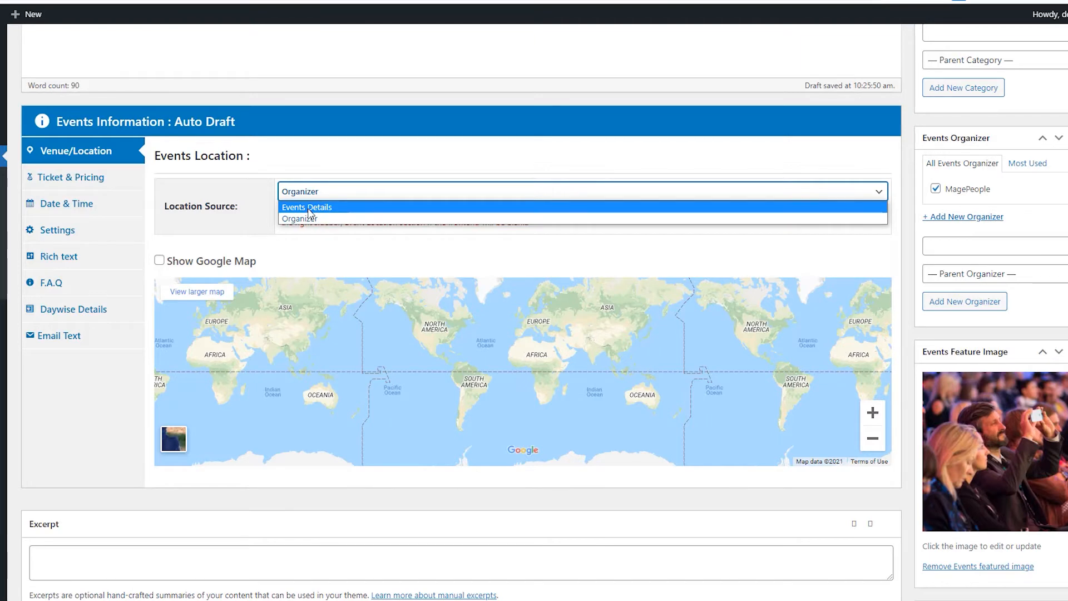
{"action": "left_click", "coordinate": [306, 207]}
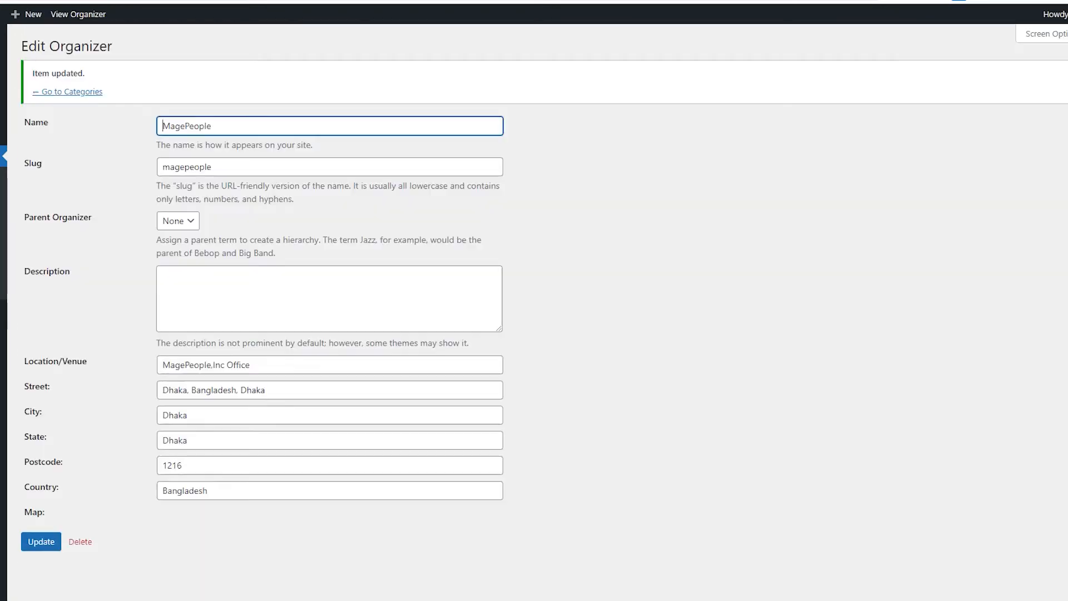
{"action": "mouse_move", "coordinate": [85, 364]}
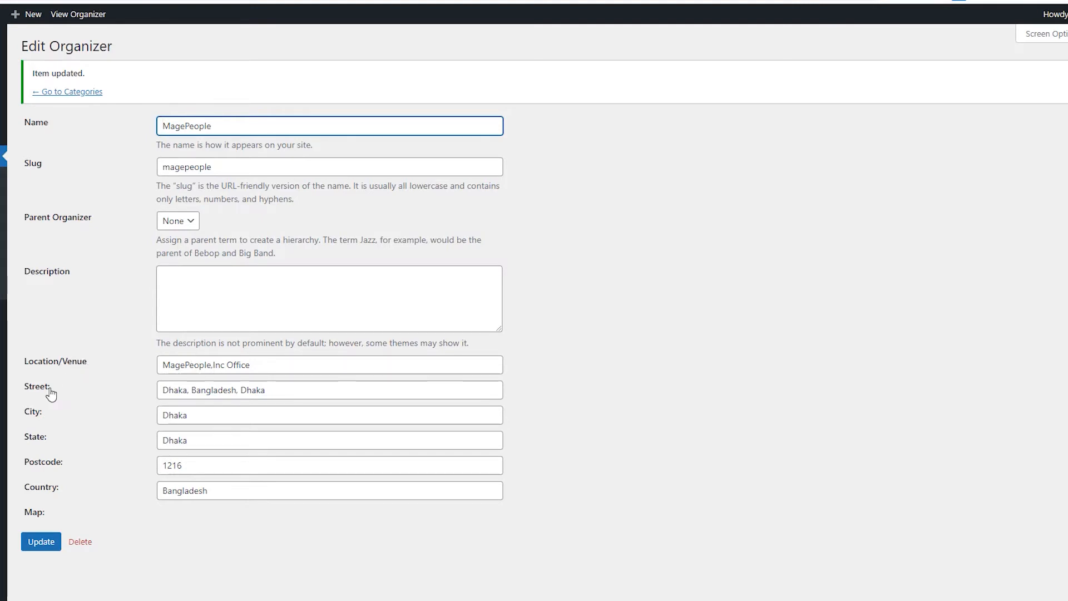
{"action": "mouse_move", "coordinate": [55, 468]}
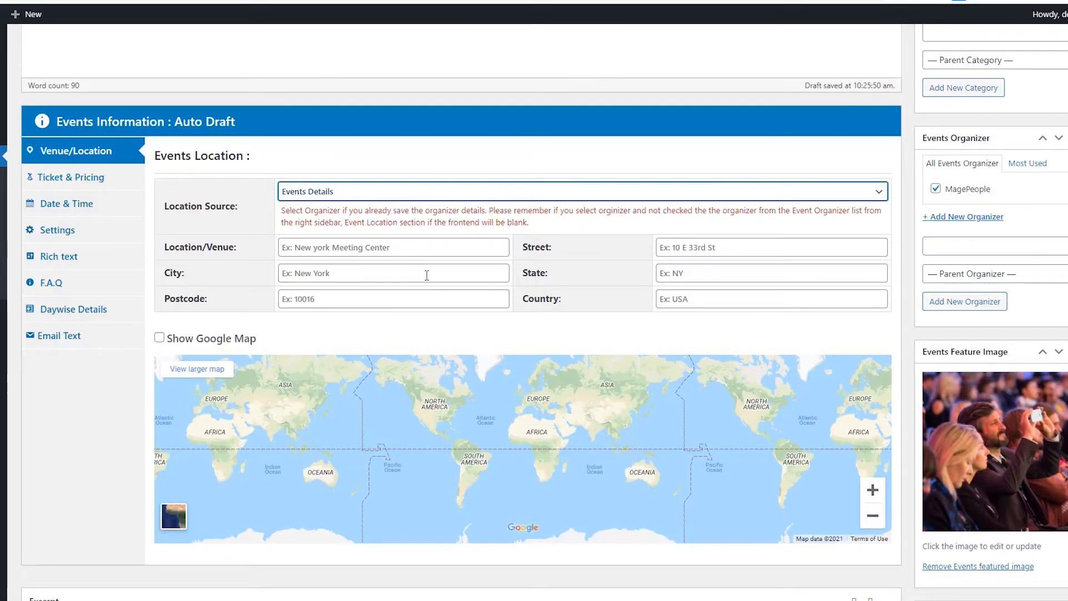
{"action": "mouse_move", "coordinate": [296, 206]}
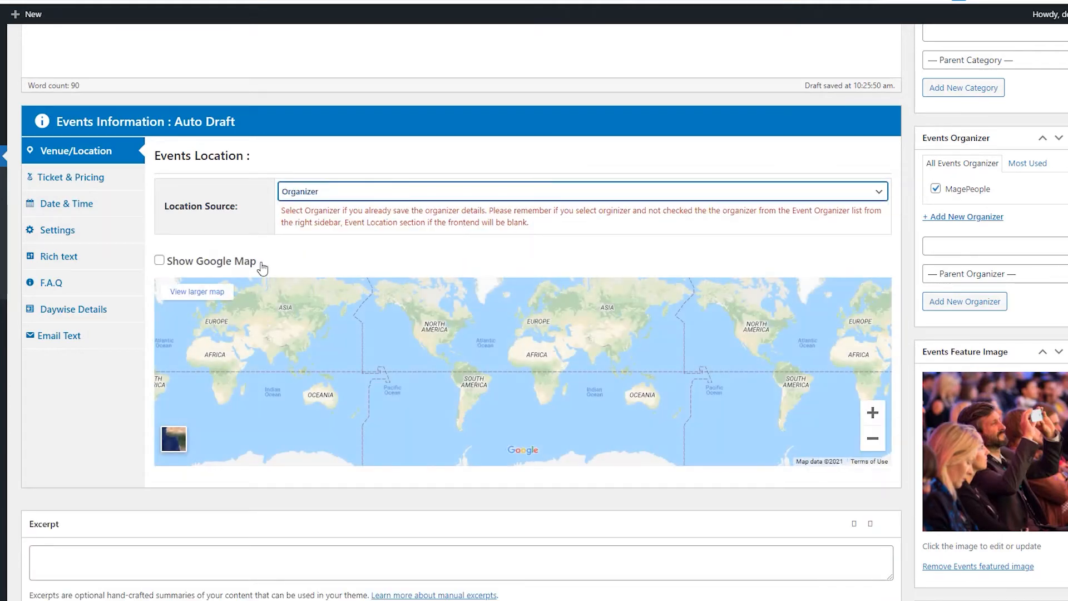
{"action": "mouse_move", "coordinate": [310, 267]}
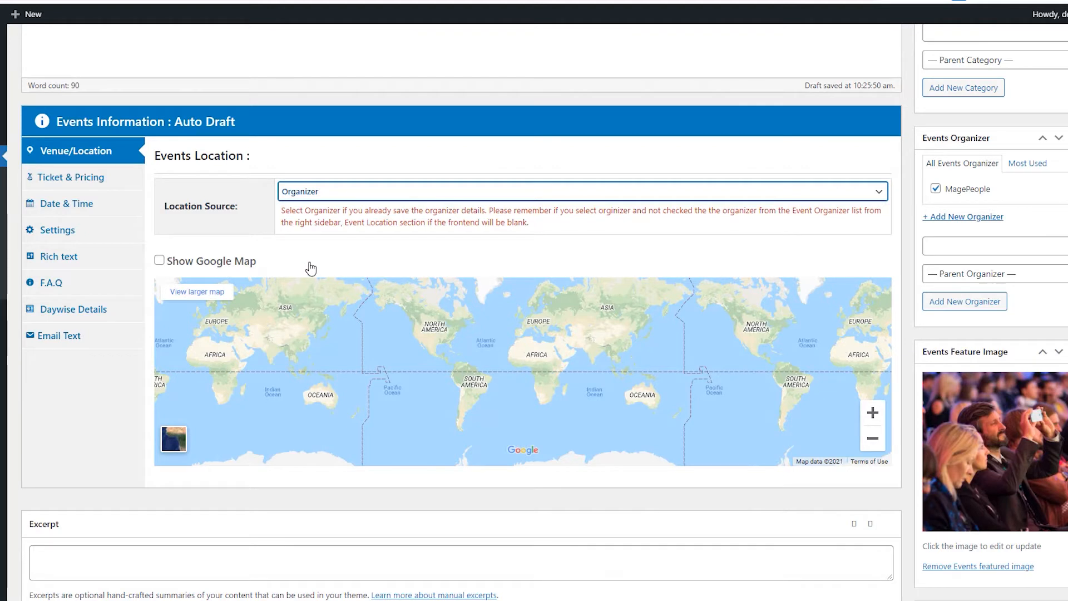
{"action": "mouse_move", "coordinate": [225, 266]}
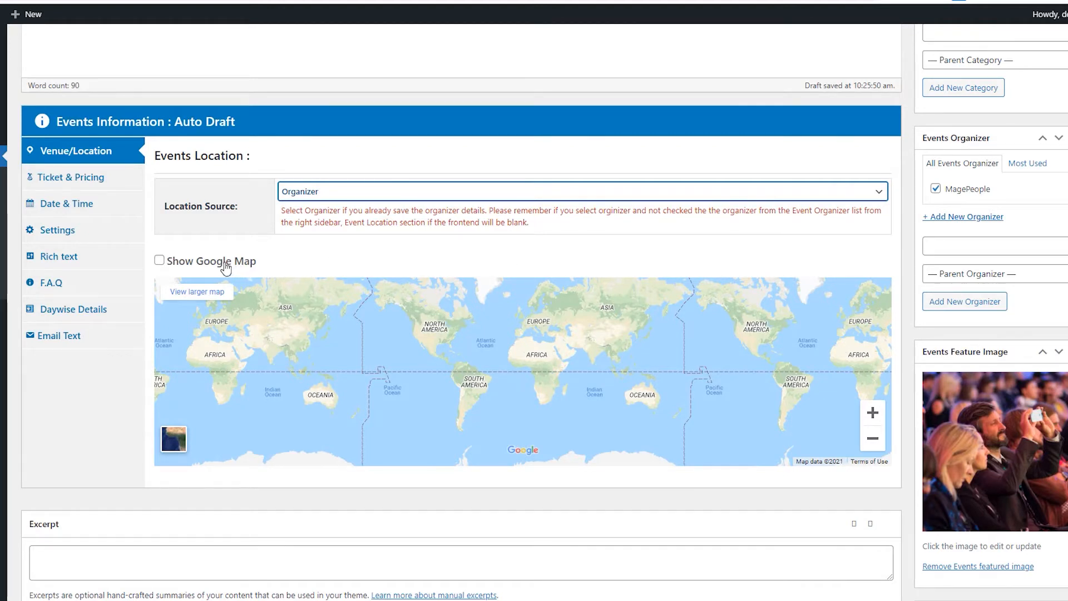
{"action": "left_click", "coordinate": [159, 260]}
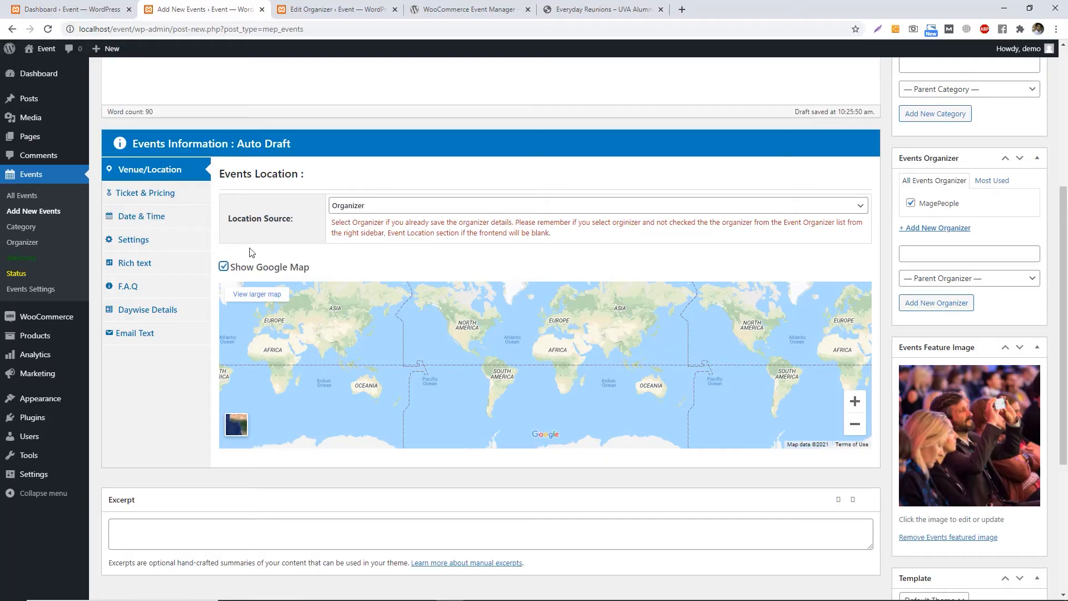
Bring up the event's Ticket & Pricing settings.
{"action": "left_click", "coordinate": [143, 192]}
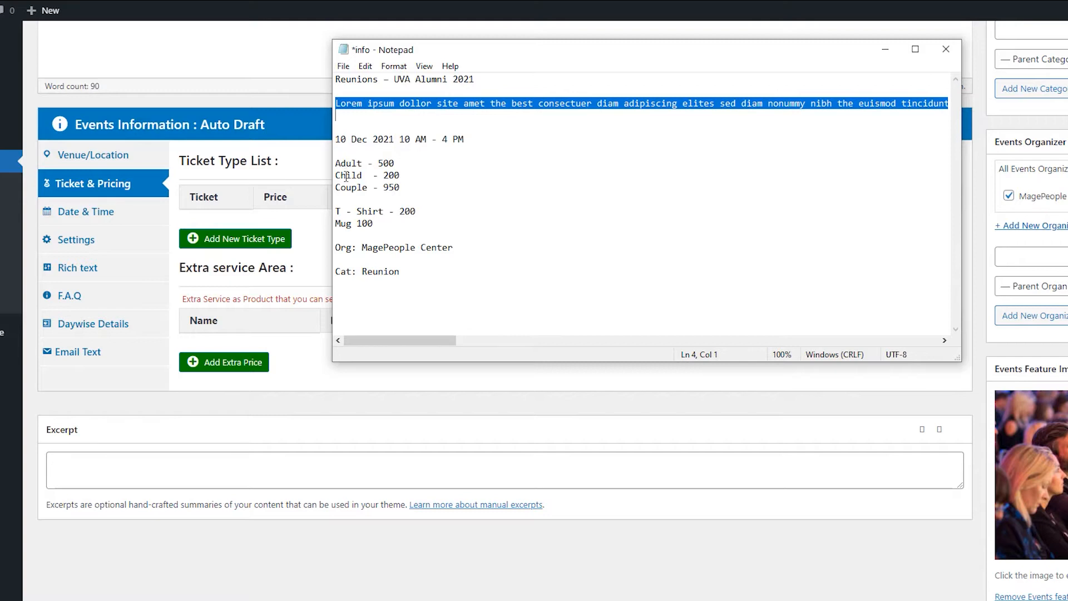
{"action": "mouse_move", "coordinate": [346, 193]}
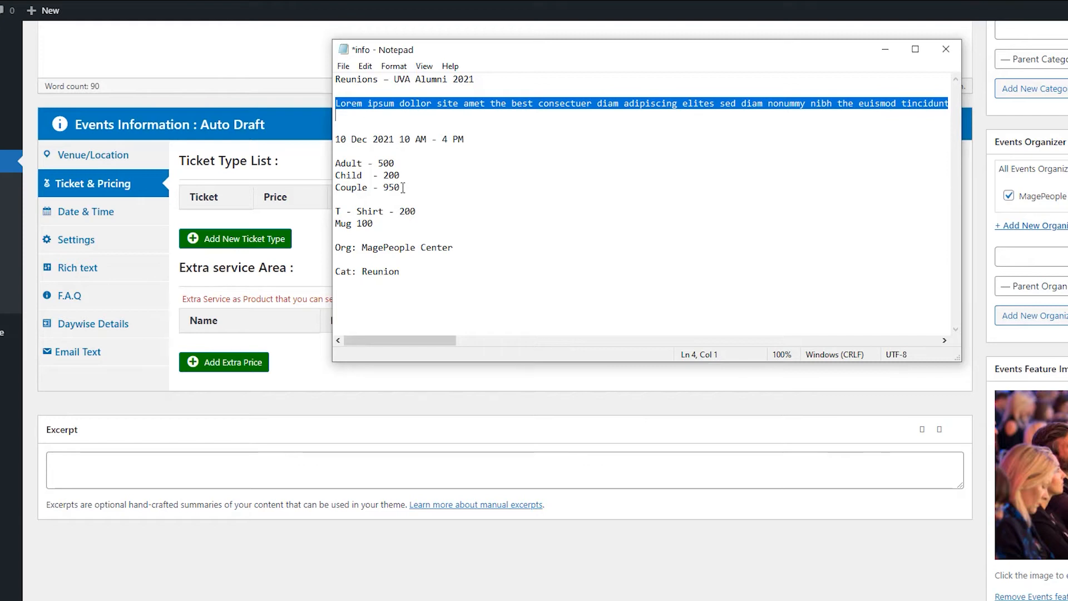
{"action": "mouse_move", "coordinate": [275, 219]}
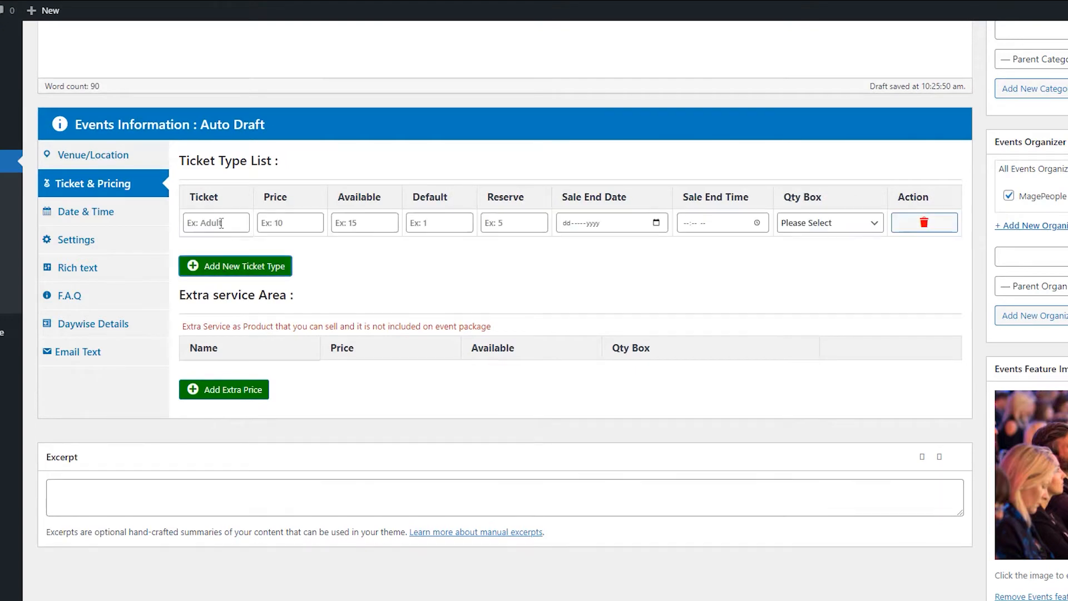
Enter Adult 500/1000, Child 250/500 and Couple 950/200 ticket rows with Input Box quantity.
{"action": "type", "text": "Adult"}
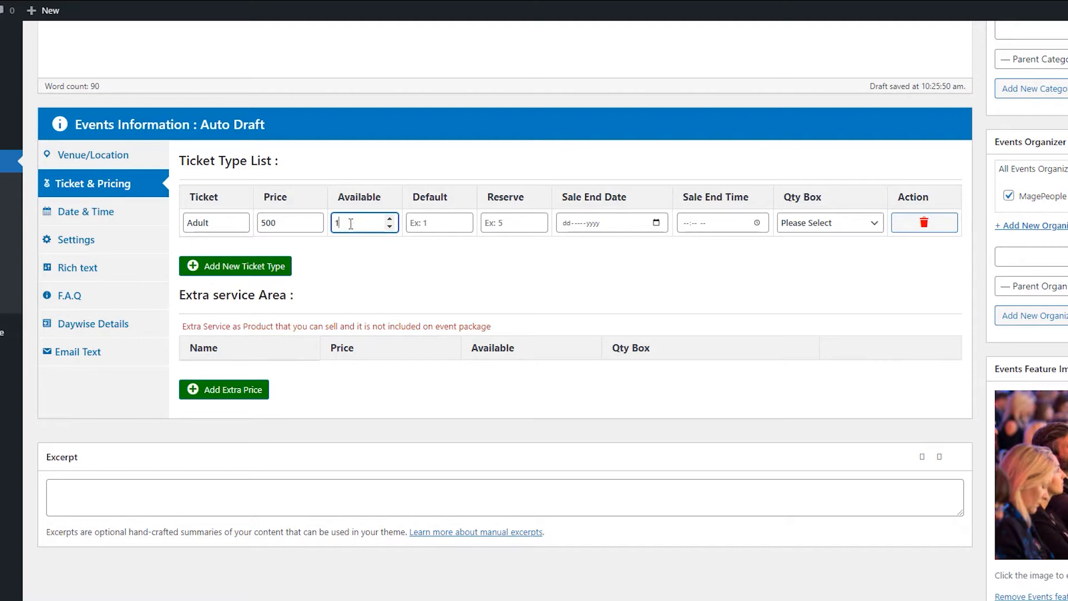
{"action": "type", "text": "000"}
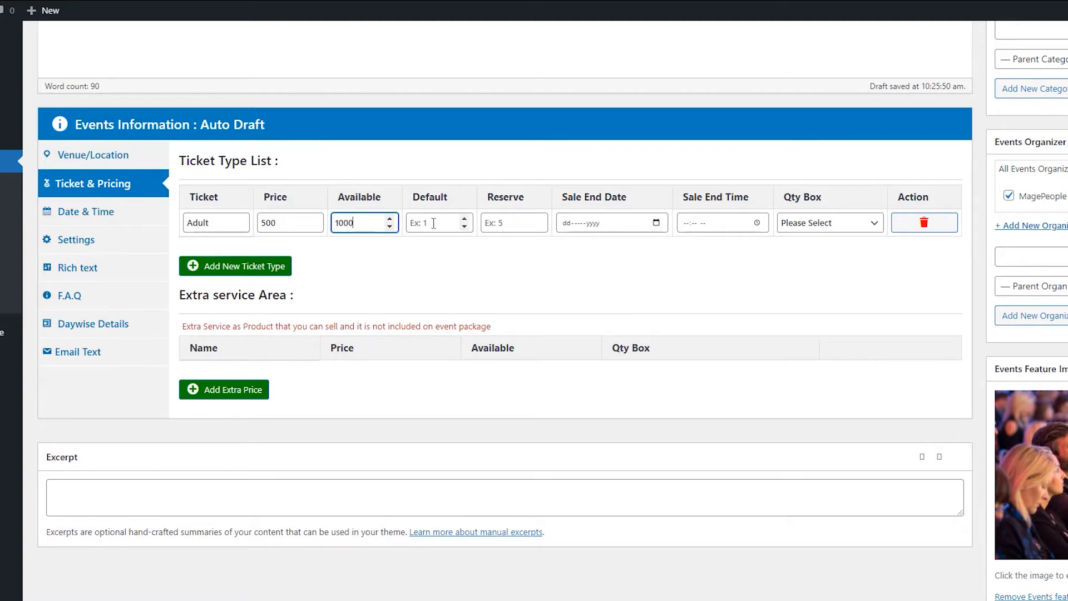
{"action": "mouse_move", "coordinate": [602, 216]}
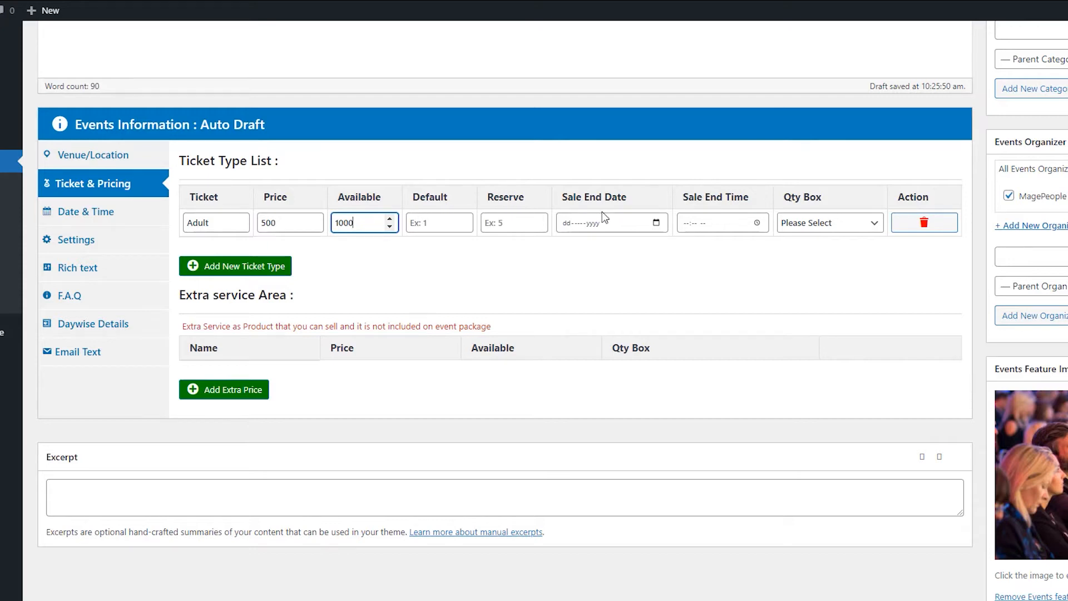
{"action": "mouse_move", "coordinate": [643, 226]}
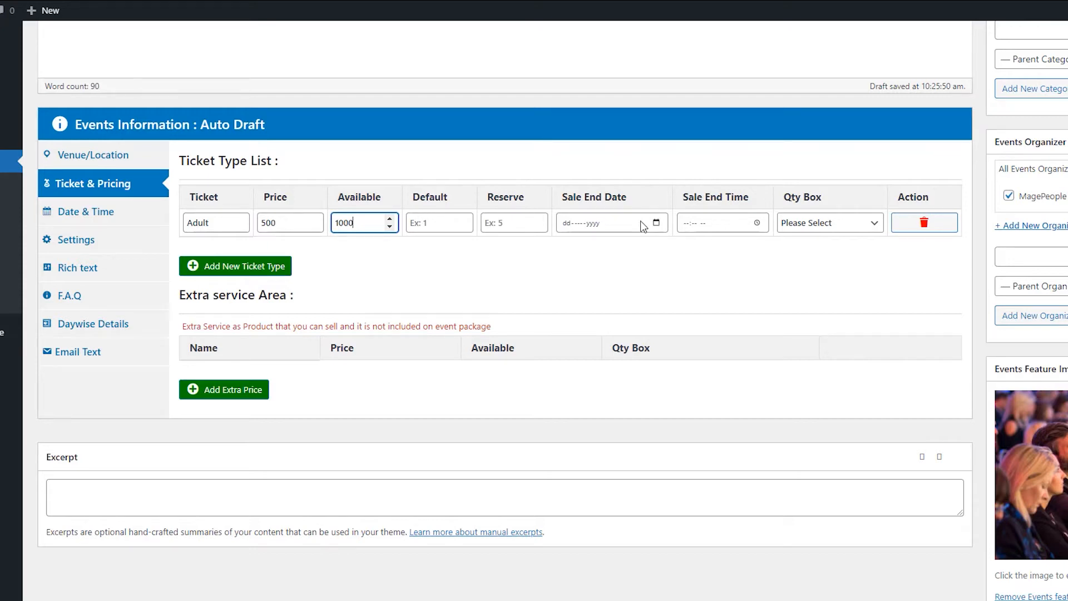
{"action": "mouse_move", "coordinate": [699, 227]}
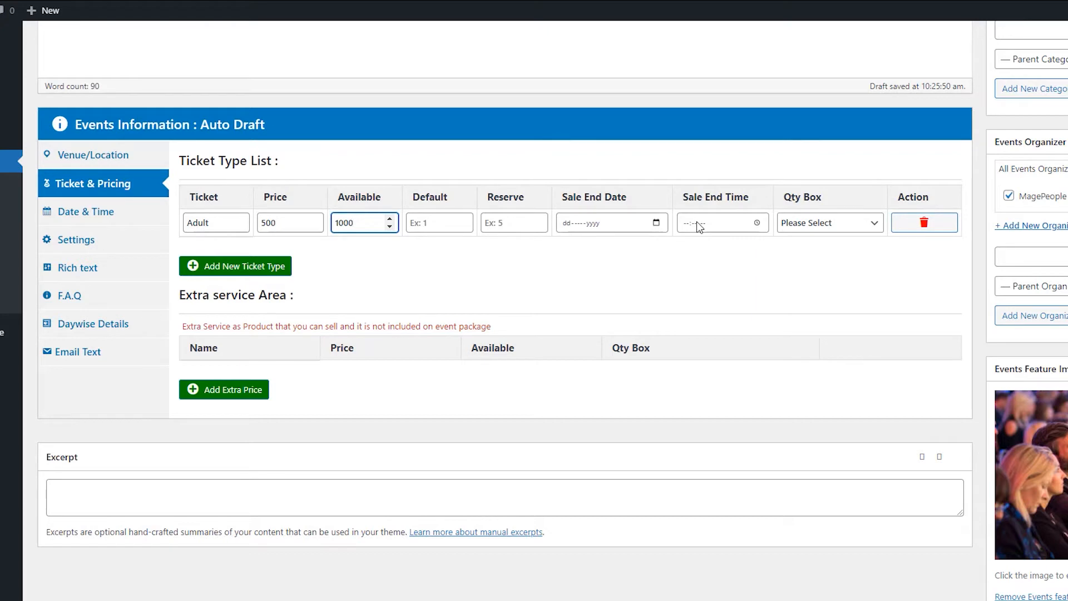
{"action": "left_click", "coordinate": [829, 222]}
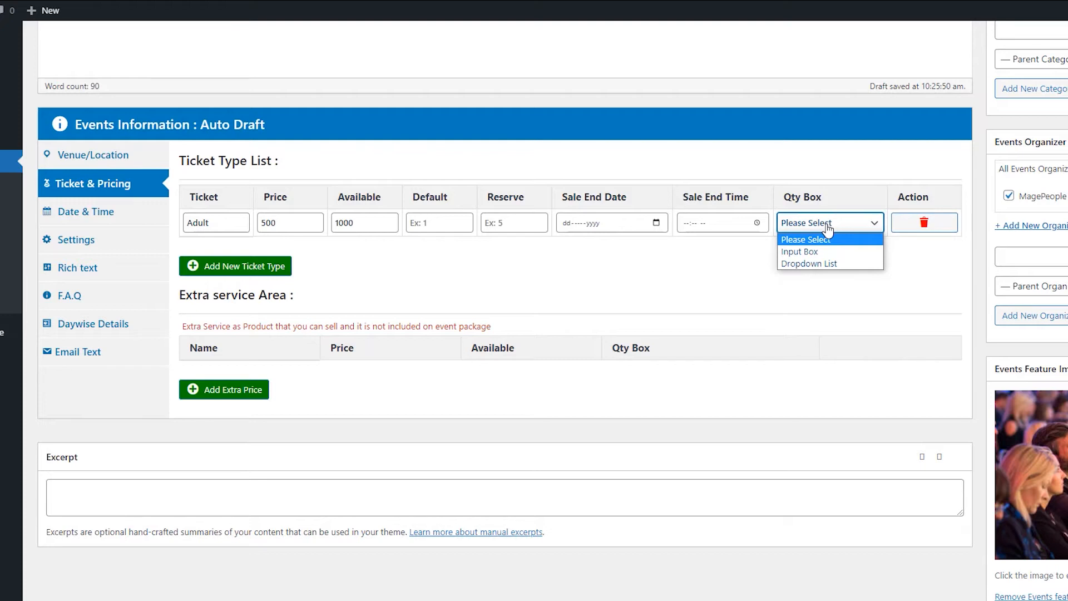
{"action": "mouse_move", "coordinate": [798, 251]}
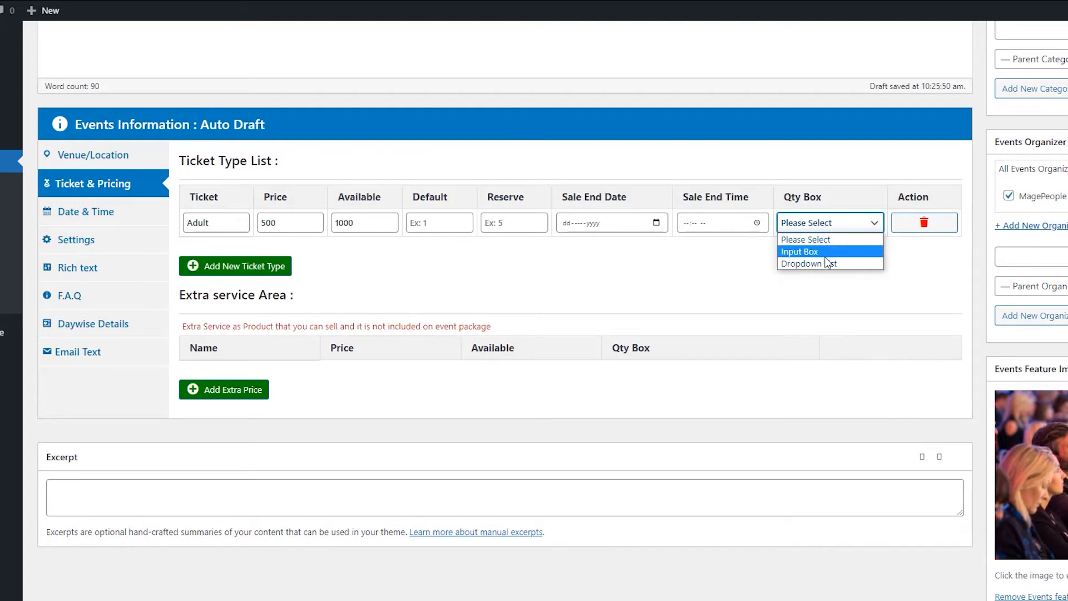
{"action": "mouse_move", "coordinate": [828, 259]}
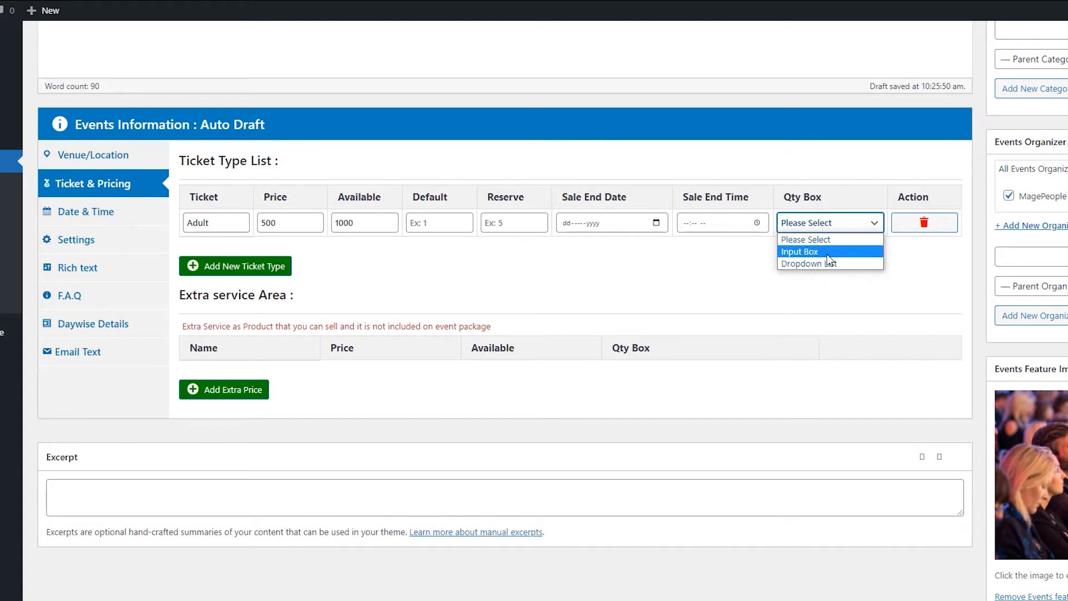
{"action": "left_click", "coordinate": [798, 251]}
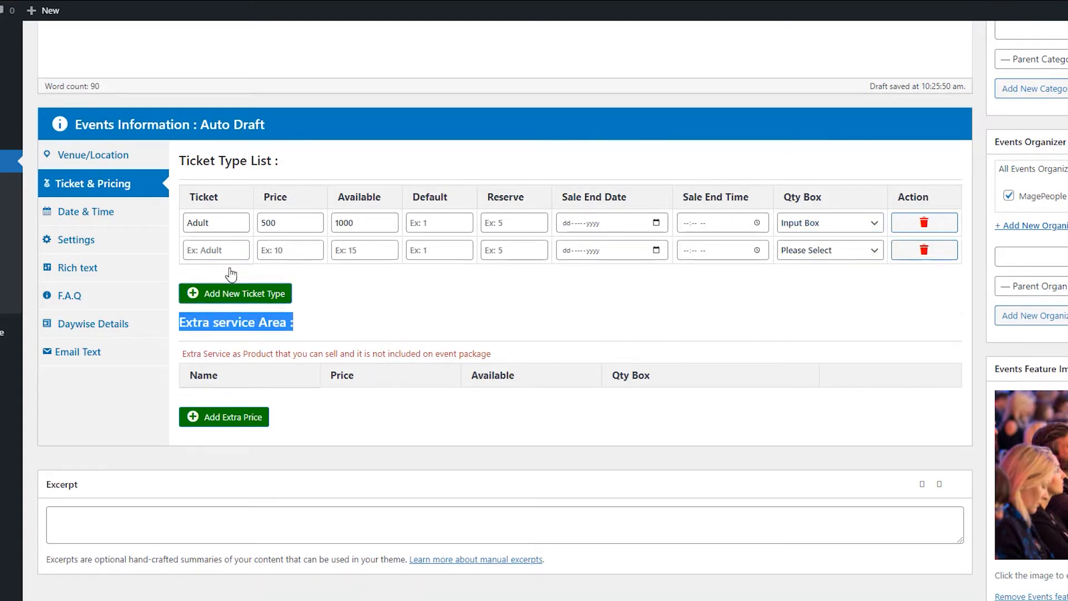
{"action": "type", "text": "c"}
{"action": "left_click", "coordinate": [290, 250]}
{"action": "type", "text": "2"}
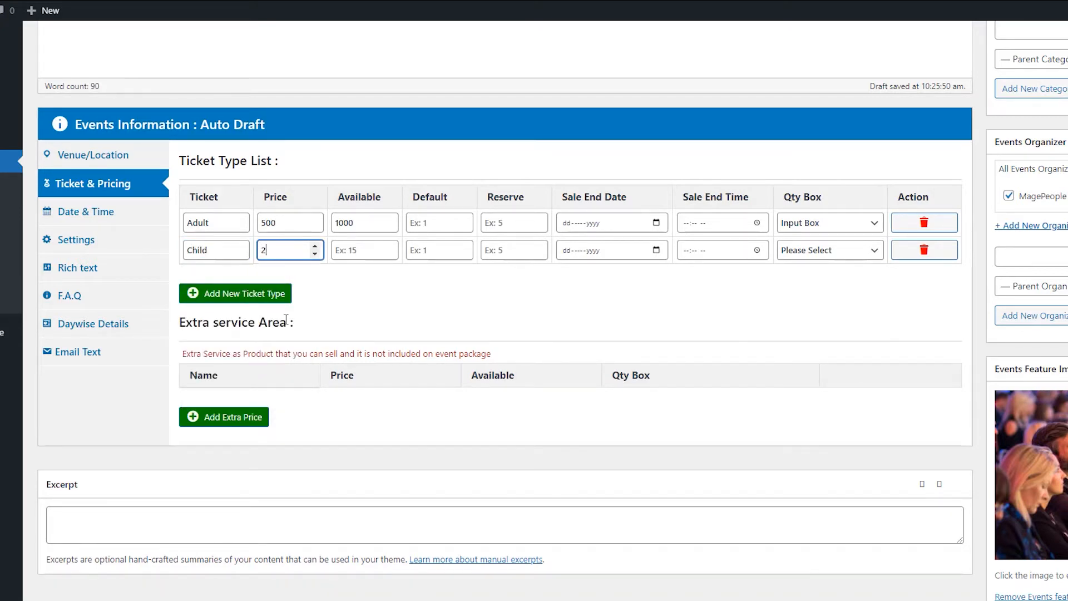
{"action": "left_click", "coordinate": [364, 250]}
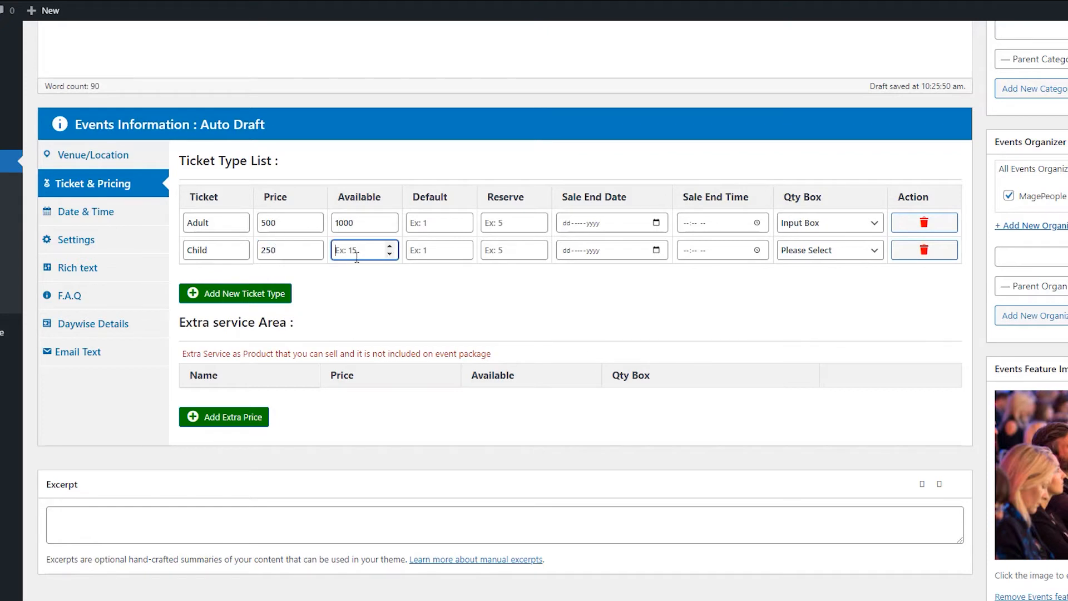
{"action": "type", "text": "500"}
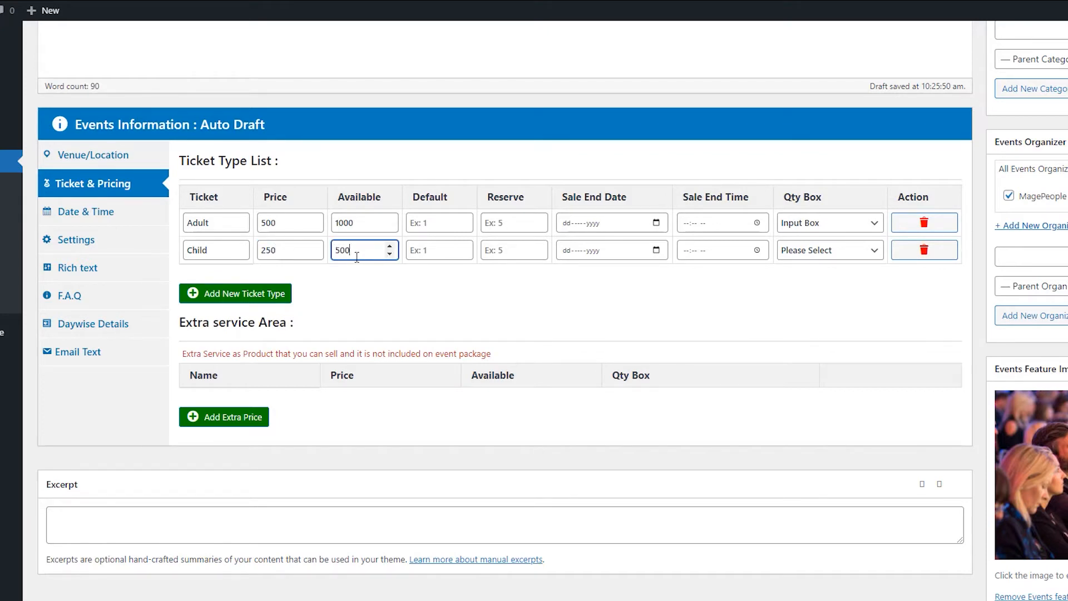
{"action": "mouse_move", "coordinate": [814, 249]}
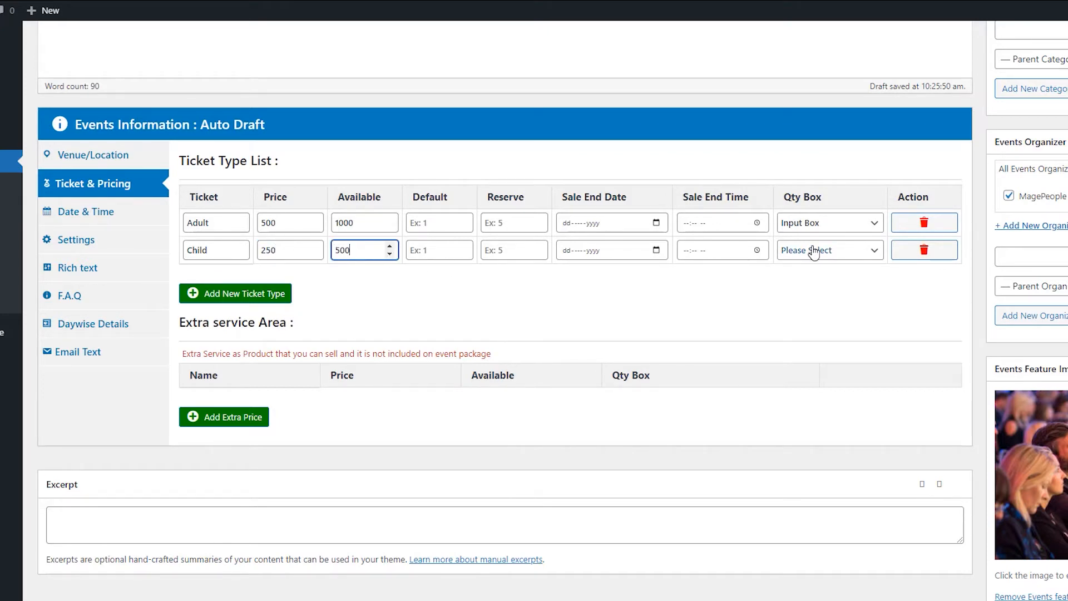
{"action": "left_click", "coordinate": [235, 294]}
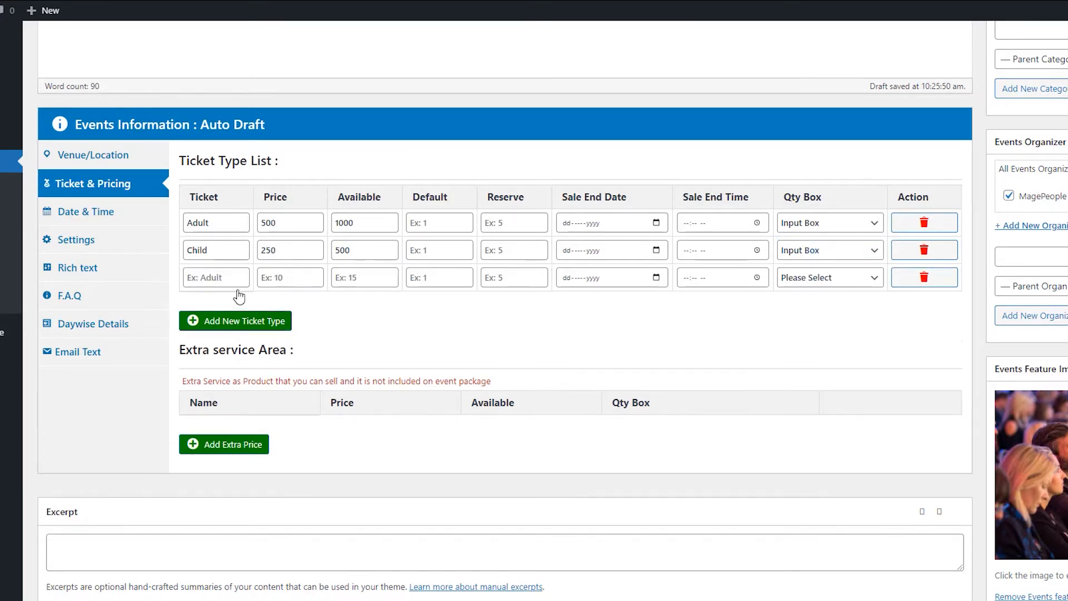
{"action": "type", "text": "Couple"}
{"action": "type", "text": "200"}
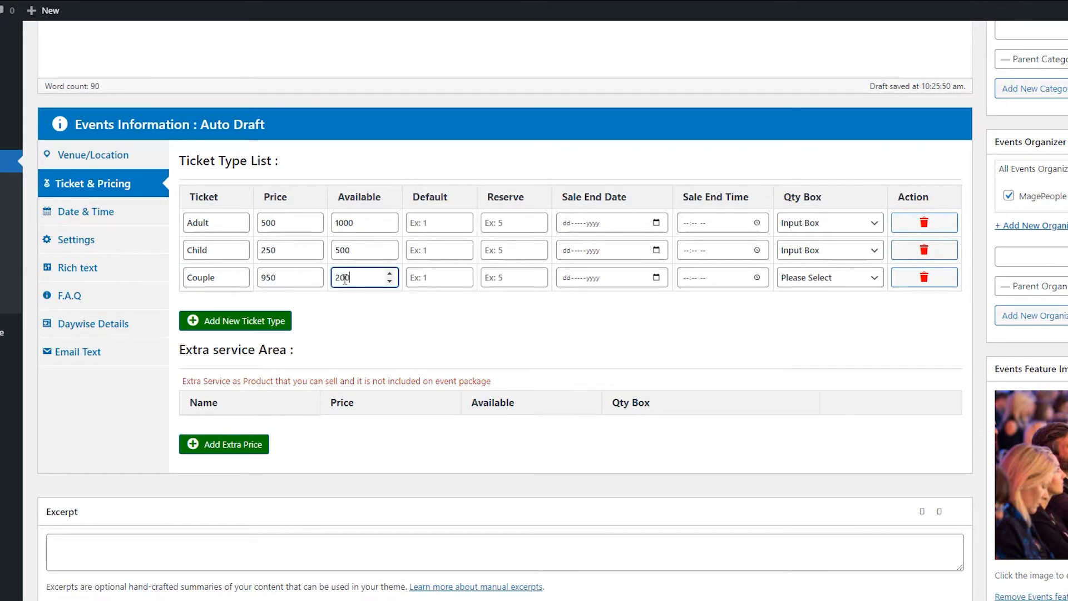
{"action": "left_click", "coordinate": [828, 276]}
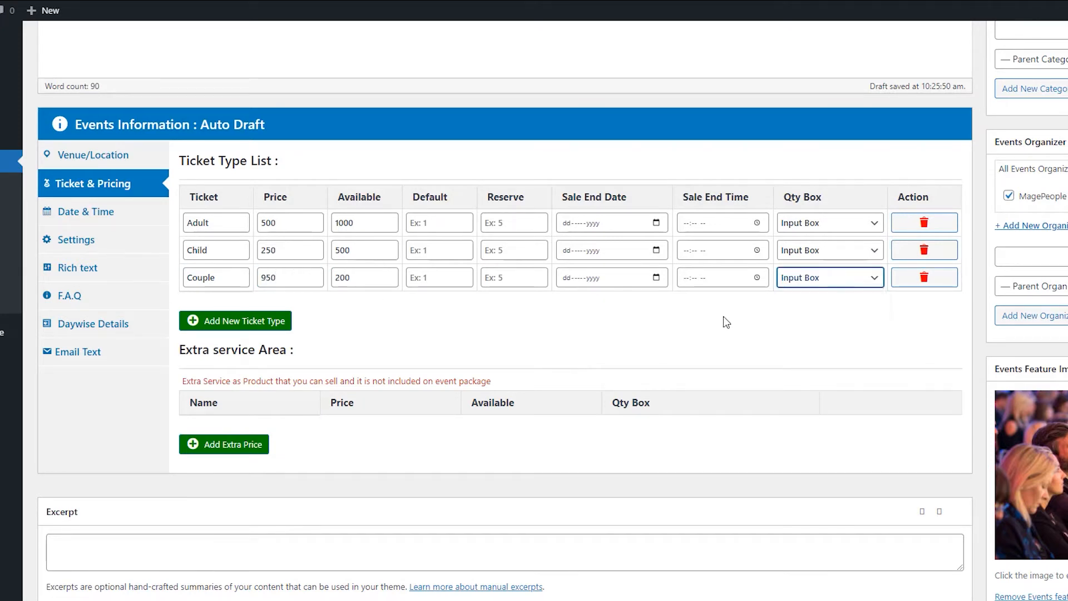
{"action": "mouse_move", "coordinate": [311, 339]}
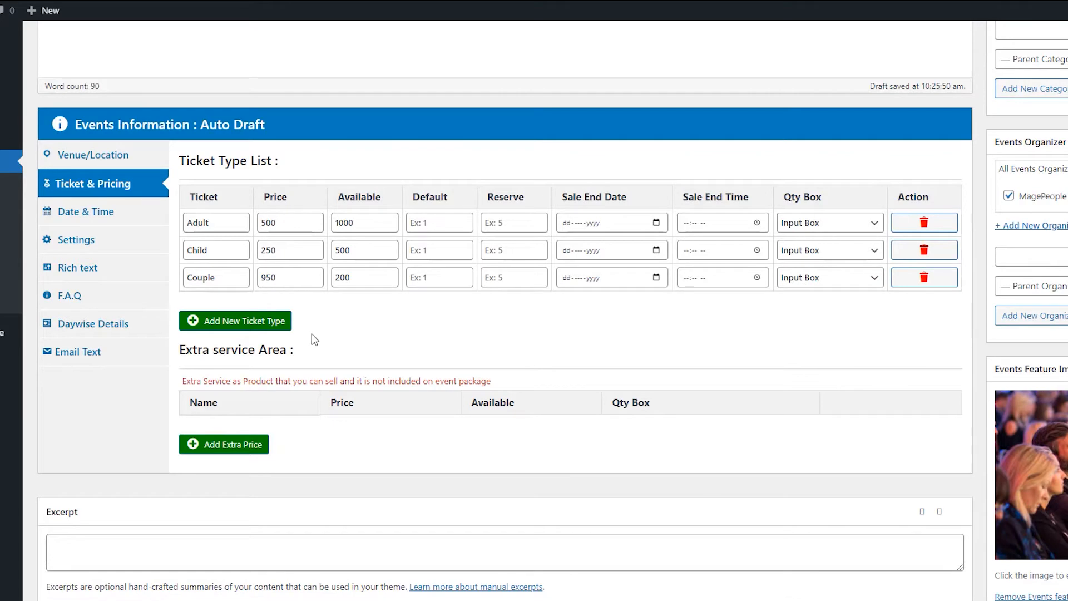
{"action": "scroll", "scroll_direction": "down", "scroll_amount": 3}
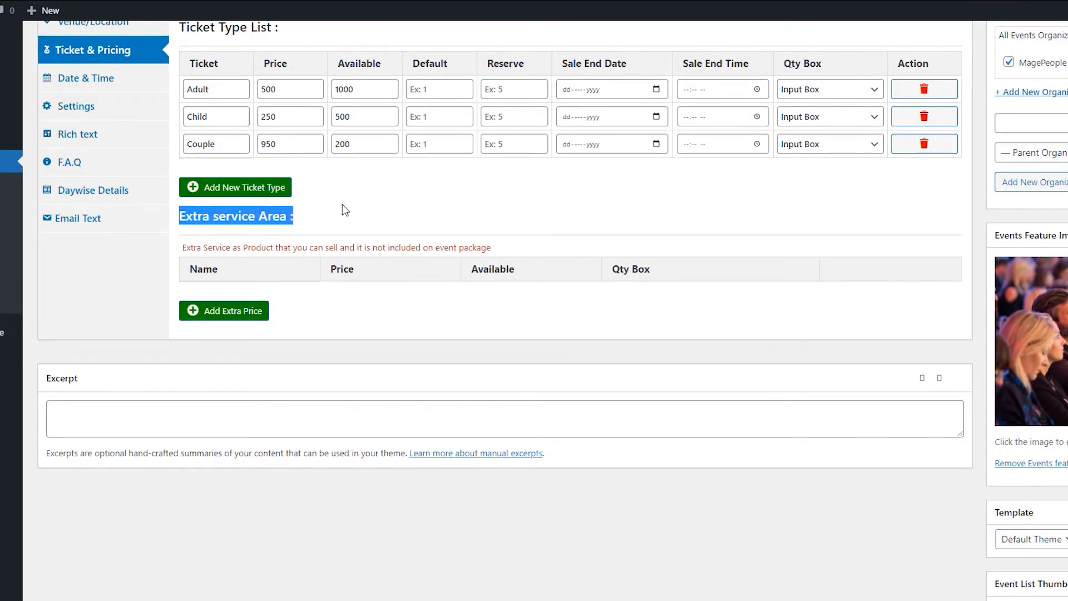
Highlight the T-Shirt 200 and Mug 100 lines in the Notepad info file.
{"action": "left_click", "coordinate": [344, 209]}
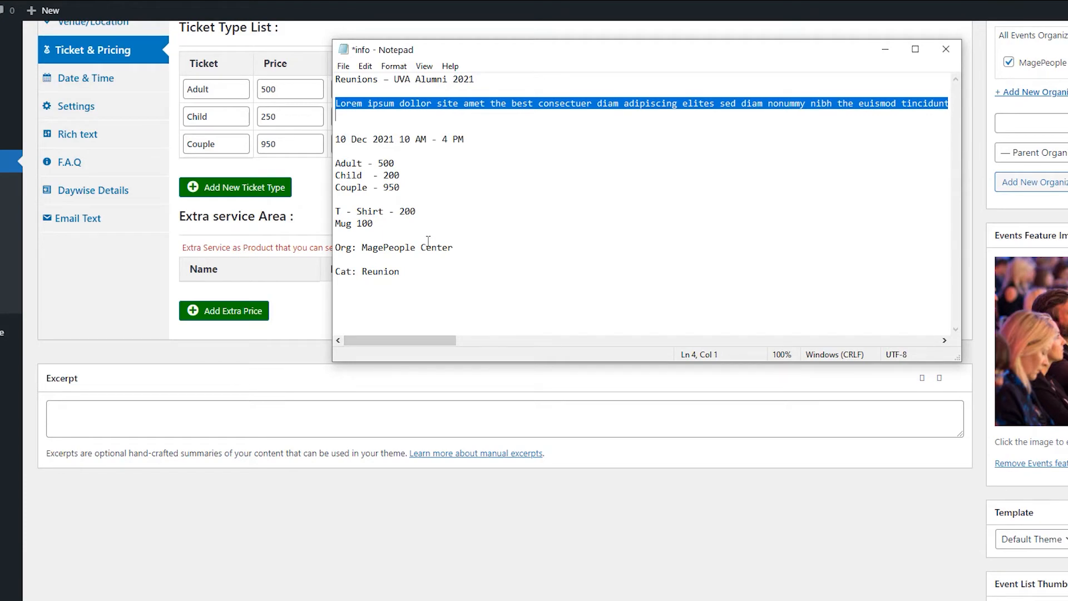
{"action": "mouse_move", "coordinate": [422, 223]}
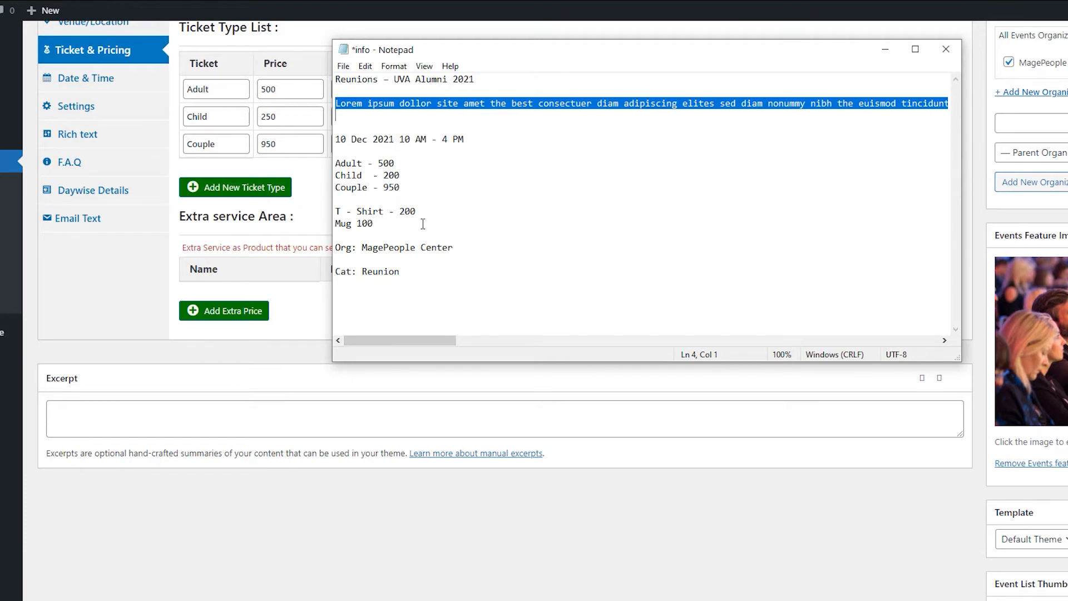
{"action": "left_click_drag", "start_coordinate": [337, 210], "coordinate": [374, 223]}
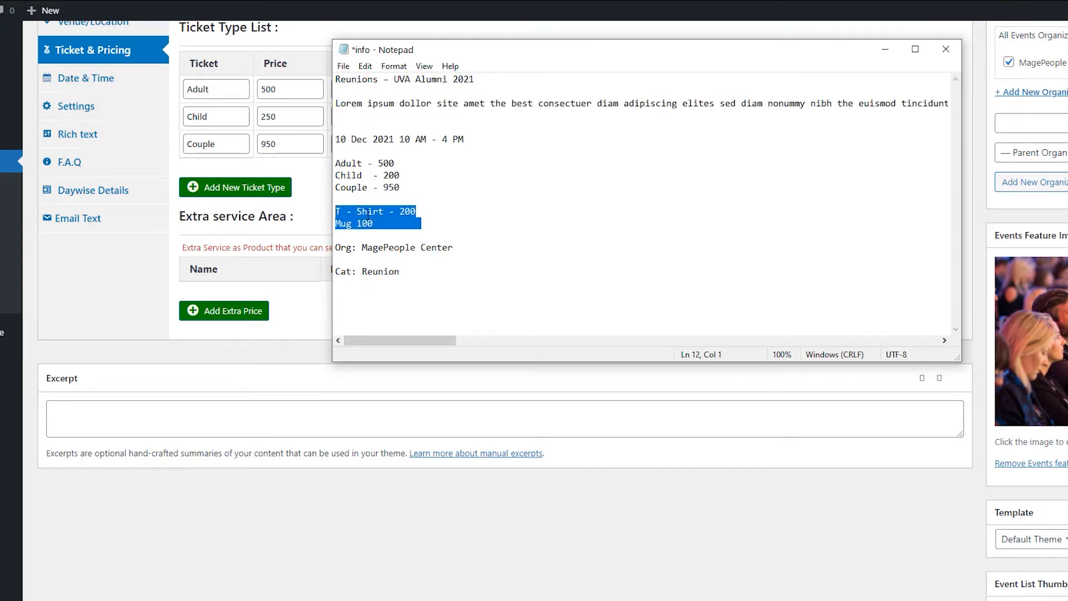
{"action": "mouse_move", "coordinate": [288, 240]}
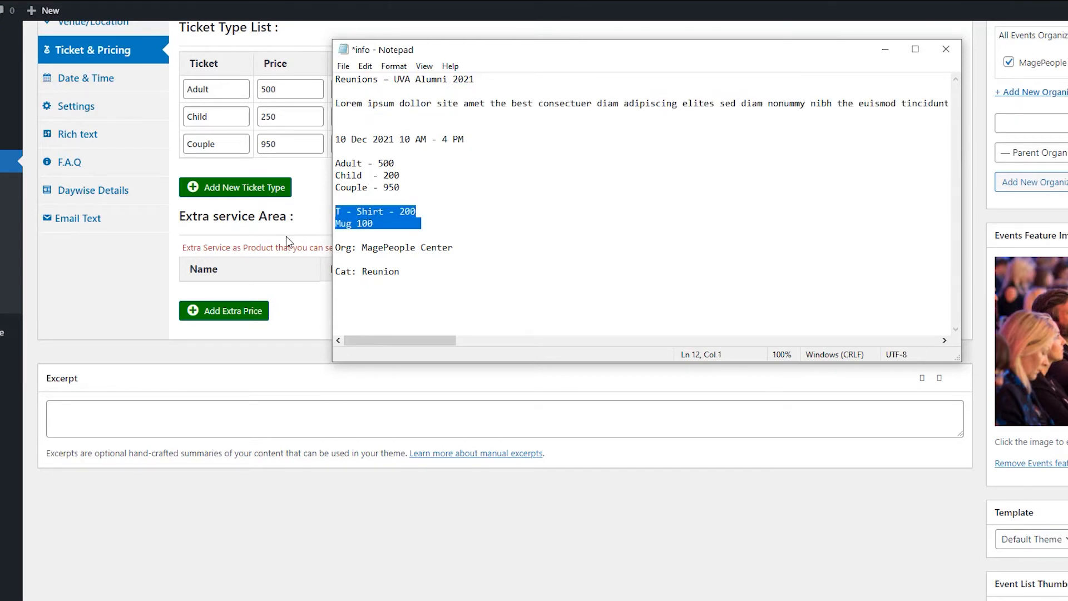
Add a T-Shirt extra service priced 200 and set its quantity options.
{"action": "left_click", "coordinate": [946, 49]}
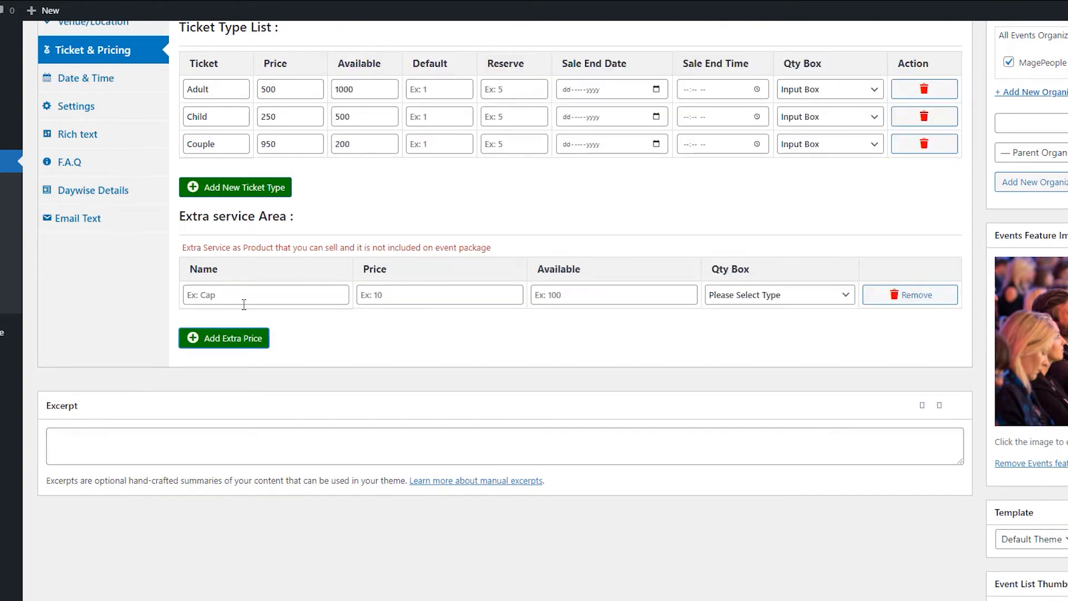
{"action": "type", "text": "T-"}
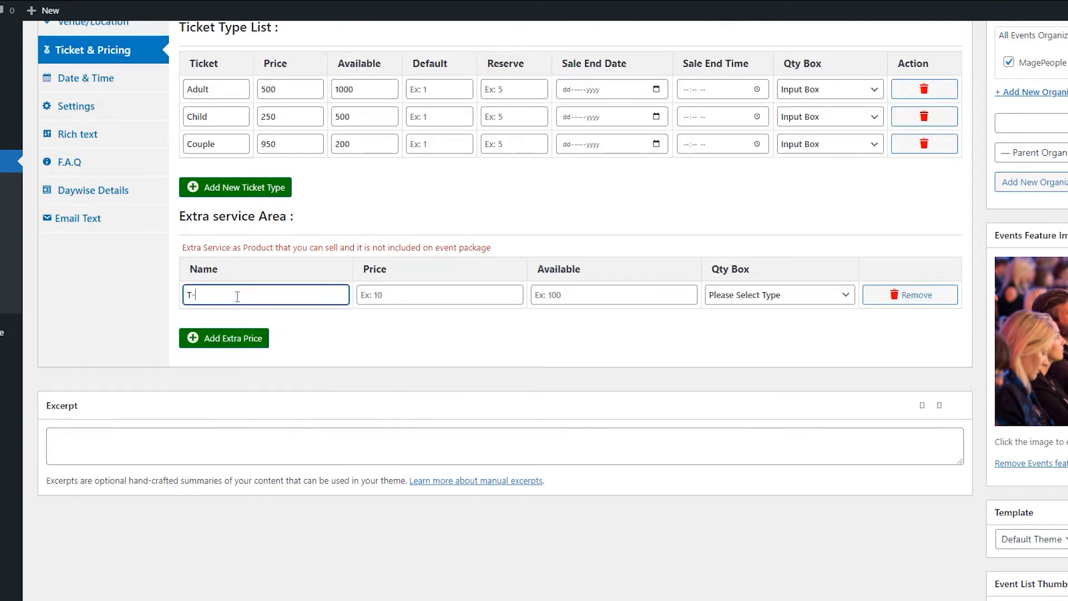
{"action": "type", "text": "Shirt"}
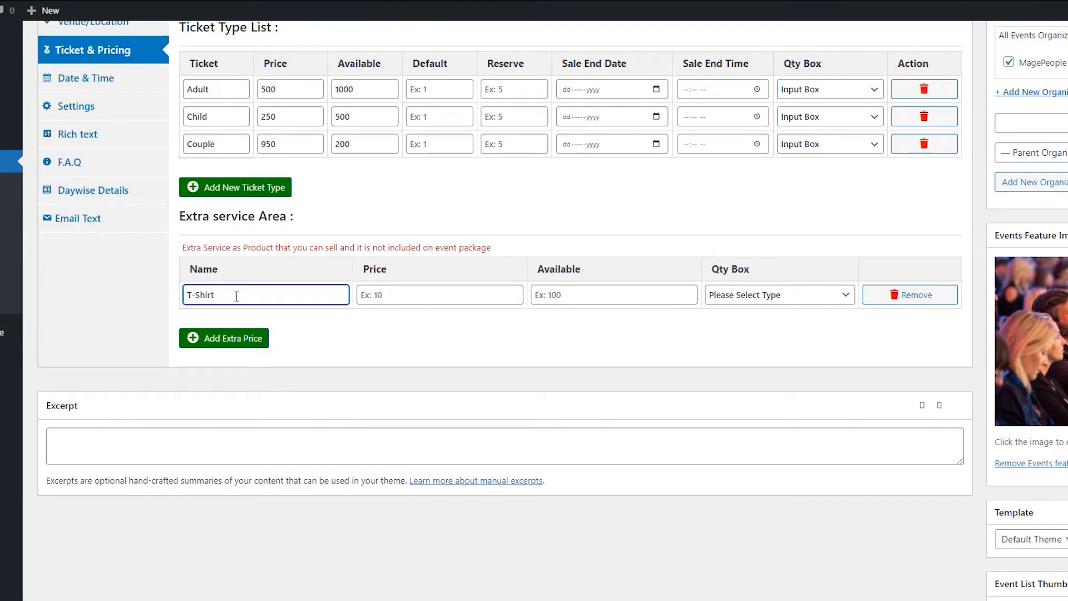
{"action": "left_click", "coordinate": [439, 294]}
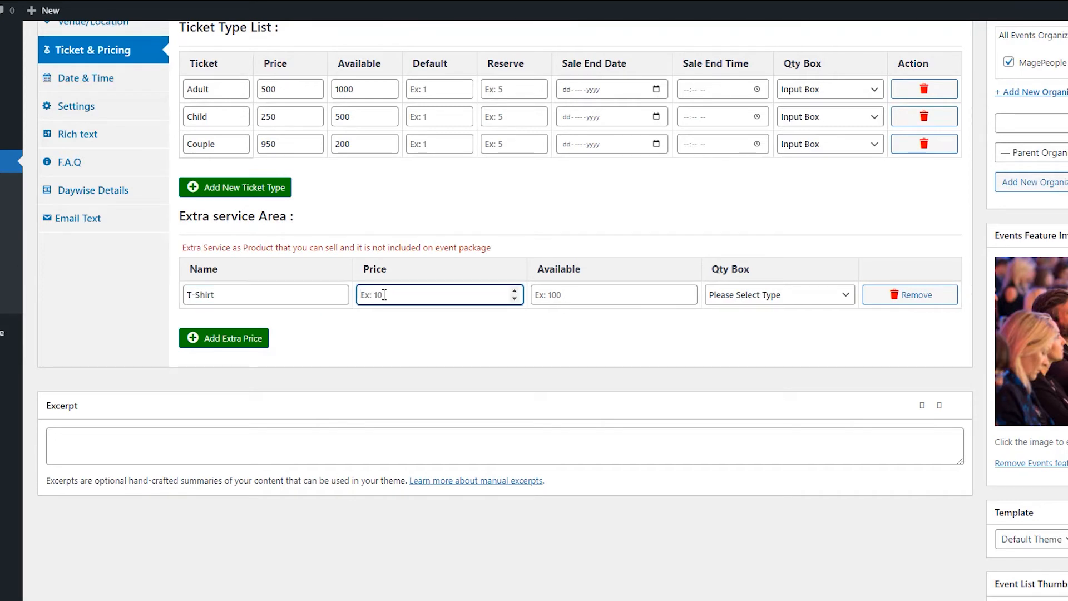
{"action": "type", "text": "200"}
{"action": "left_click", "coordinate": [614, 294]}
{"action": "type", "text": "100"}
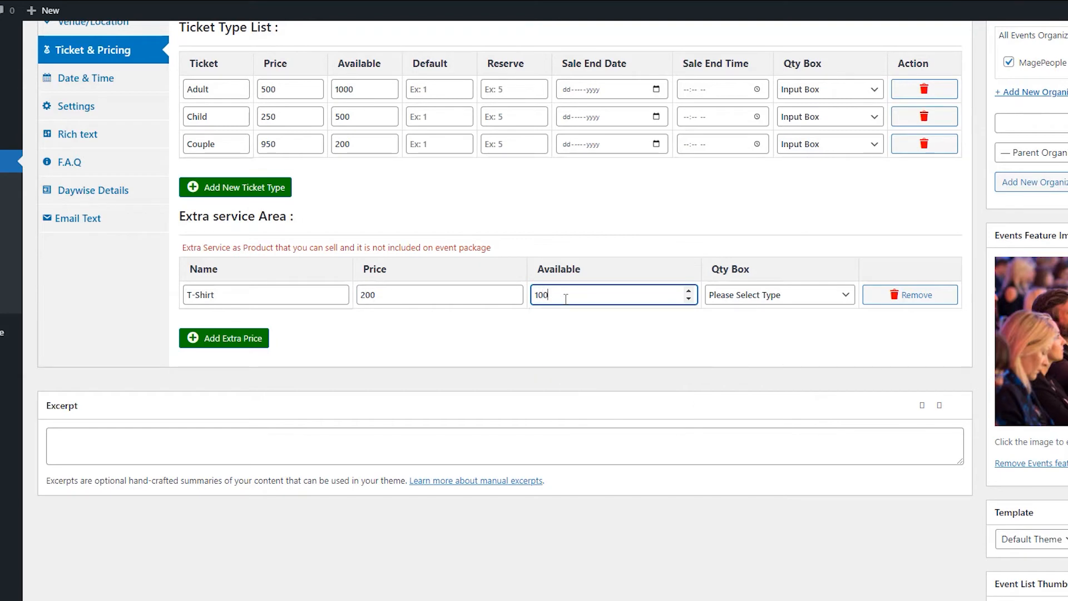
{"action": "left_click", "coordinate": [779, 294]}
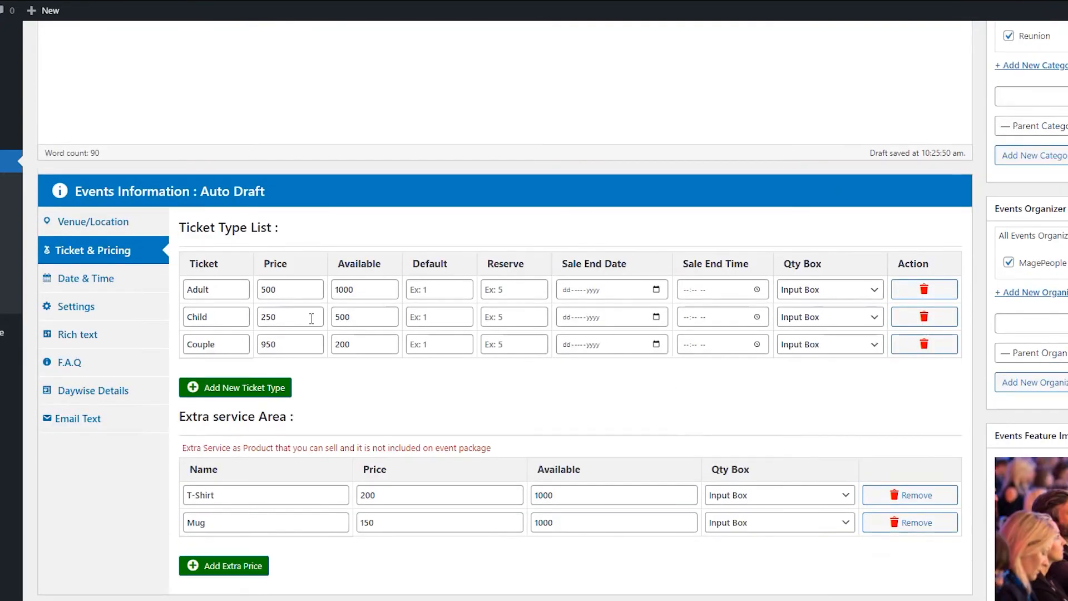
In the Date & Time tab, set the start date and a 10:00 AM start time.
{"action": "left_click", "coordinate": [87, 278]}
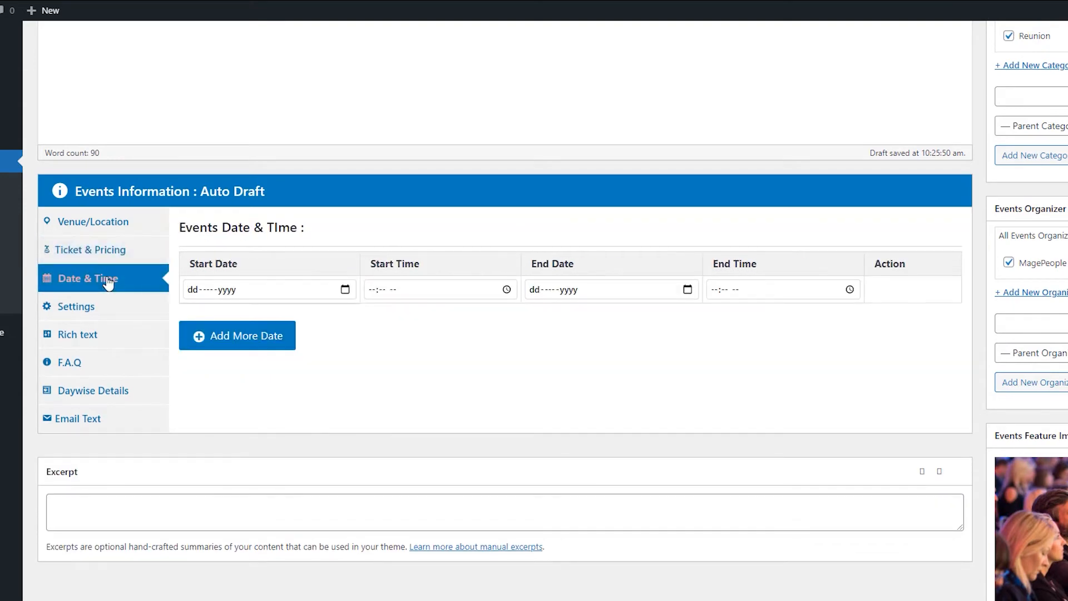
{"action": "mouse_move", "coordinate": [361, 352]}
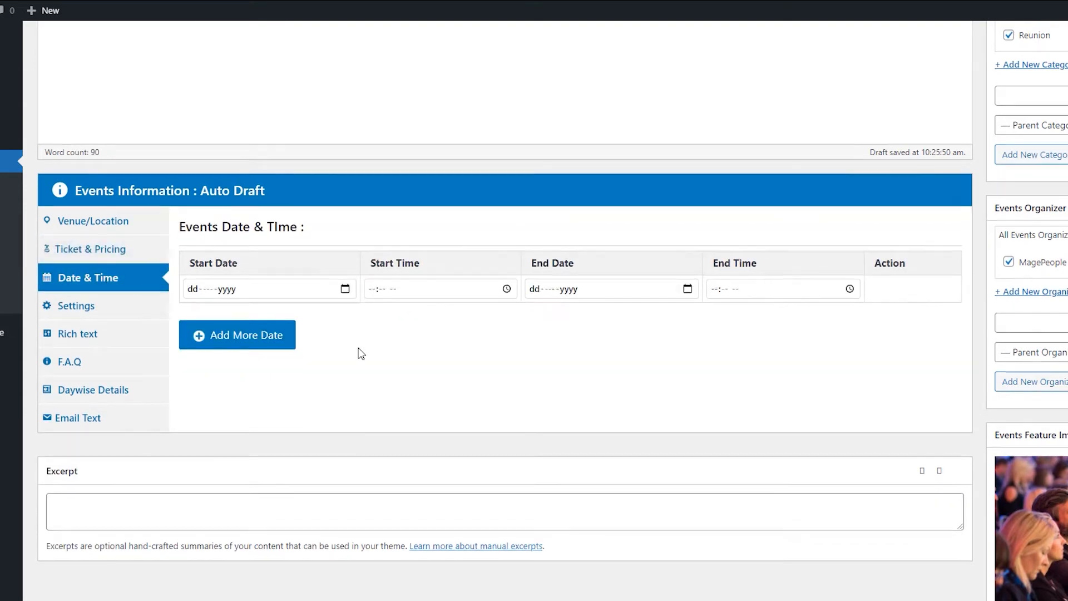
{"action": "scroll", "scroll_direction": "down", "scroll_amount": 3}
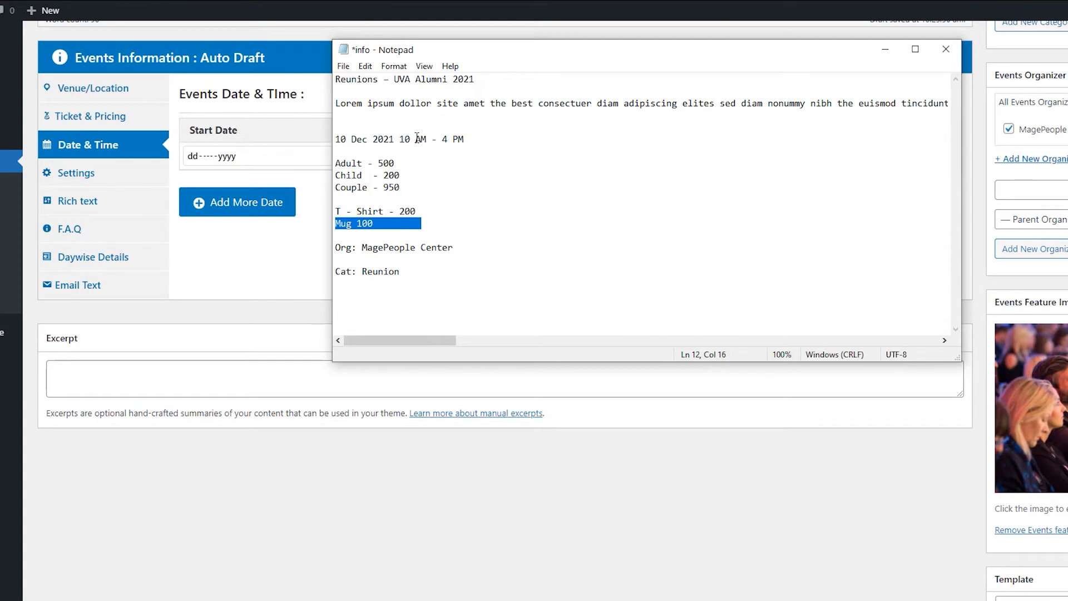
{"action": "mouse_move", "coordinate": [327, 236]}
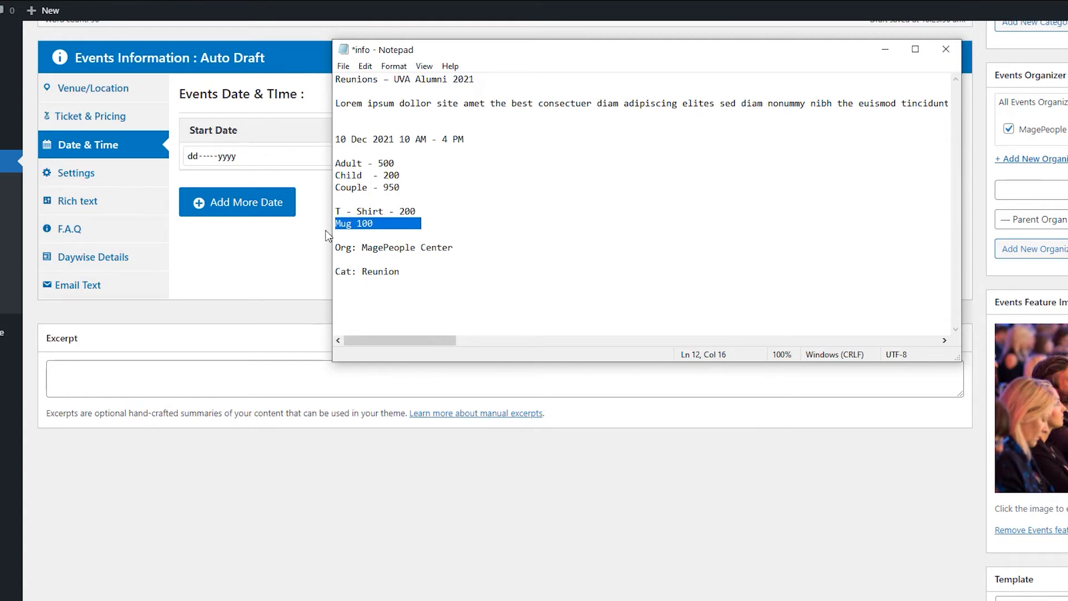
{"action": "left_click", "coordinate": [945, 49]}
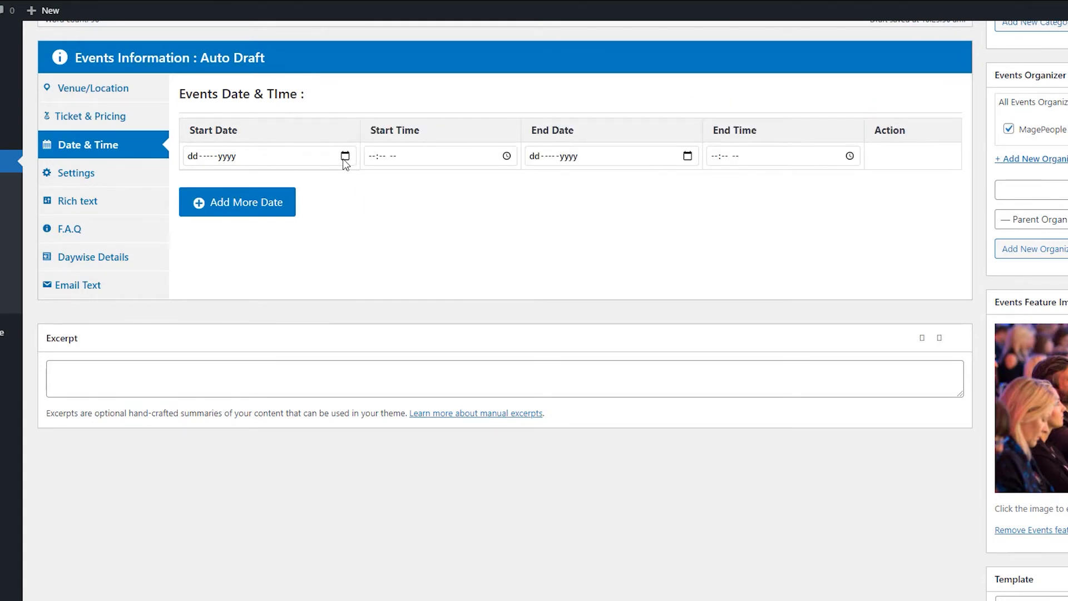
{"action": "left_click", "coordinate": [344, 156]}
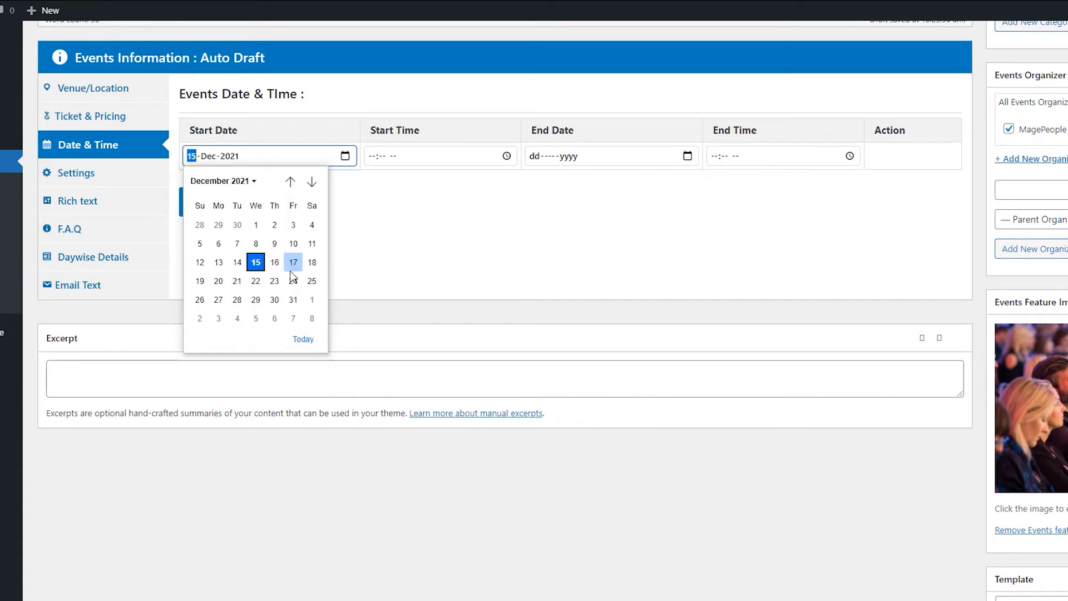
{"action": "left_click", "coordinate": [293, 243]}
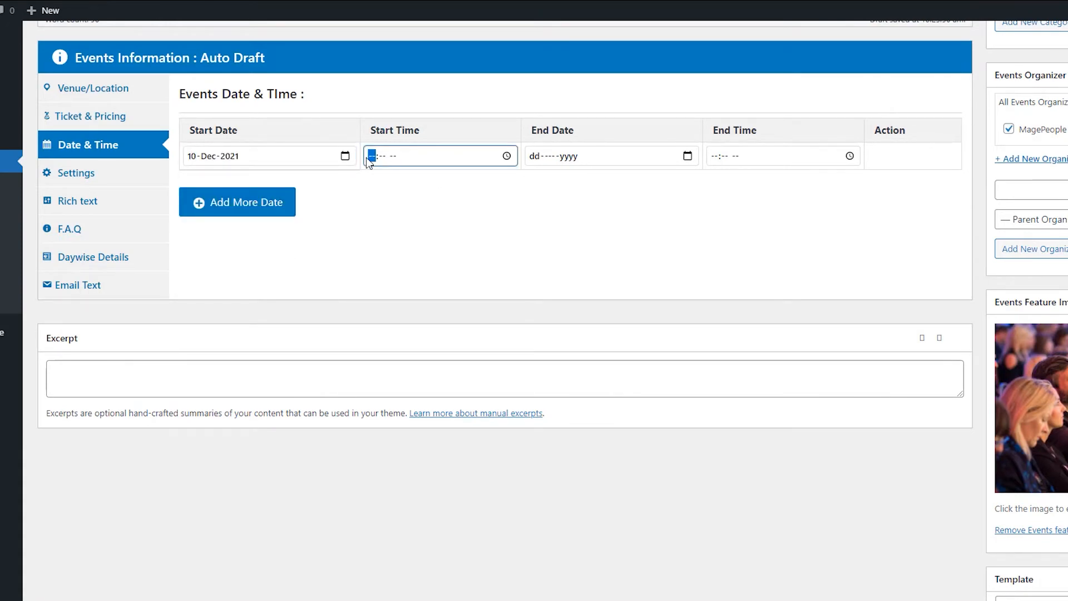
{"action": "type", "text": "10:00 AM"}
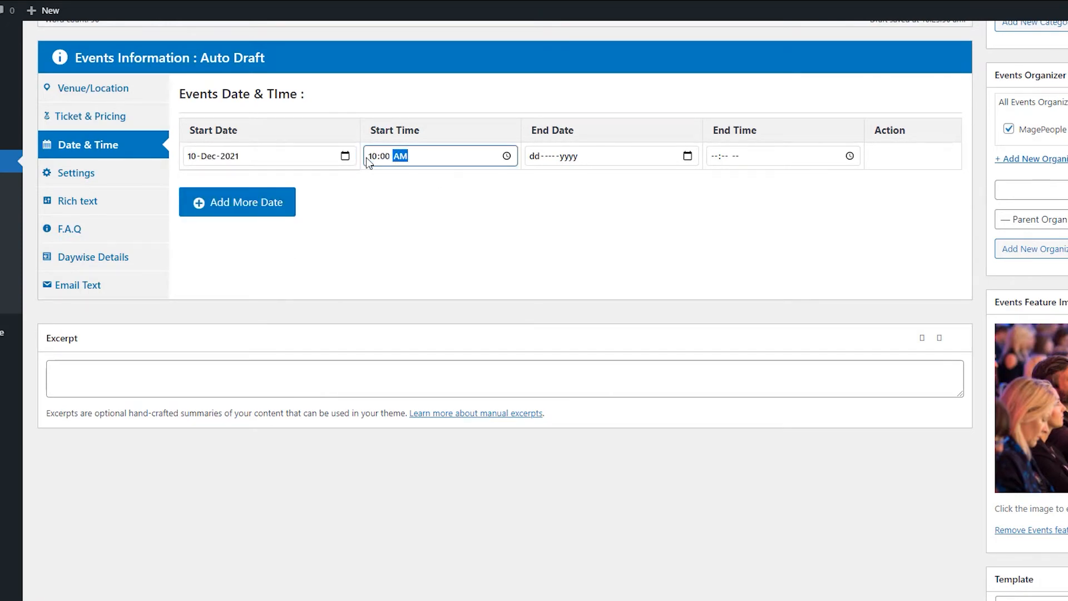
Pick 10 December 2021 as the end date from the calendar.
{"action": "left_click", "coordinate": [606, 156]}
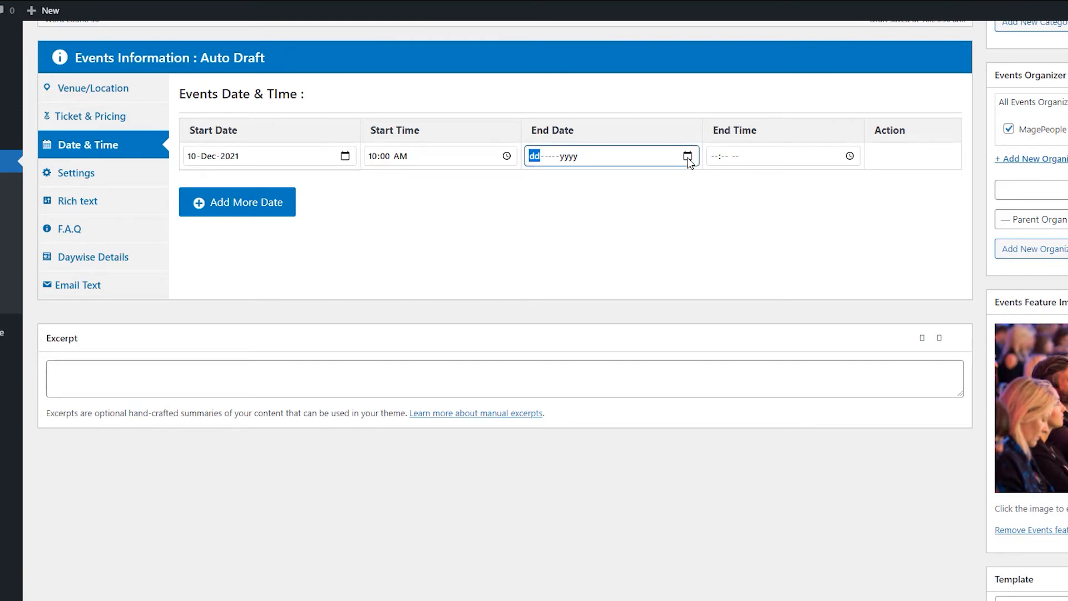
{"action": "left_click", "coordinate": [686, 156]}
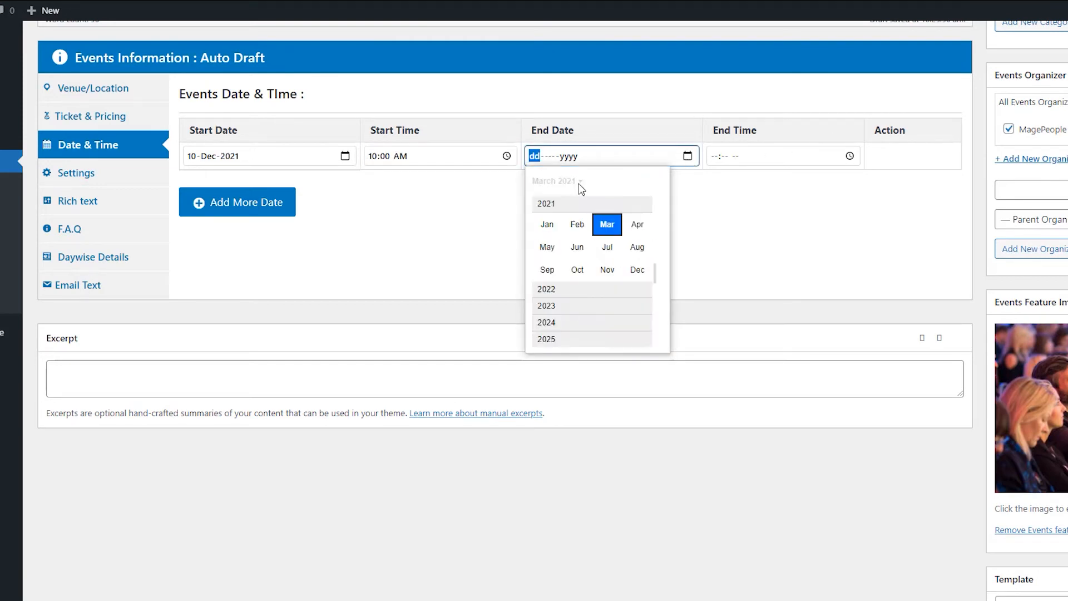
{"action": "left_click", "coordinate": [636, 269]}
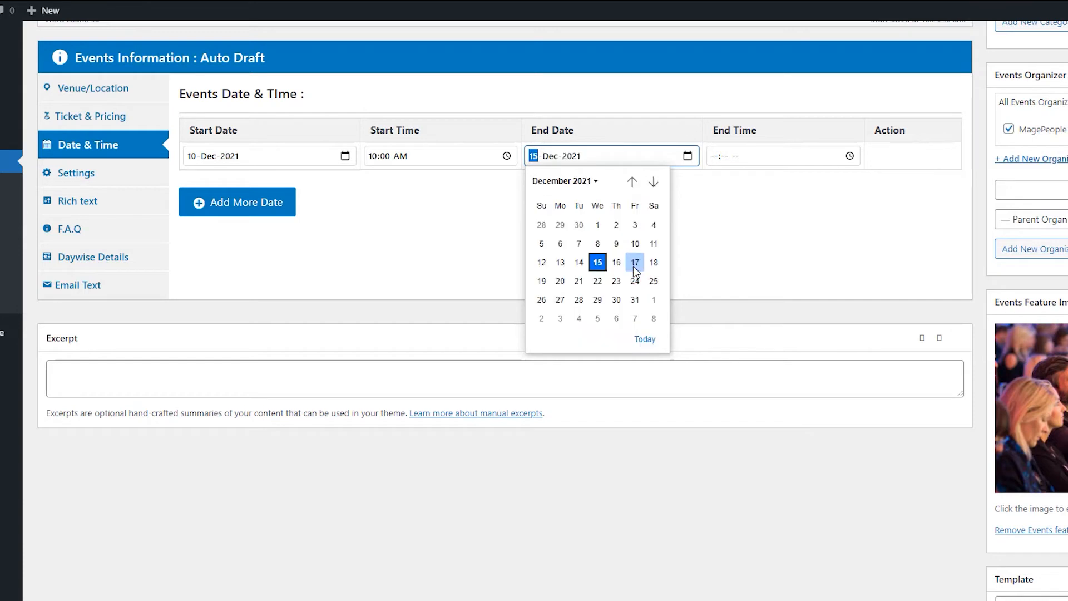
{"action": "mouse_move", "coordinate": [634, 243]}
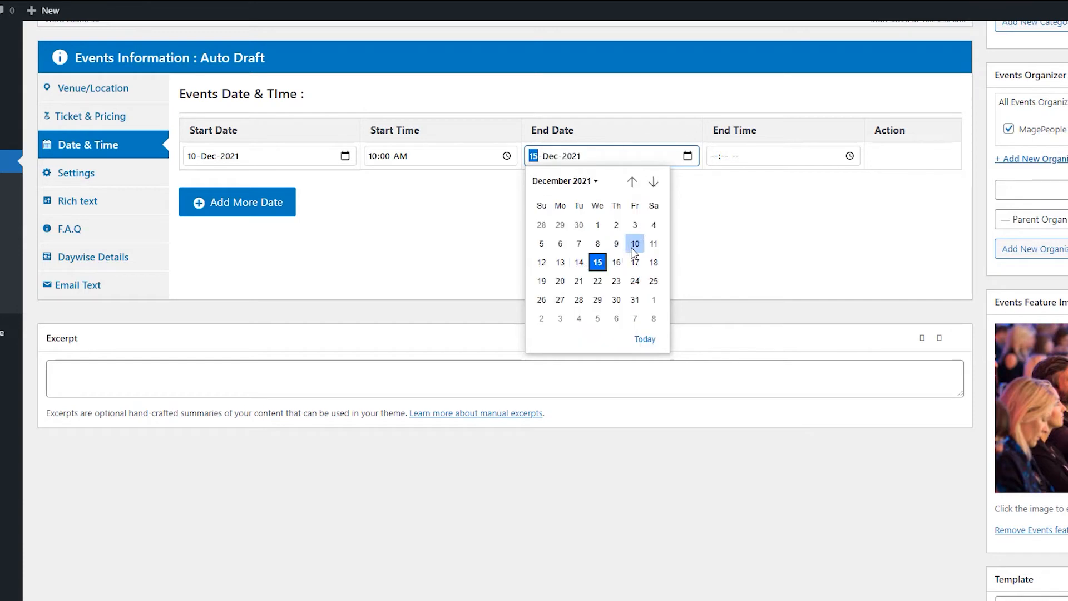
{"action": "left_click", "coordinate": [634, 243]}
{"action": "type", "text": "04:00 PM"}
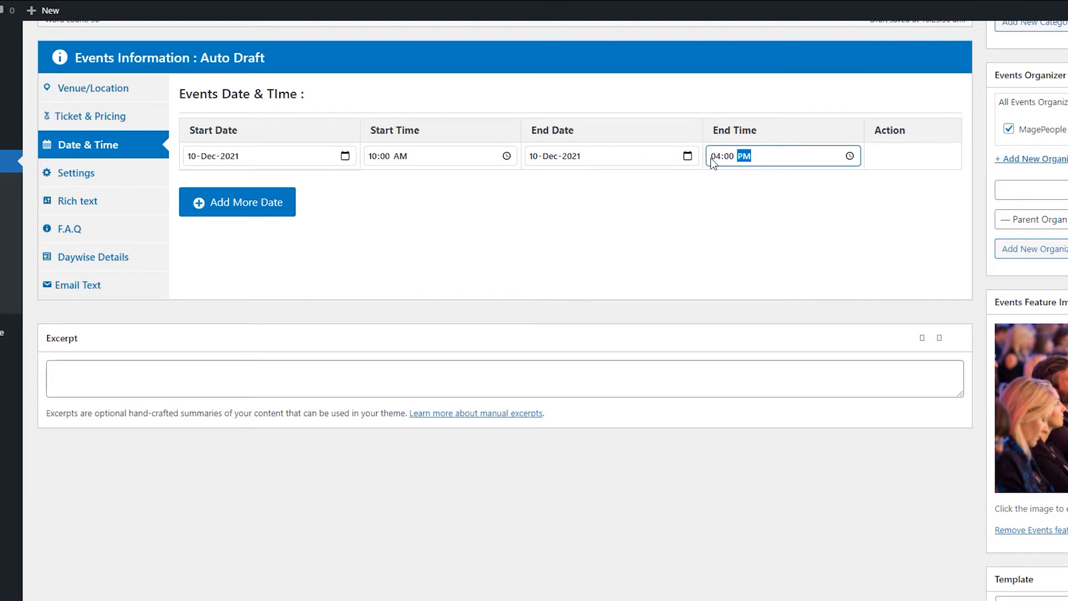
{"action": "mouse_move", "coordinate": [76, 173]}
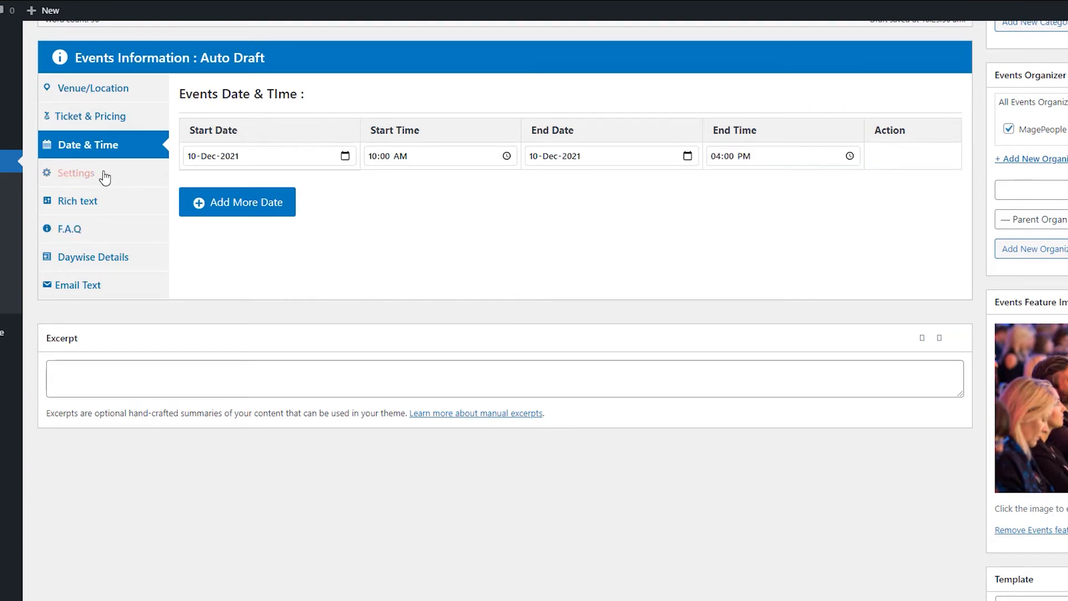
Enter SKU number REN-001 in the event's Settings tab.
{"action": "left_click", "coordinate": [75, 173]}
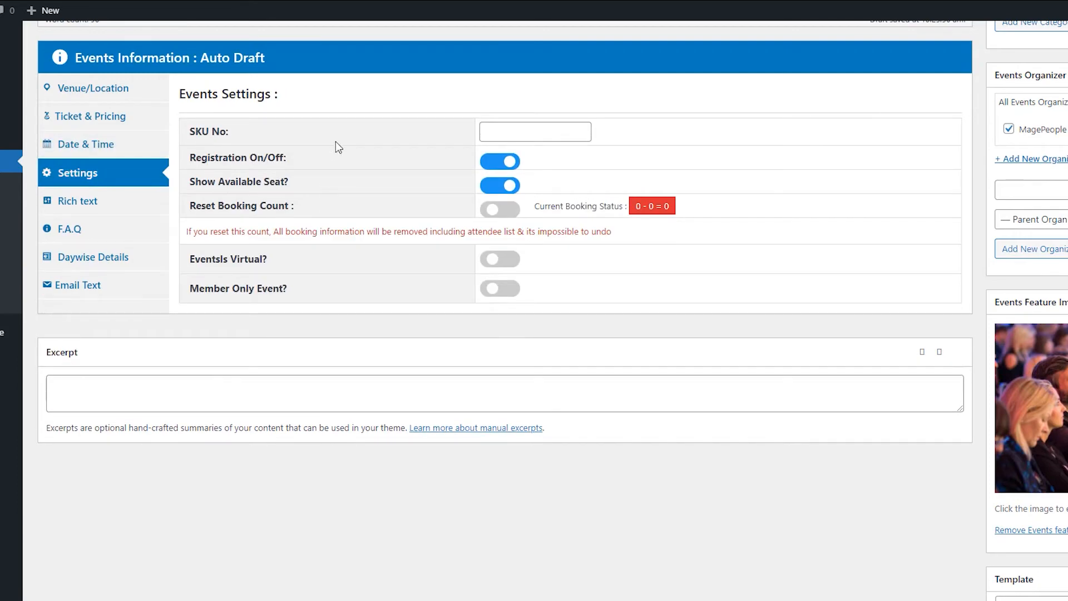
{"action": "scroll", "scroll_direction": "up", "scroll_amount": 3}
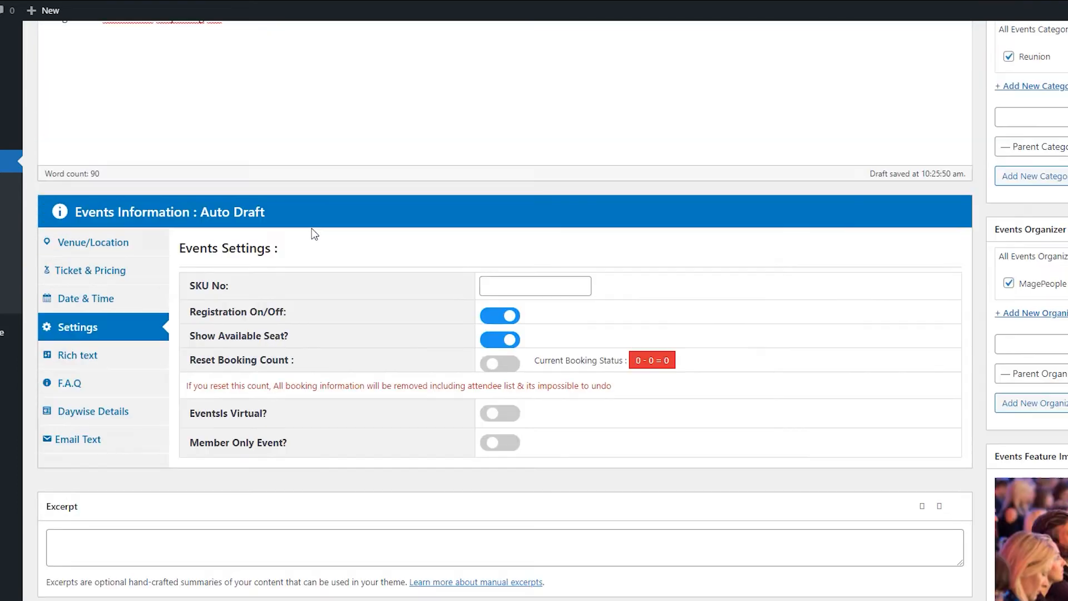
{"action": "scroll", "scroll_direction": "up", "scroll_amount": 3}
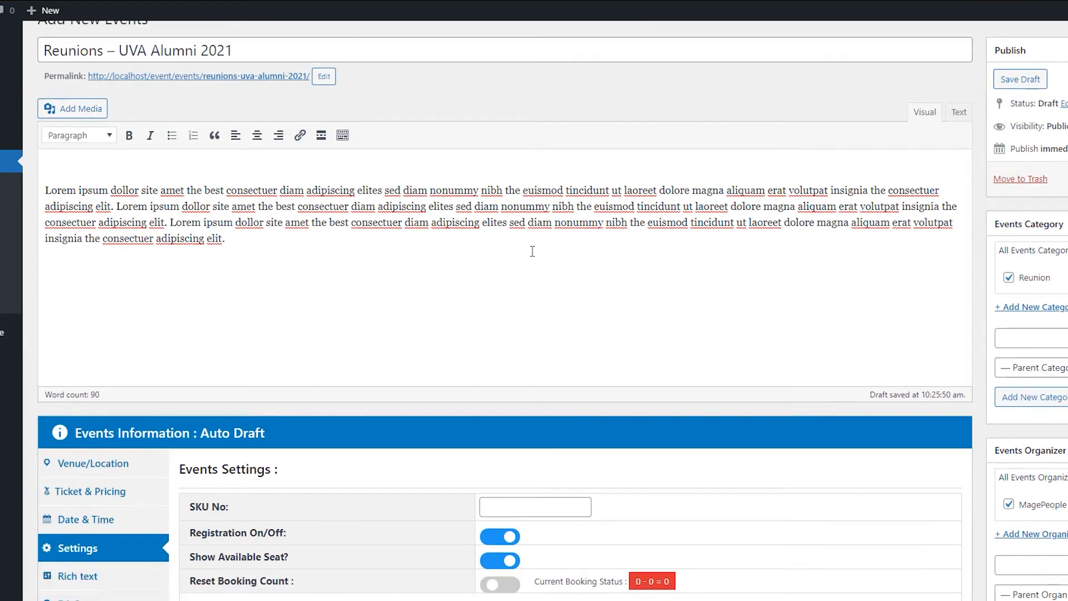
{"action": "scroll", "scroll_direction": "down", "scroll_amount": 3}
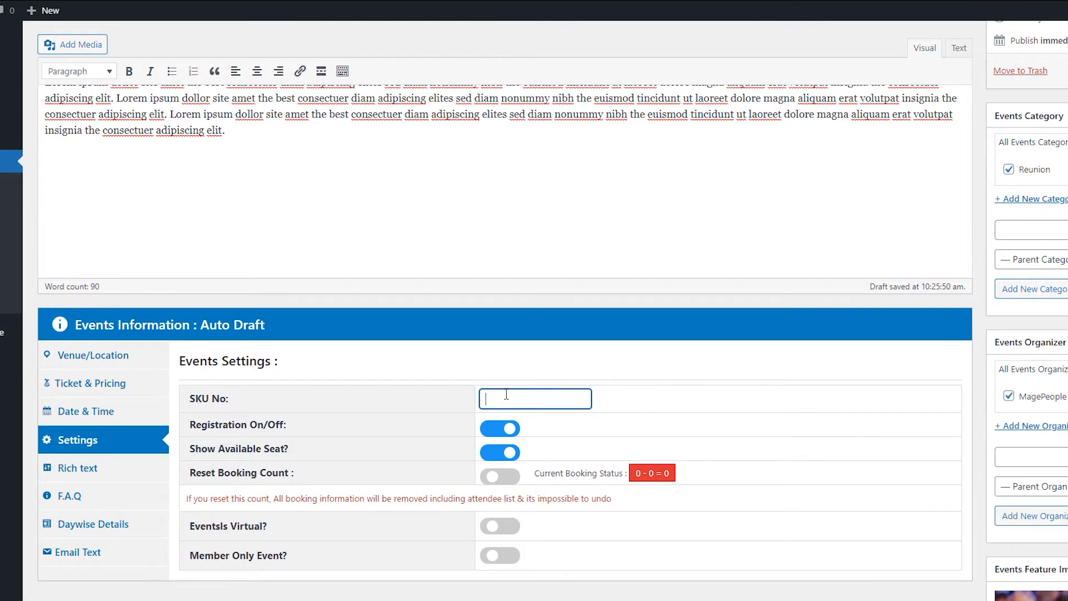
{"action": "type", "text": "REN"}
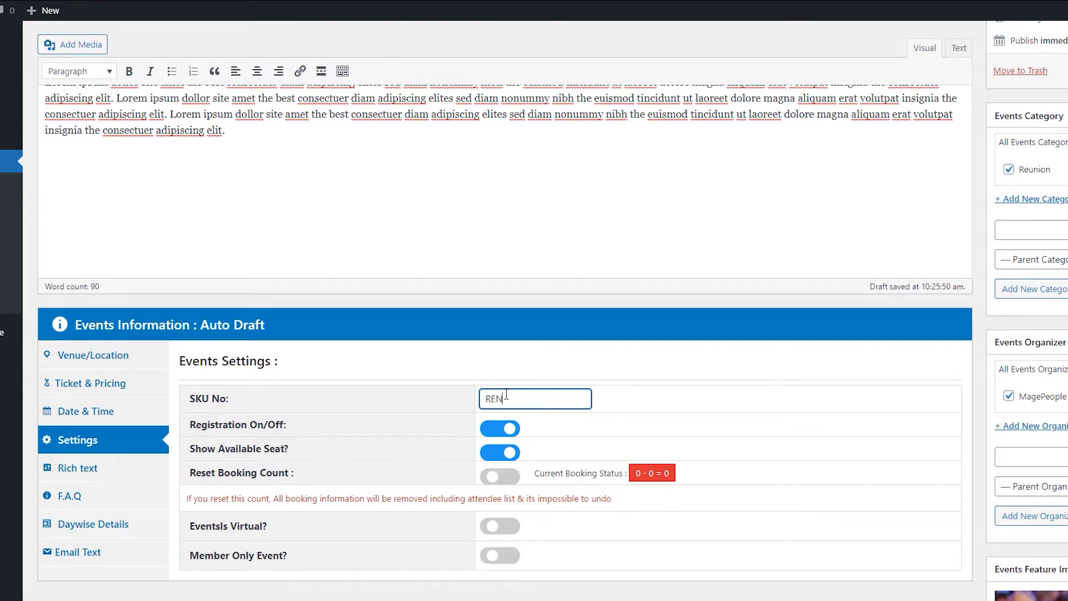
{"action": "type", "text": "-001"}
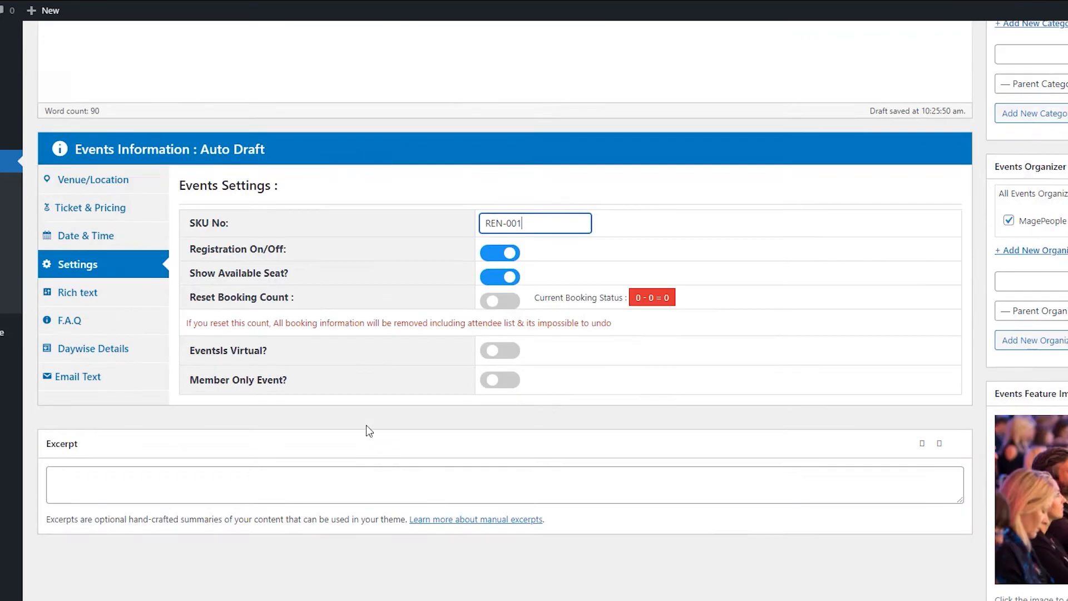
{"action": "scroll", "scroll_direction": "up", "scroll_amount": 3}
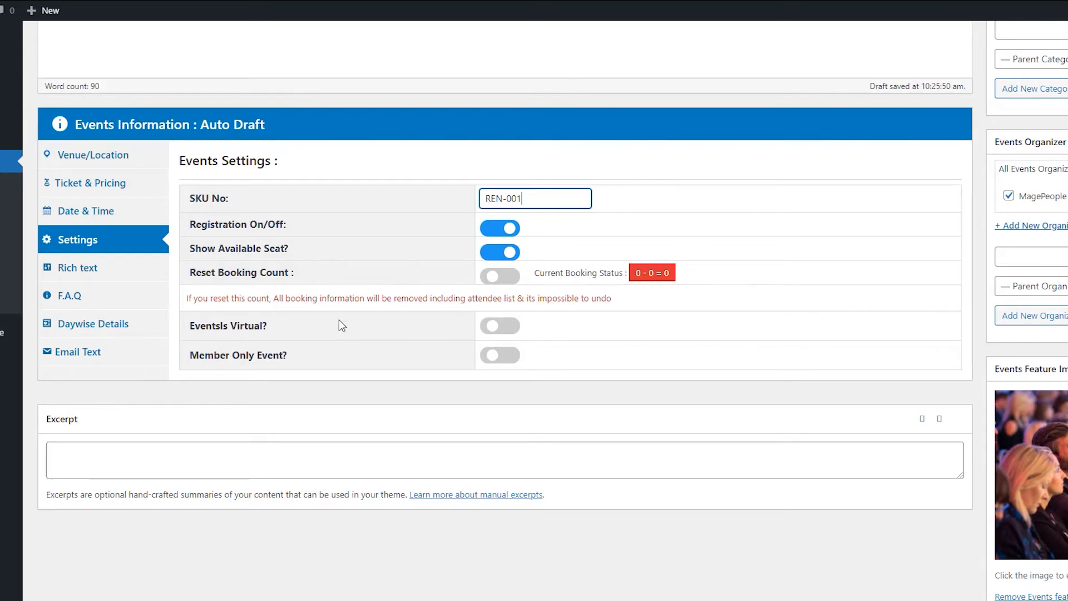
{"action": "mouse_move", "coordinate": [531, 330]}
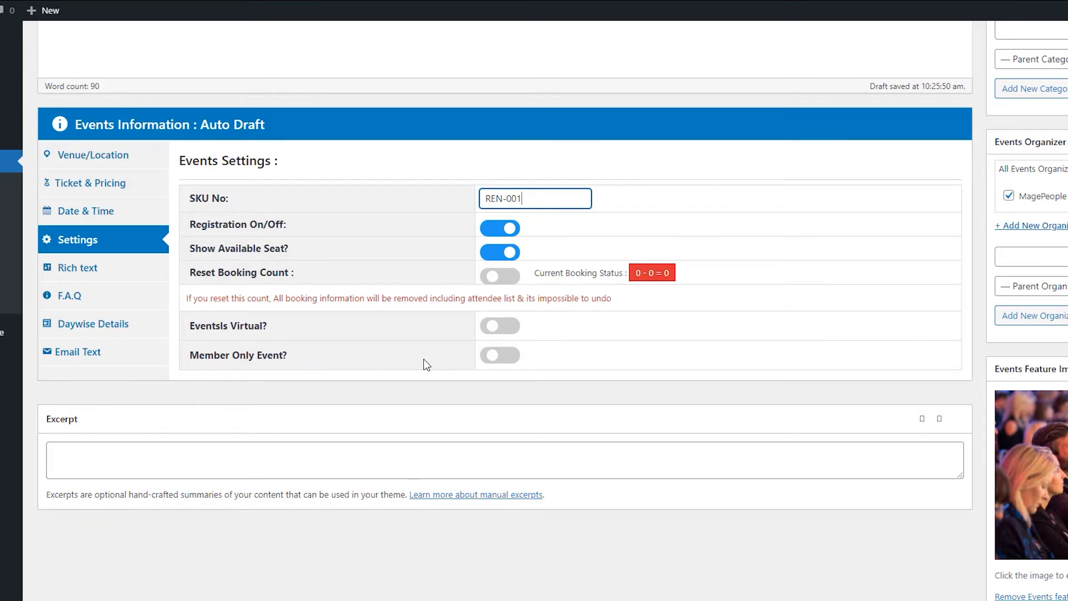
{"action": "mouse_move", "coordinate": [500, 354]}
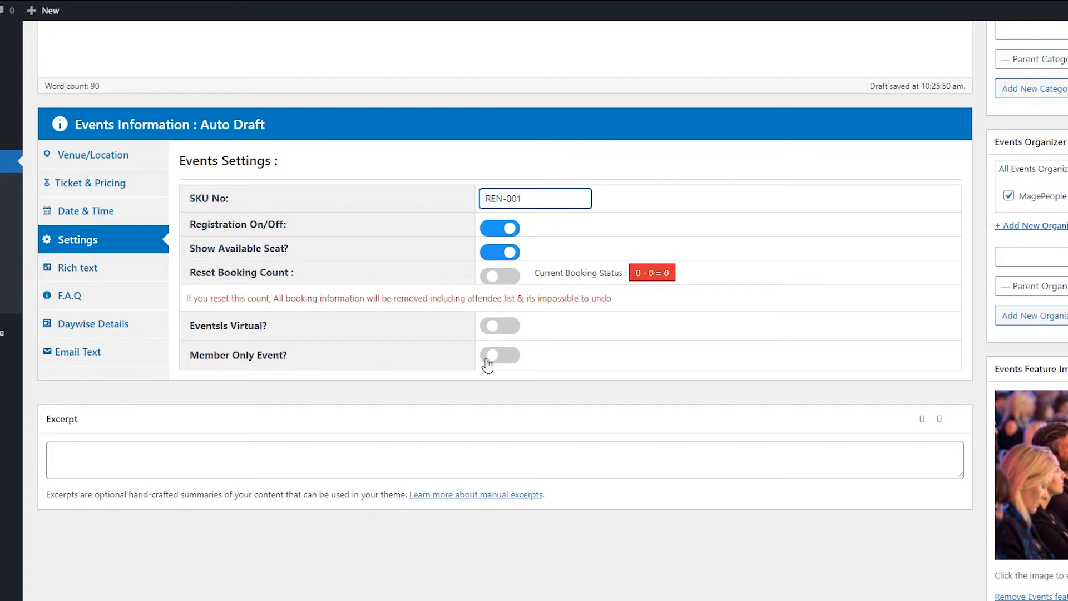
{"action": "left_click", "coordinate": [534, 198]}
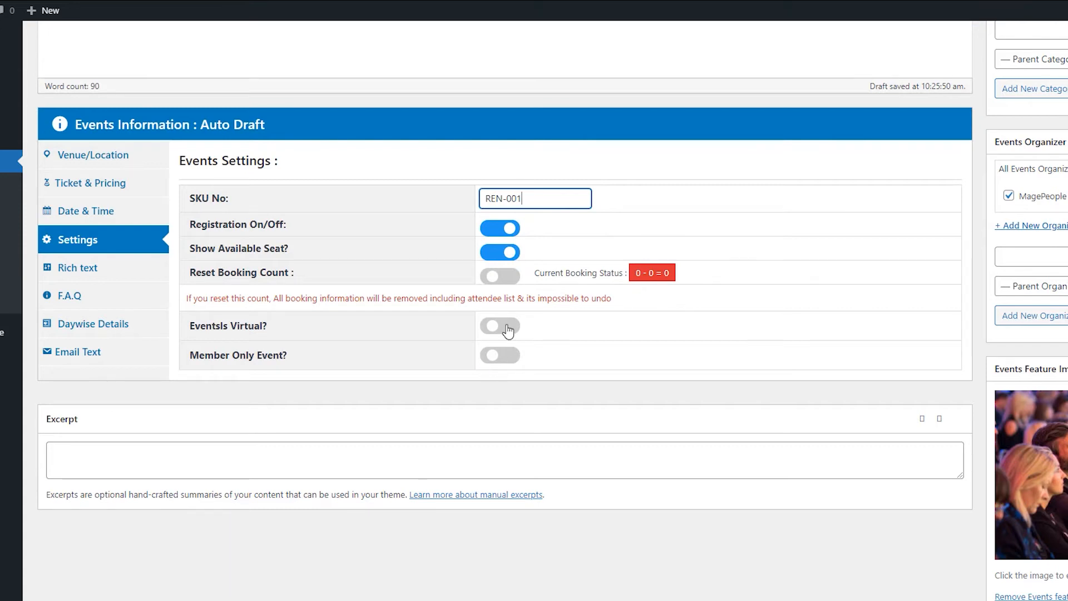
{"action": "left_click", "coordinate": [499, 355]}
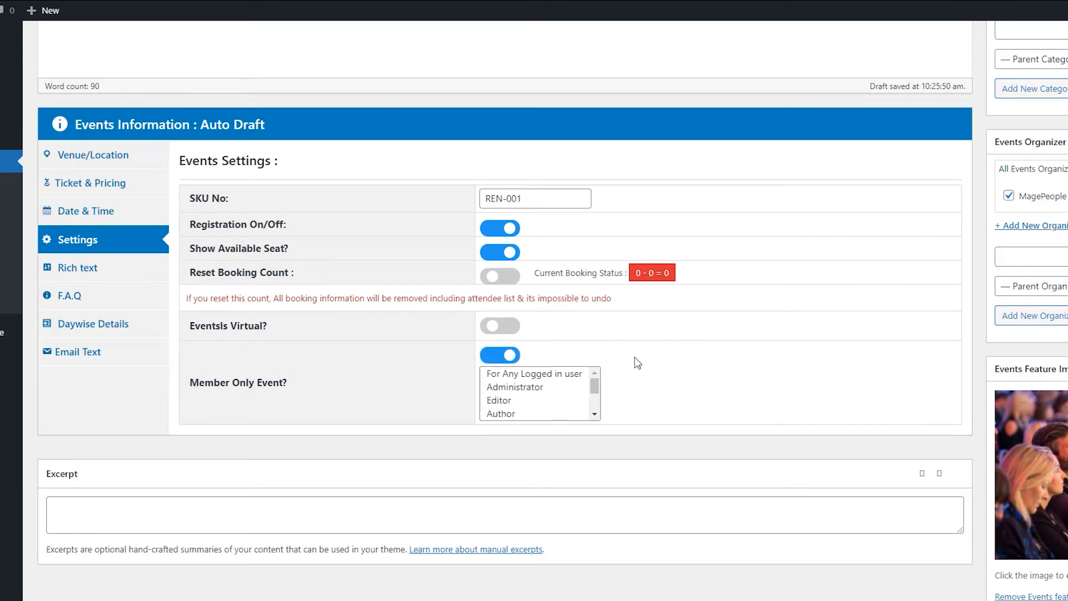
{"action": "mouse_move", "coordinate": [500, 384]}
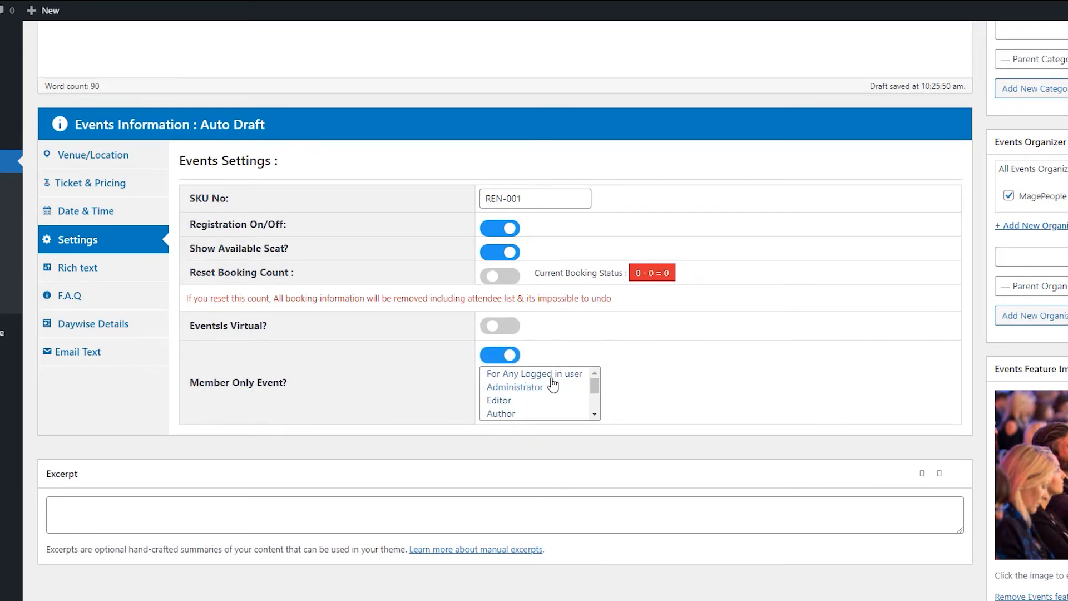
{"action": "left_click", "coordinate": [533, 373]}
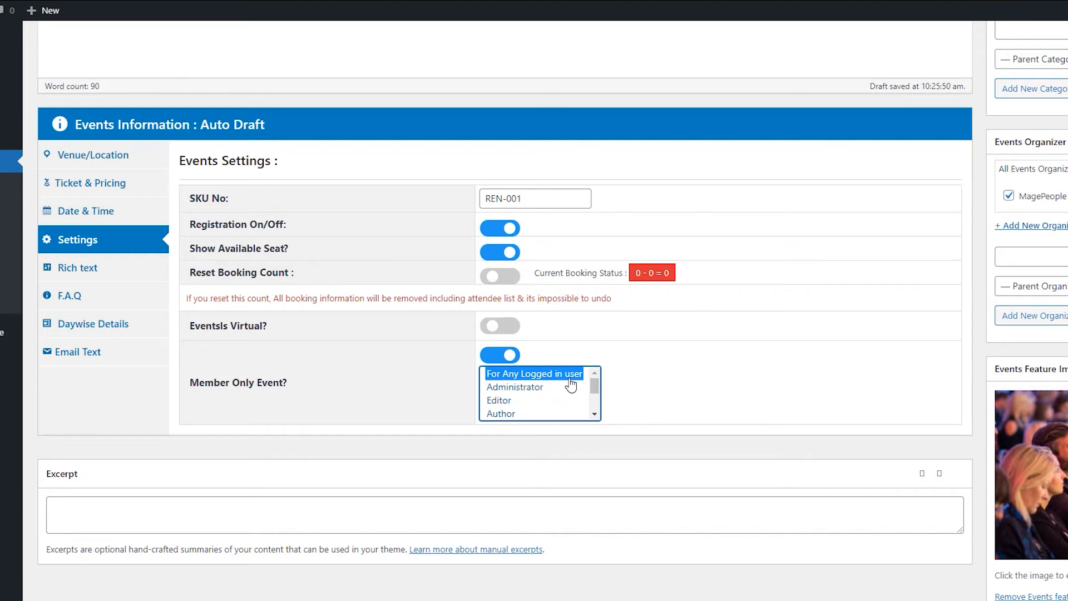
{"action": "scroll", "scroll_direction": "down", "scroll_amount": 3}
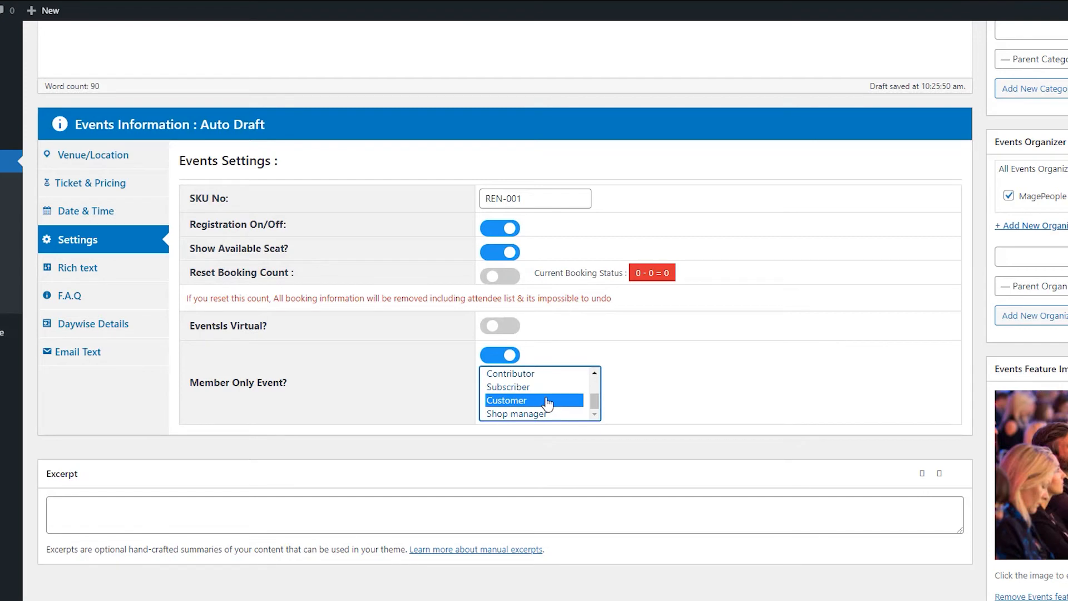
{"action": "scroll", "scroll_direction": "up", "scroll_amount": 3}
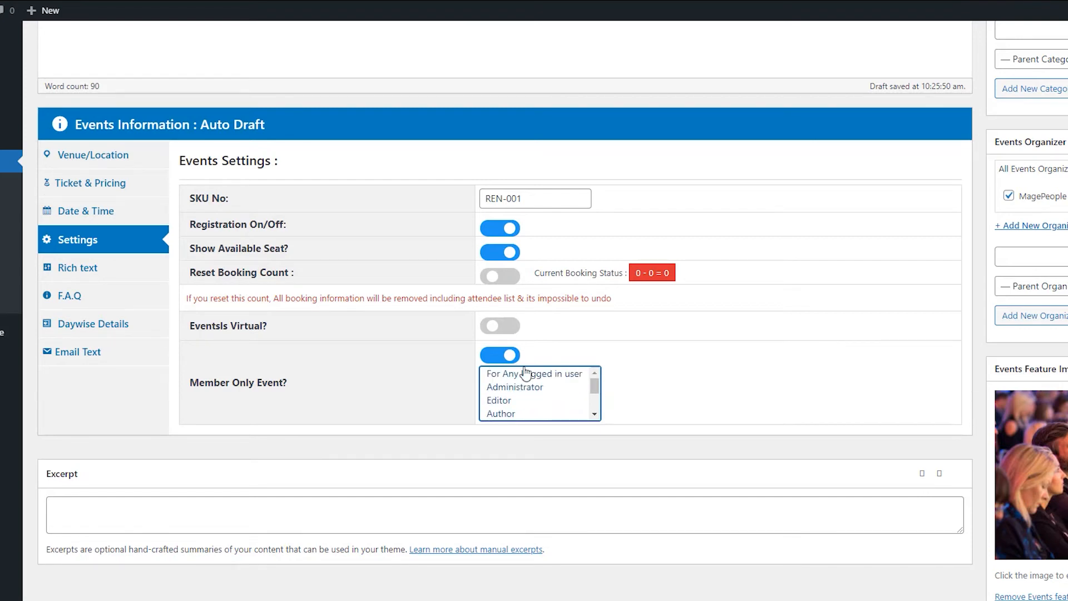
{"action": "left_click", "coordinate": [499, 355]}
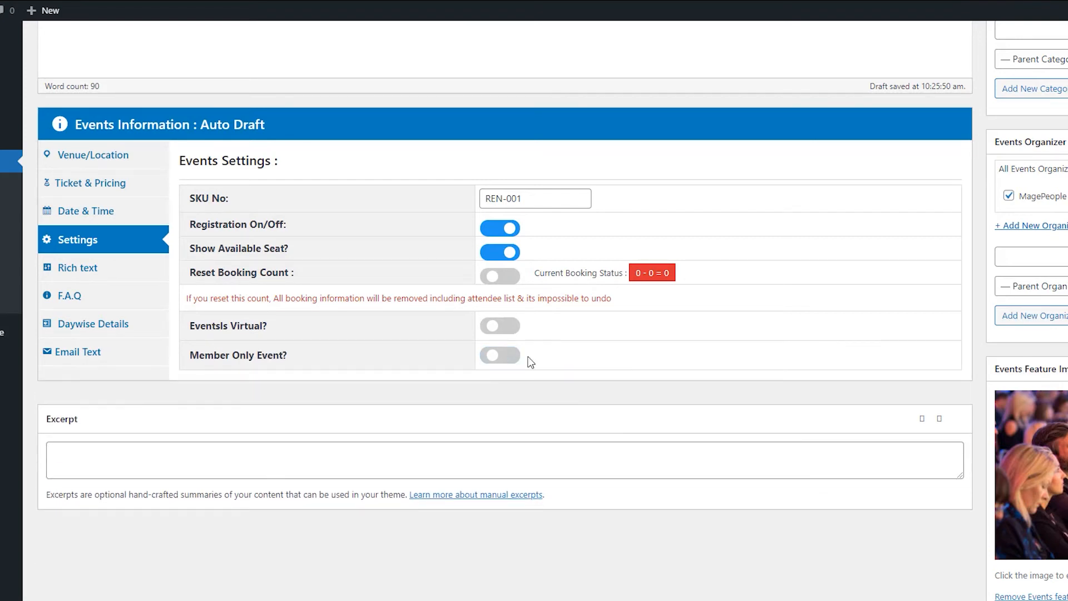
{"action": "mouse_move", "coordinate": [201, 314]}
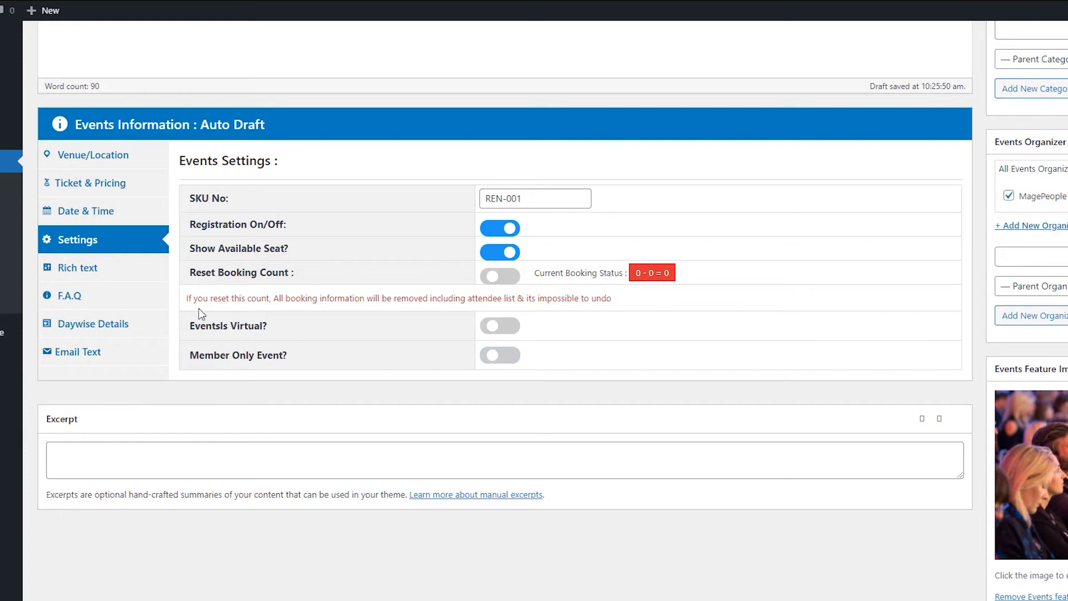
{"action": "mouse_move", "coordinate": [78, 267]}
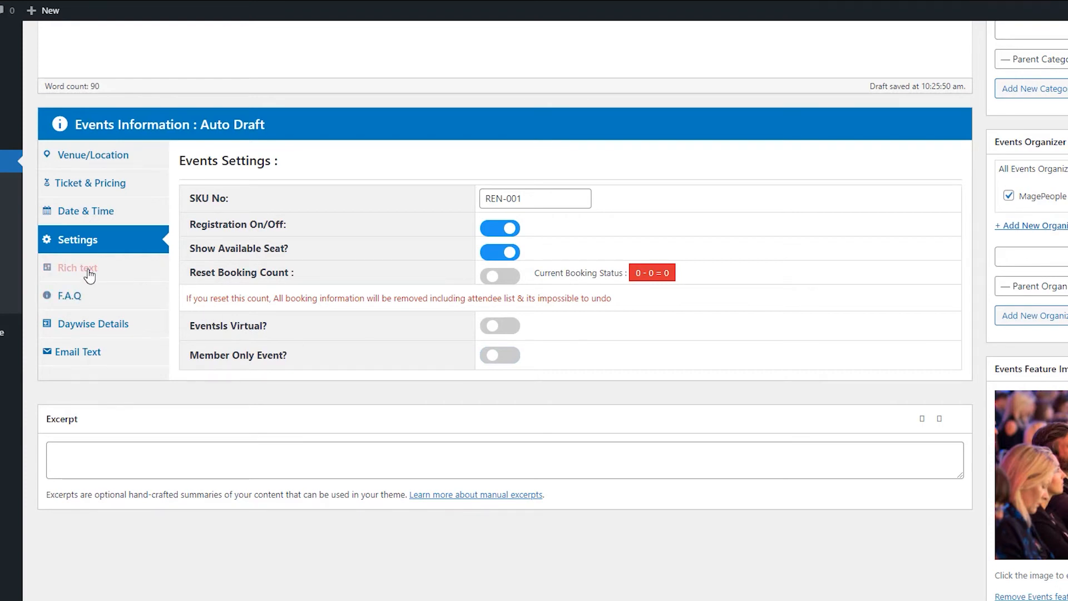
Show the Rich text schema settings, with event status and attendance mode fields.
{"action": "left_click", "coordinate": [79, 267]}
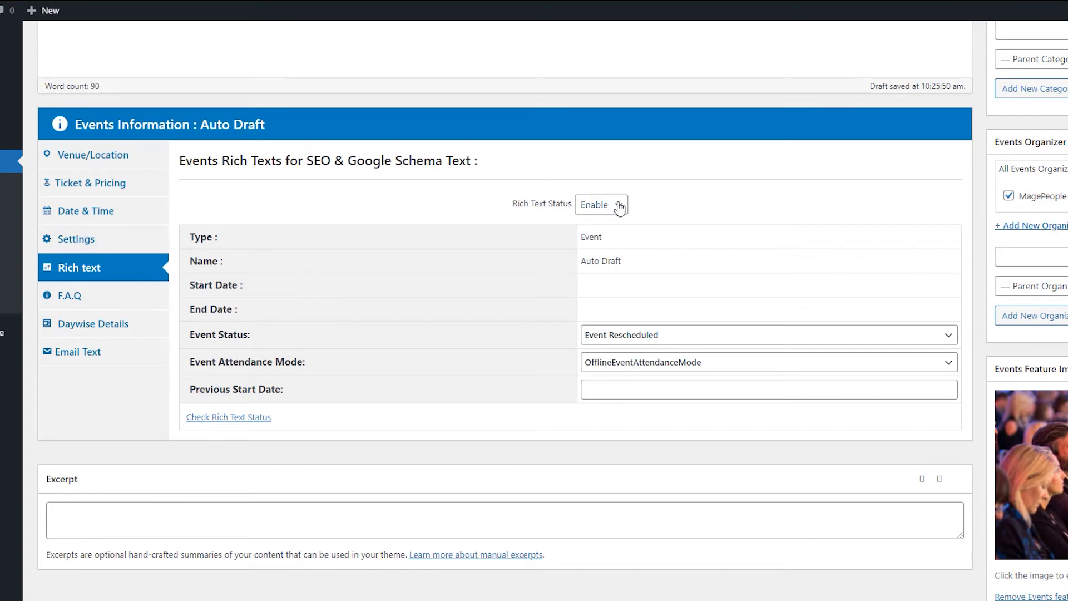
{"action": "mouse_move", "coordinate": [672, 264]}
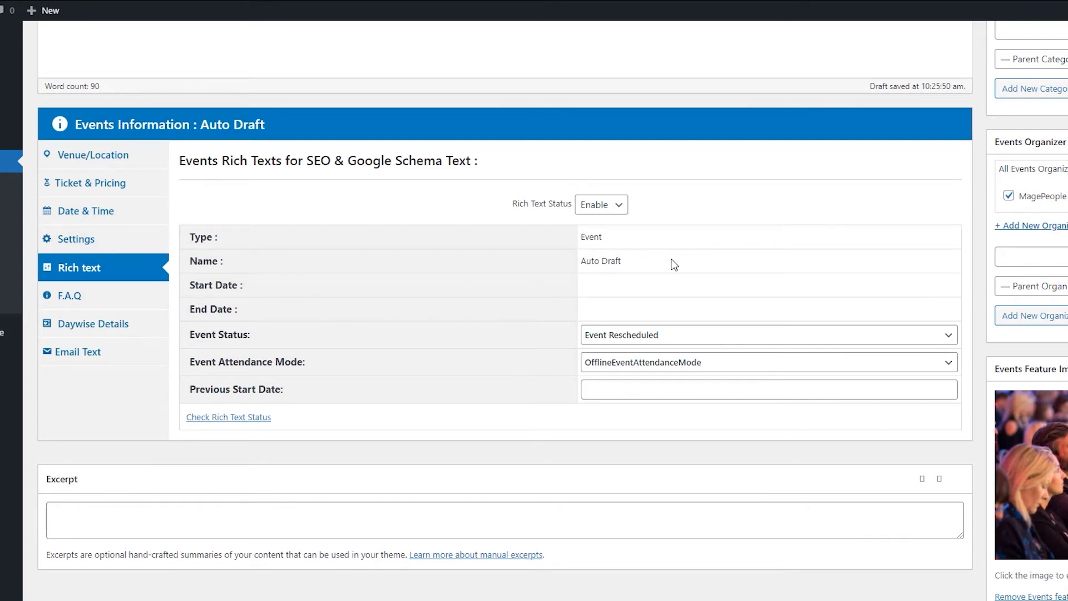
{"action": "mouse_move", "coordinate": [179, 456]}
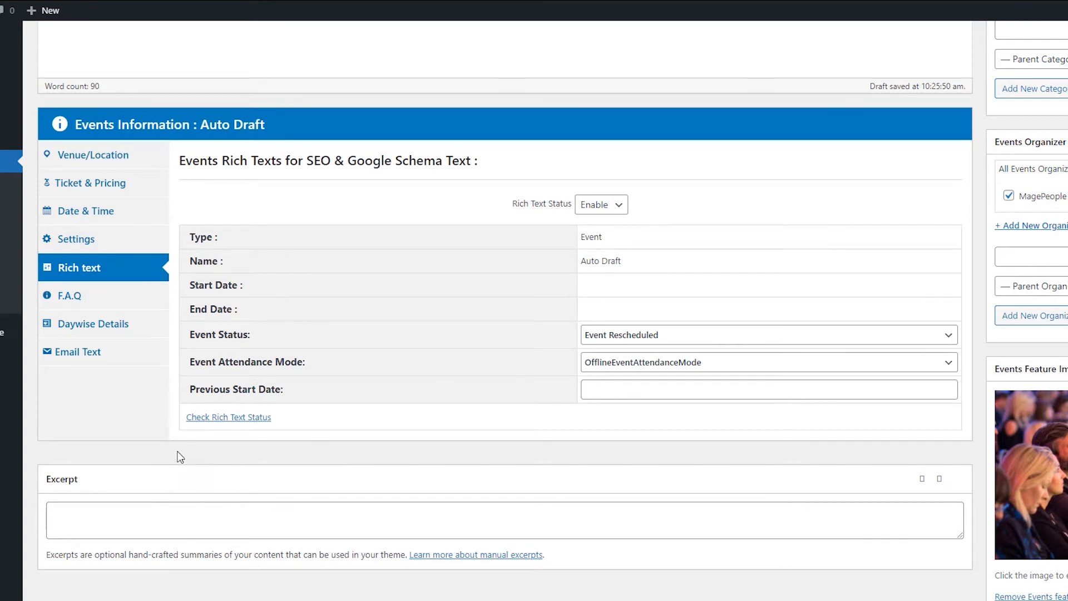
{"action": "mouse_move", "coordinate": [328, 364]}
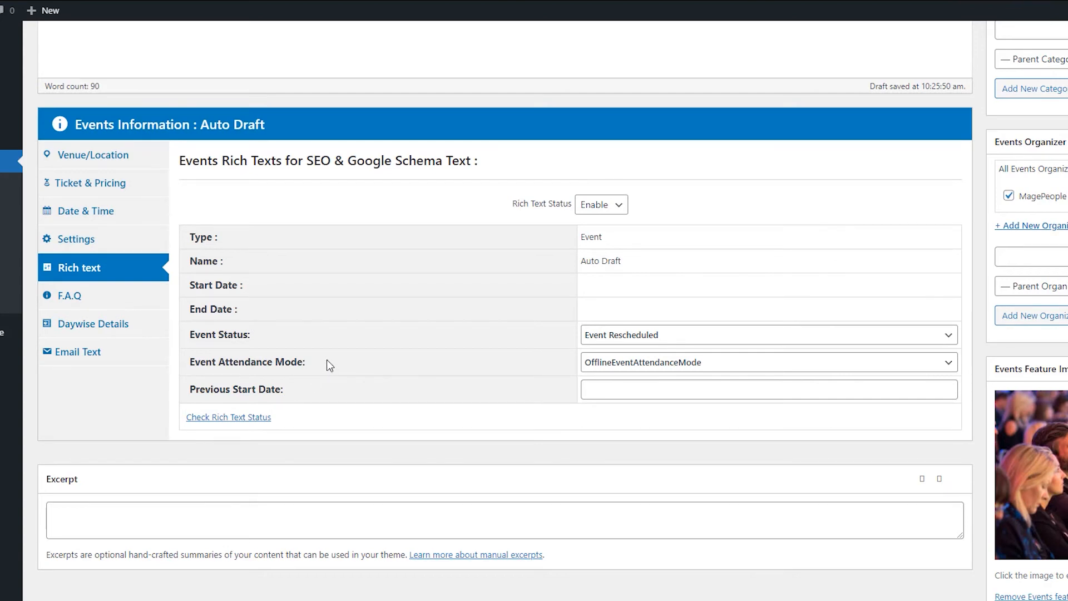
{"action": "mouse_move", "coordinate": [674, 349]}
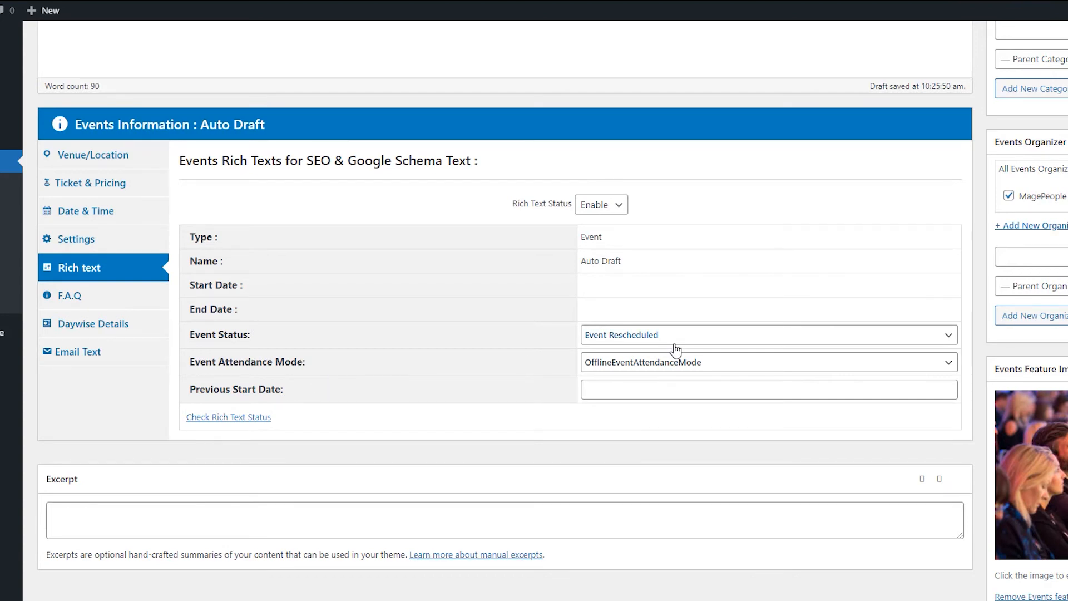
{"action": "mouse_move", "coordinate": [384, 382]}
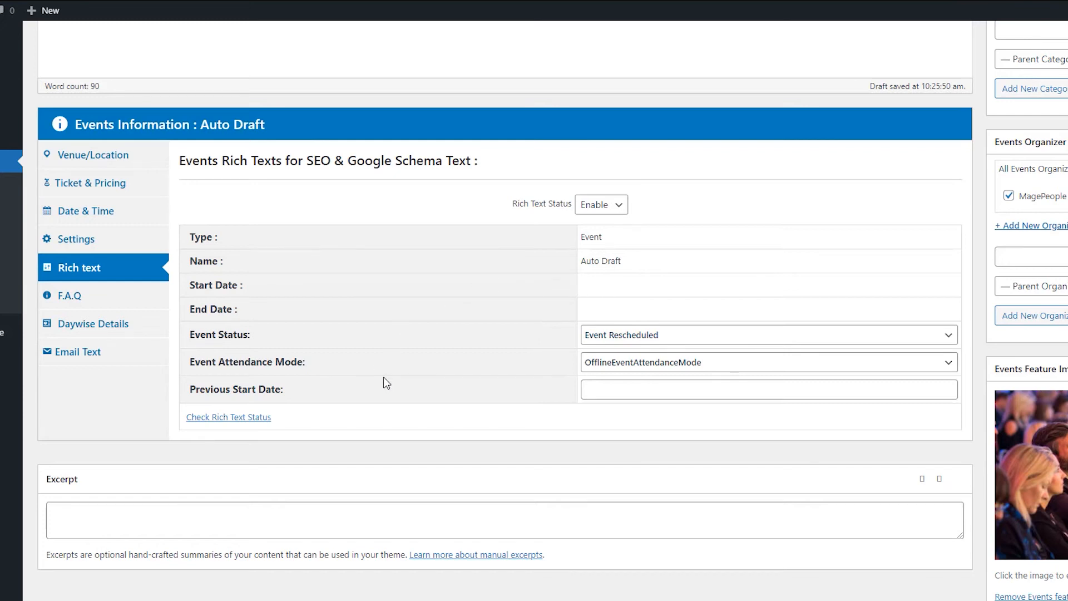
{"action": "mouse_move", "coordinate": [222, 424]}
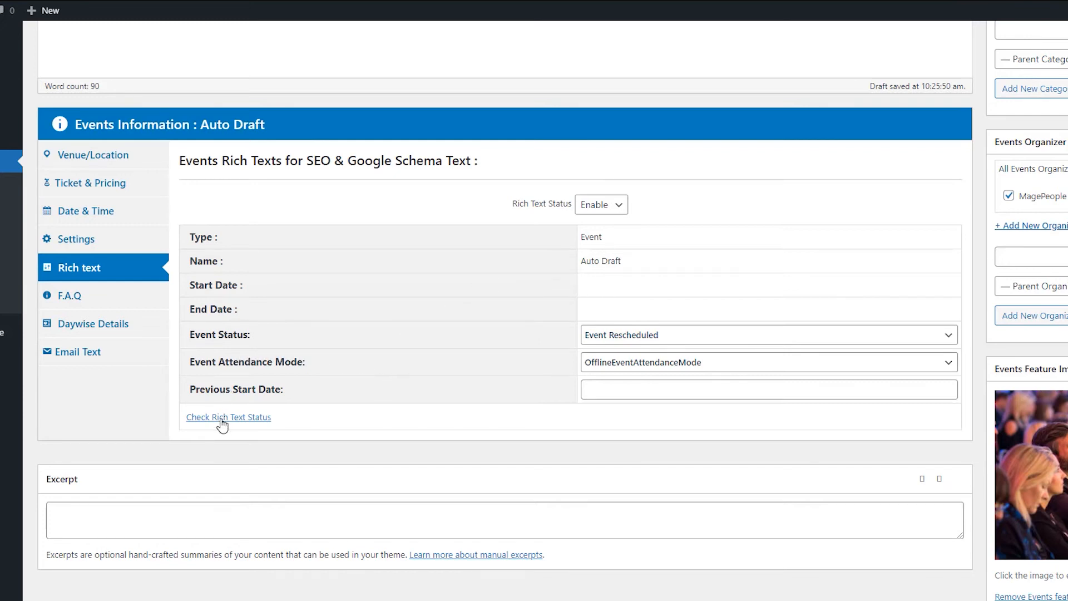
Add two F.A.Q entries, 'Qs 1' and 'Qs 2', each answered 'Ans'.
{"action": "left_click", "coordinate": [70, 295]}
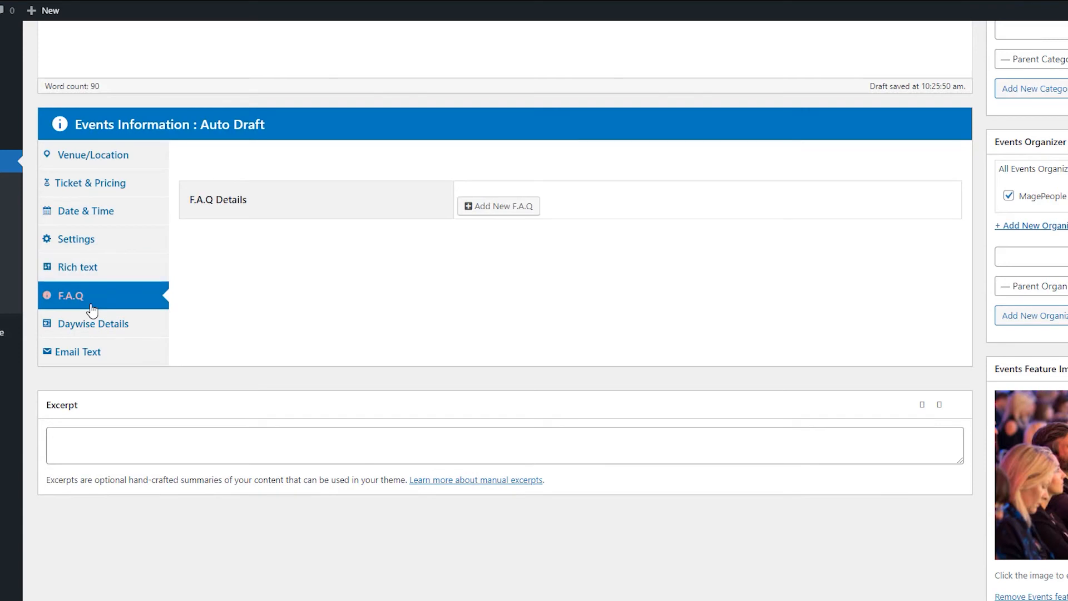
{"action": "left_click", "coordinate": [497, 206]}
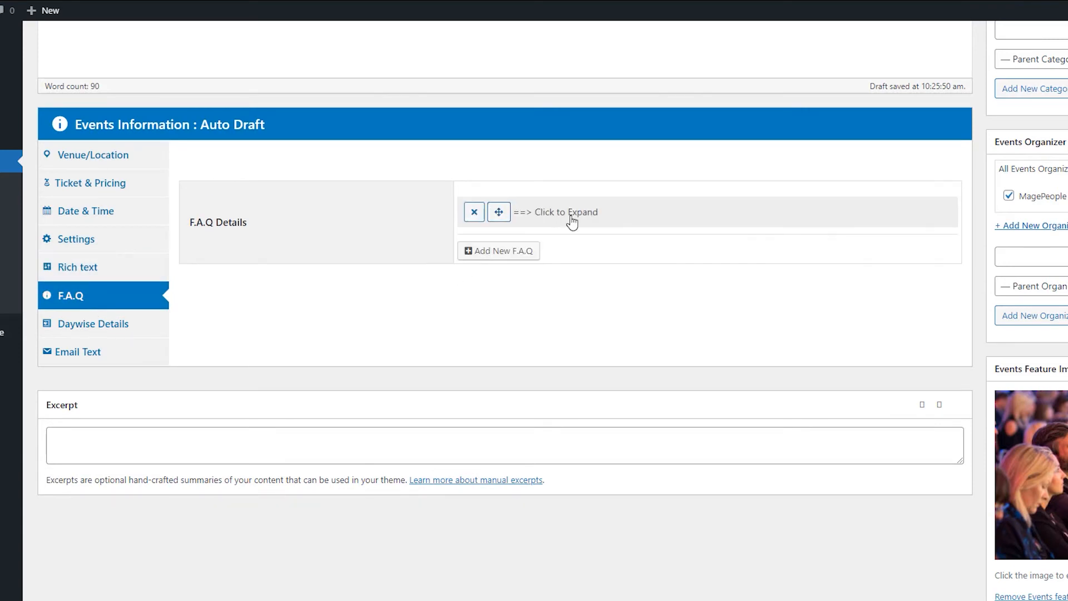
{"action": "left_click", "coordinate": [558, 212]}
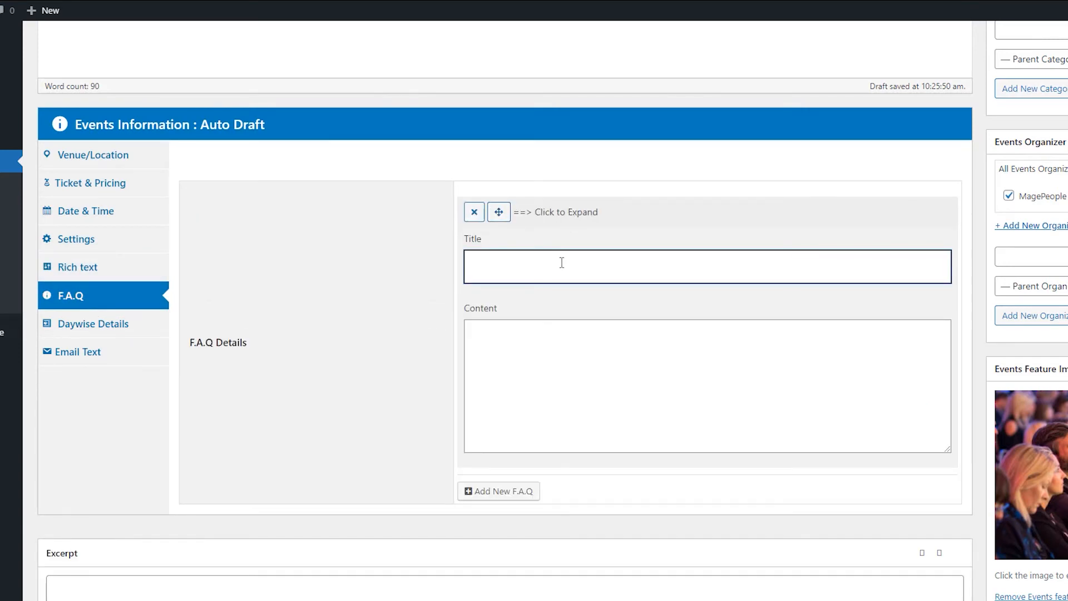
{"action": "type", "text": "Qs 1"}
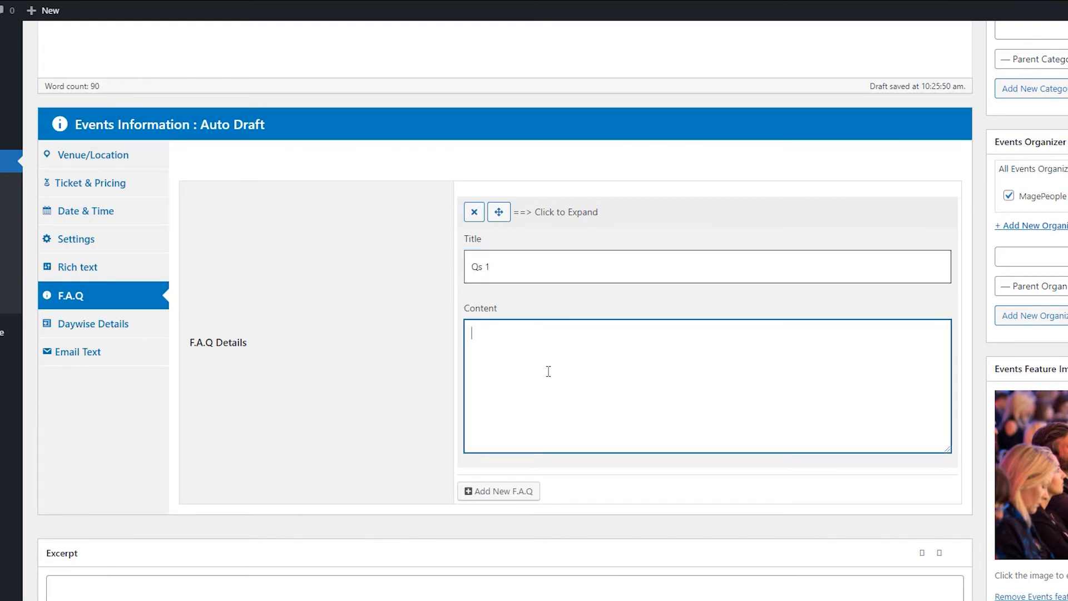
{"action": "type", "text": "Ans"}
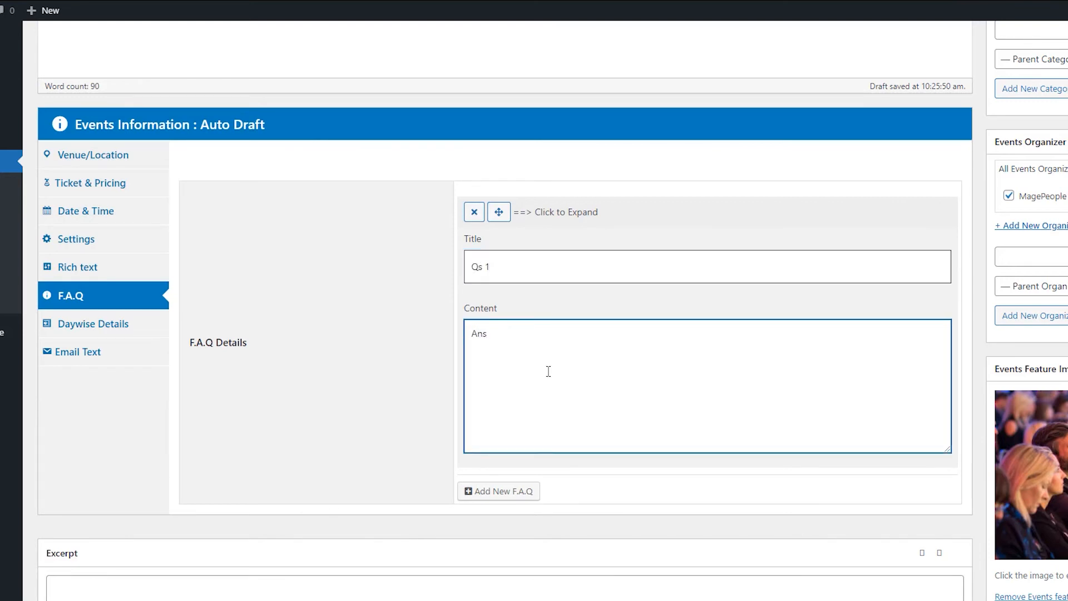
{"action": "left_click", "coordinate": [498, 491]}
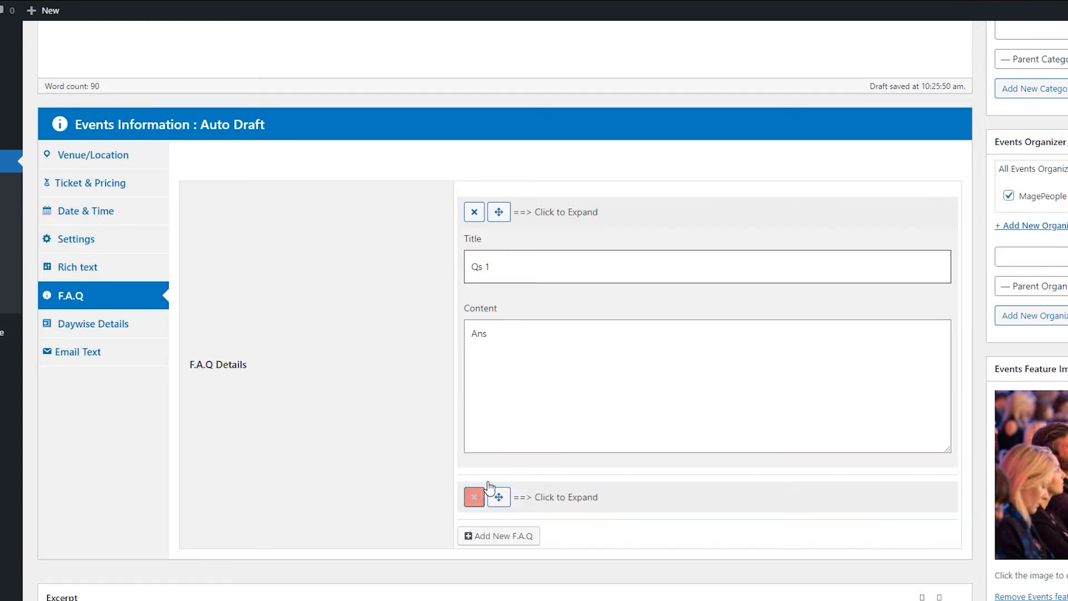
{"action": "left_click", "coordinate": [558, 497]}
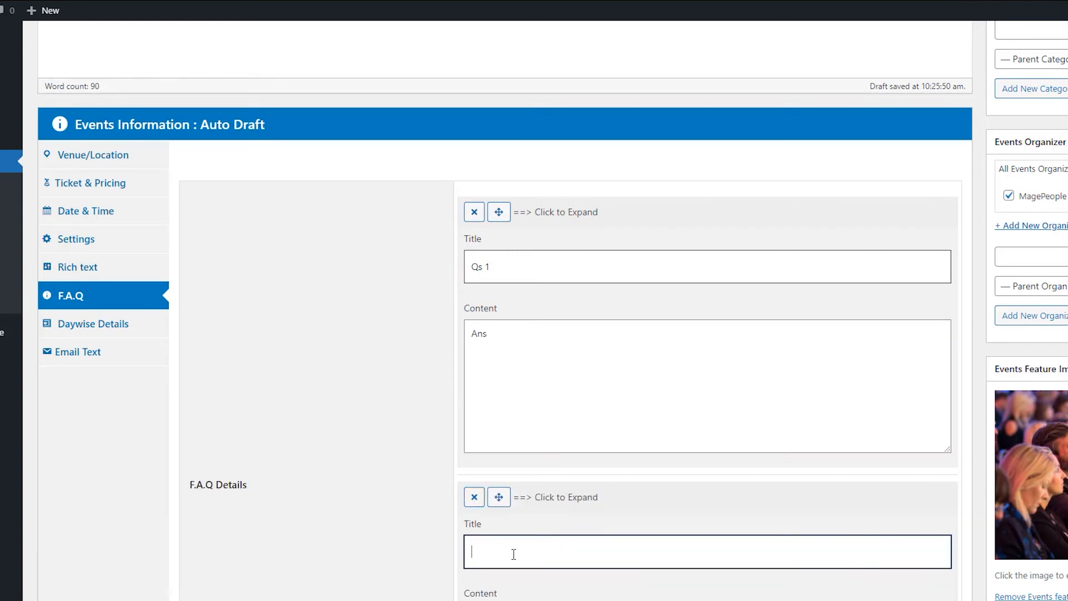
{"action": "type", "text": "Qs 2"}
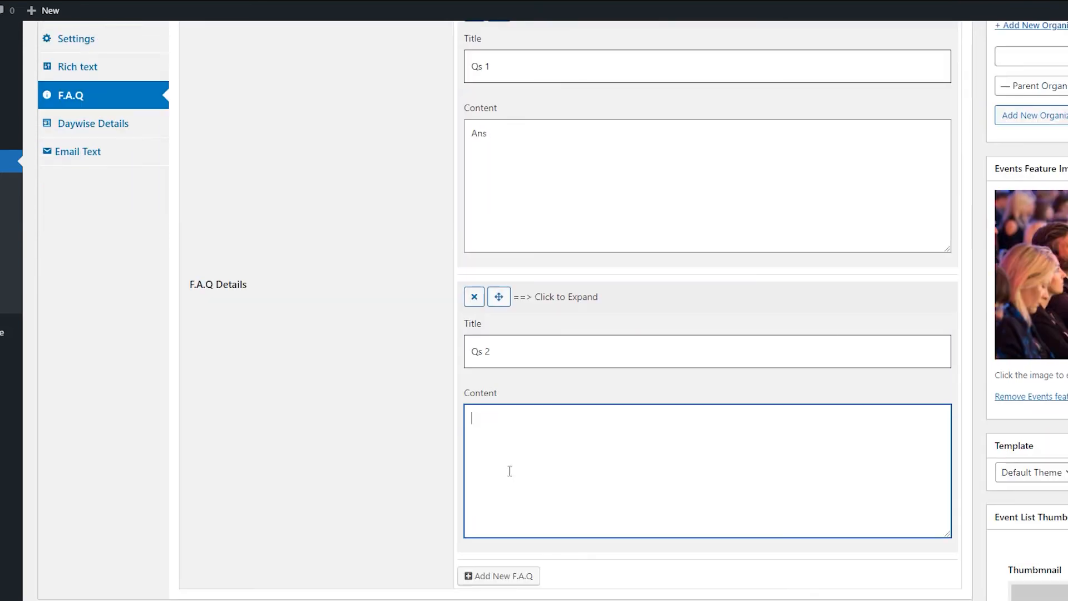
{"action": "type", "text": "Ans"}
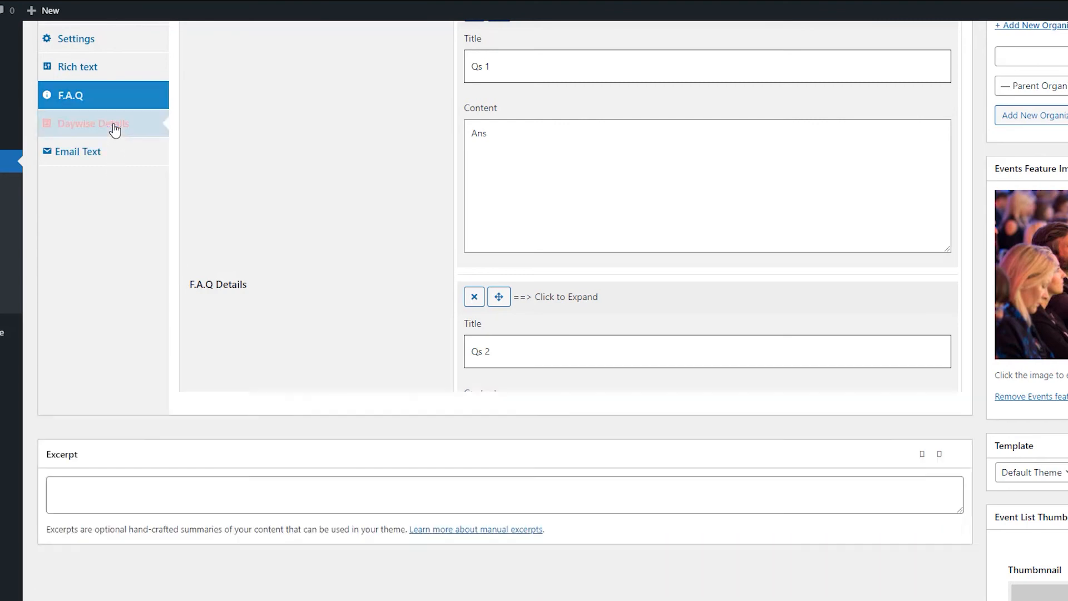
Add the first Daywise Details entry, titled 'Start at 10 AM'.
{"action": "left_click", "coordinate": [93, 124]}
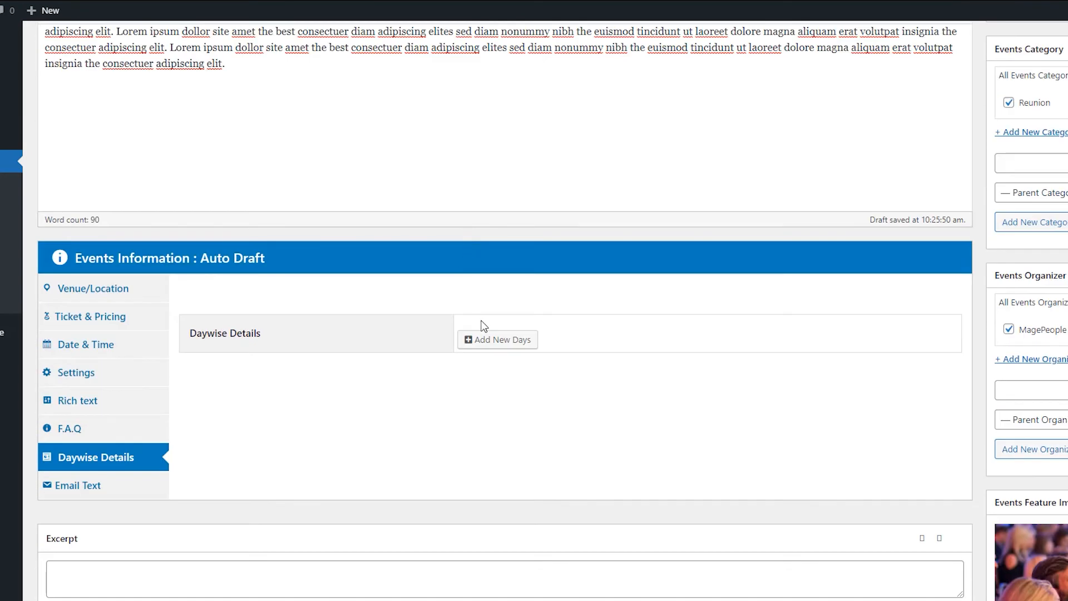
{"action": "left_click", "coordinate": [496, 339]}
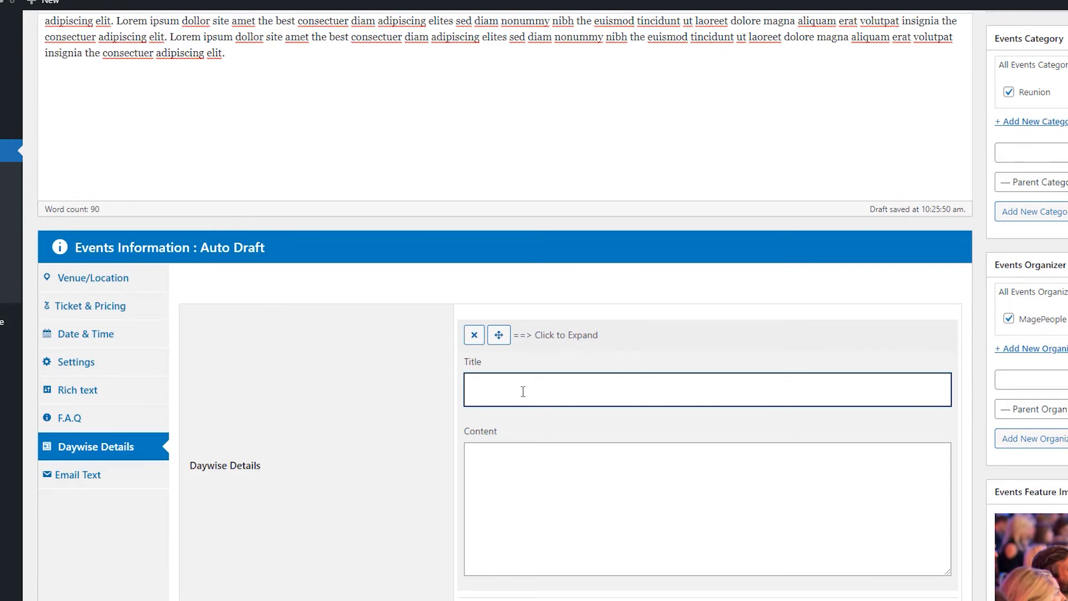
{"action": "type", "text": "Start"}
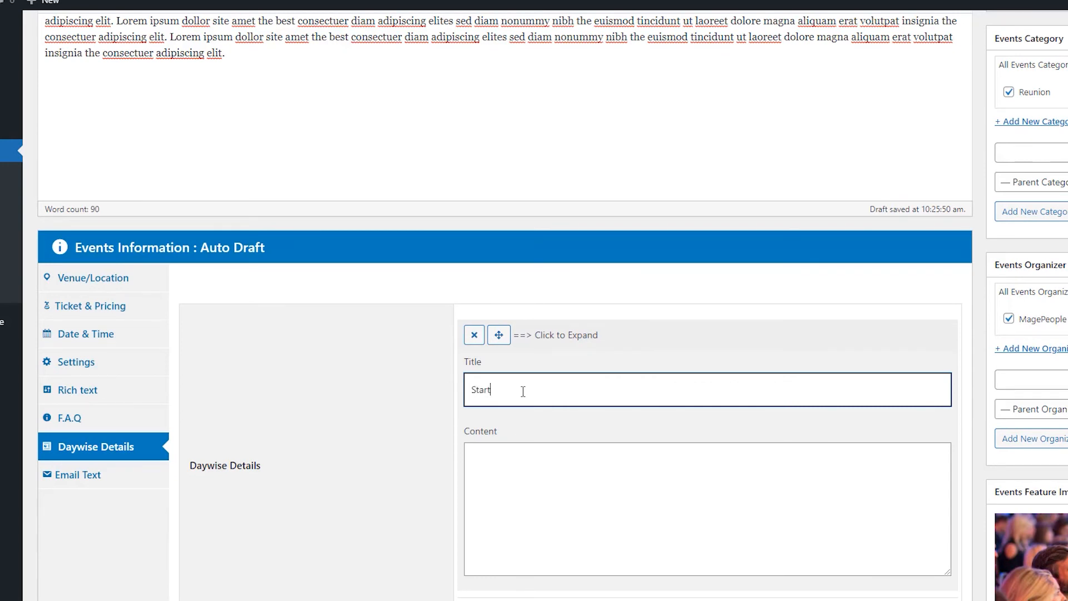
{"action": "type", "text": "at 10 A"}
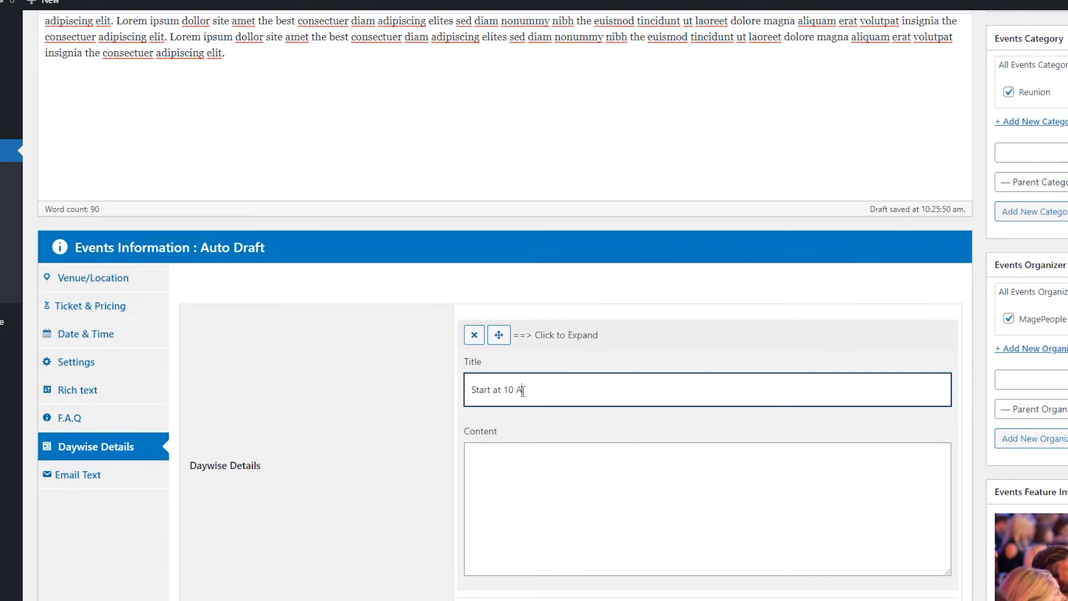
{"action": "type", "text": "M"}
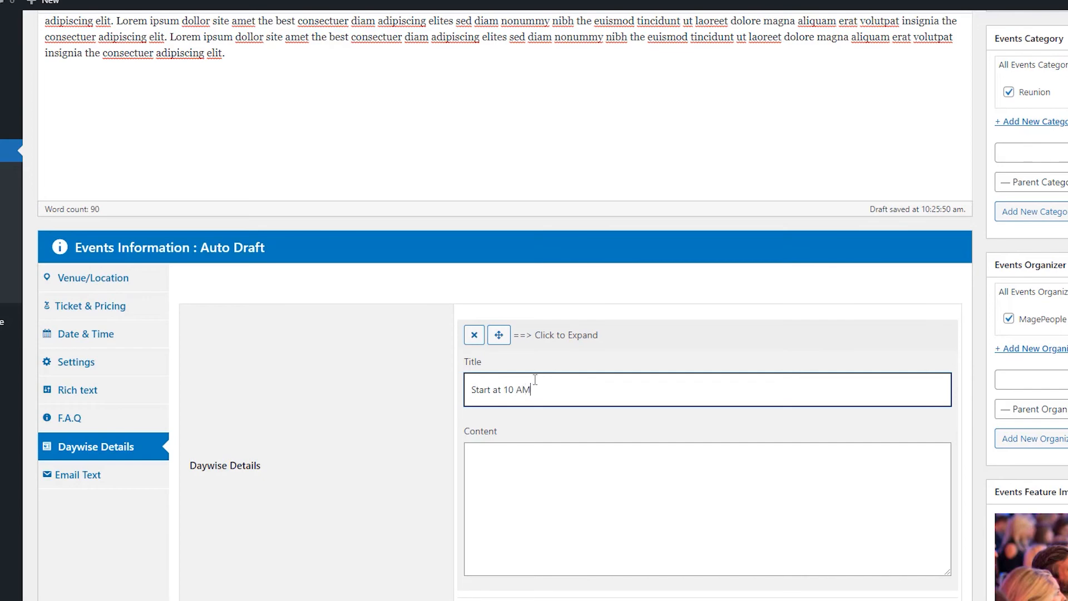
{"action": "scroll", "scroll_direction": "up", "scroll_amount": 3}
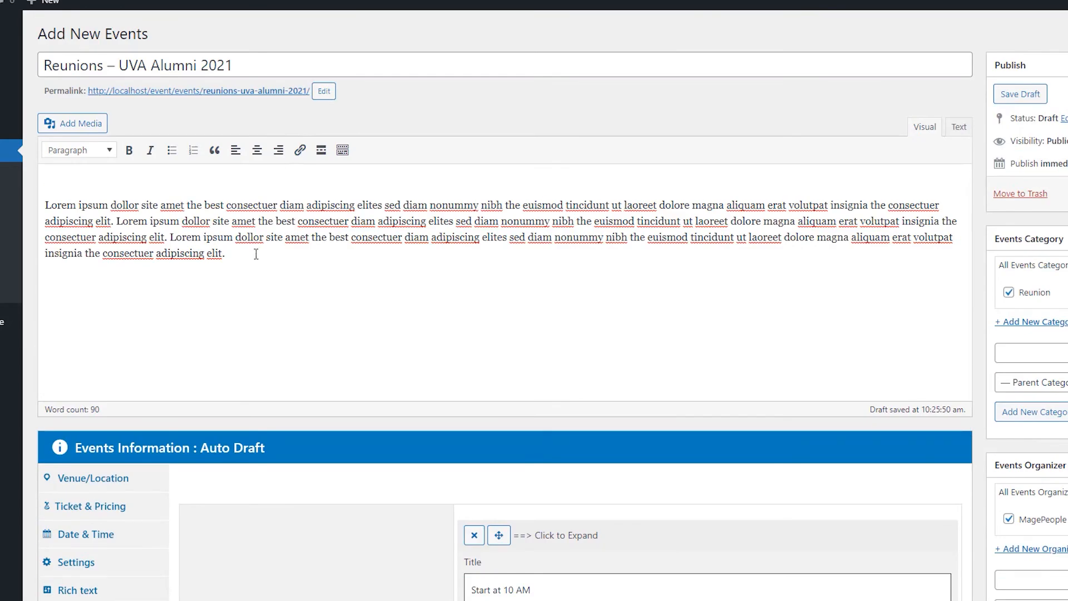
{"action": "scroll", "scroll_direction": "down", "scroll_amount": 3}
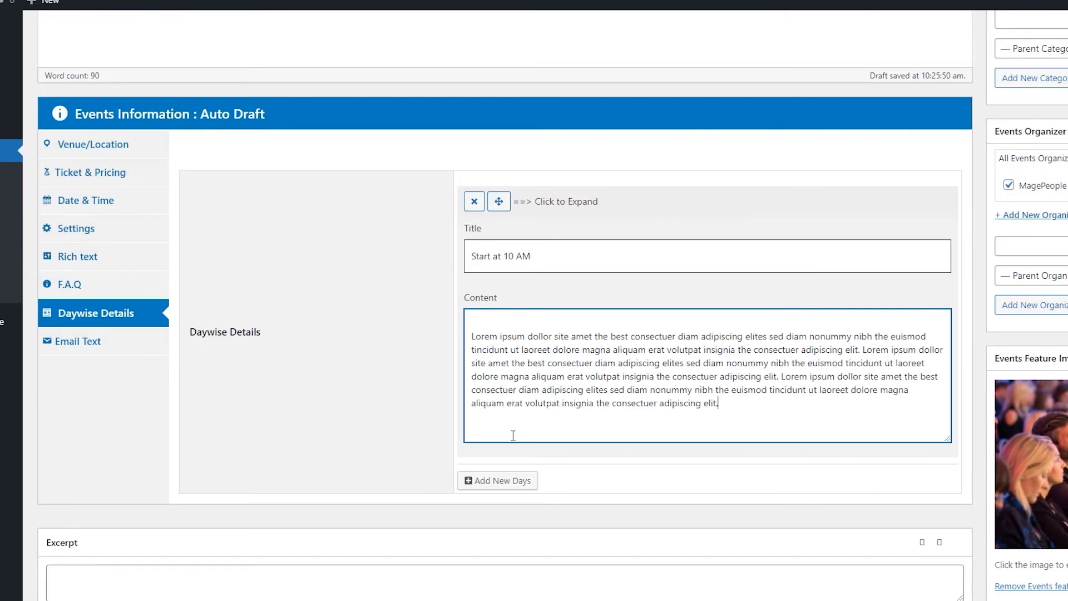
Add the 'Lunch 2 PM' and 'End 4 PM' timeline entries.
{"action": "left_click", "coordinate": [497, 480]}
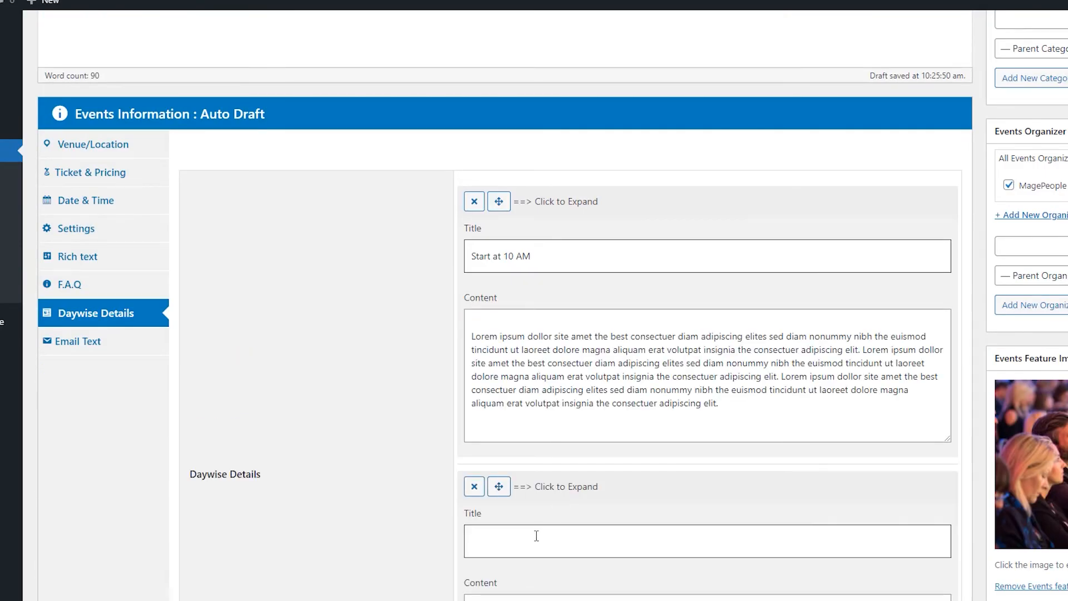
{"action": "scroll", "scroll_direction": "down", "scroll_amount": 3}
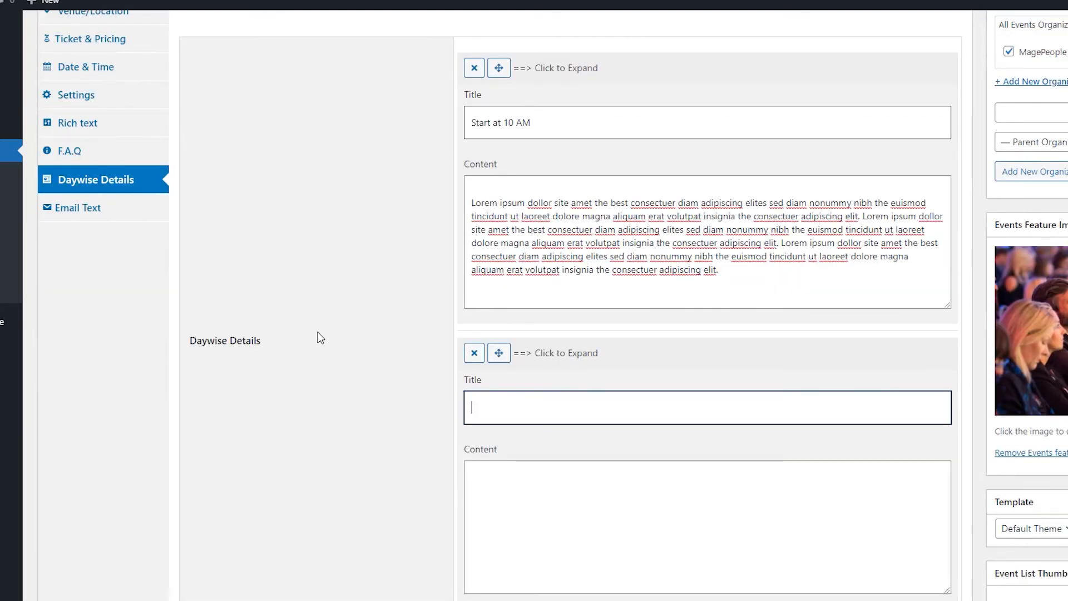
{"action": "type", "text": "Lunch"}
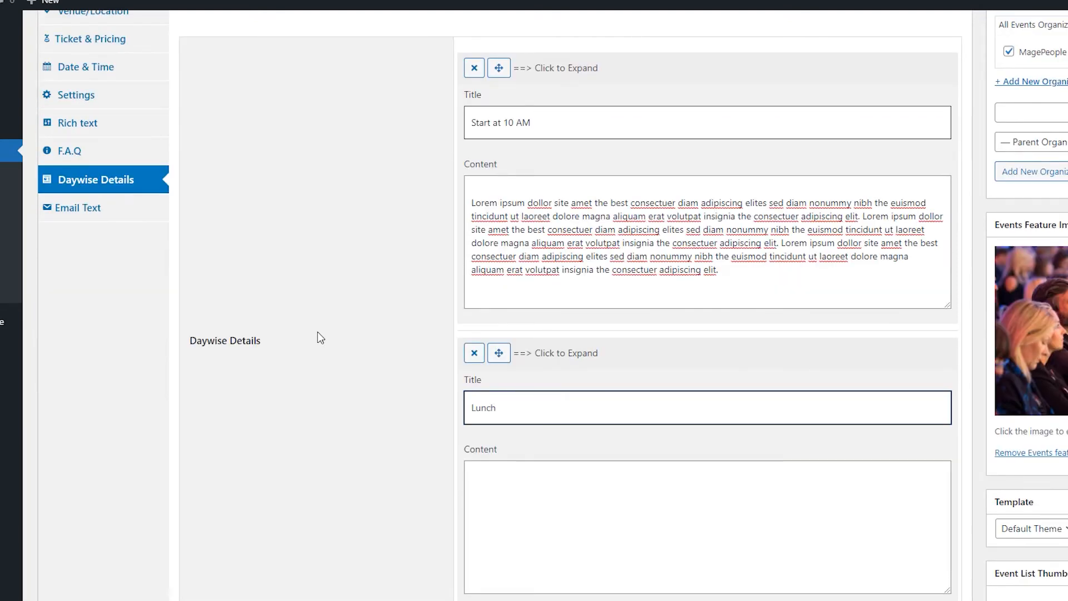
{"action": "type", "text": "2 PM"}
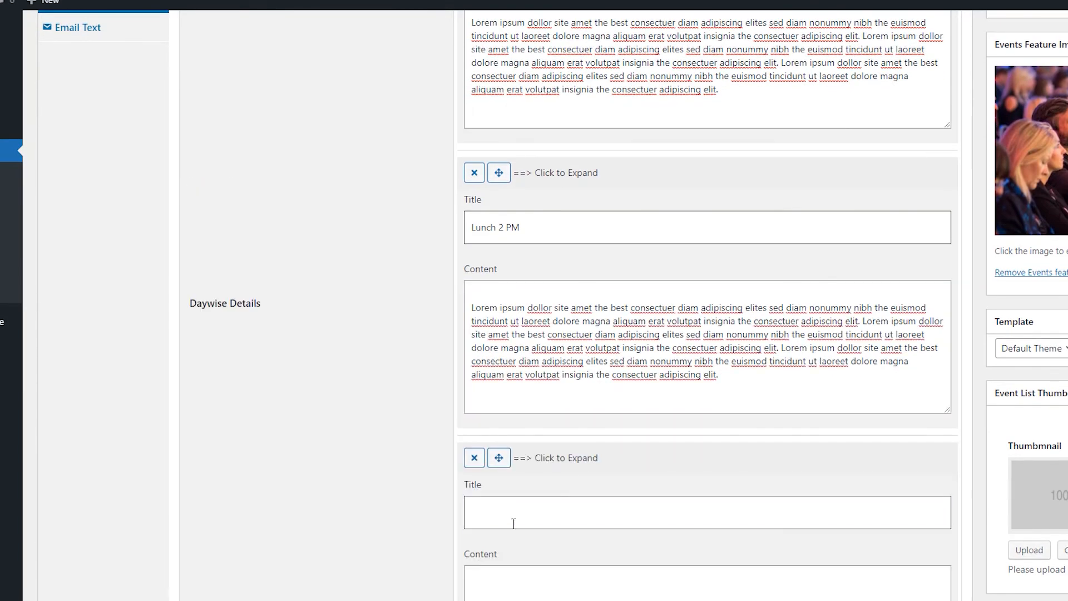
{"action": "type", "text": "End 4 PM"}
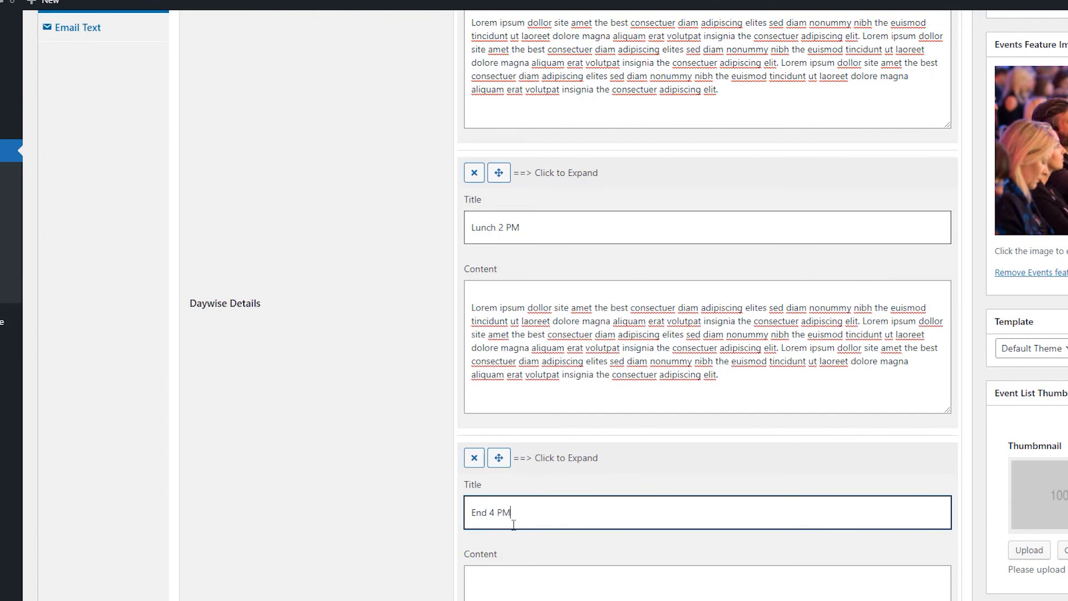
{"action": "scroll", "scroll_direction": "up", "scroll_amount": 3}
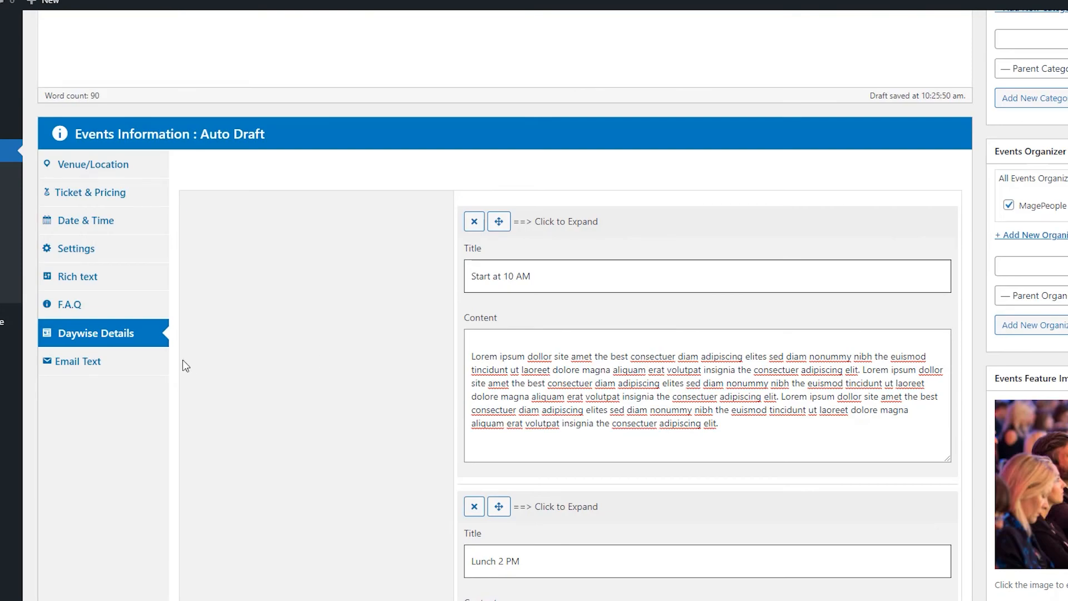
{"action": "left_click", "coordinate": [79, 361]}
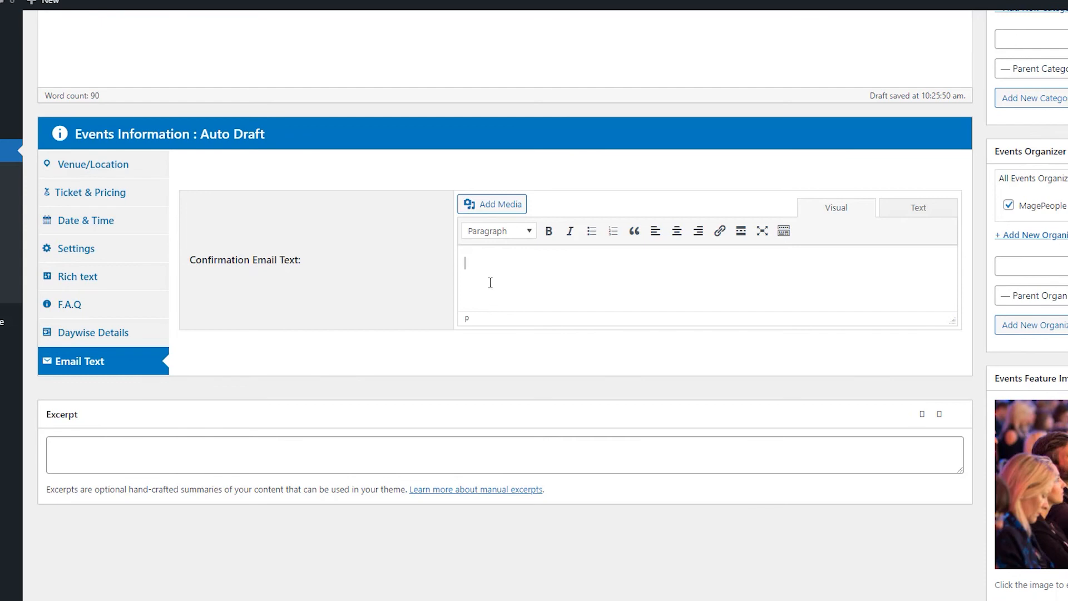
Write the email as 'Hello,', a Lorem ipsum body with bolded words, and 'Thnaks'.
{"action": "type", "text": "Hello"}
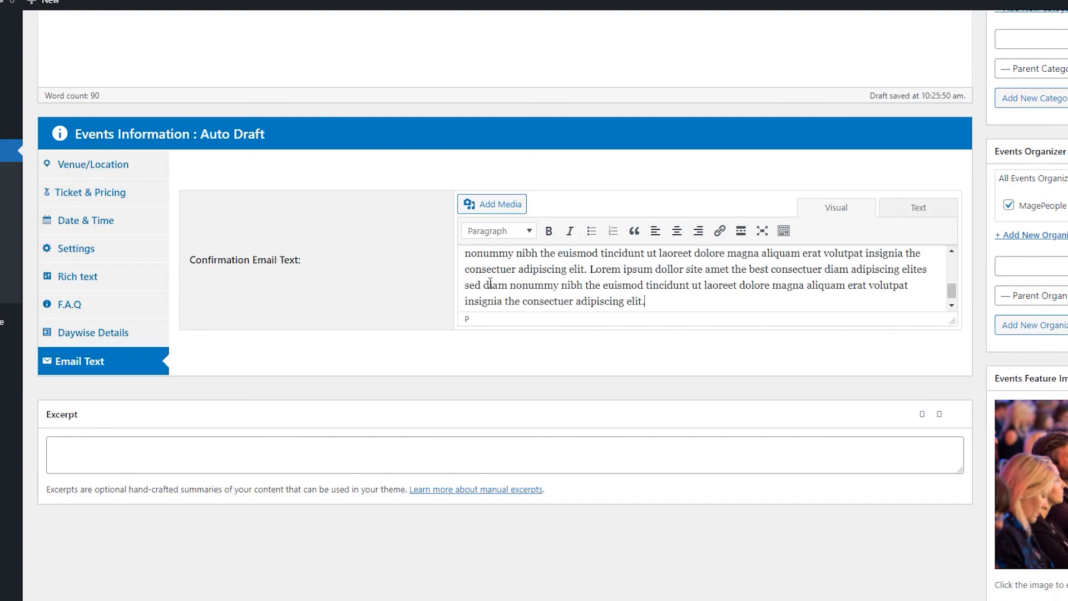
{"action": "type", "text": "Thnaks"}
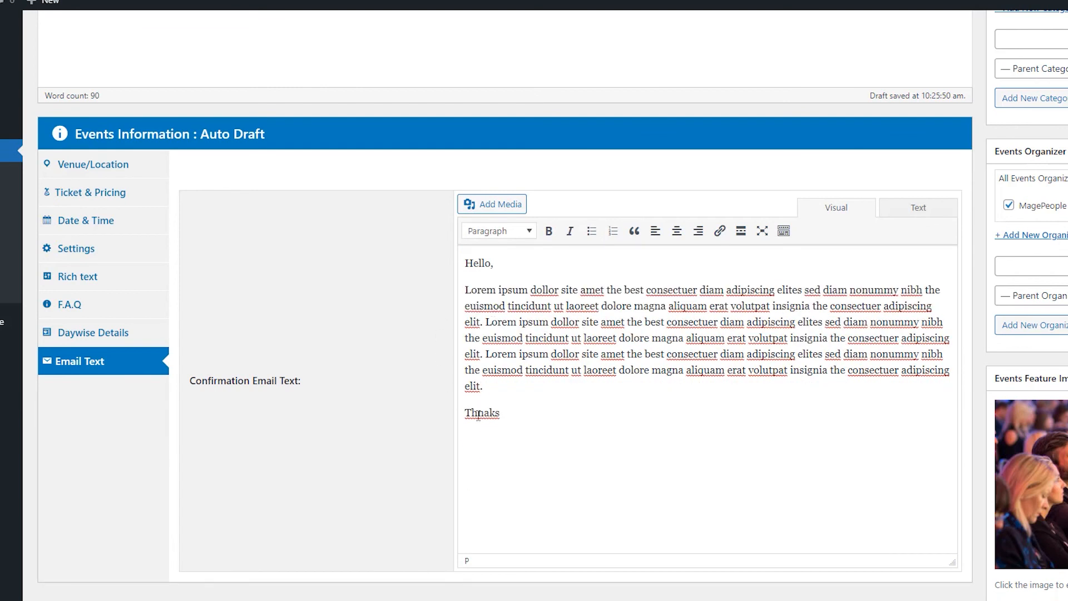
{"action": "double_click", "coordinate": [686, 337]}
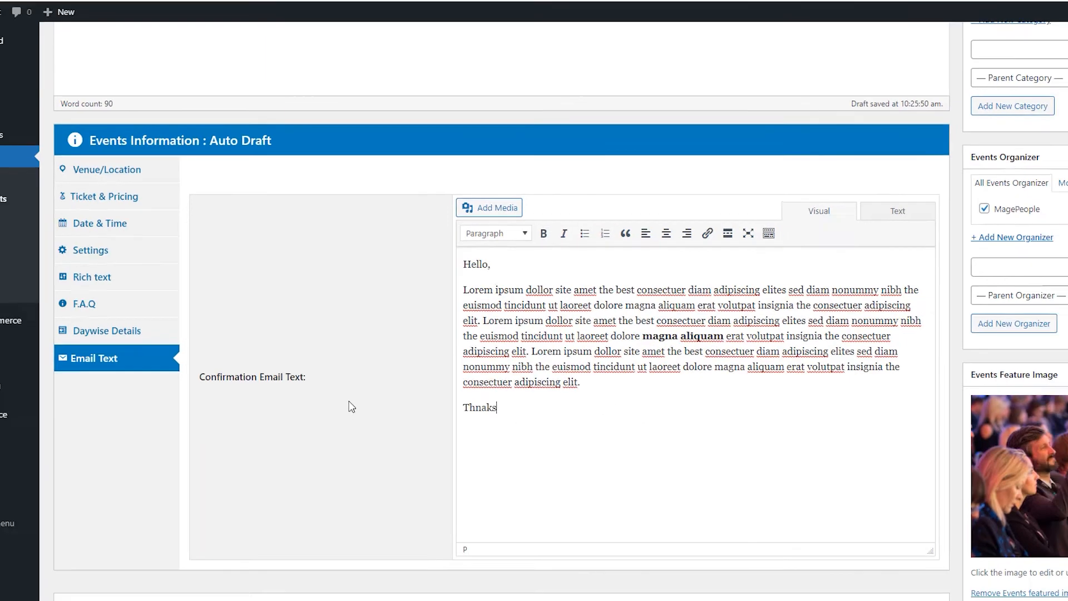
{"action": "scroll", "scroll_direction": "down", "scroll_amount": 3}
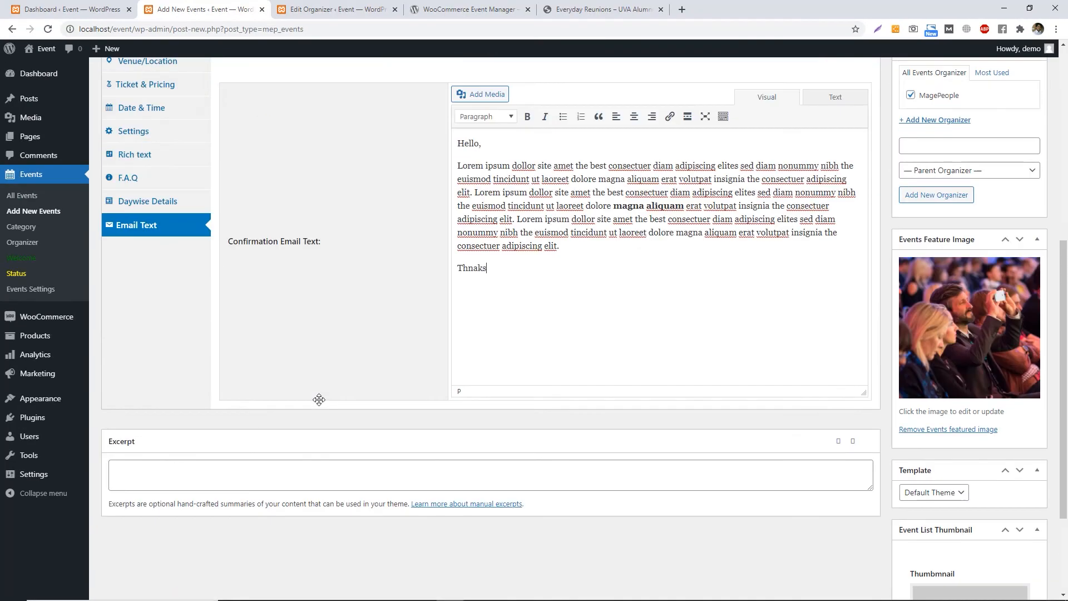
Publish the event and follow 'View post' to its public page.
{"action": "scroll", "scroll_direction": "up", "scroll_amount": 3}
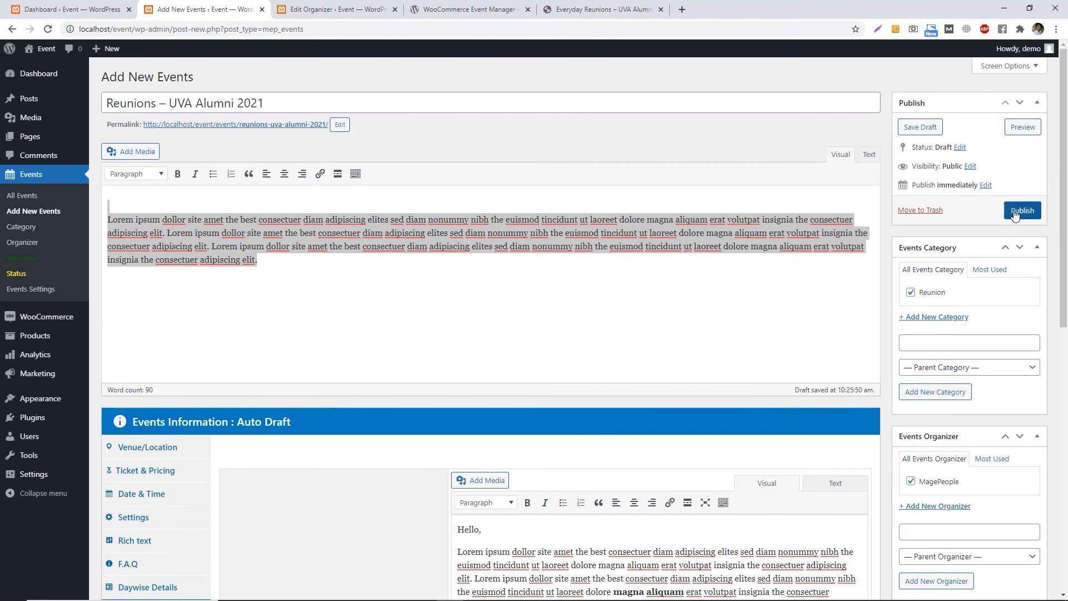
{"action": "left_click", "coordinate": [1021, 210]}
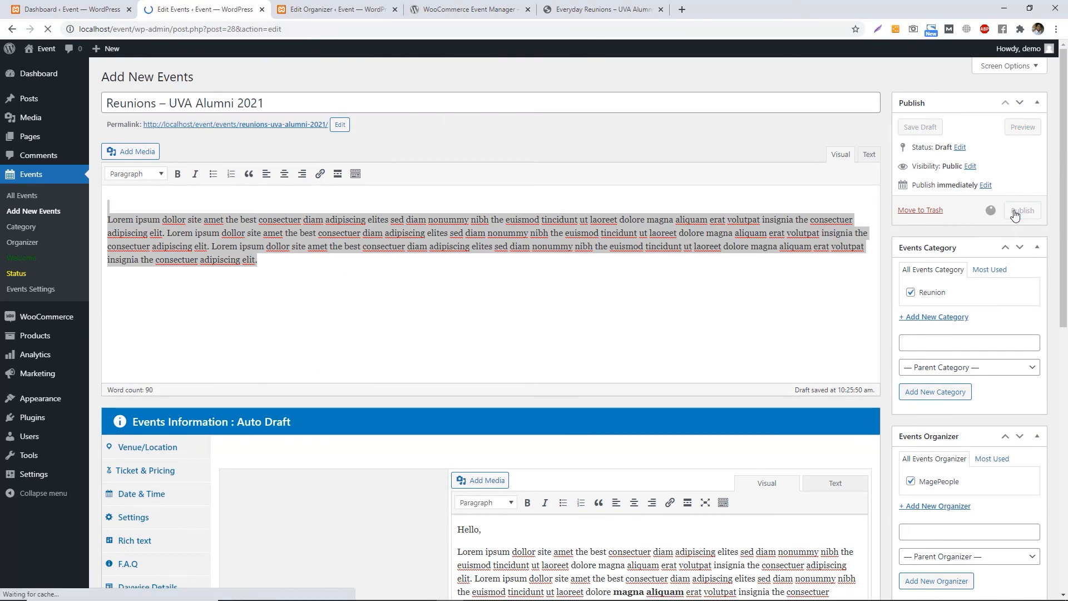
{"action": "left_click", "coordinate": [1021, 210]}
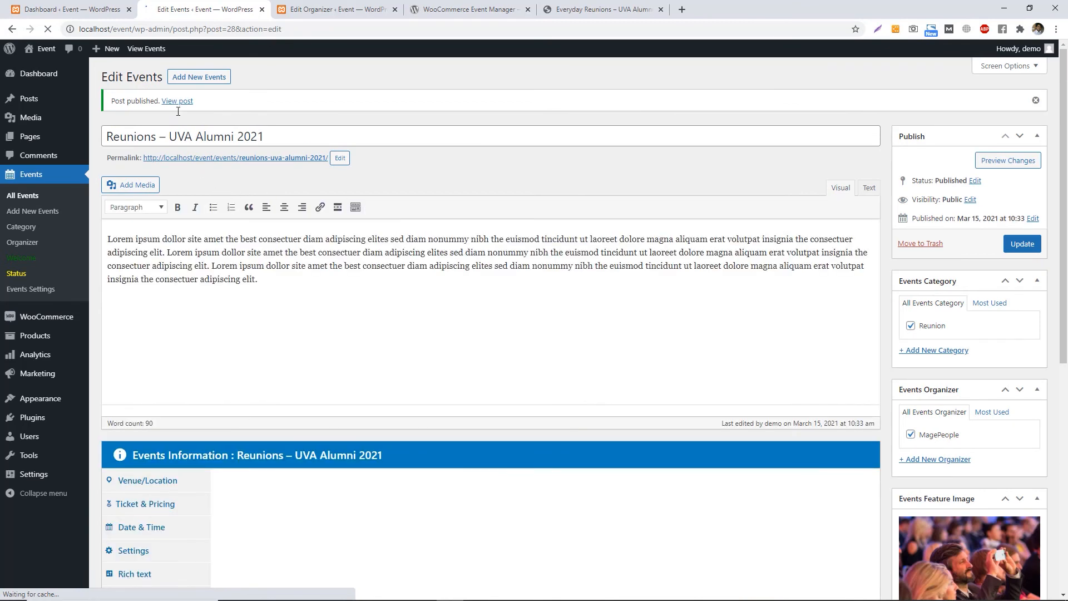
{"action": "left_click", "coordinate": [147, 480]}
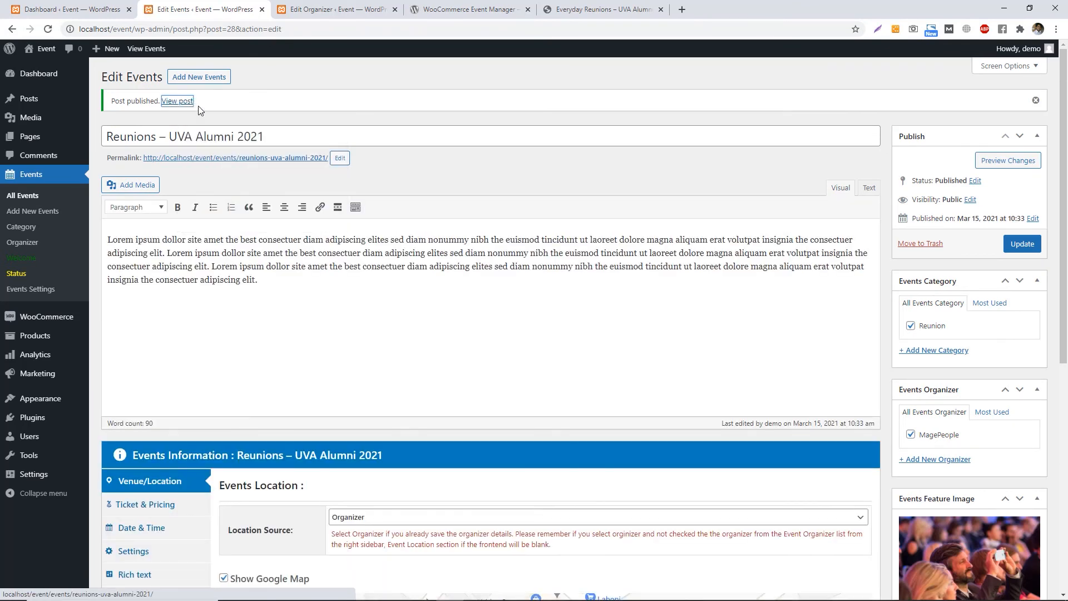
{"action": "left_click", "coordinate": [177, 101]}
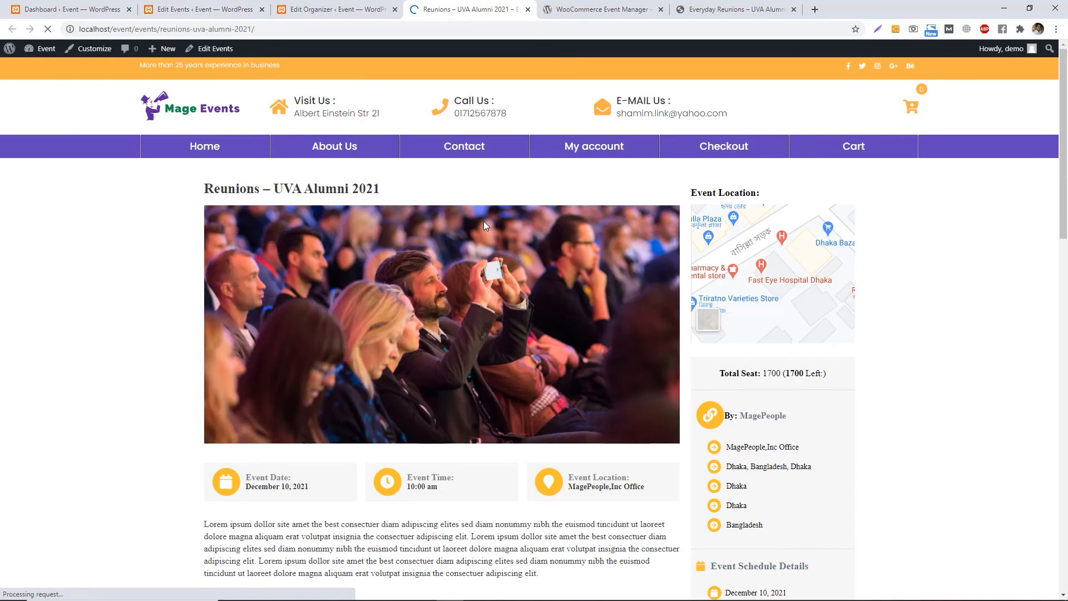
Review the event page, adding adult tickets and toggling the FAQ answers.
{"action": "scroll", "scroll_direction": "down", "scroll_amount": 3}
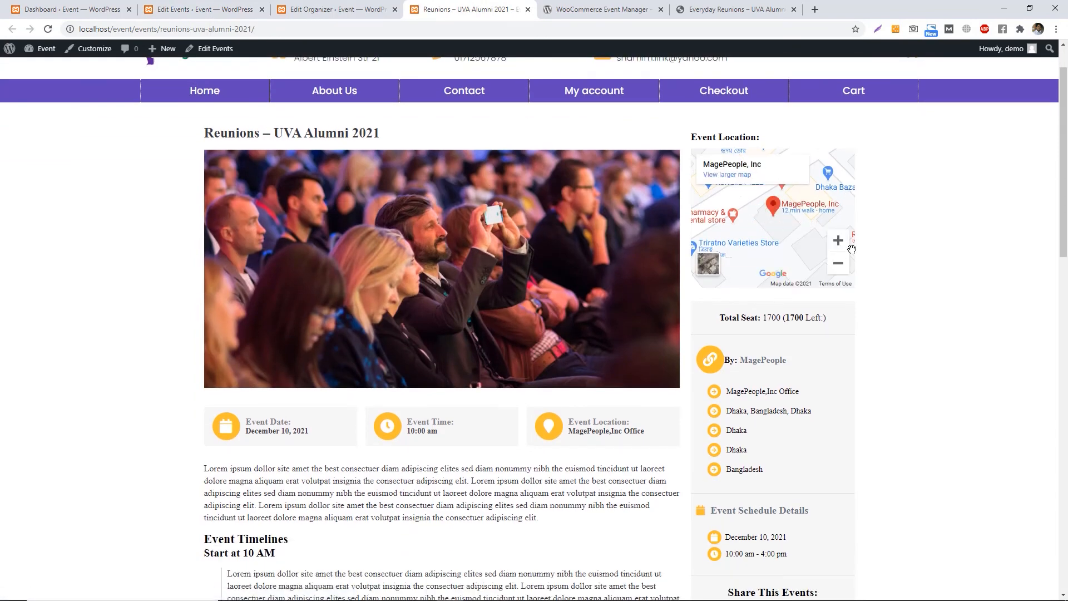
{"action": "scroll", "scroll_direction": "down", "scroll_amount": 3}
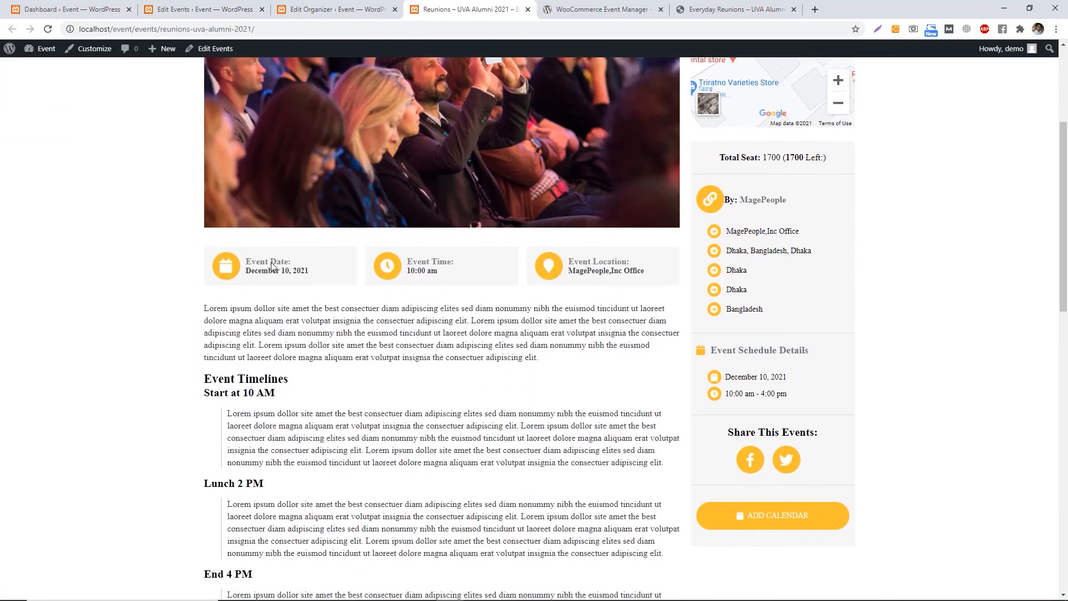
{"action": "scroll", "scroll_direction": "down", "scroll_amount": 3}
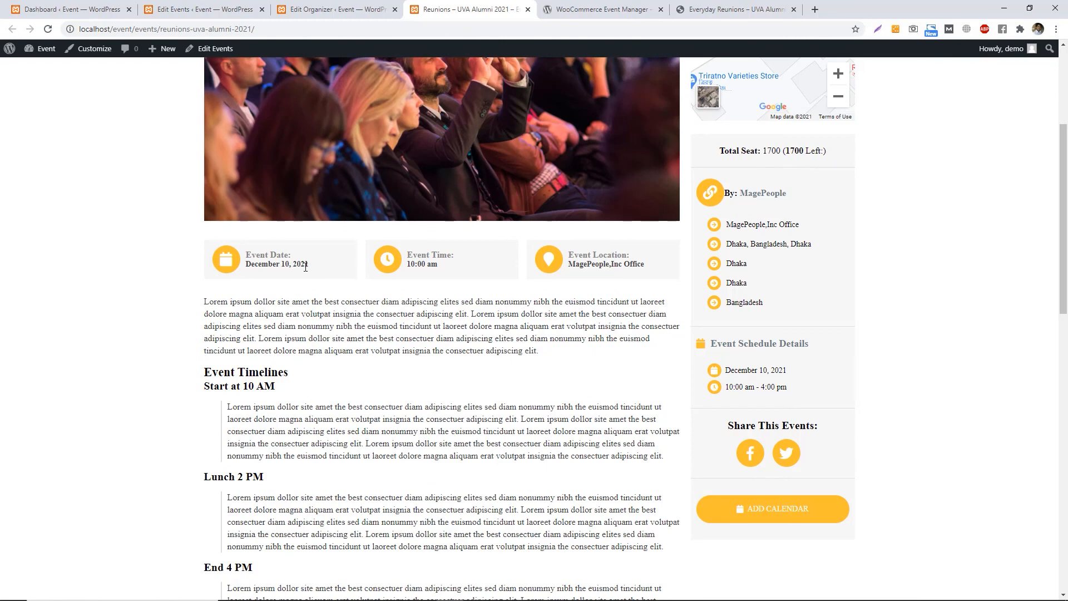
{"action": "mouse_move", "coordinate": [641, 265]}
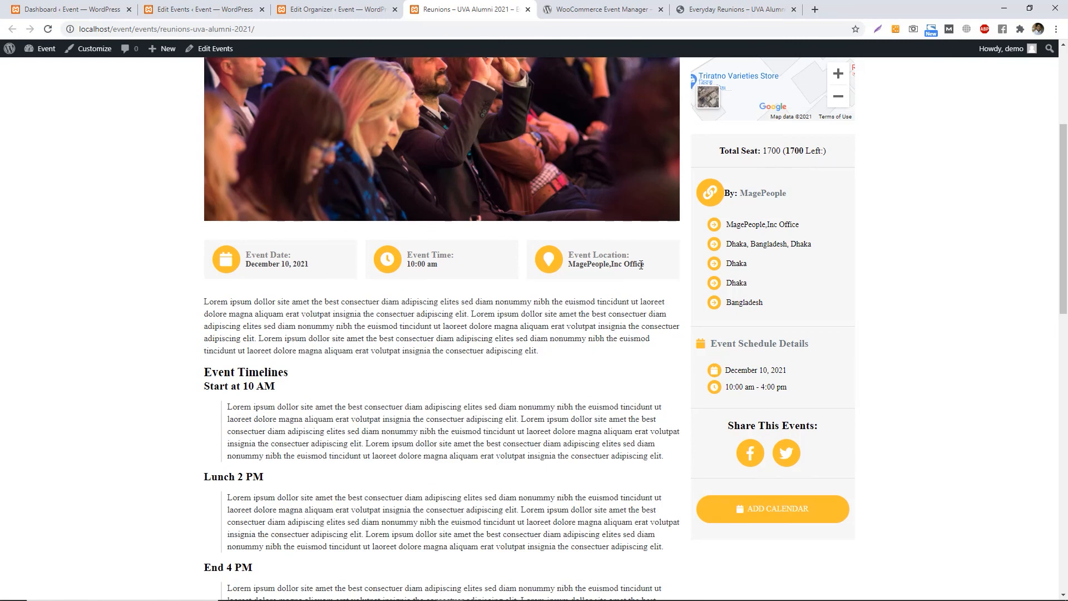
{"action": "scroll", "scroll_direction": "down", "scroll_amount": 3}
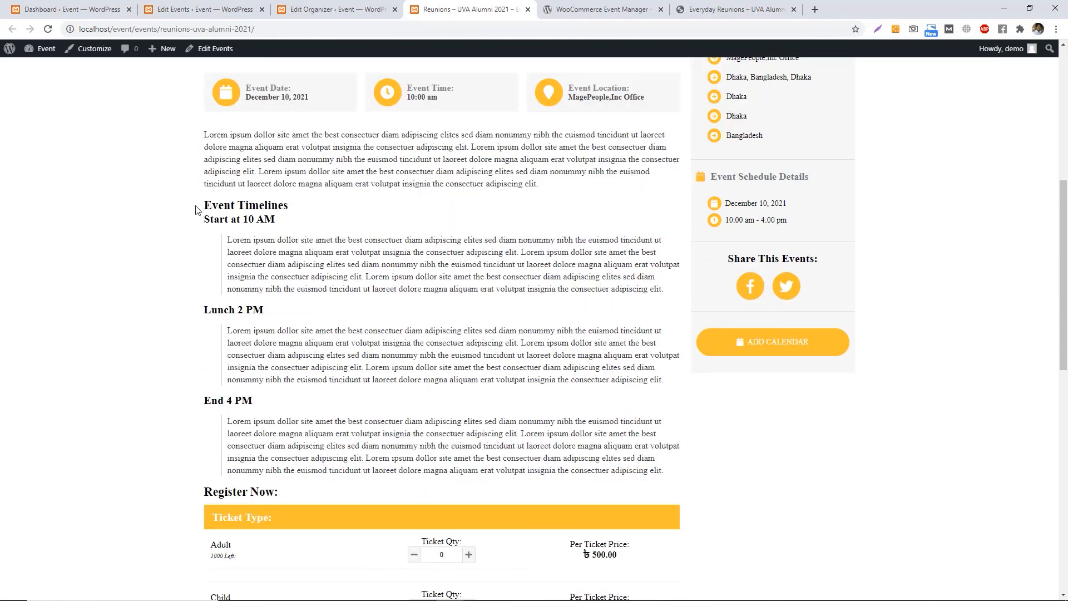
{"action": "scroll", "scroll_direction": "down", "scroll_amount": 3}
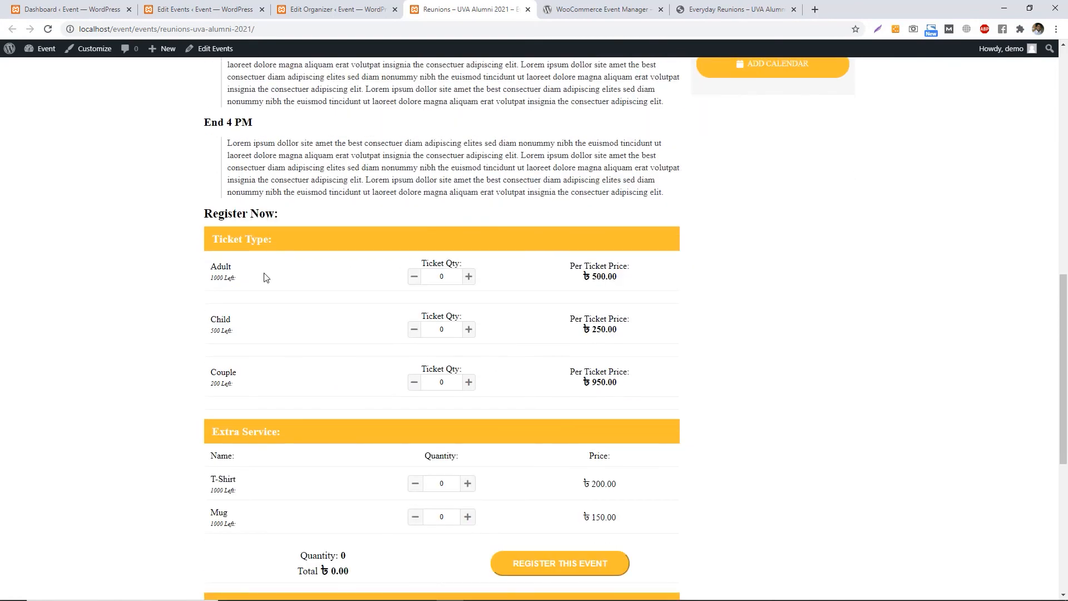
{"action": "mouse_move", "coordinate": [294, 295]}
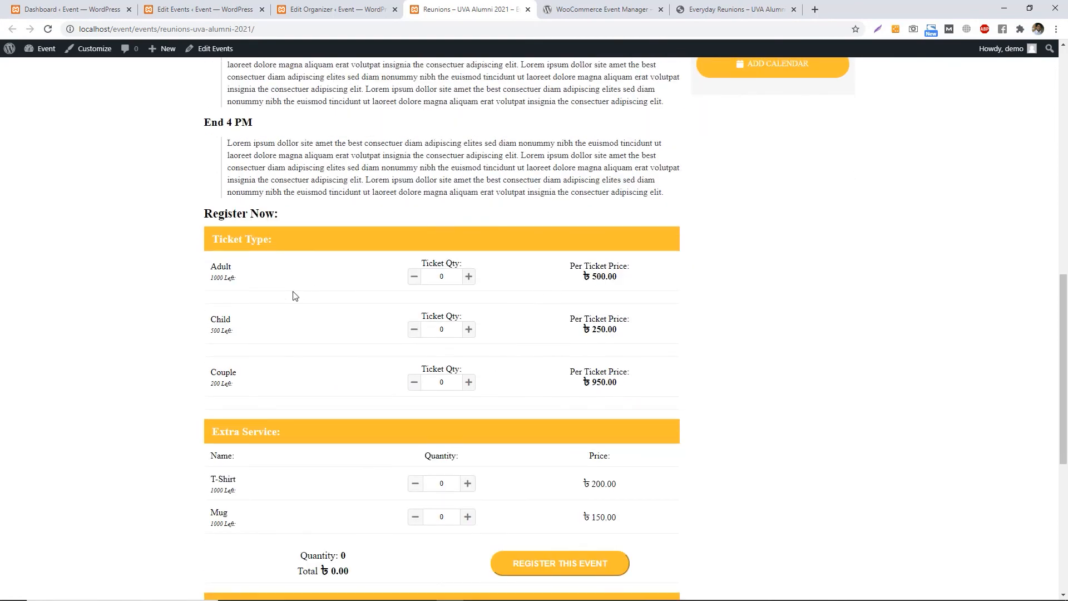
{"action": "scroll", "scroll_direction": "down", "scroll_amount": 3}
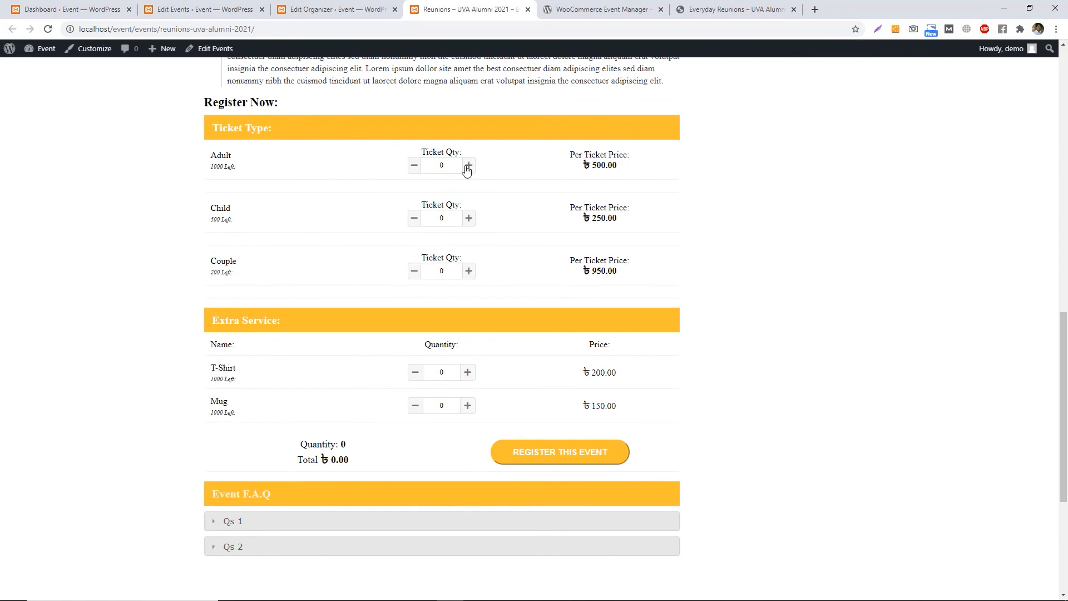
{"action": "left_click", "coordinate": [468, 165]}
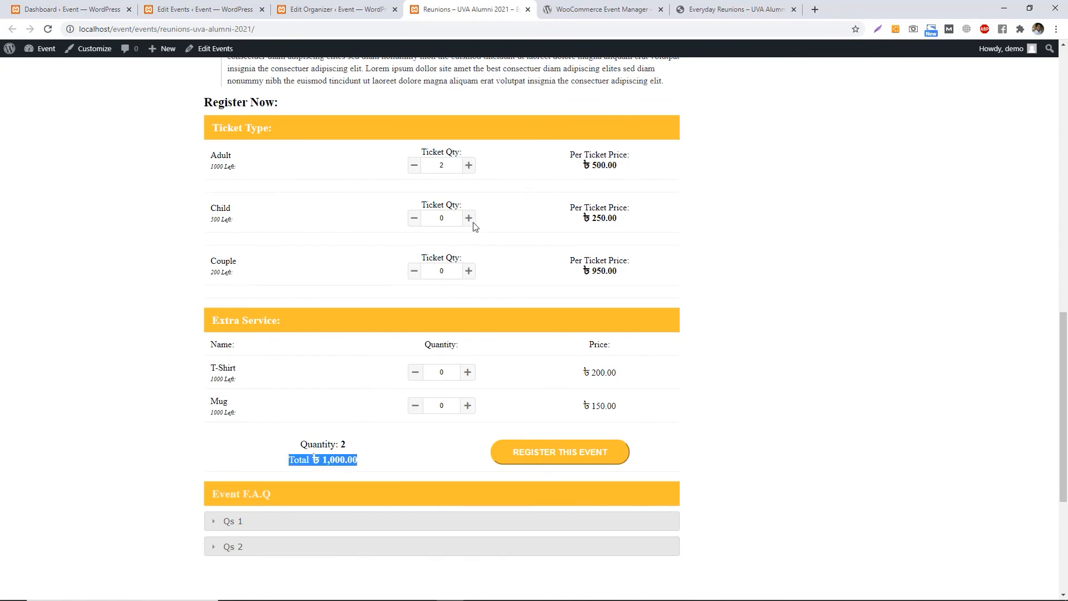
{"action": "left_click", "coordinate": [468, 218]}
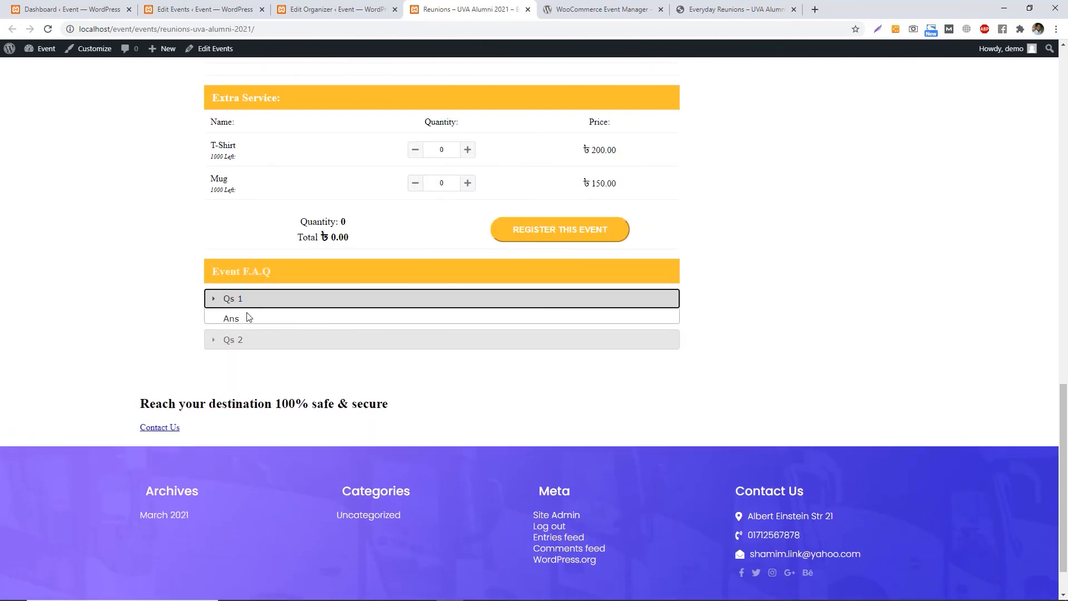
{"action": "left_click", "coordinate": [233, 298]}
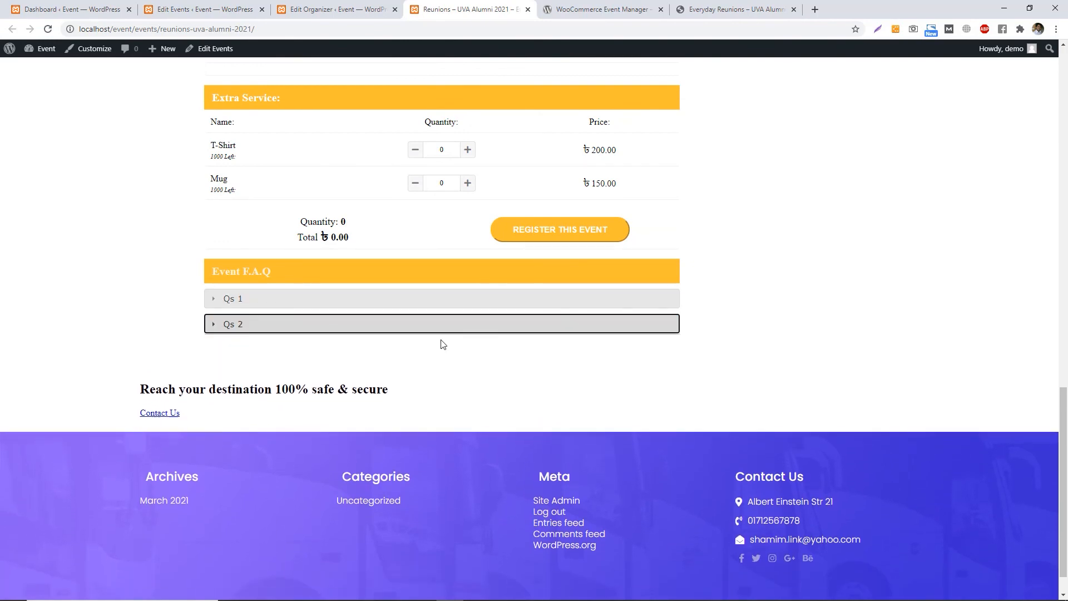
Go to the Home page, then select the event-list shortcode on WordPress.org.
{"action": "scroll", "scroll_direction": "up", "scroll_amount": 3}
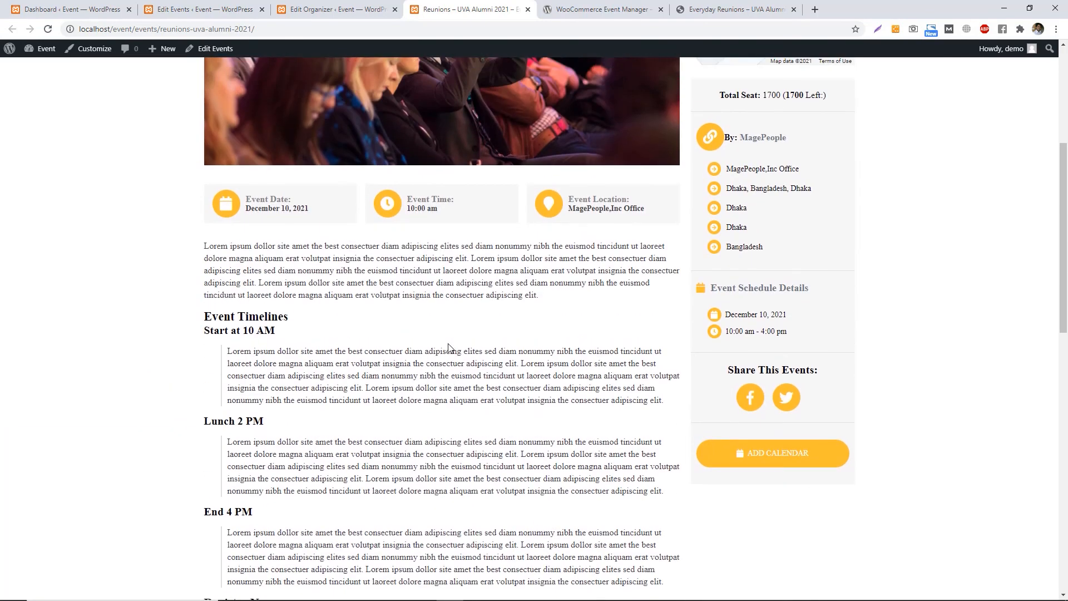
{"action": "scroll", "scroll_direction": "up", "scroll_amount": 3}
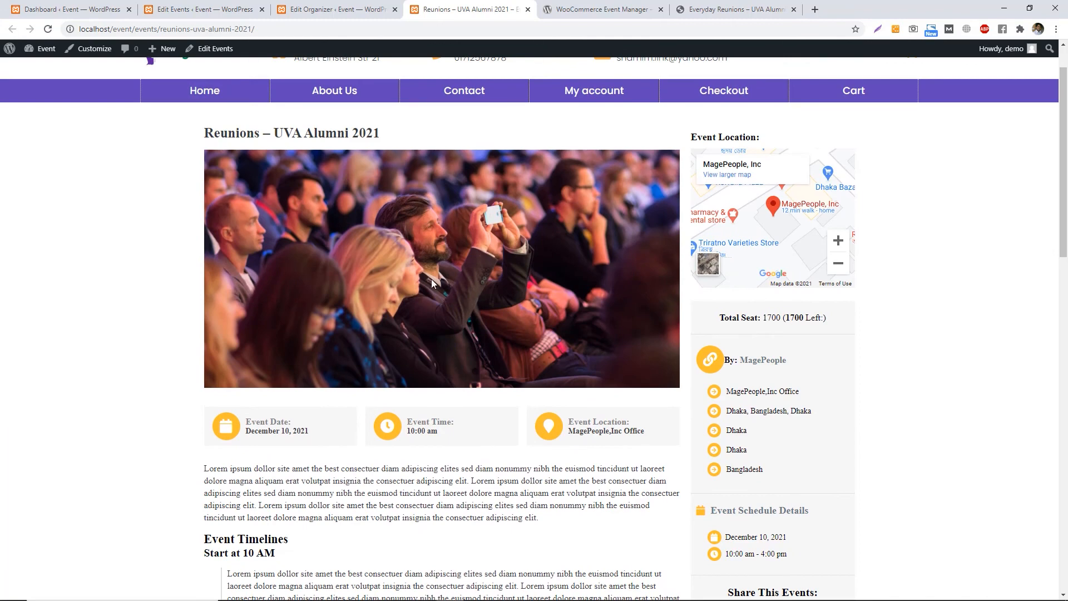
{"action": "scroll", "scroll_direction": "up", "scroll_amount": 3}
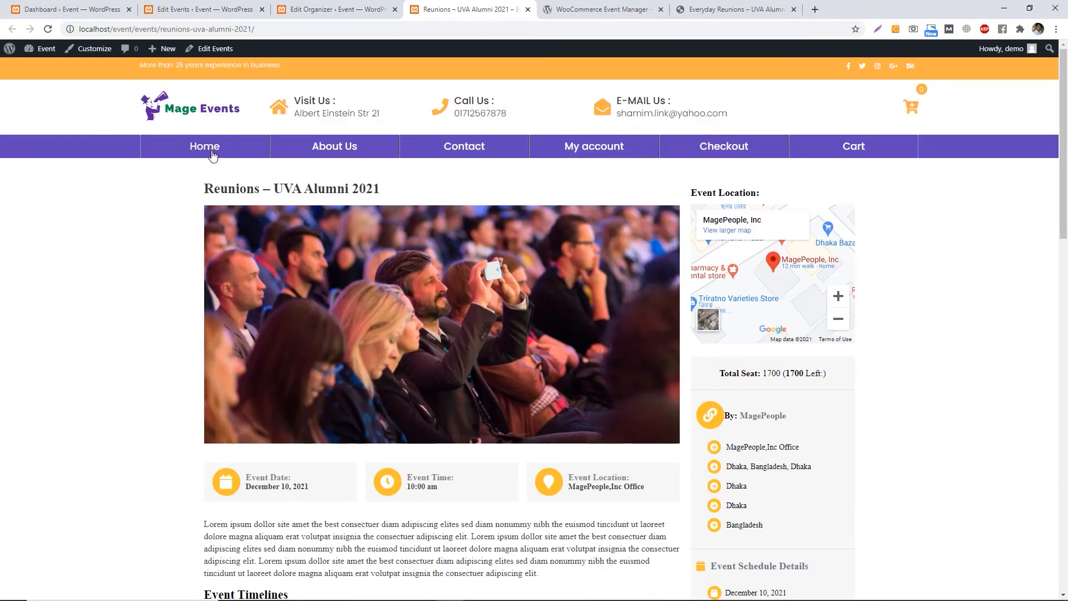
{"action": "left_click", "coordinate": [205, 146]}
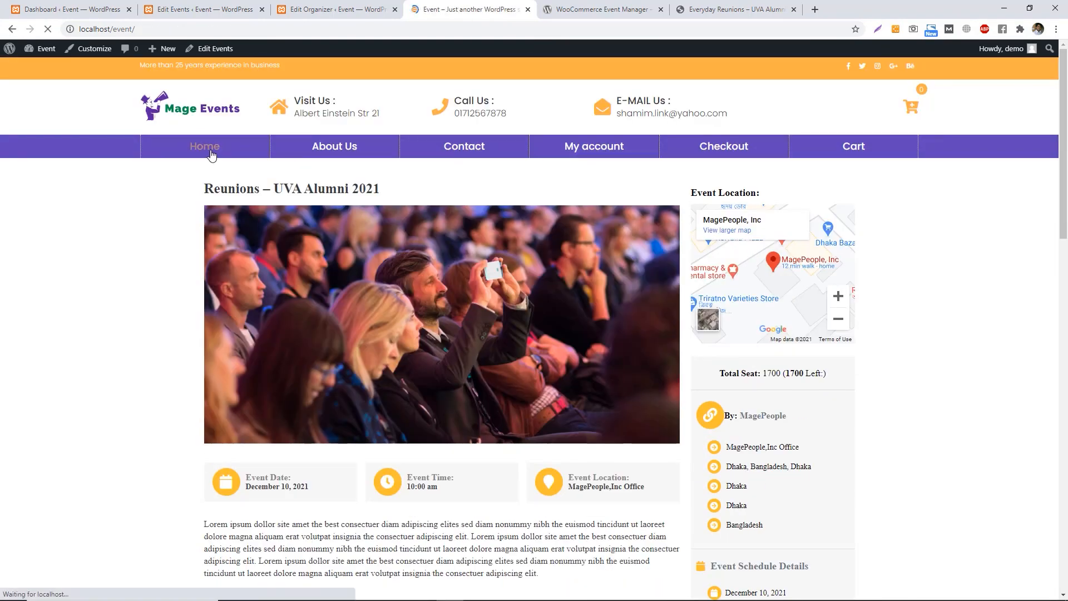
{"action": "left_click", "coordinate": [204, 146]}
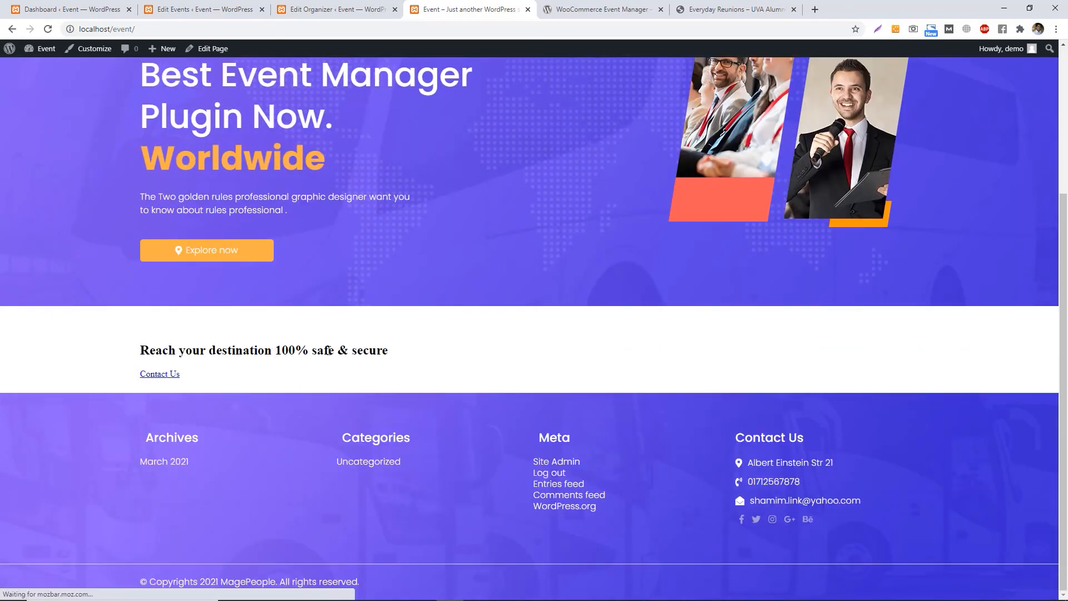
{"action": "left_click", "coordinate": [602, 9]}
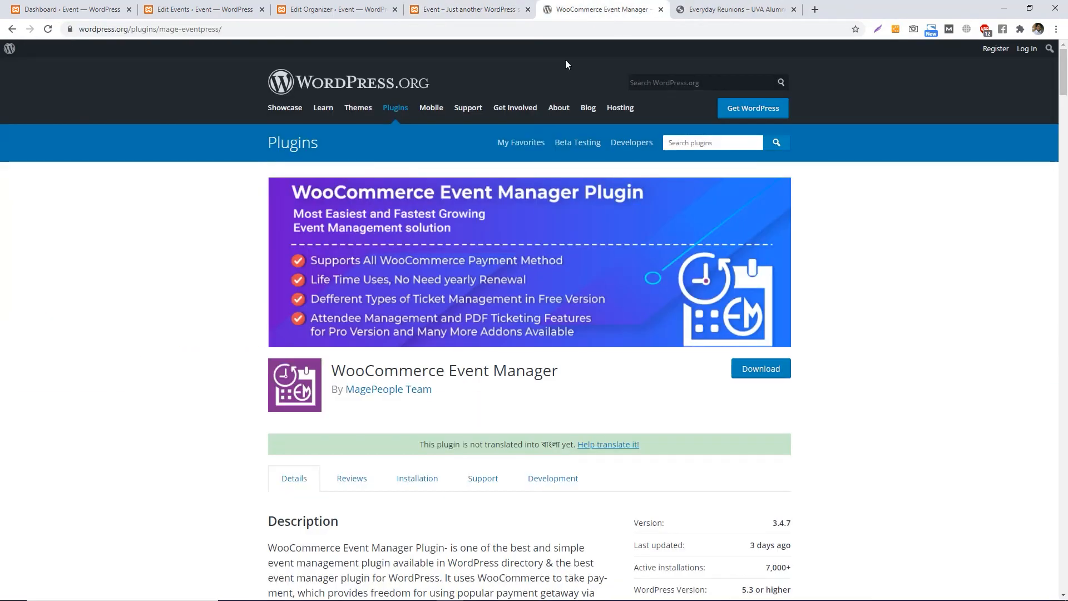
{"action": "scroll", "scroll_direction": "down", "scroll_amount": 3}
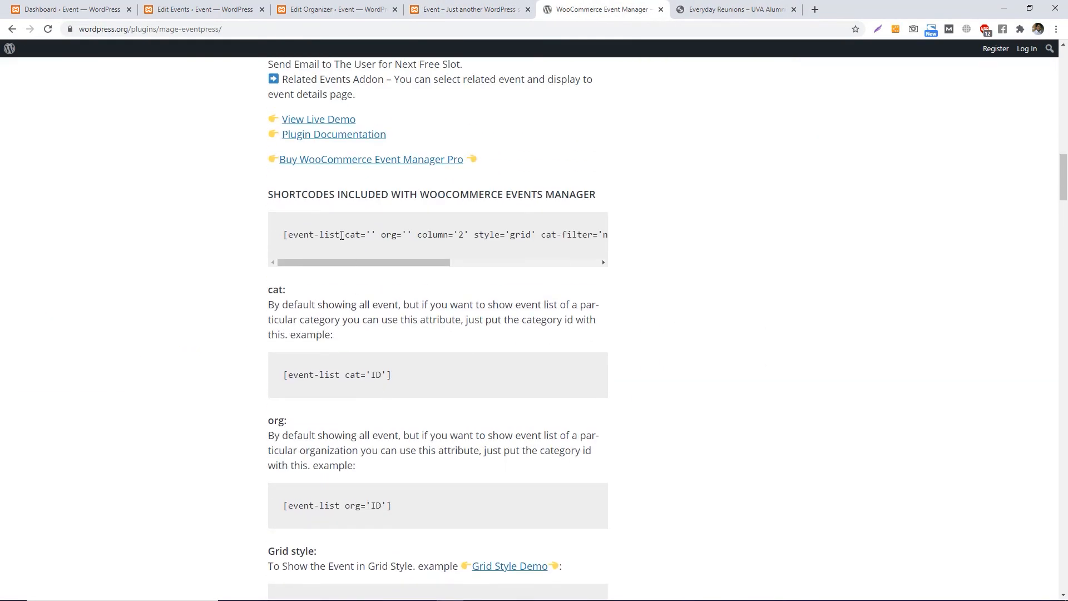
{"action": "double_click", "coordinate": [313, 234]}
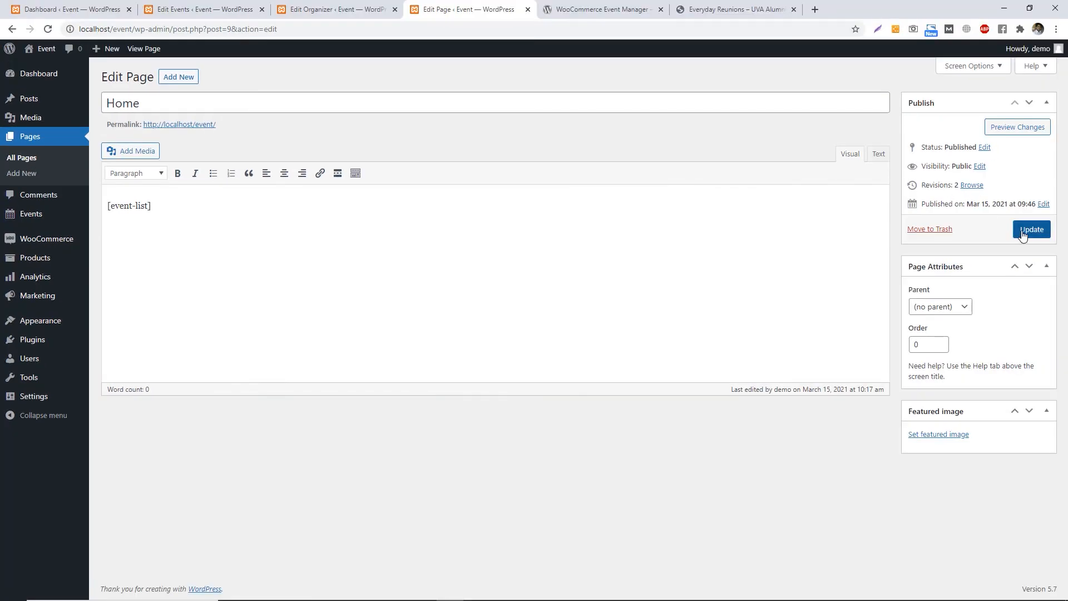
Update the Home page containing [event-list] and view it live.
{"action": "left_click", "coordinate": [1030, 228]}
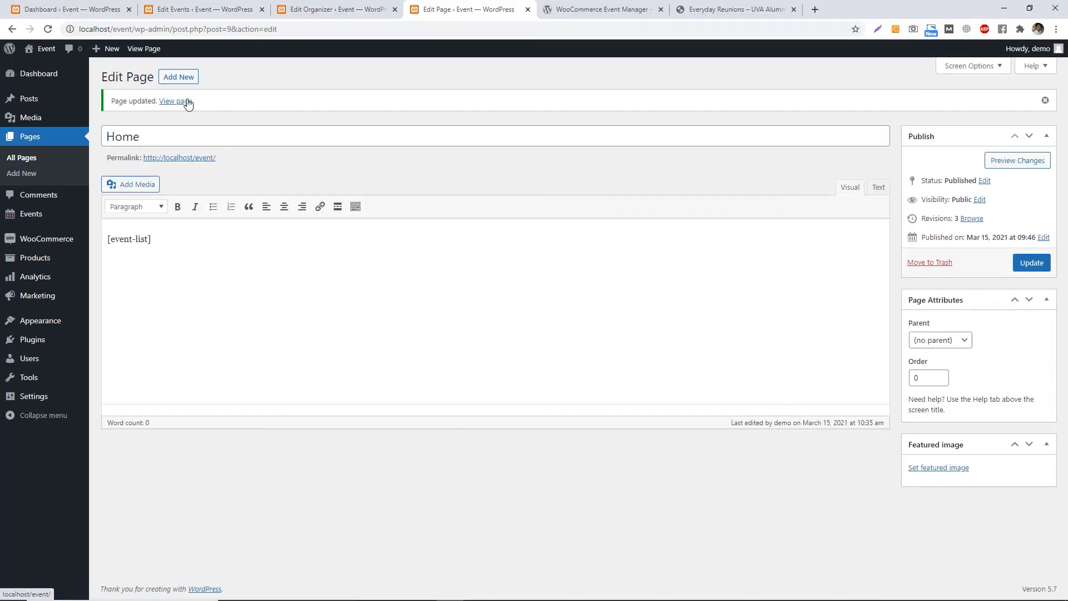
{"action": "left_click", "coordinate": [174, 101]}
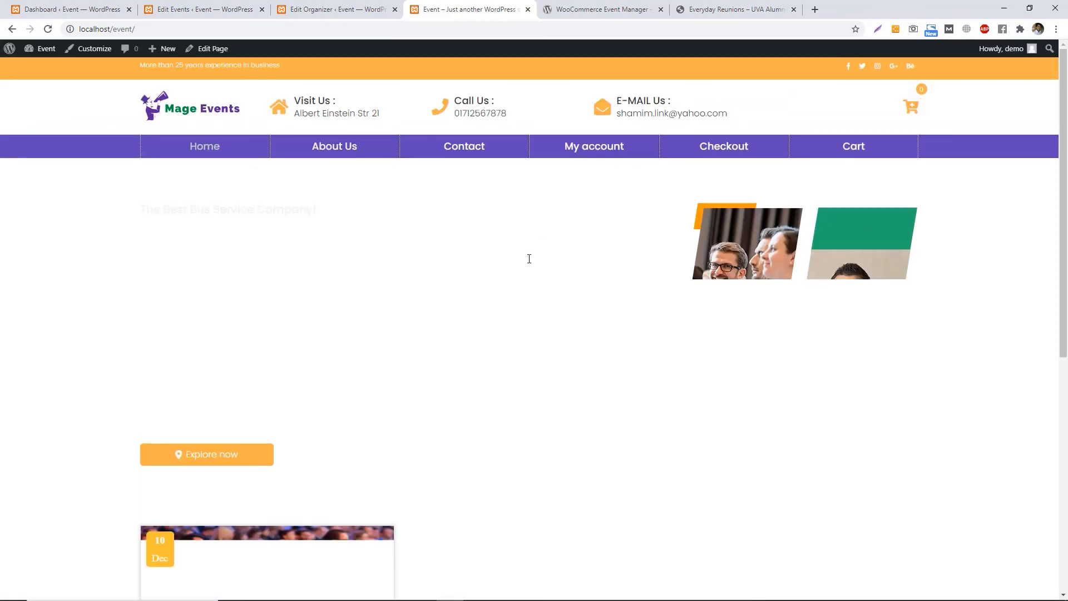
Open the Reunions – UVA Alumni 2021 card from the home page to its registration page.
{"action": "scroll", "scroll_direction": "down", "scroll_amount": 3}
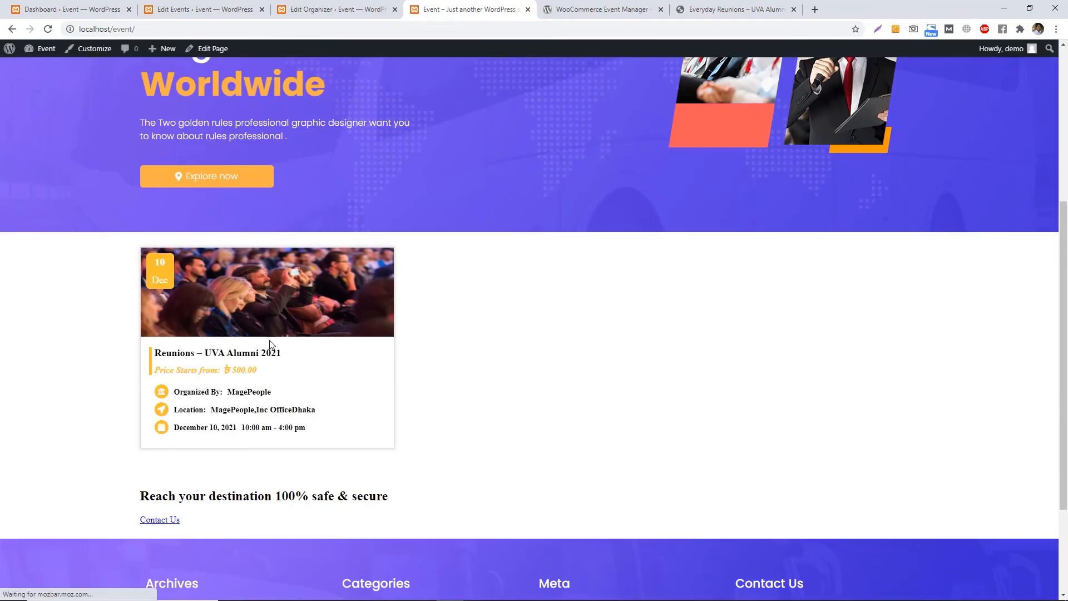
{"action": "left_click", "coordinate": [216, 352]}
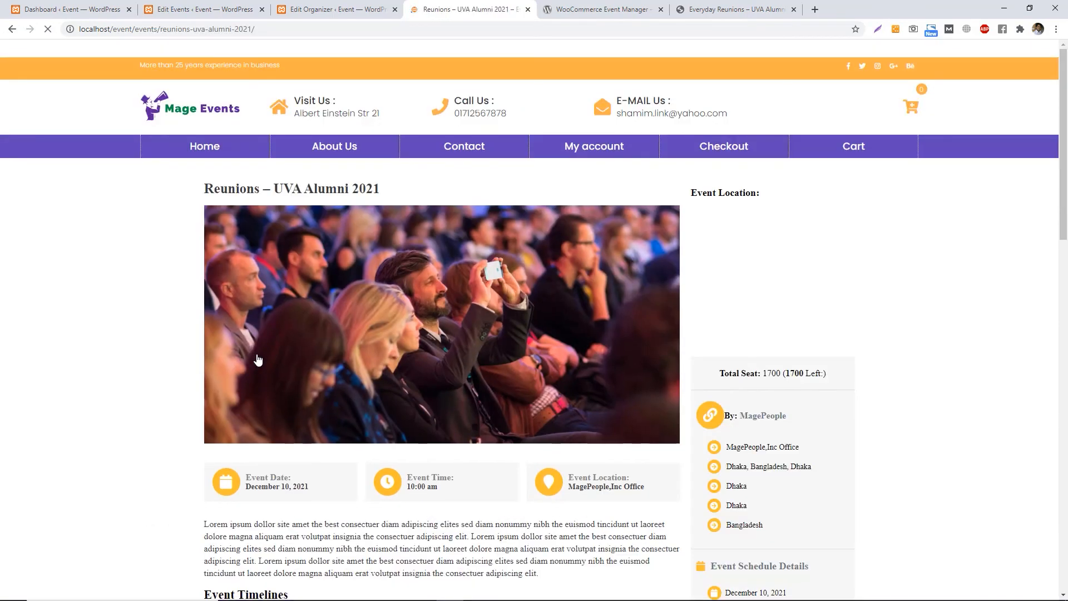
{"action": "scroll", "scroll_direction": "down", "scroll_amount": 3}
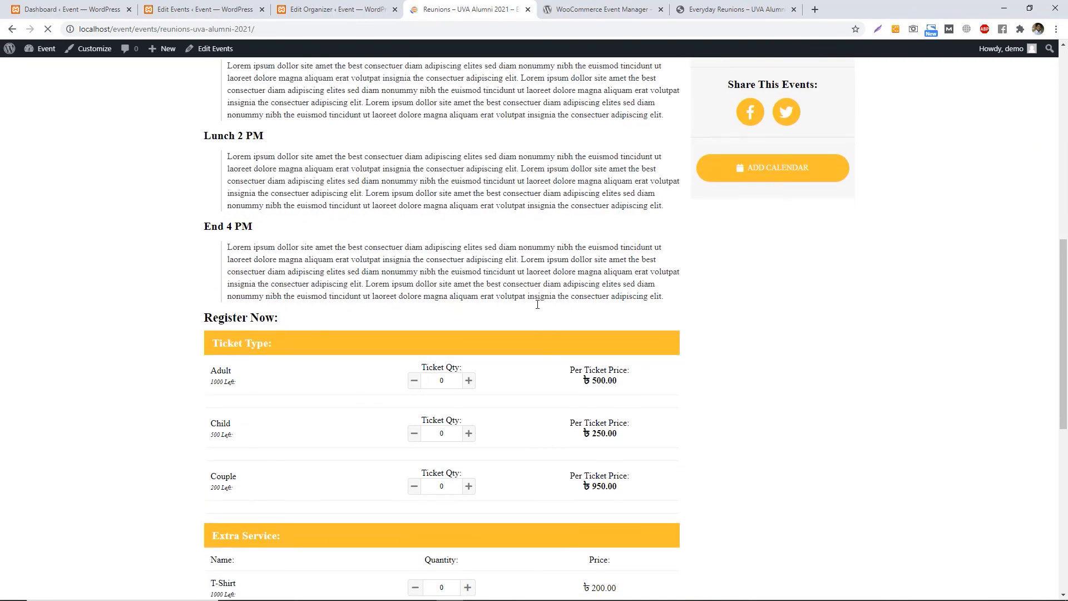